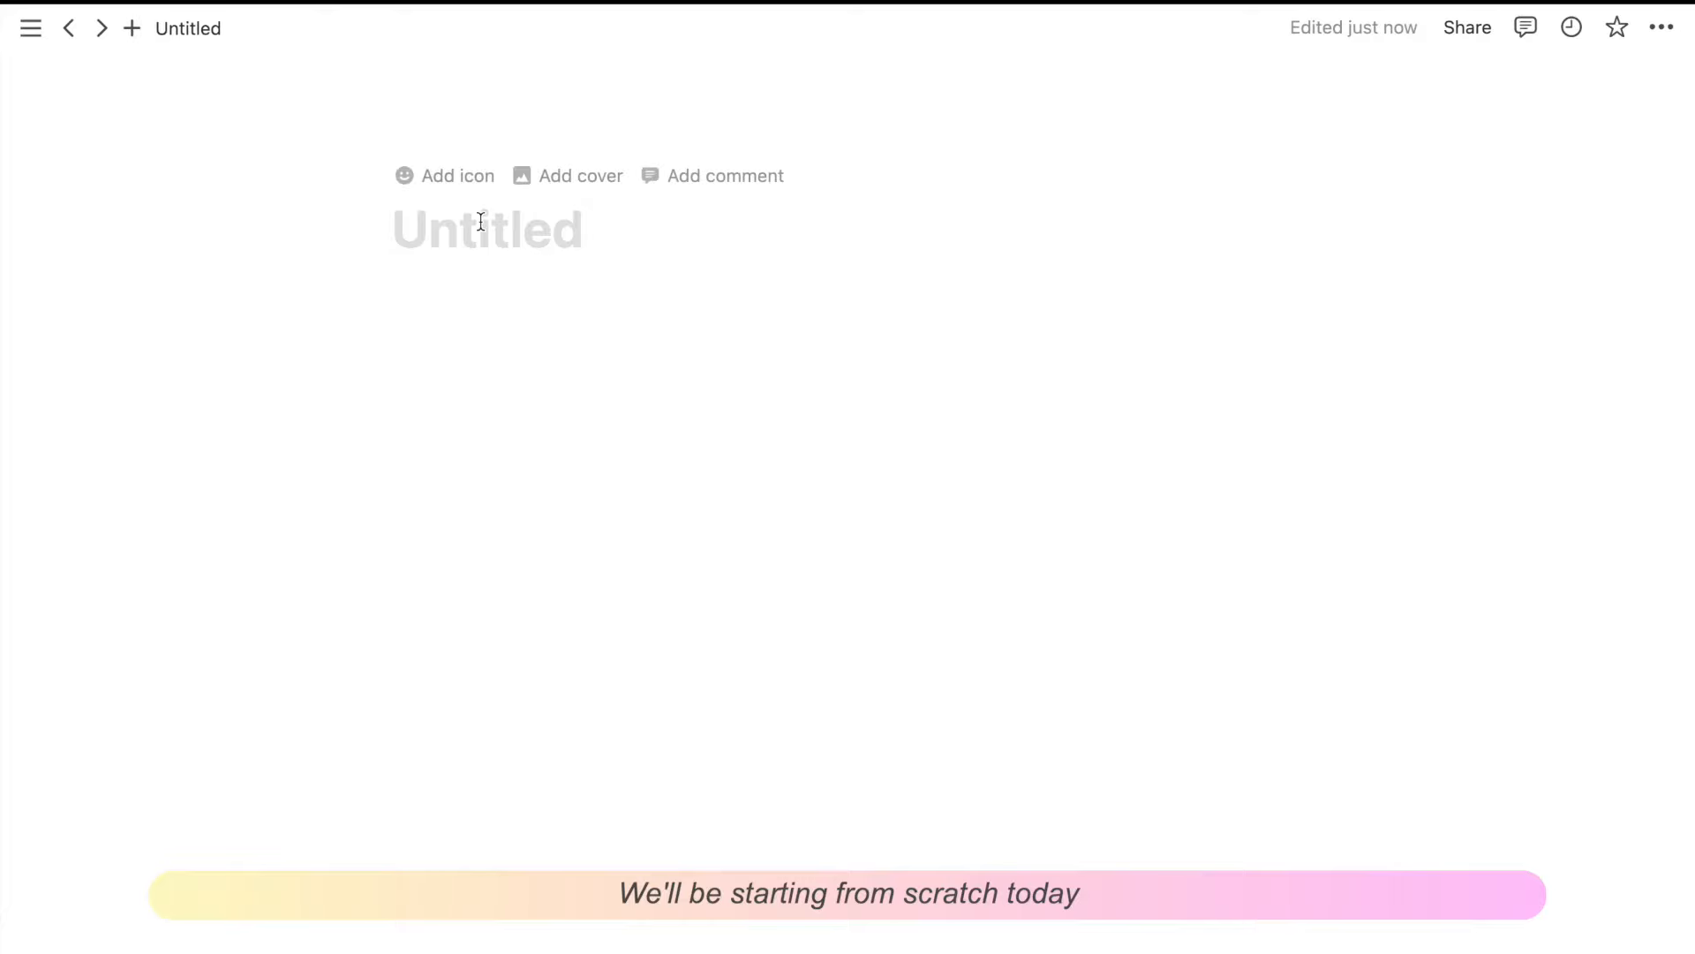
Step: Title the page Finance Tracker, give it a flying-money icon and a collage.jpeg cover
{"action": "type", "text": "Finance Tracker"}
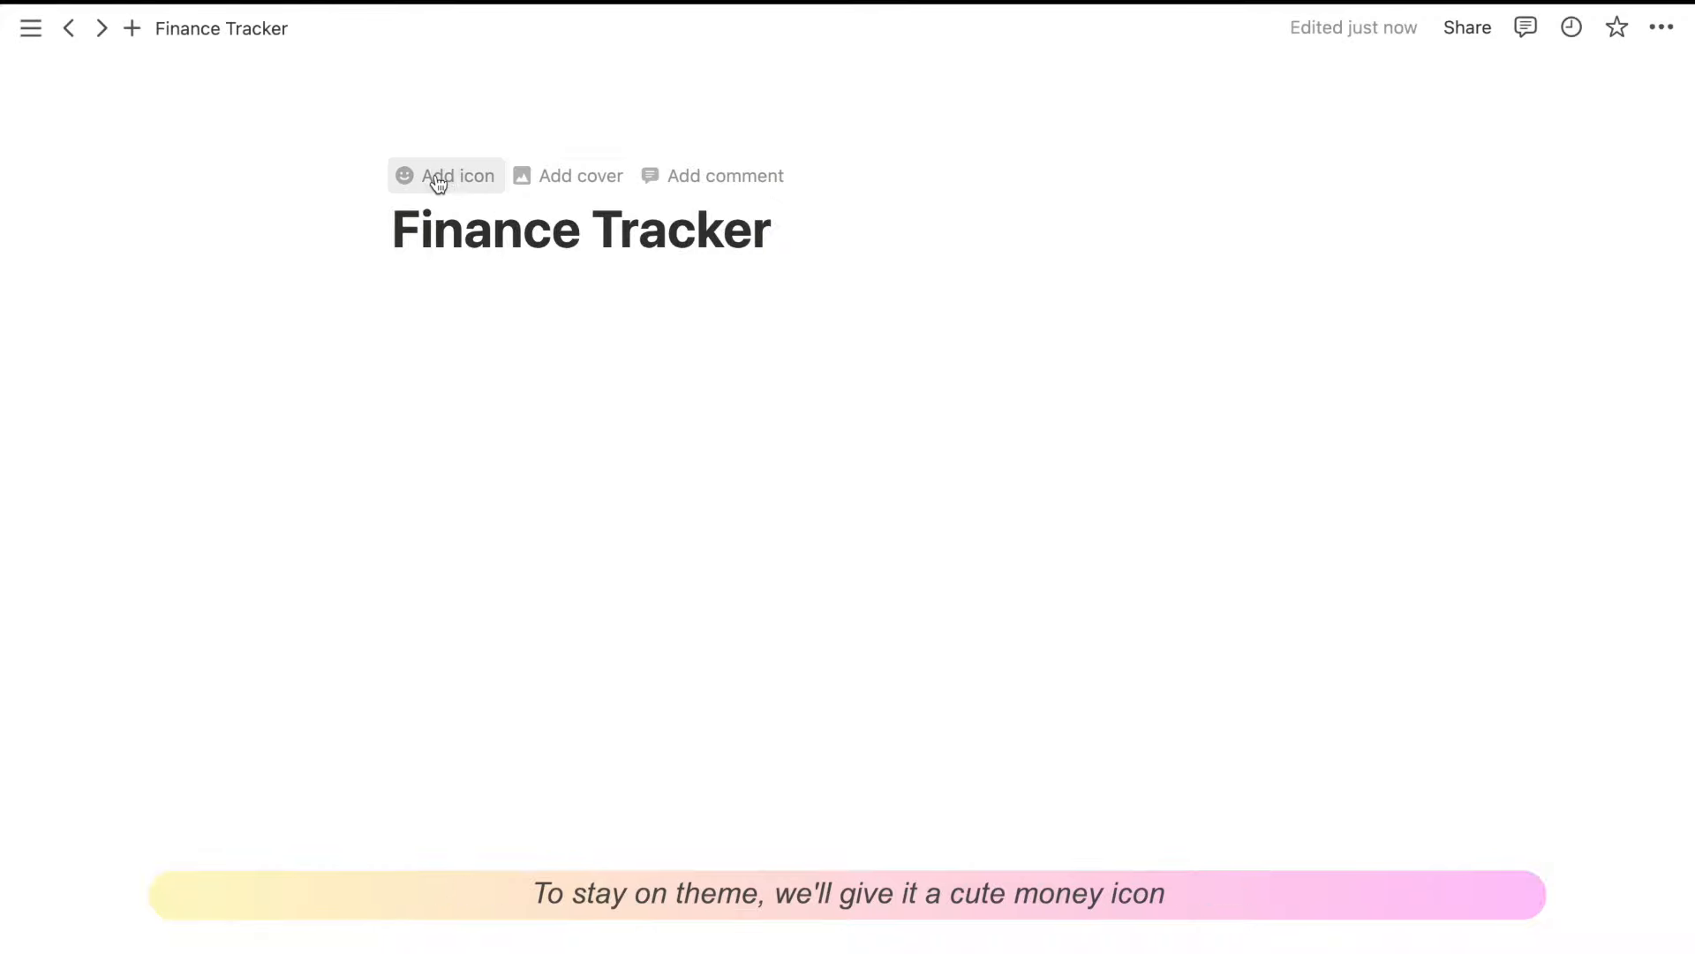
{"action": "left_click", "coordinate": [445, 175]}
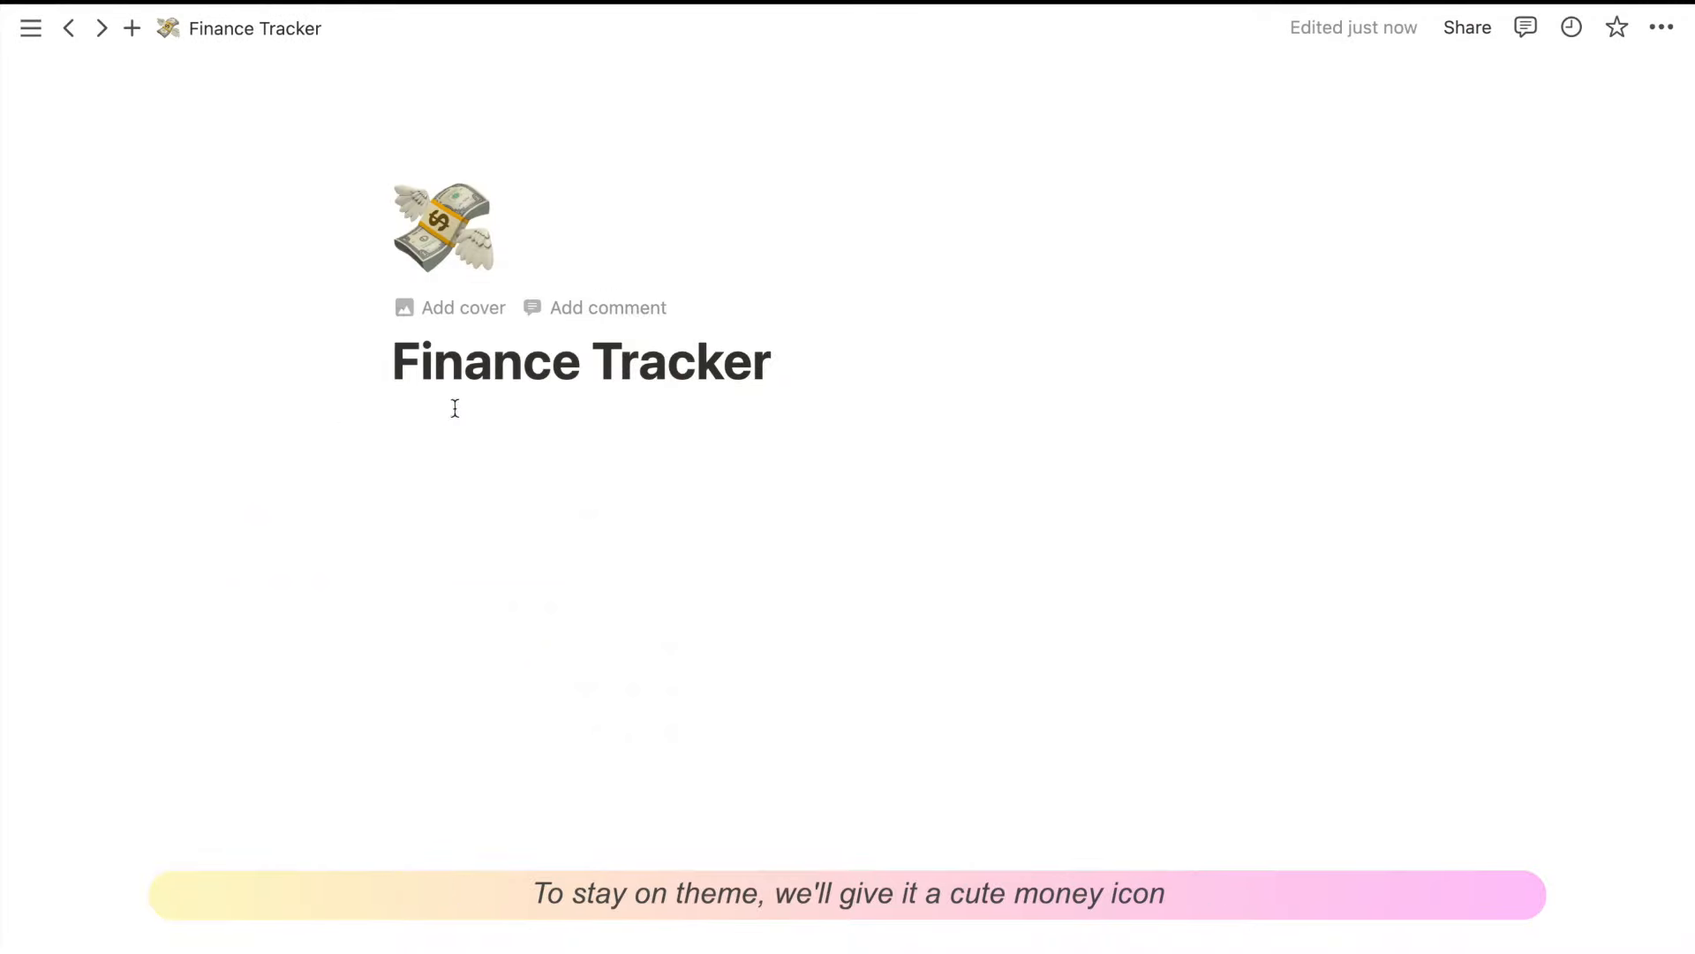
{"action": "left_click", "coordinate": [449, 308]}
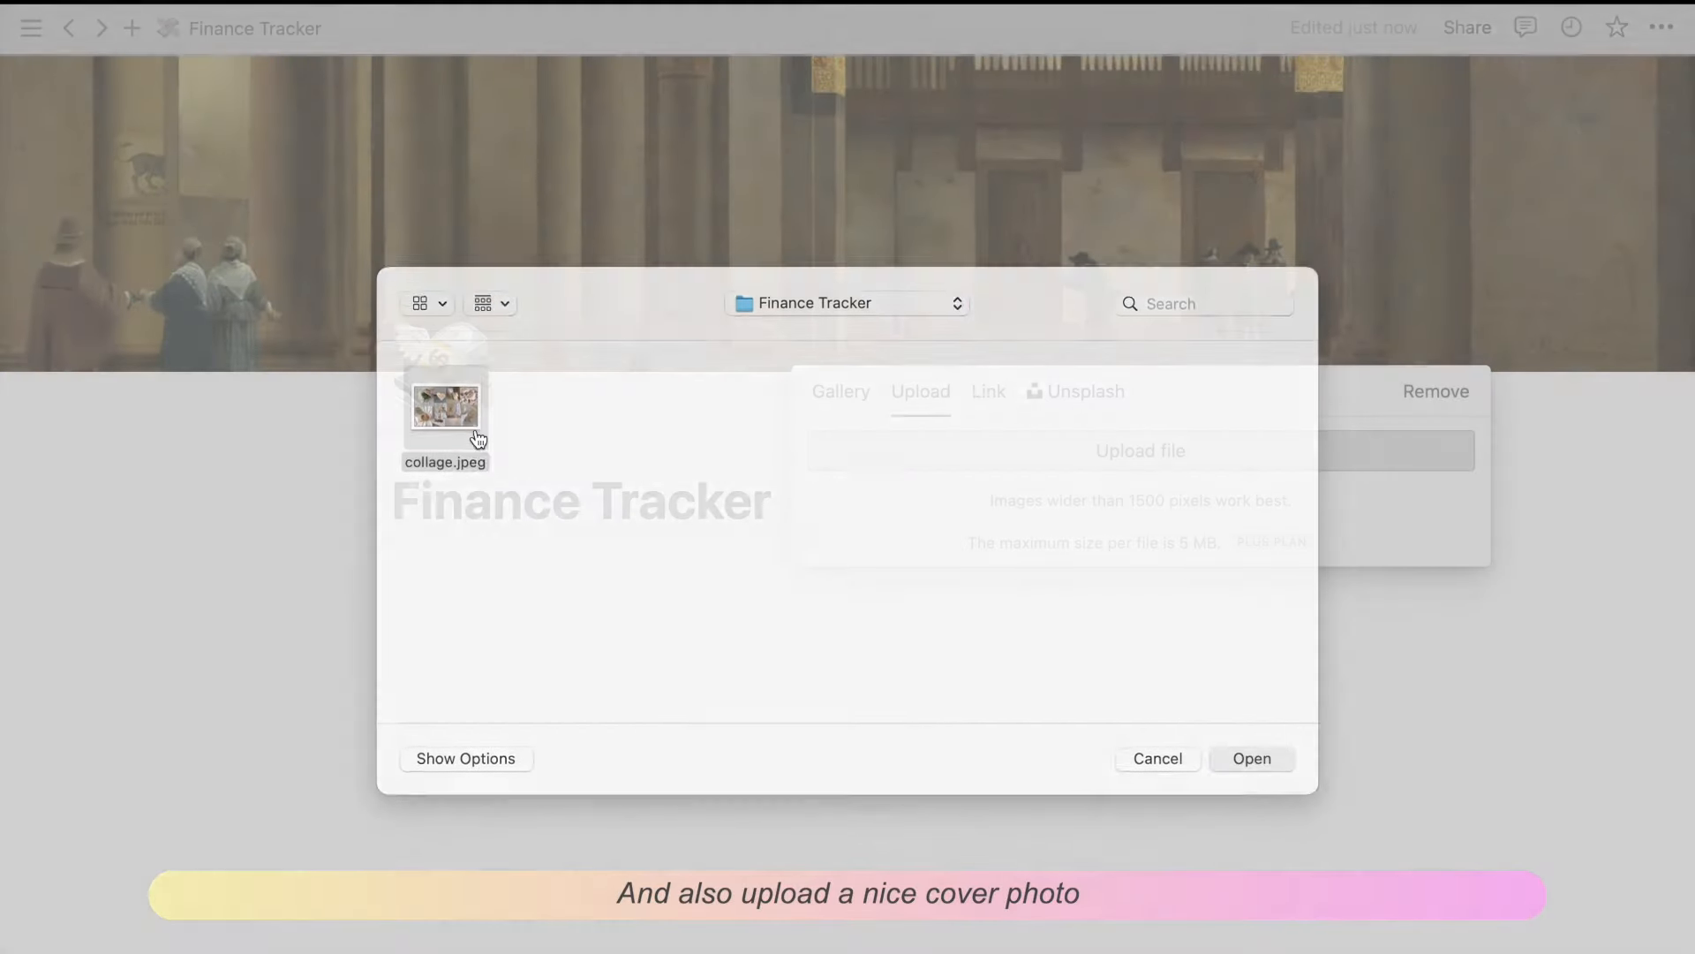
{"action": "left_click", "coordinate": [1251, 758]}
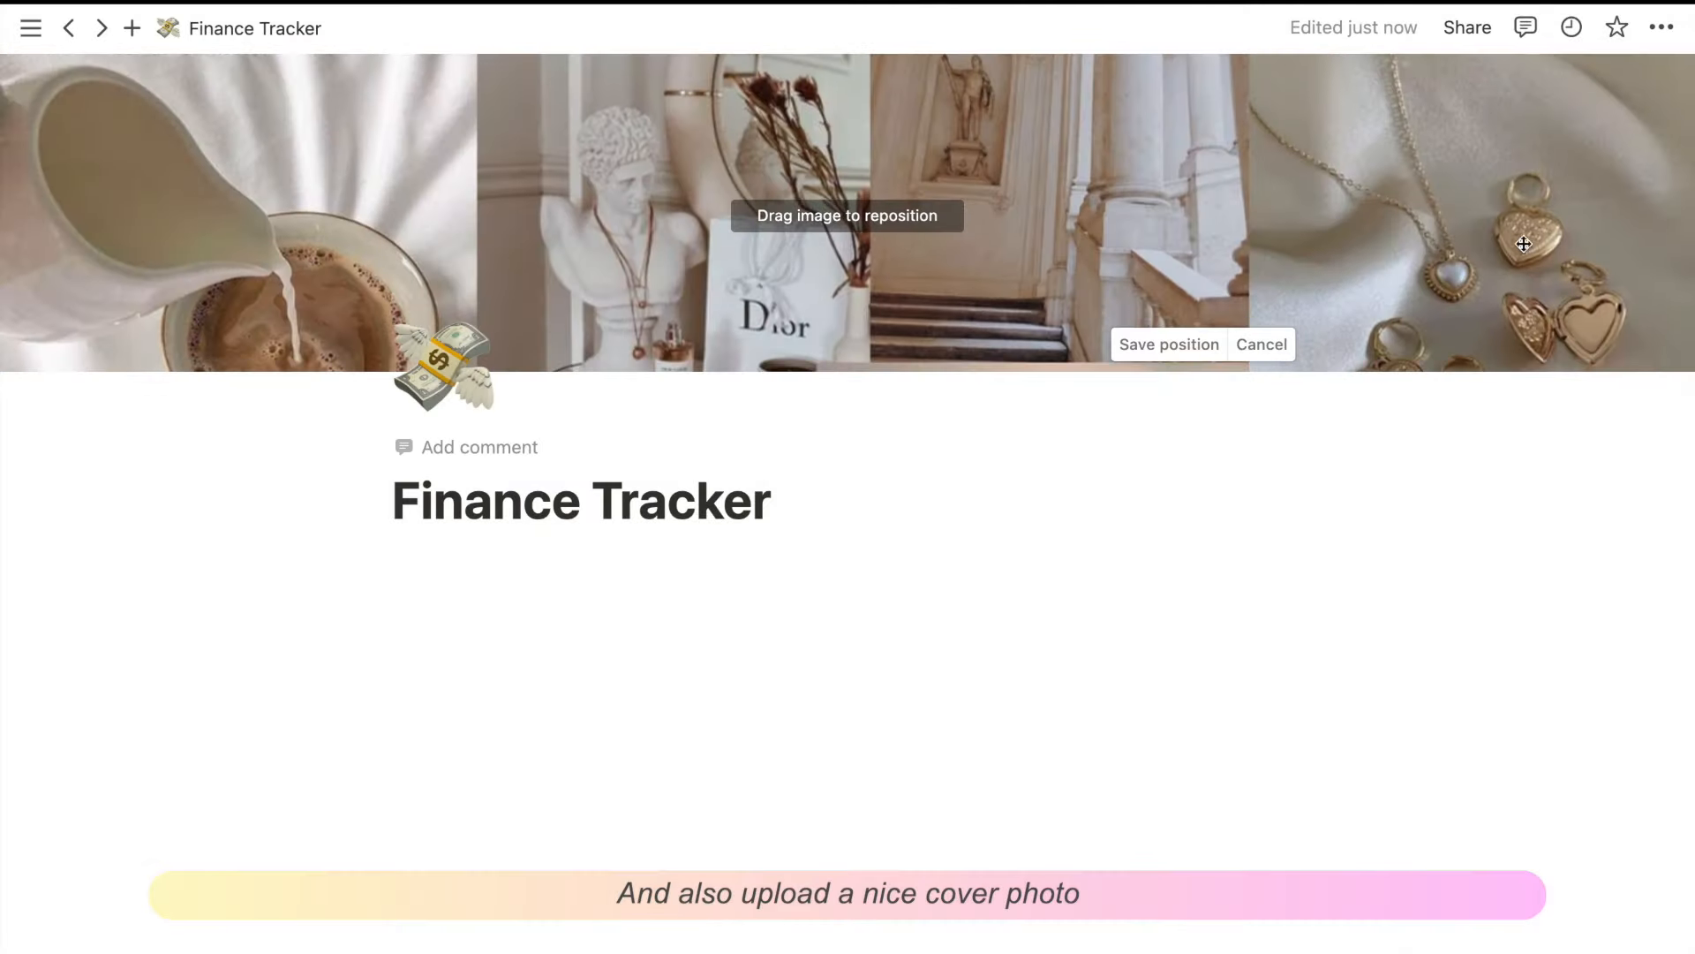
Step: Keep the cover position and switch the page to small text and full width
{"action": "left_click", "coordinate": [1662, 27]}
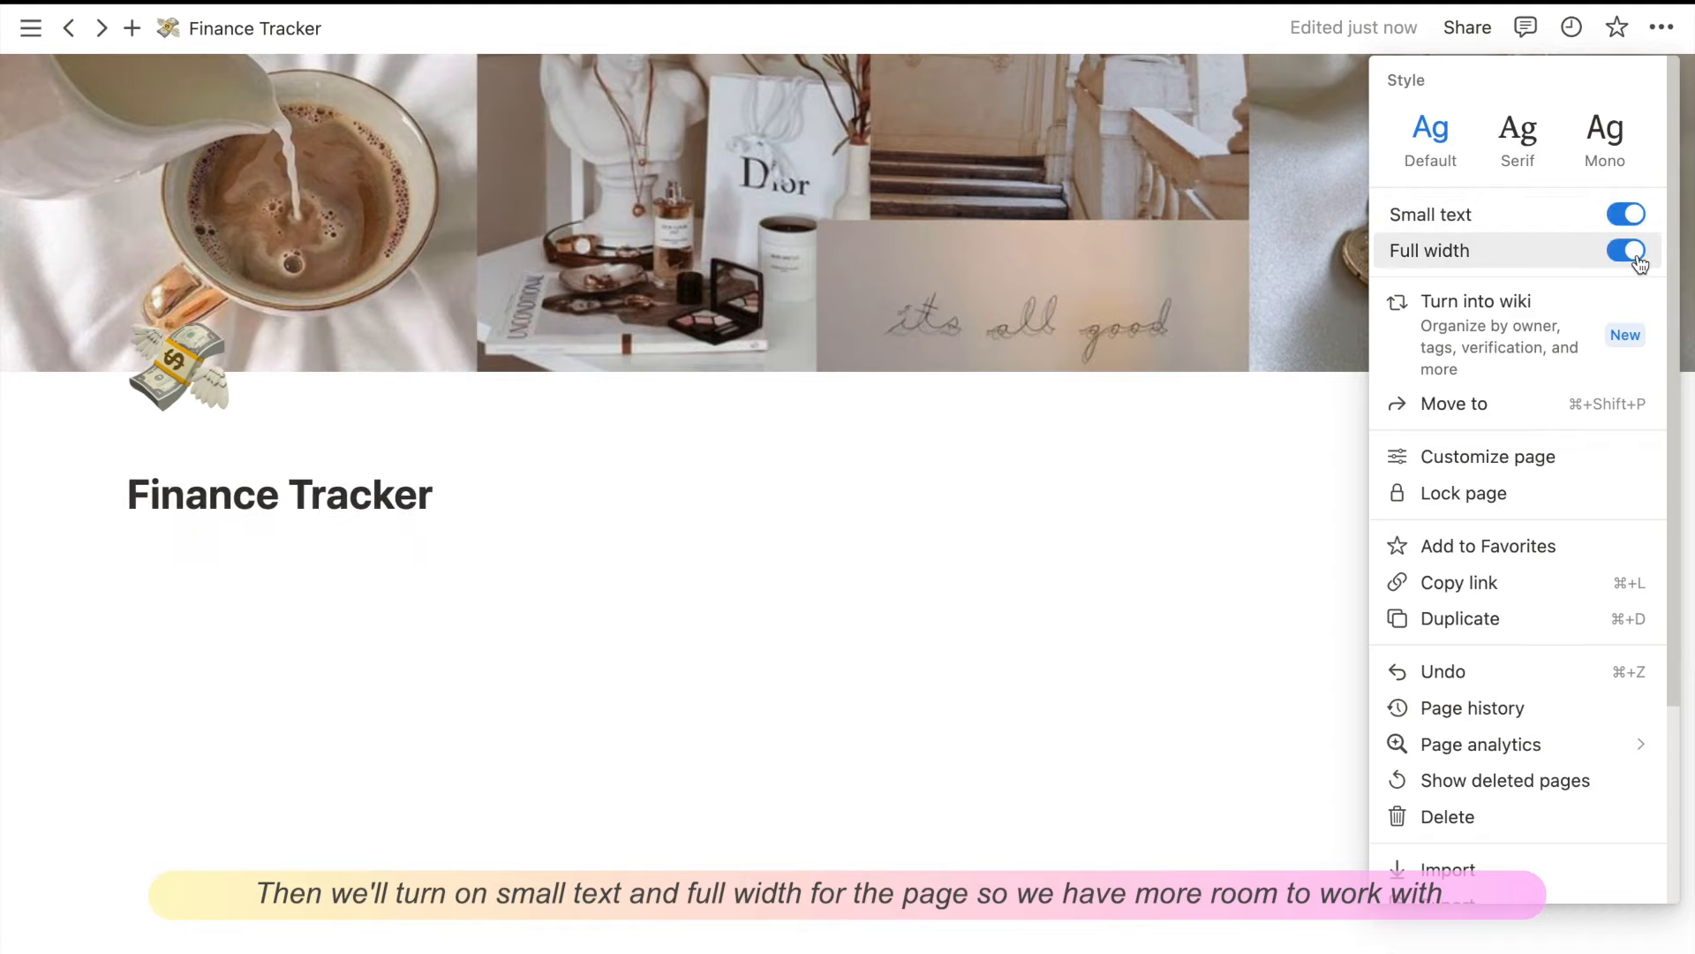
{"action": "left_click", "coordinate": [1624, 250]}
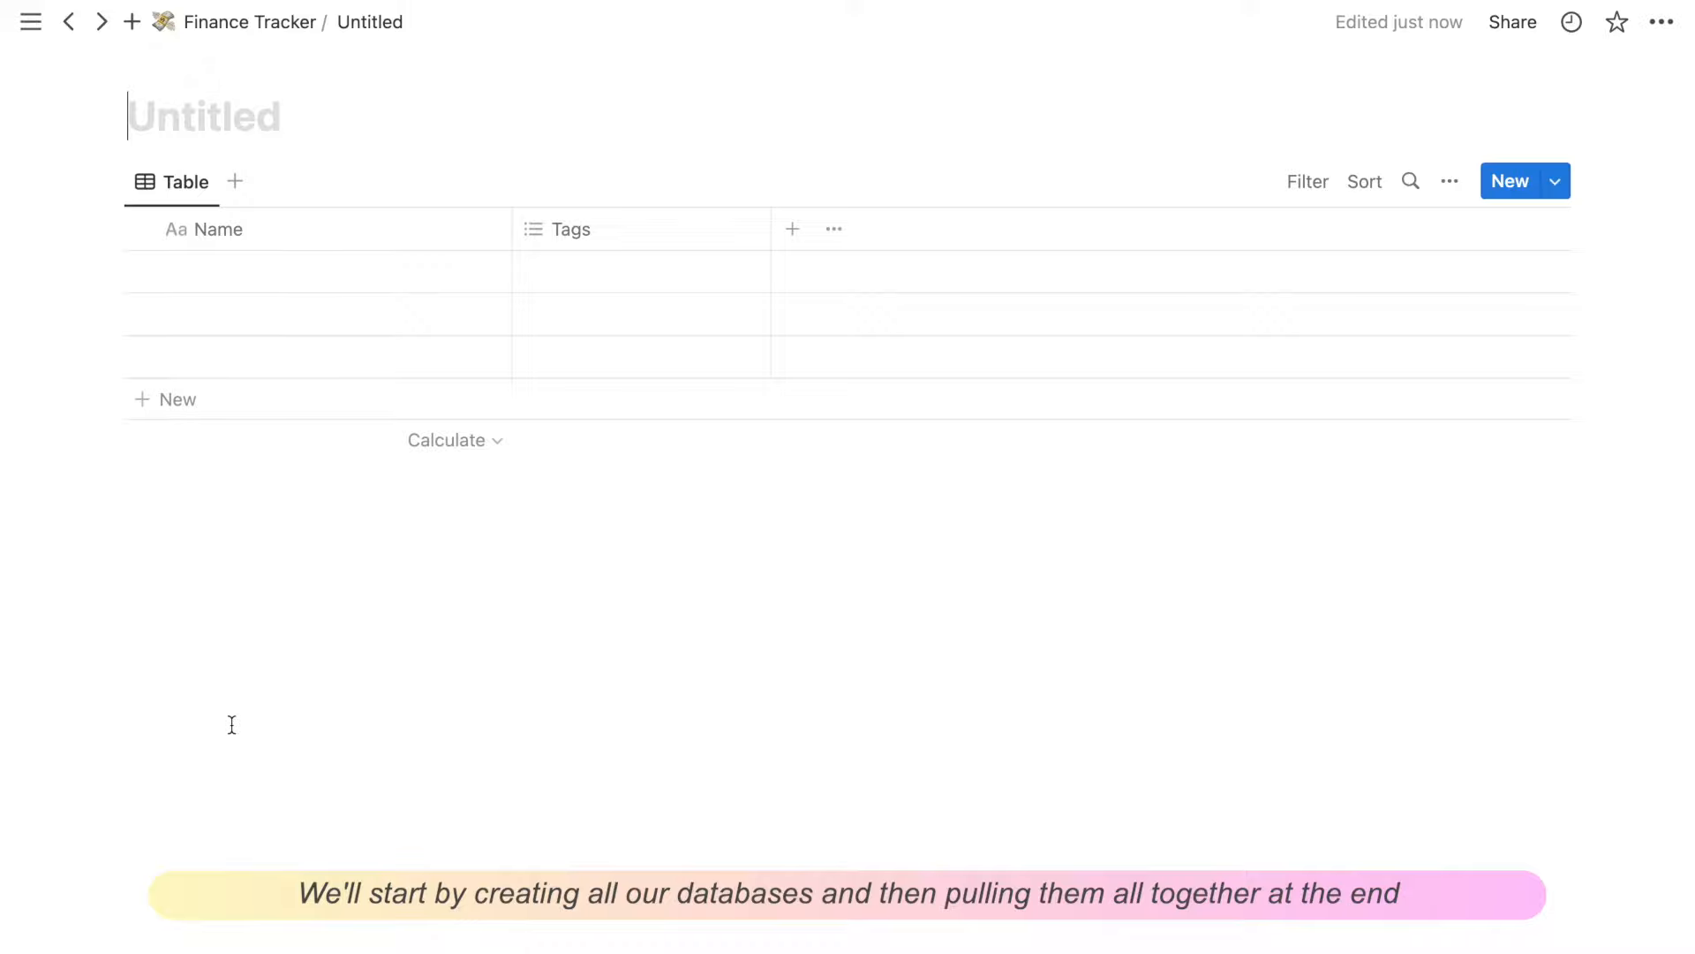
Step: Name the database Income & Expense and give Type the Income and Expense options
{"action": "type", "text": "Income"}
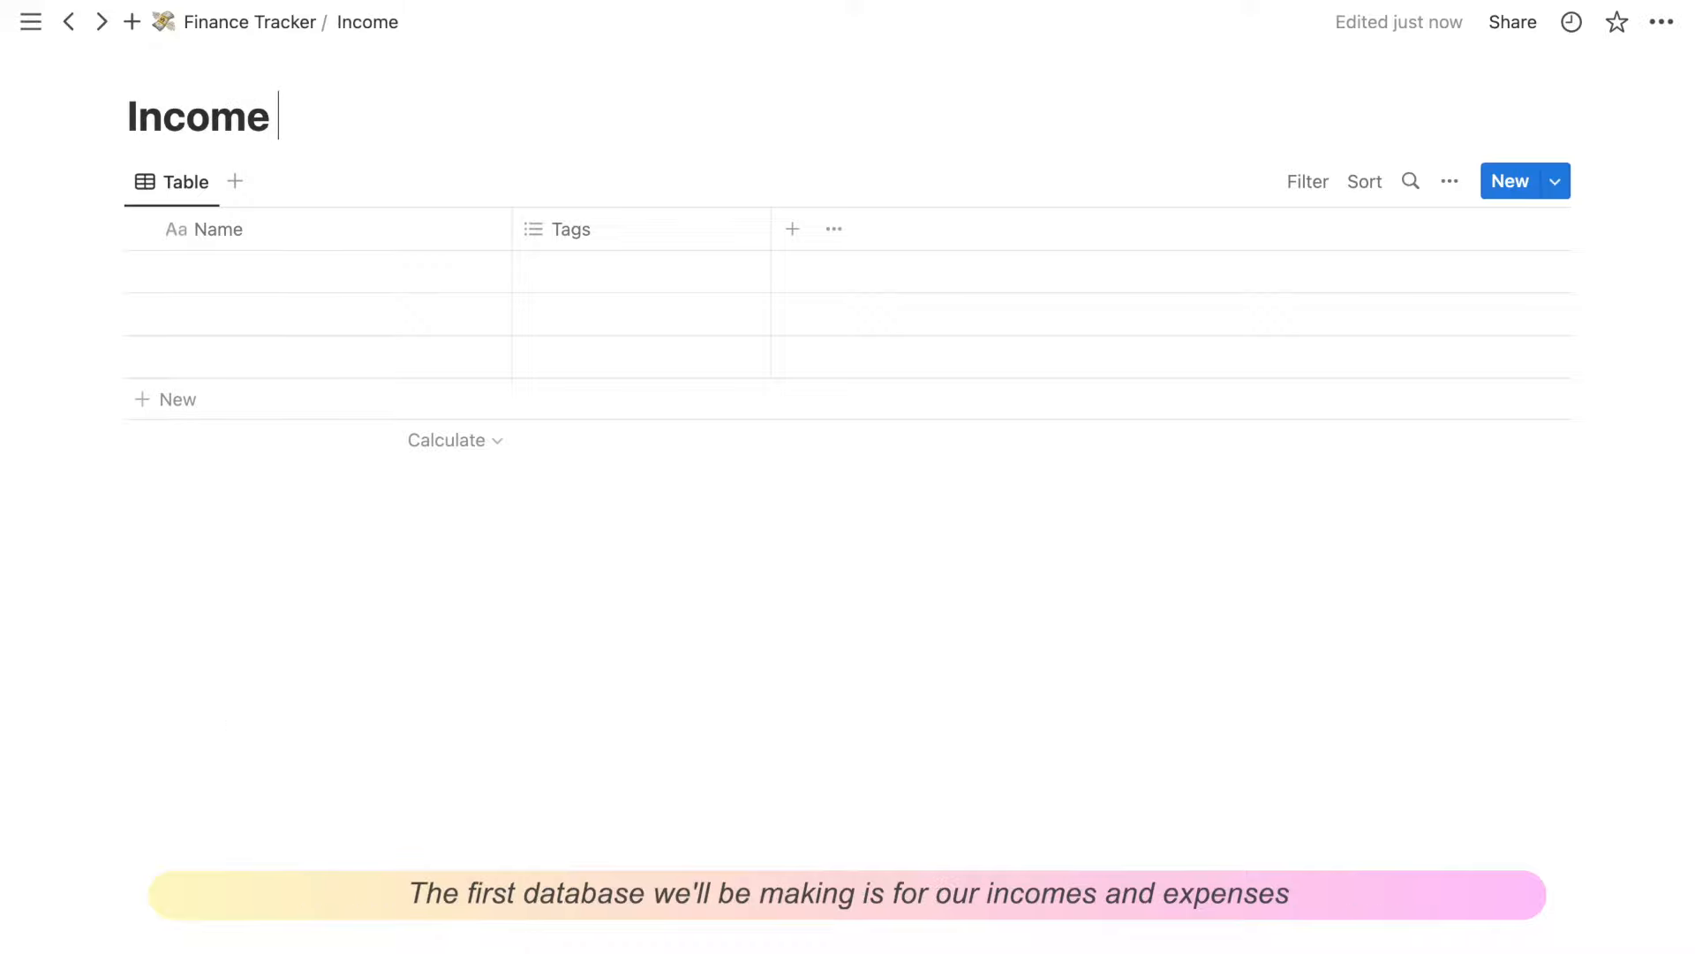
{"action": "type", "text": "& Expense"}
{"action": "type", "text": "Type"}
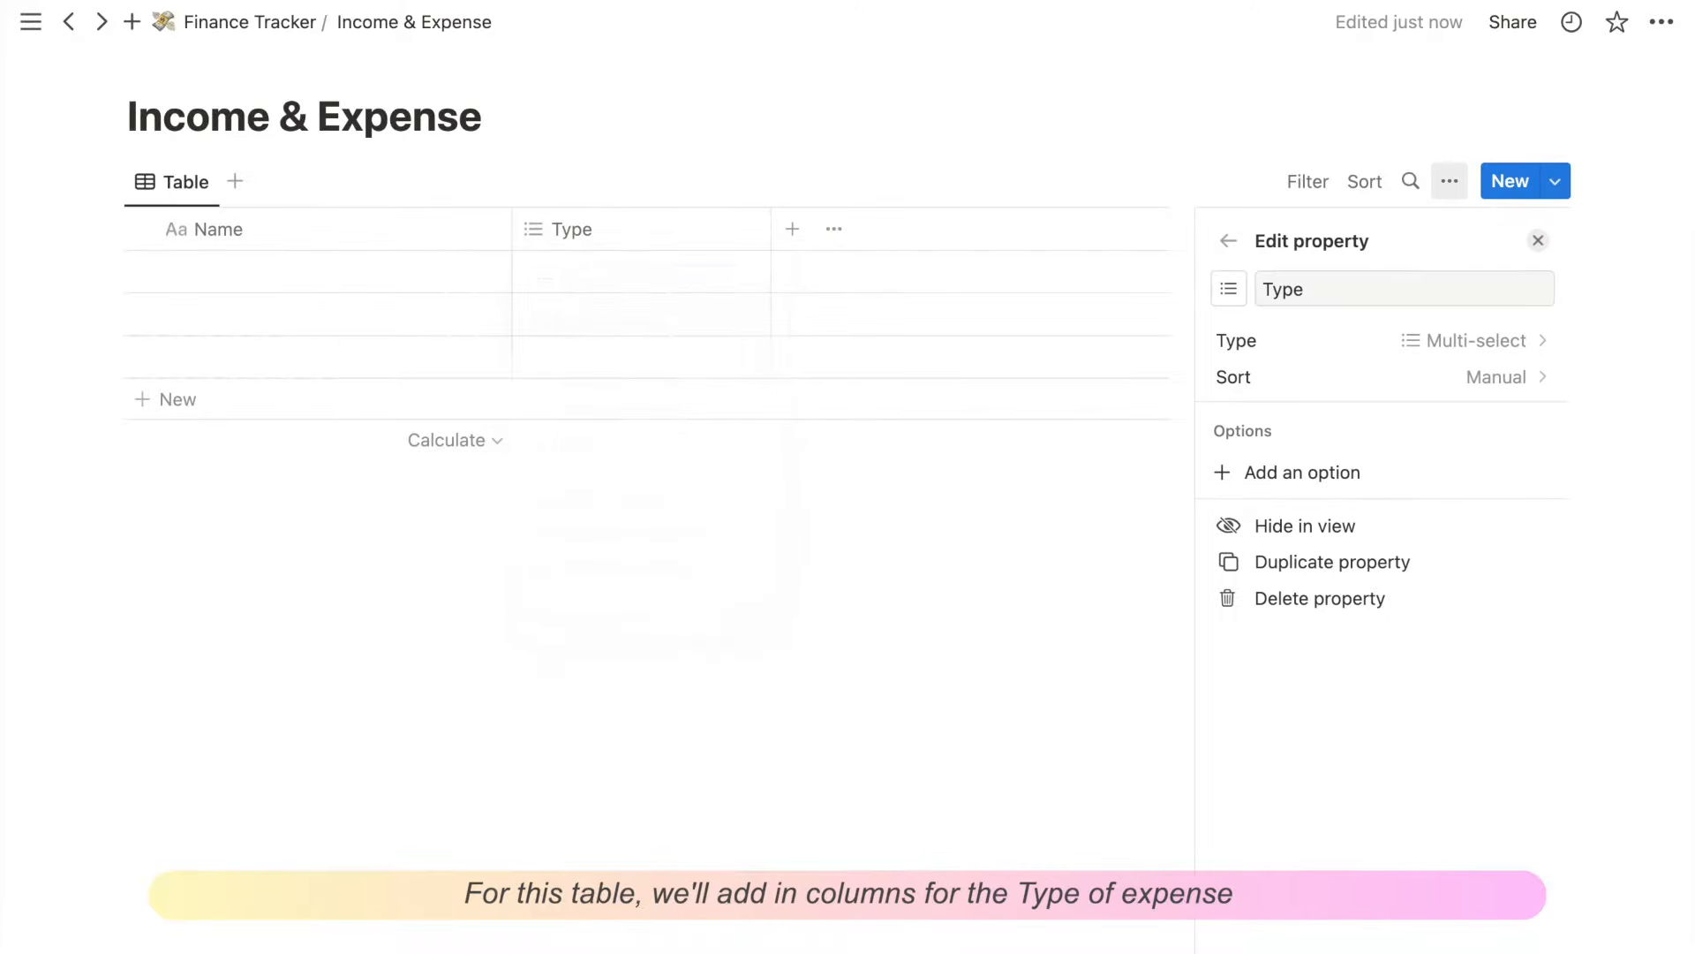
{"action": "type", "text": "Expense"}
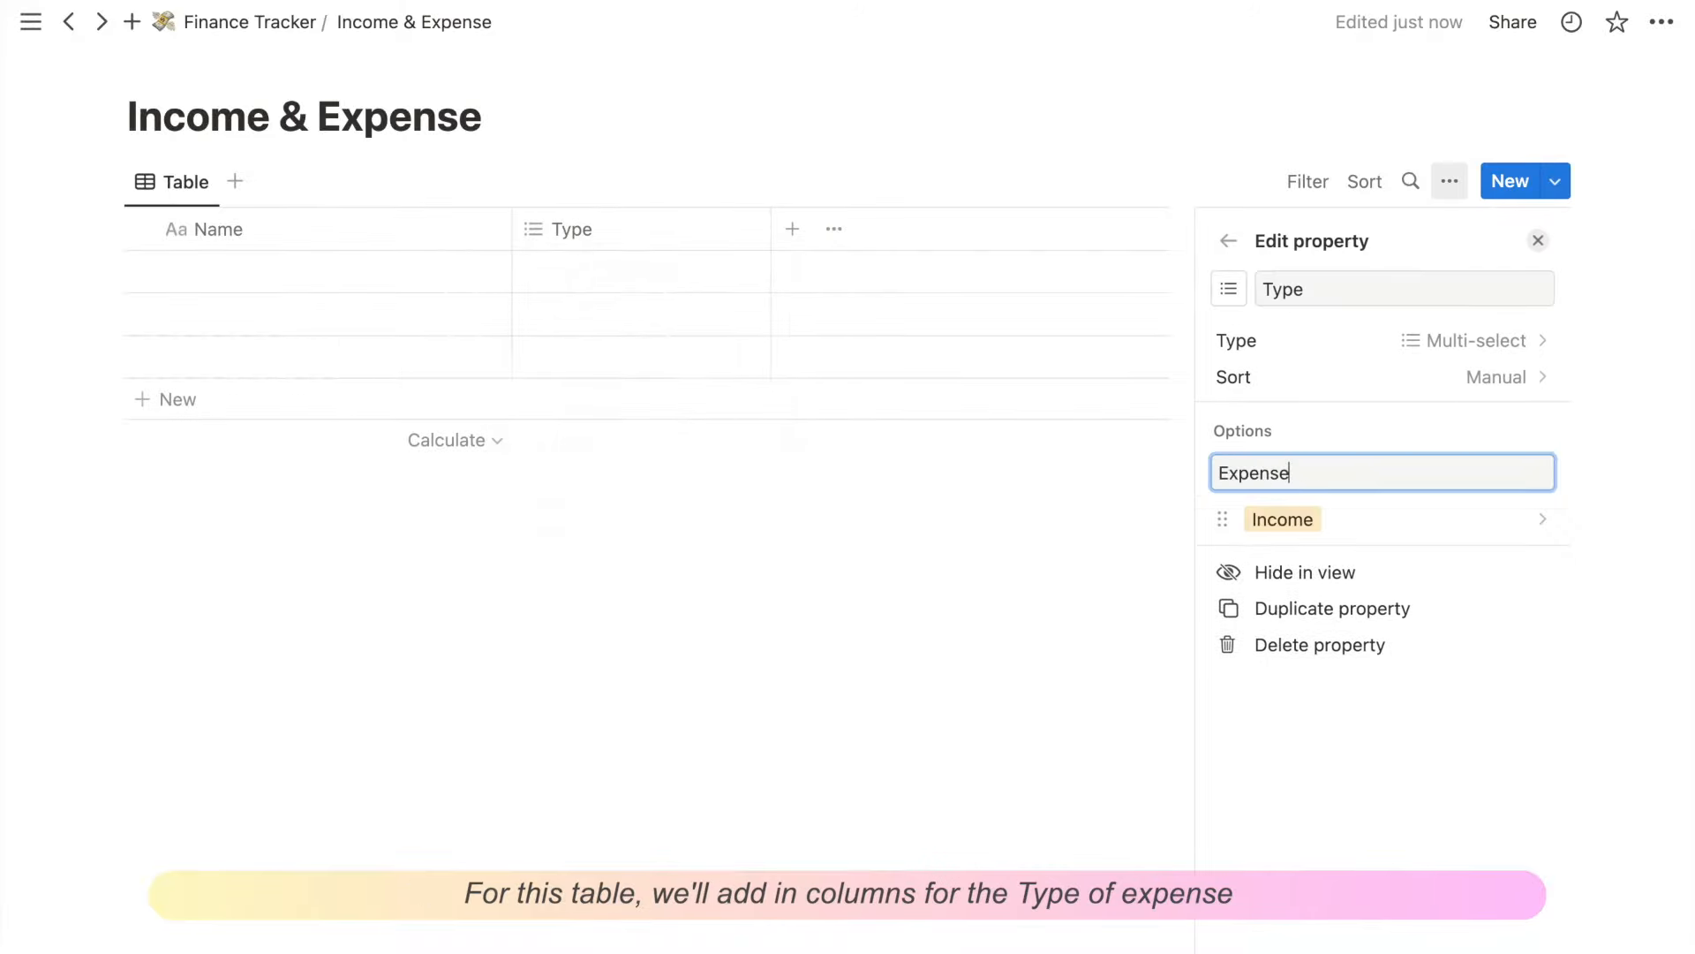
Step: Add a Date column and name the table view Income
{"action": "left_click", "coordinate": [791, 228]}
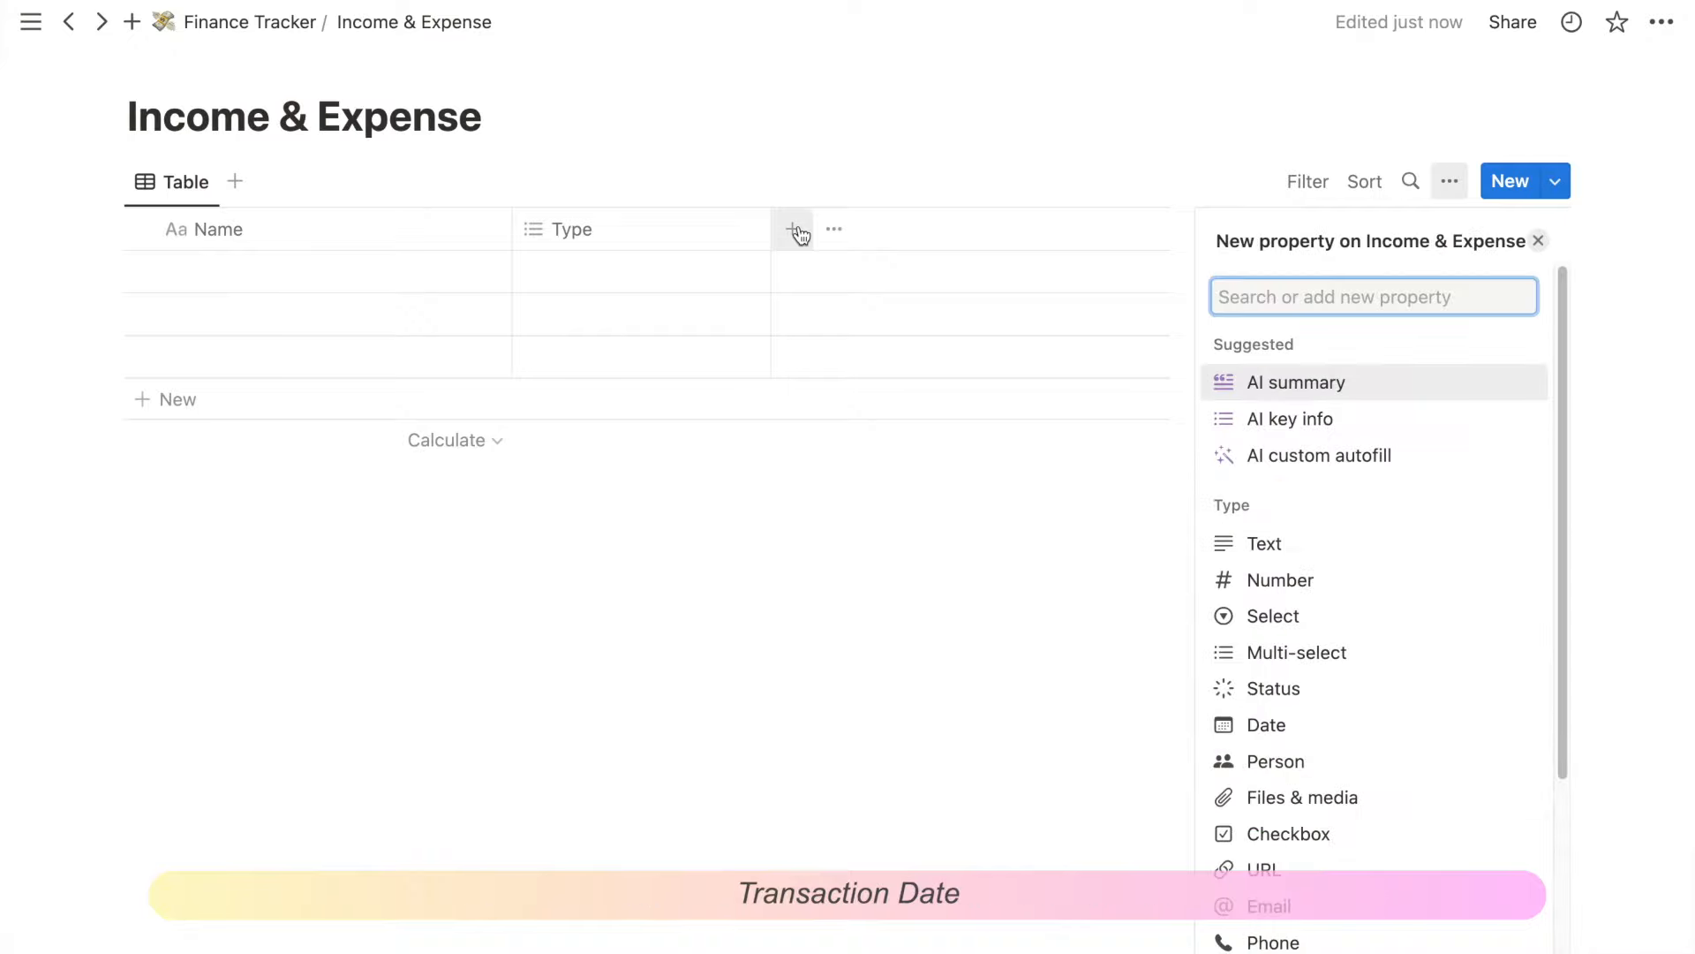
{"action": "left_click", "coordinate": [1266, 724]}
{"action": "type", "text": "Income"}
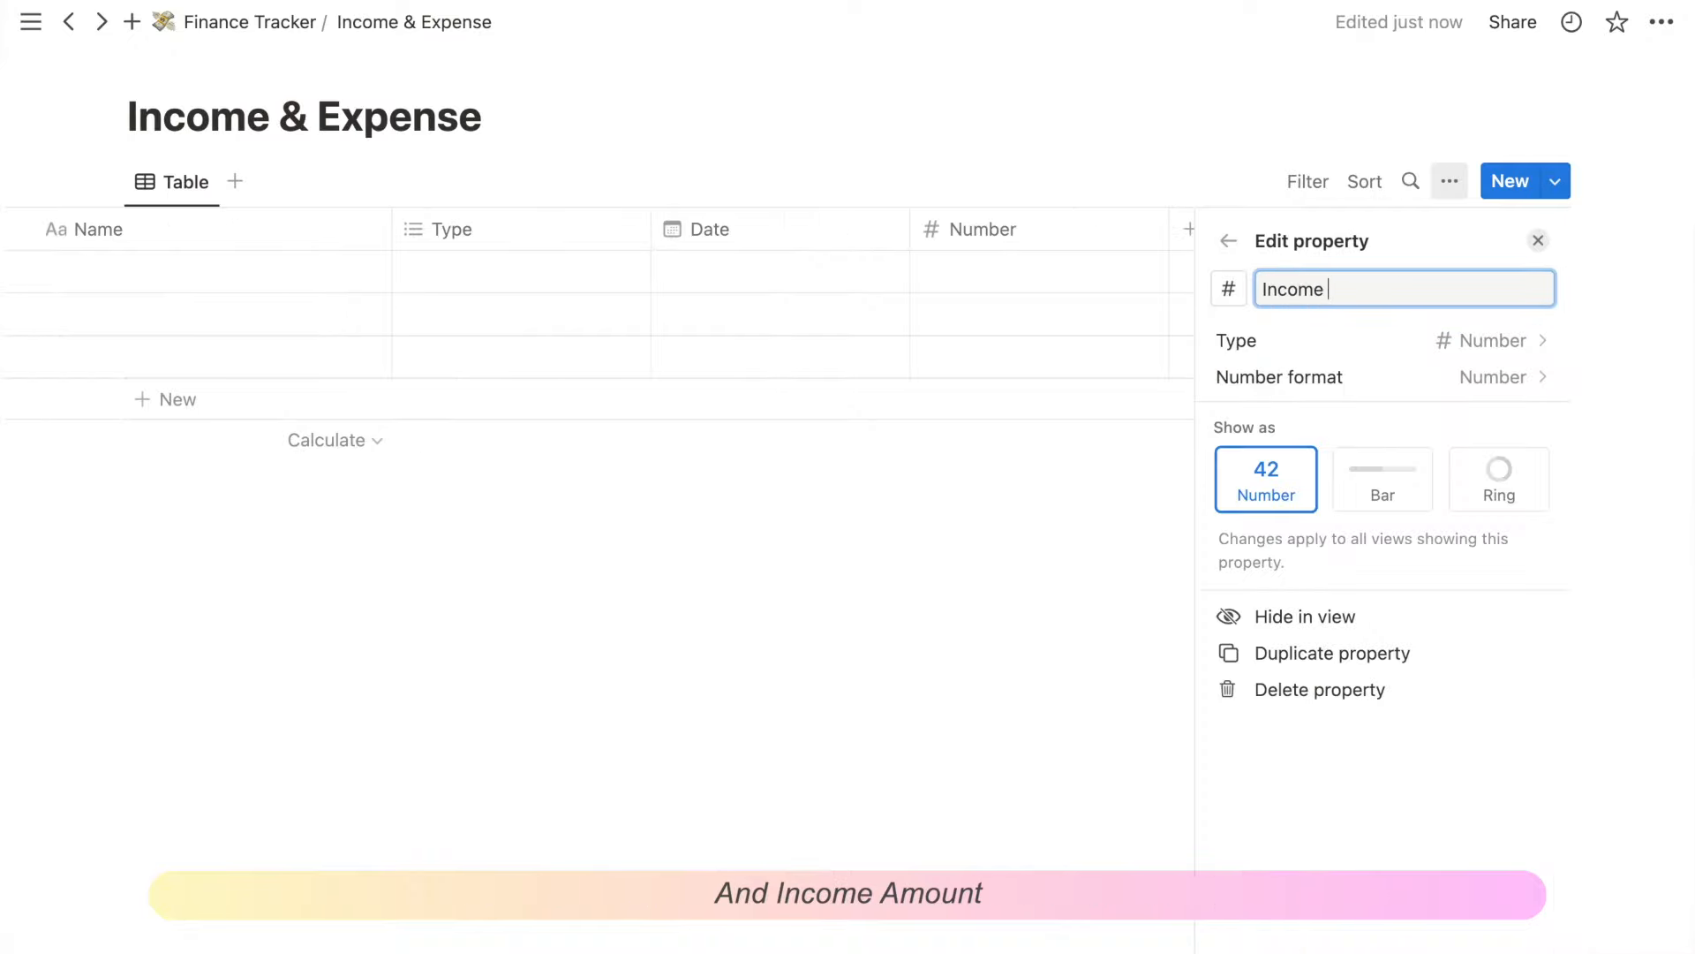
{"action": "left_click", "coordinate": [1502, 376]}
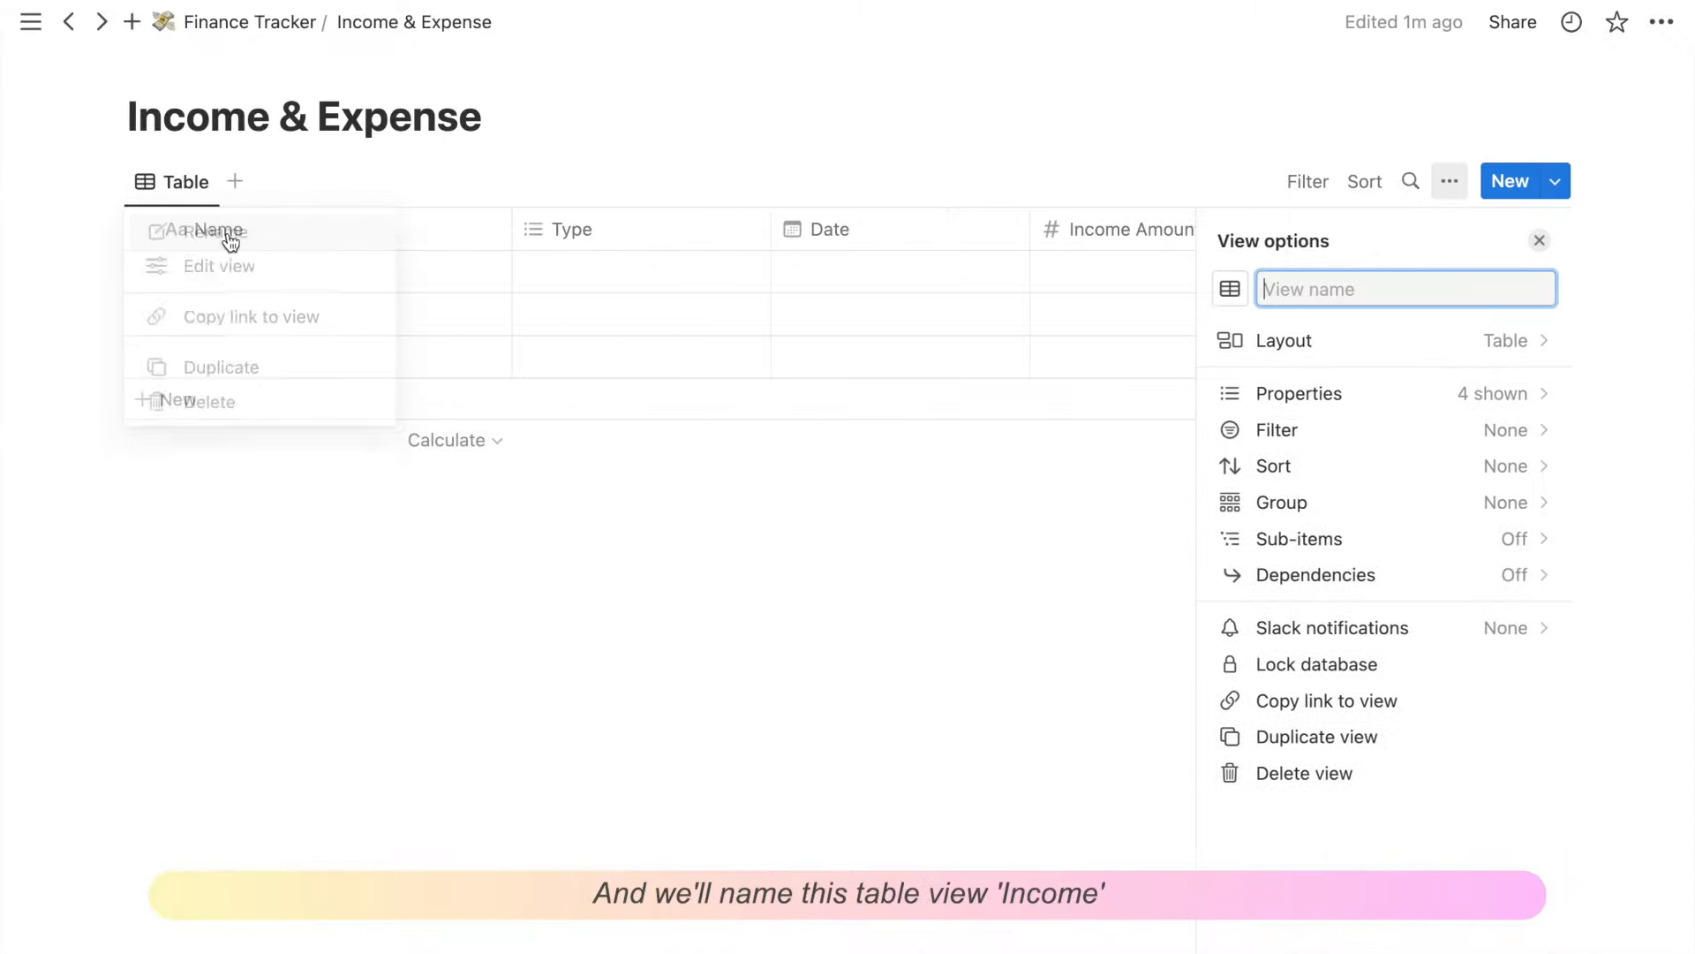
{"action": "type", "text": "Income"}
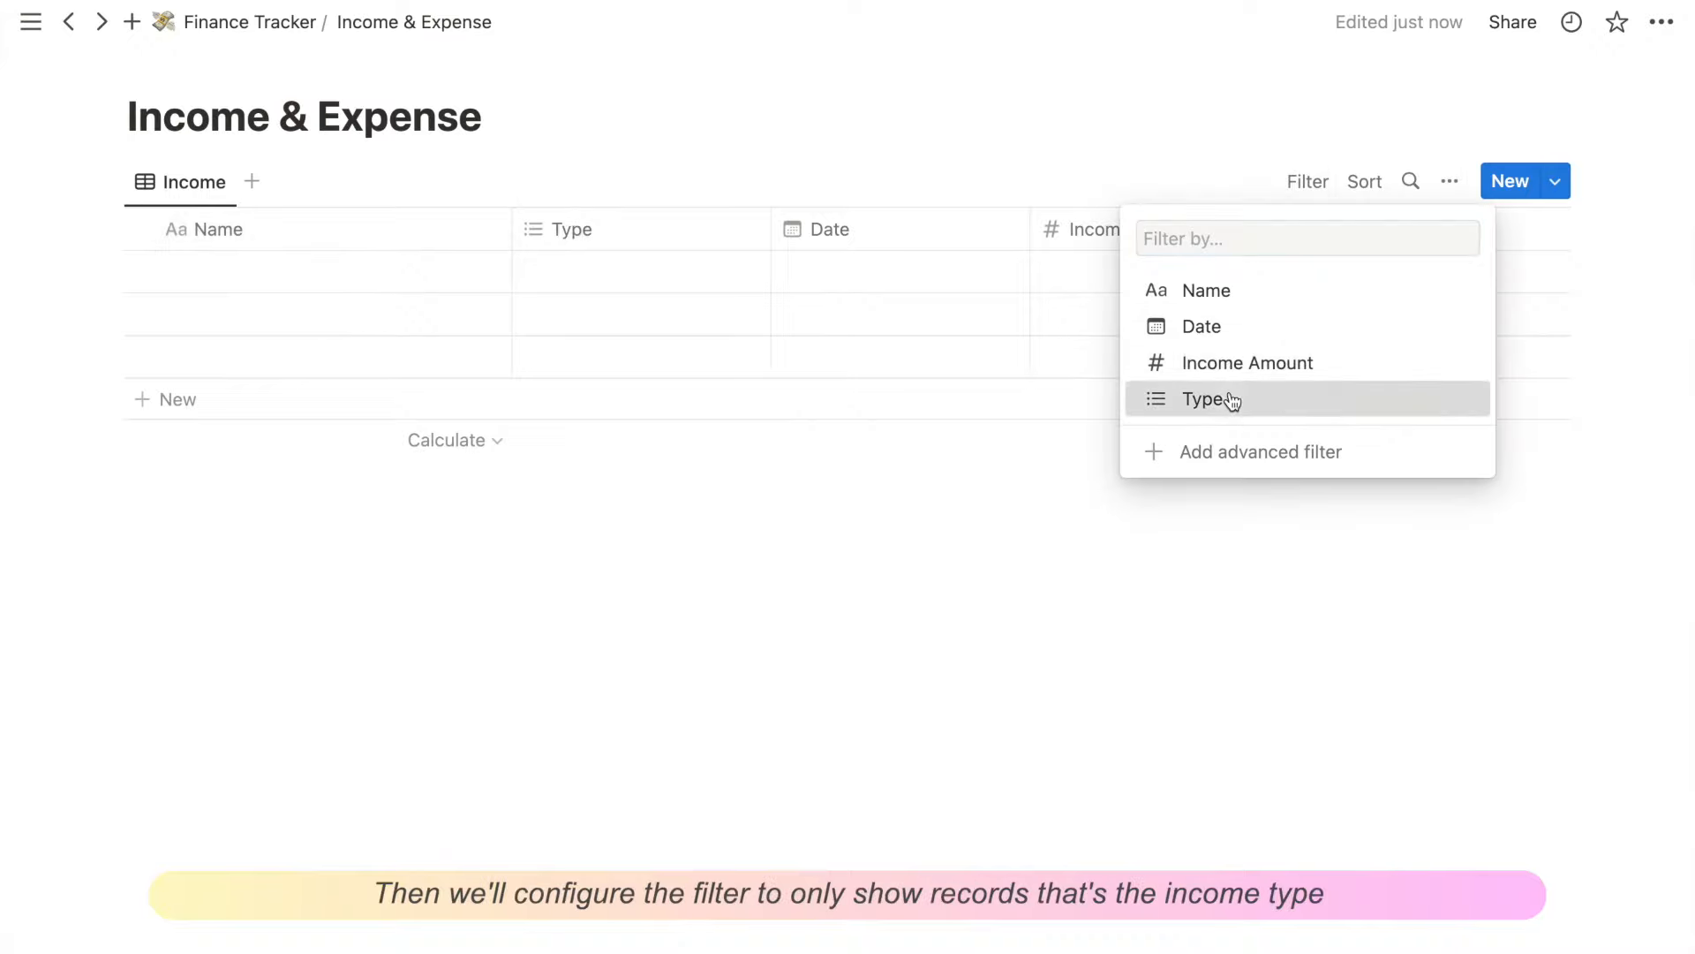
Step: Filter the Income view to Type is Income, sort by Date, and duplicate it as an Expense view
{"action": "left_click", "coordinate": [1201, 399]}
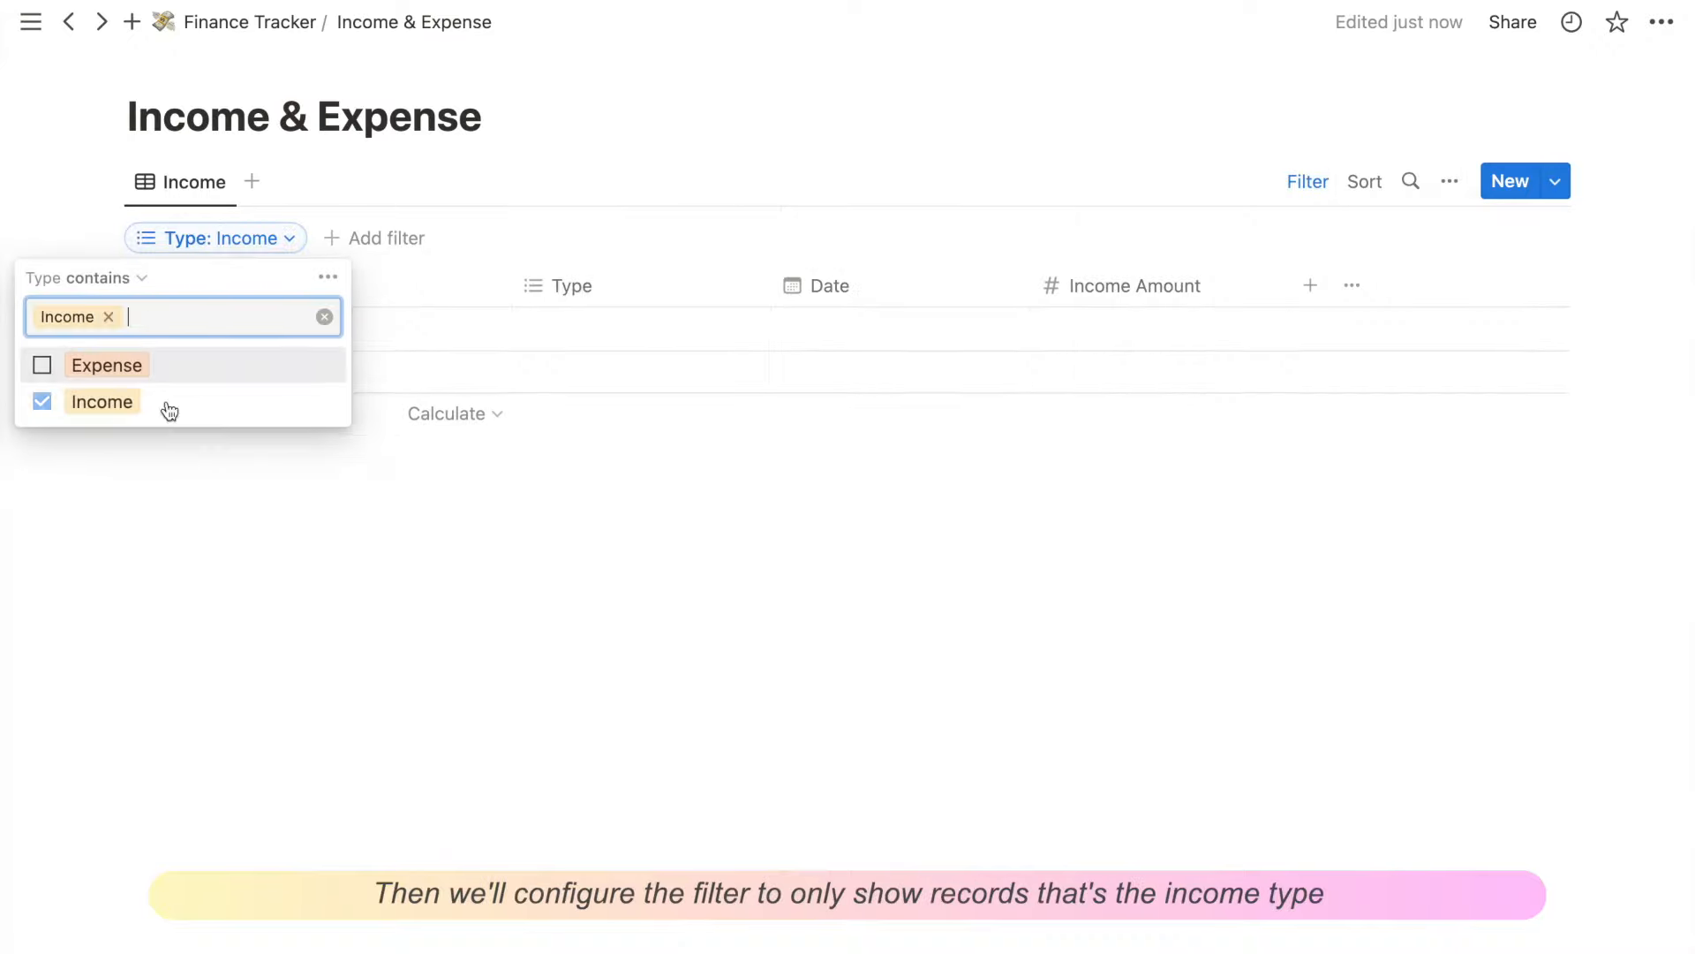
{"action": "left_click", "coordinate": [1364, 180]}
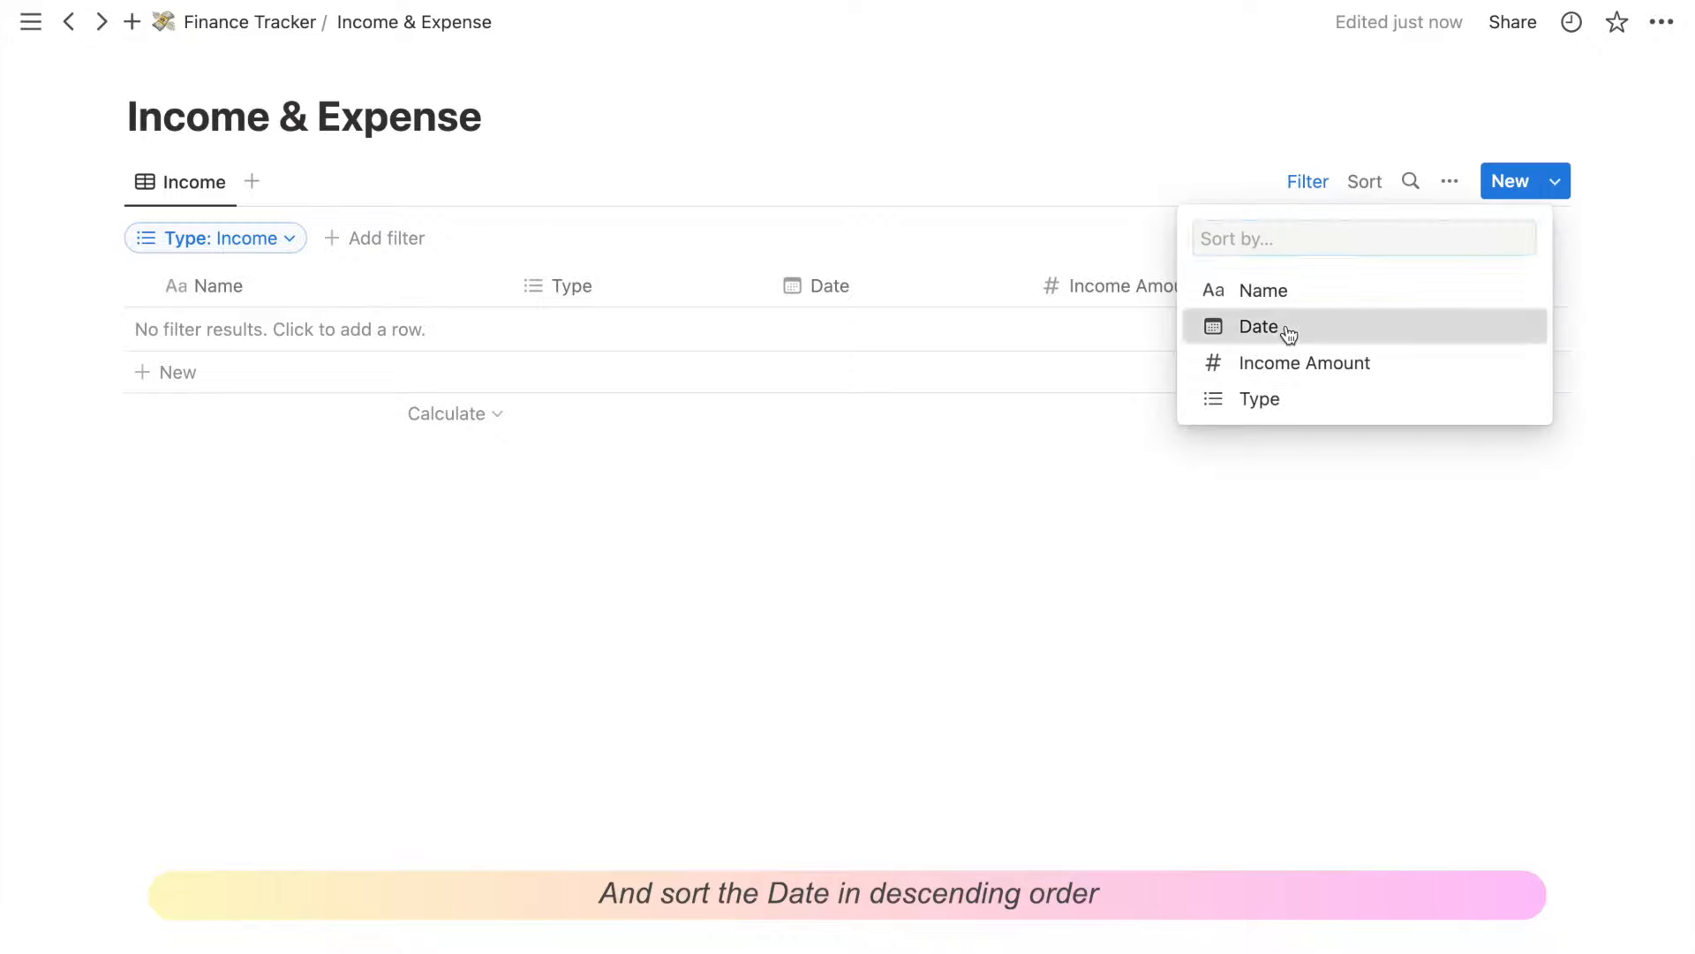
{"action": "left_click", "coordinate": [1258, 327]}
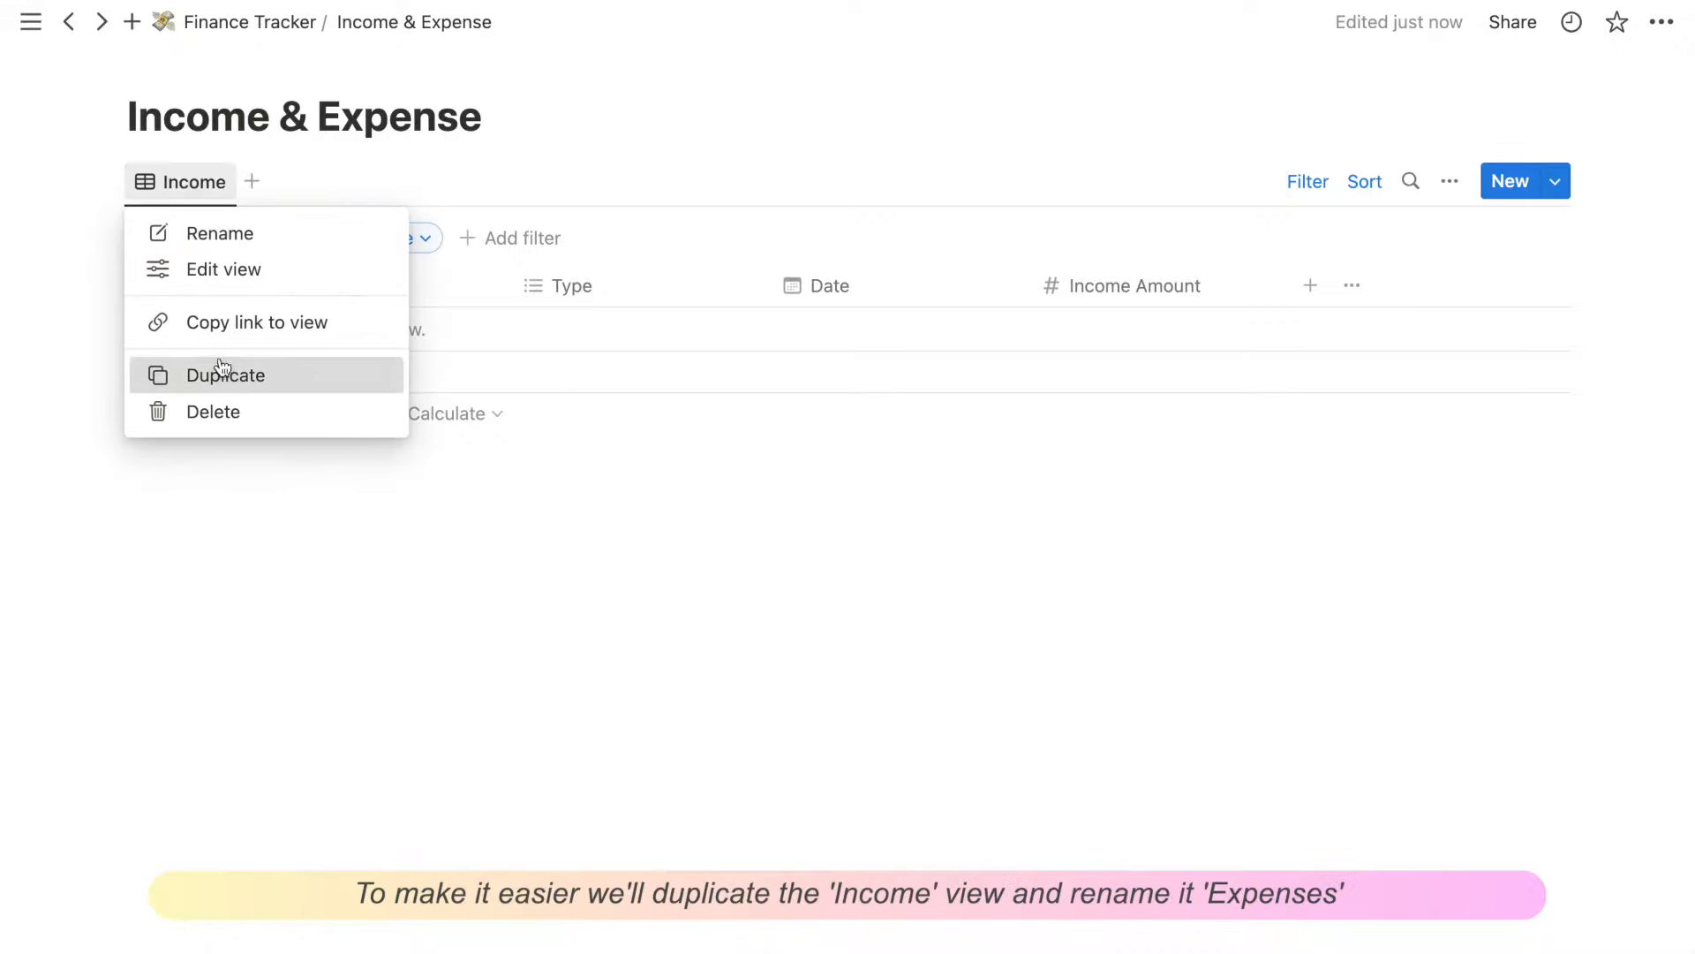
{"action": "left_click", "coordinate": [225, 374]}
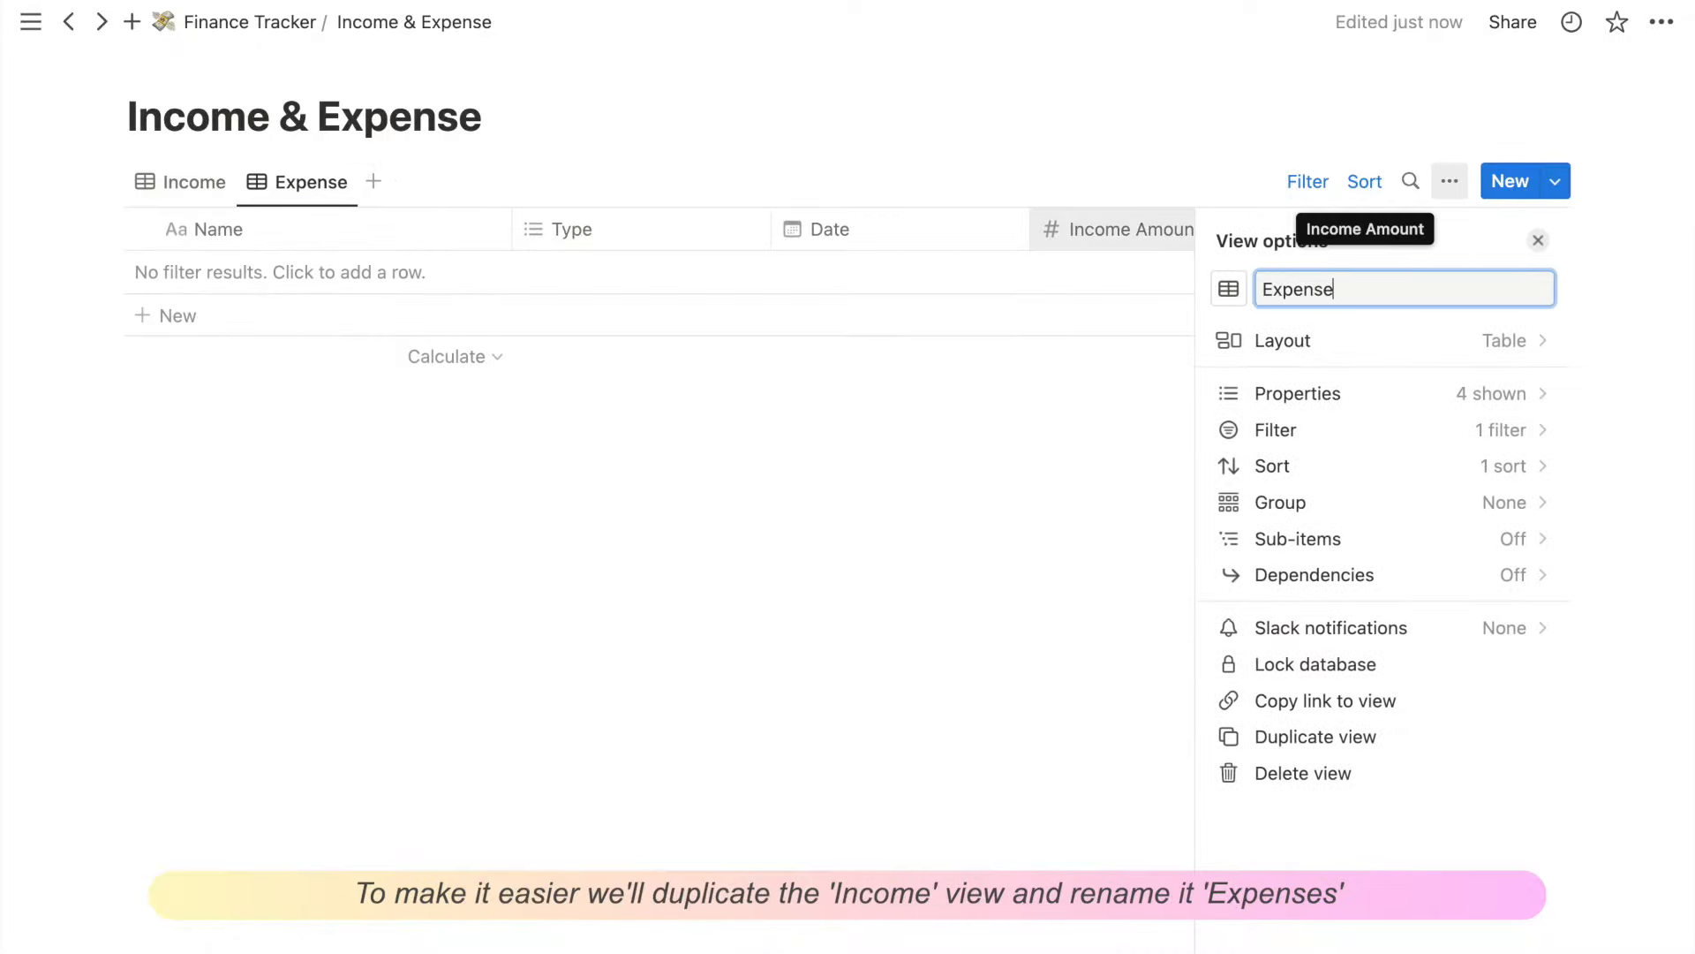
Step: Duplicate Income Amount as Expense Amount and hide it from the Income view
{"action": "left_click", "coordinate": [1128, 228]}
{"action": "type", "text": "E"}
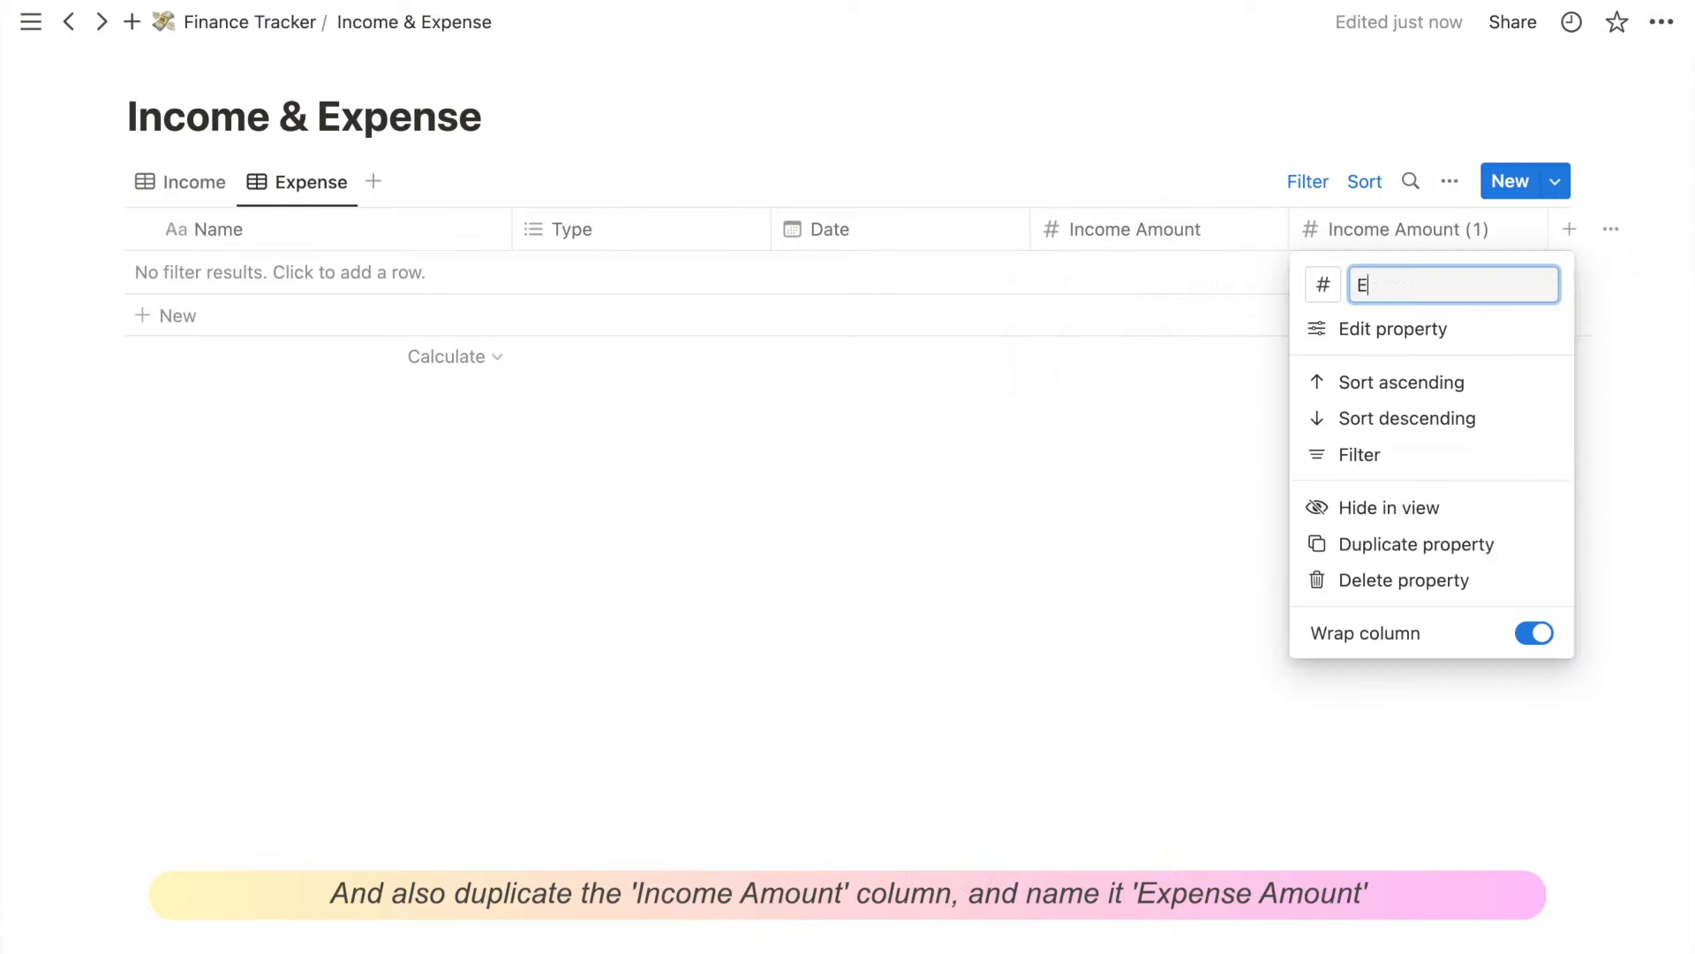
{"action": "type", "text": "xpense Amount"}
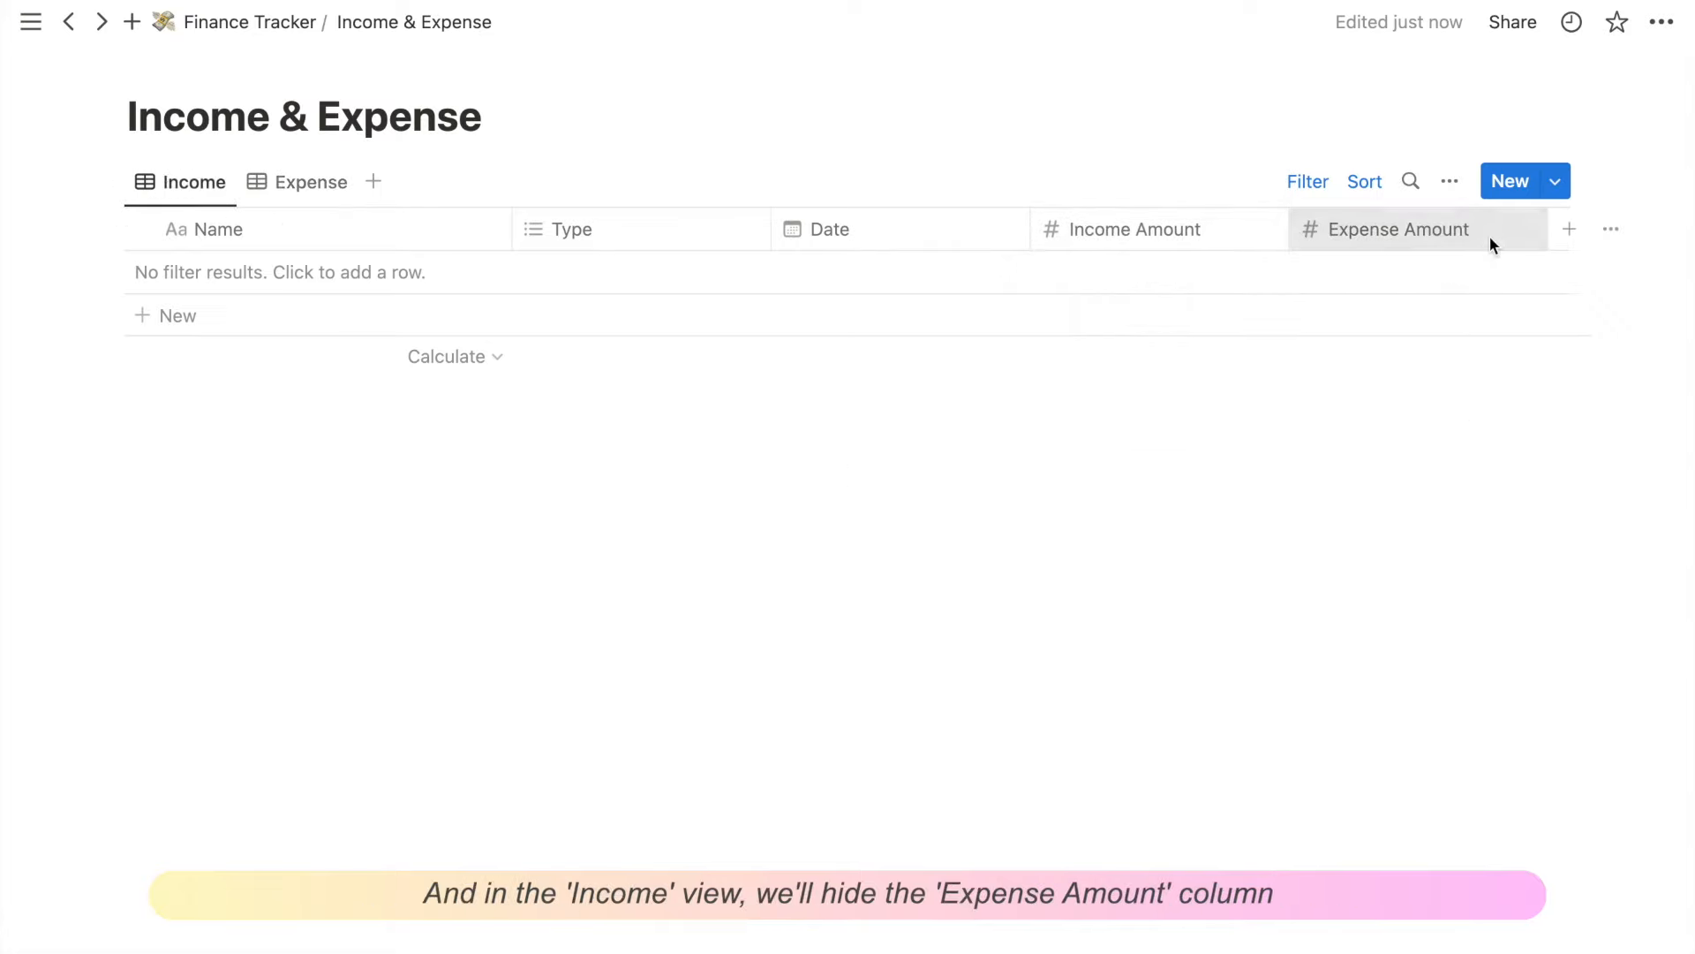
{"action": "left_click", "coordinate": [1396, 228]}
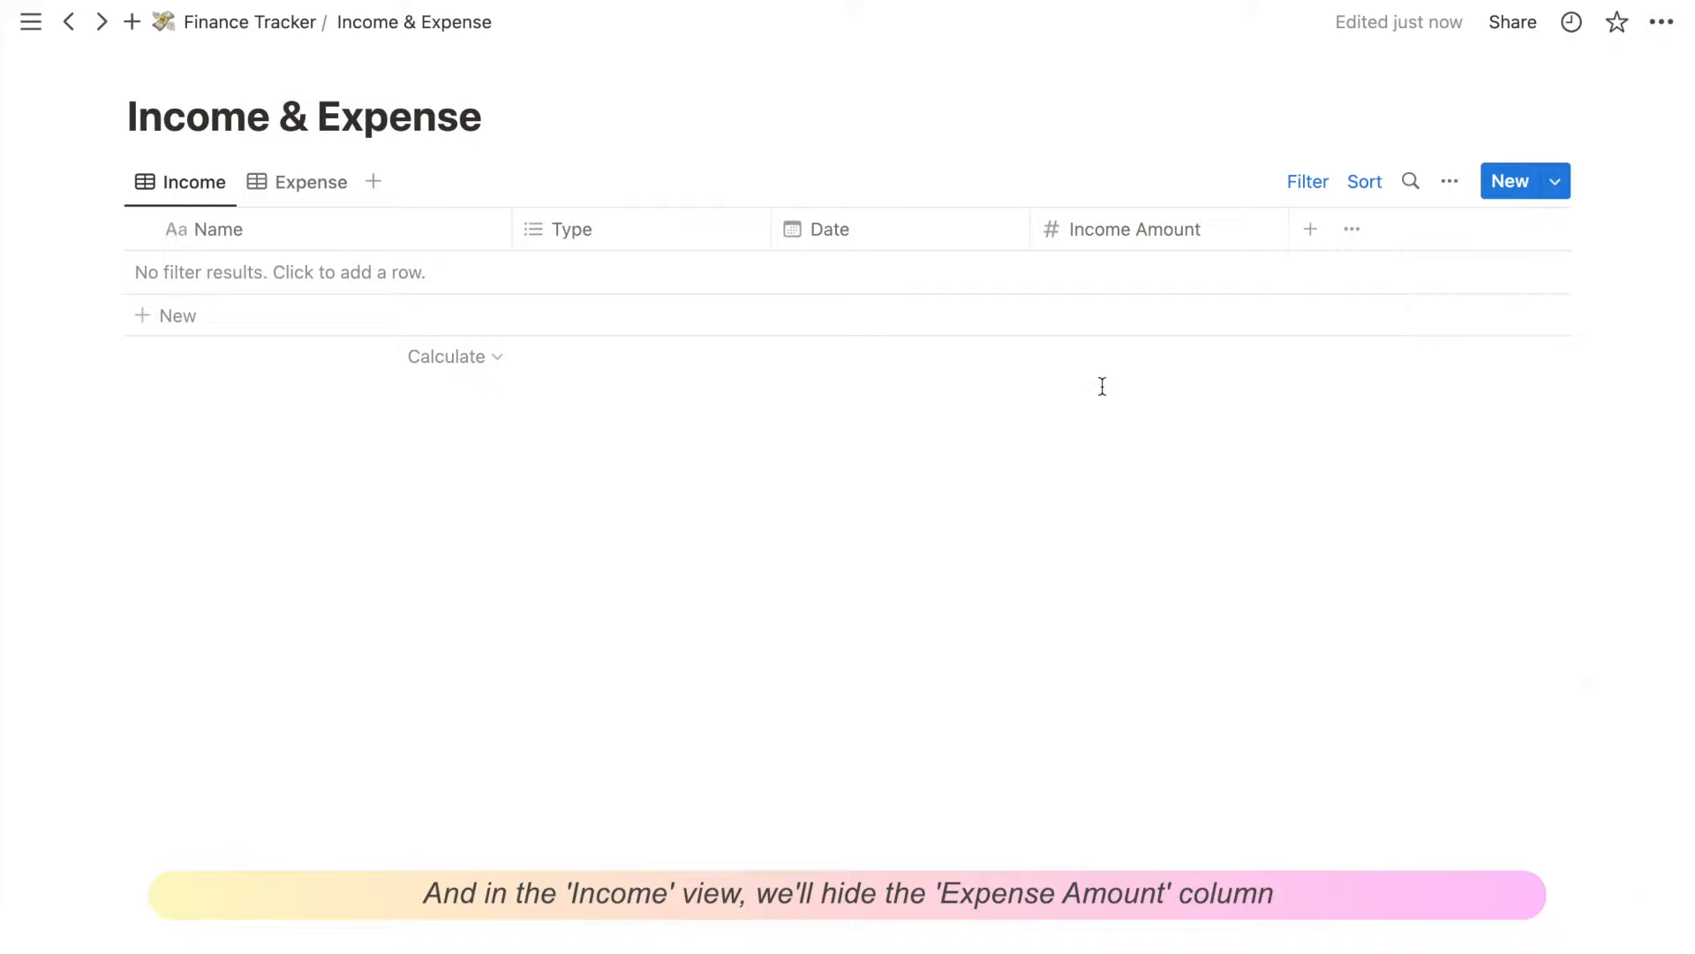
{"action": "left_click", "coordinate": [897, 271]}
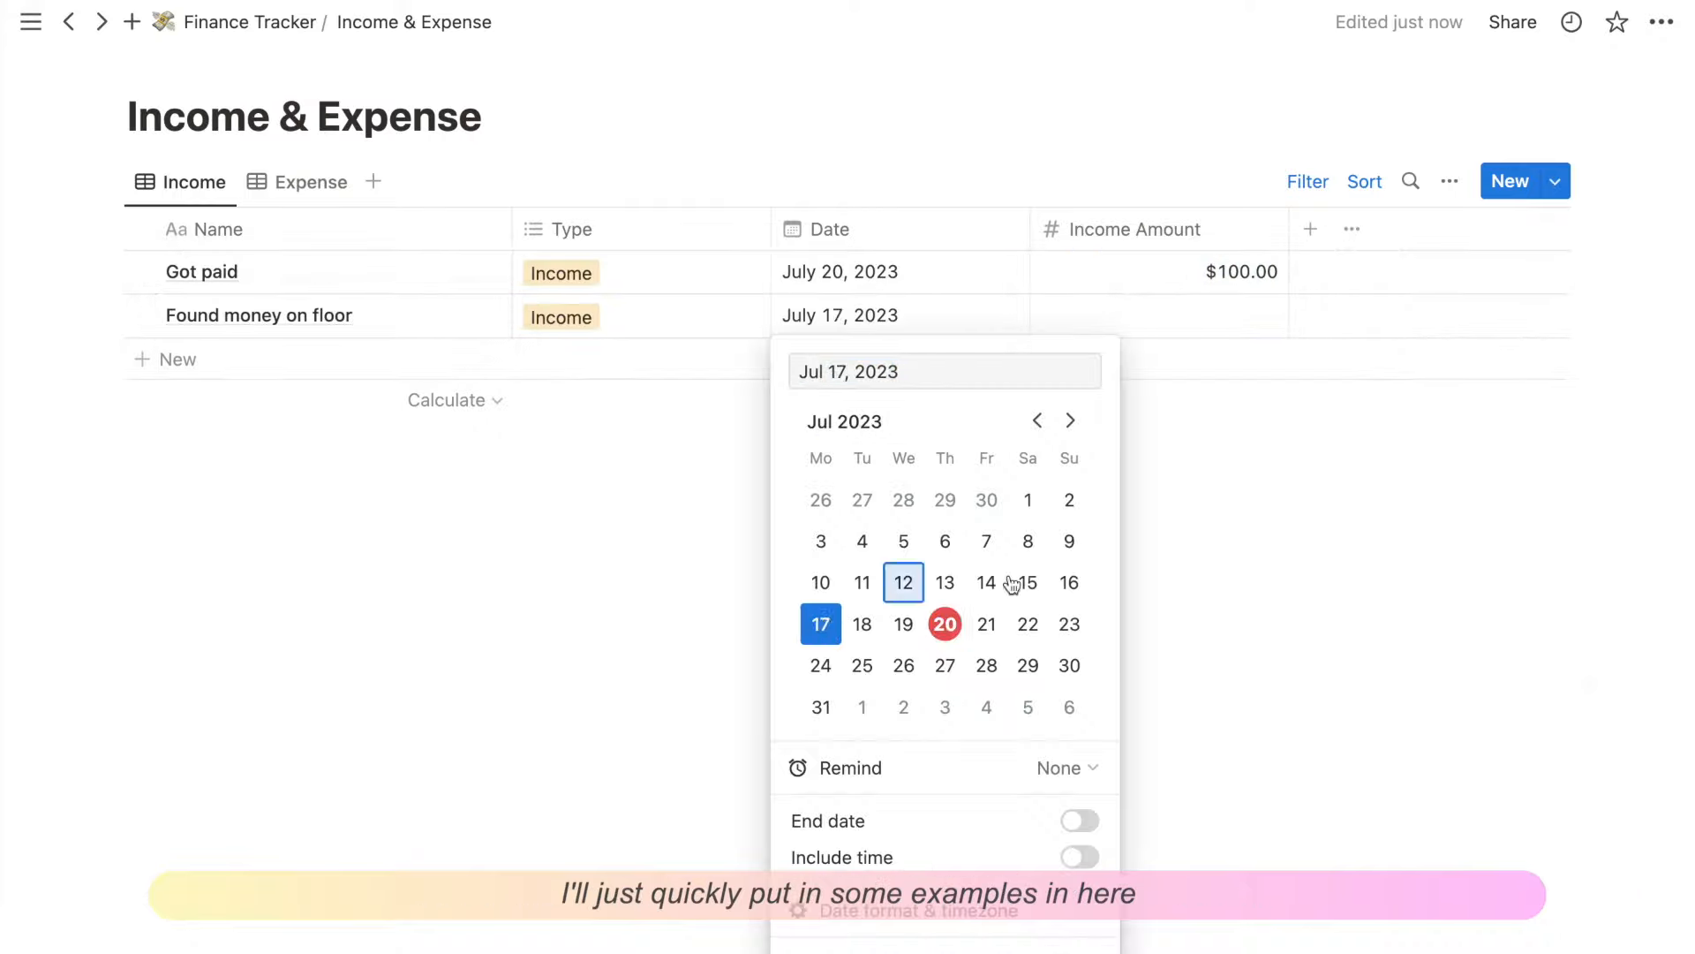
Step: Make the Expense view filter Type is Expense and start an example expense row
{"action": "left_click", "coordinate": [310, 182]}
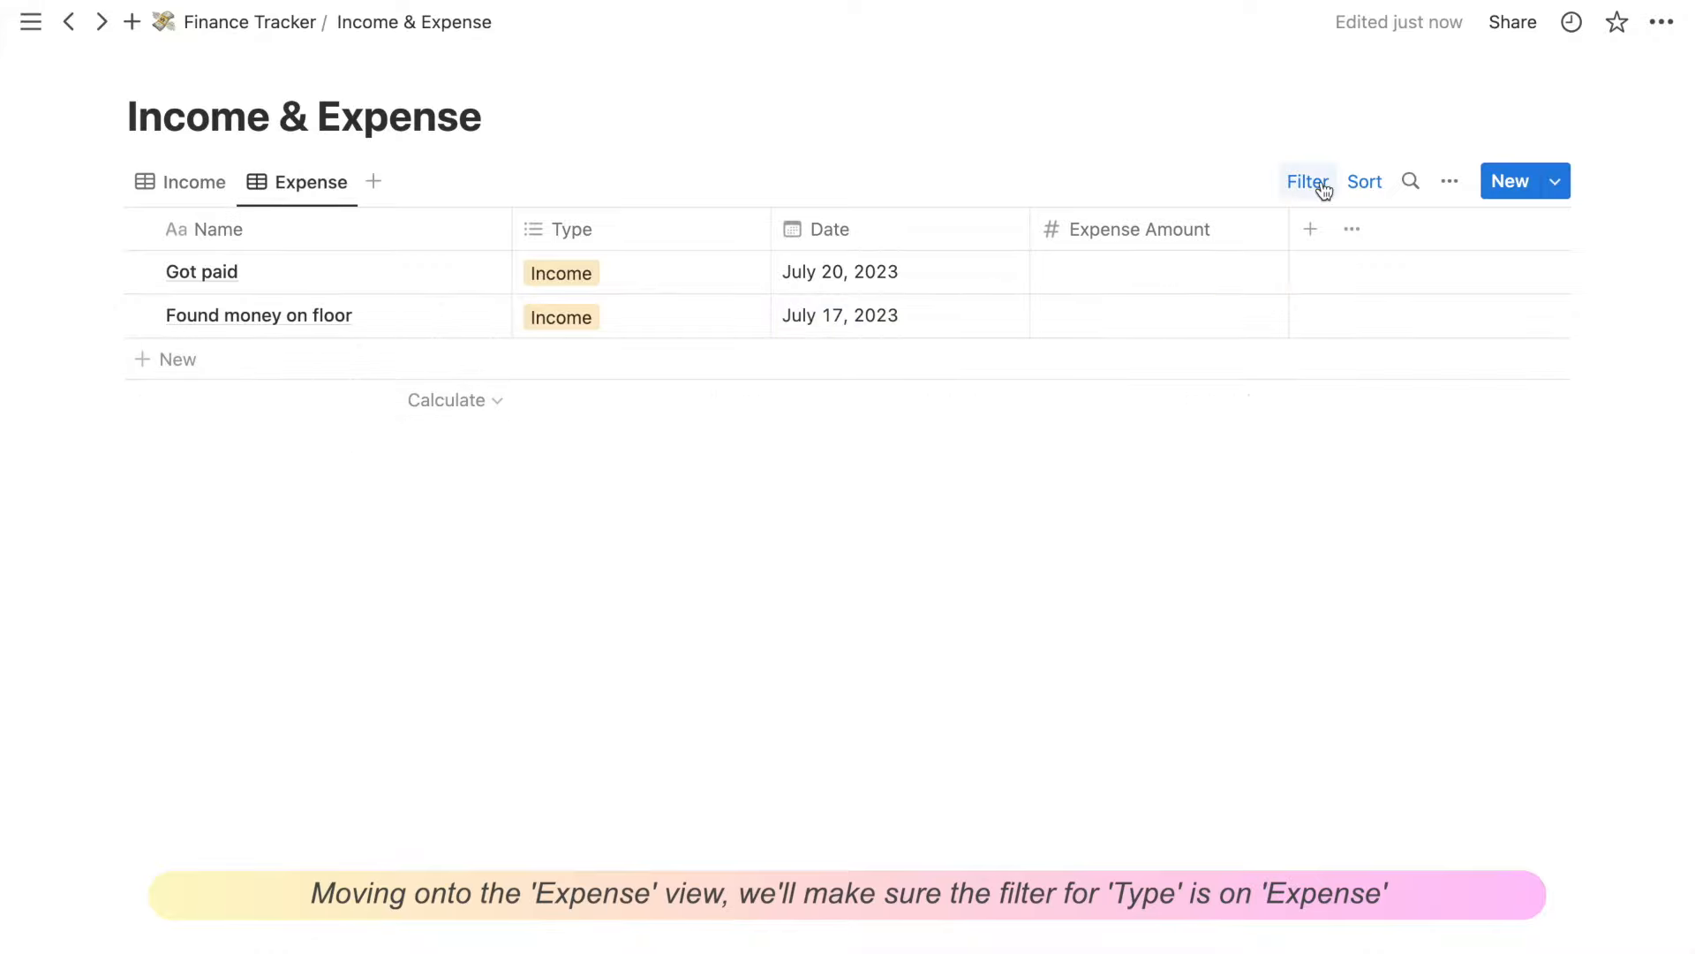
{"action": "left_click", "coordinate": [1307, 180]}
{"action": "type", "text": "B"}
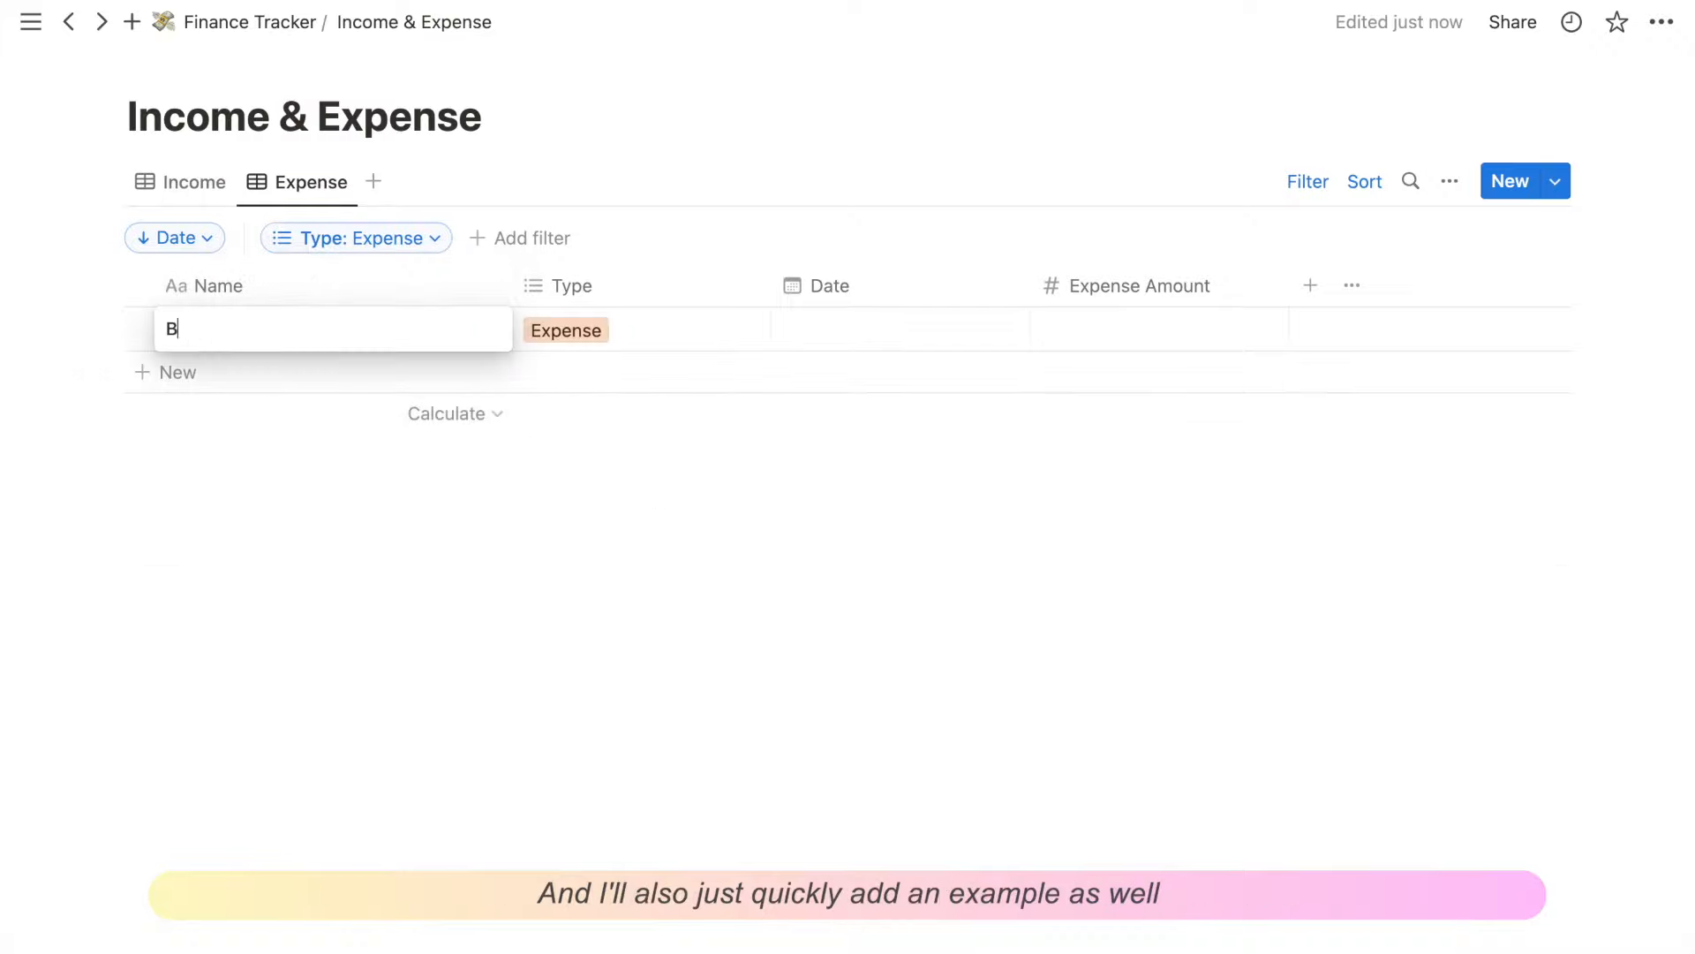
{"action": "left_click", "coordinate": [901, 329]}
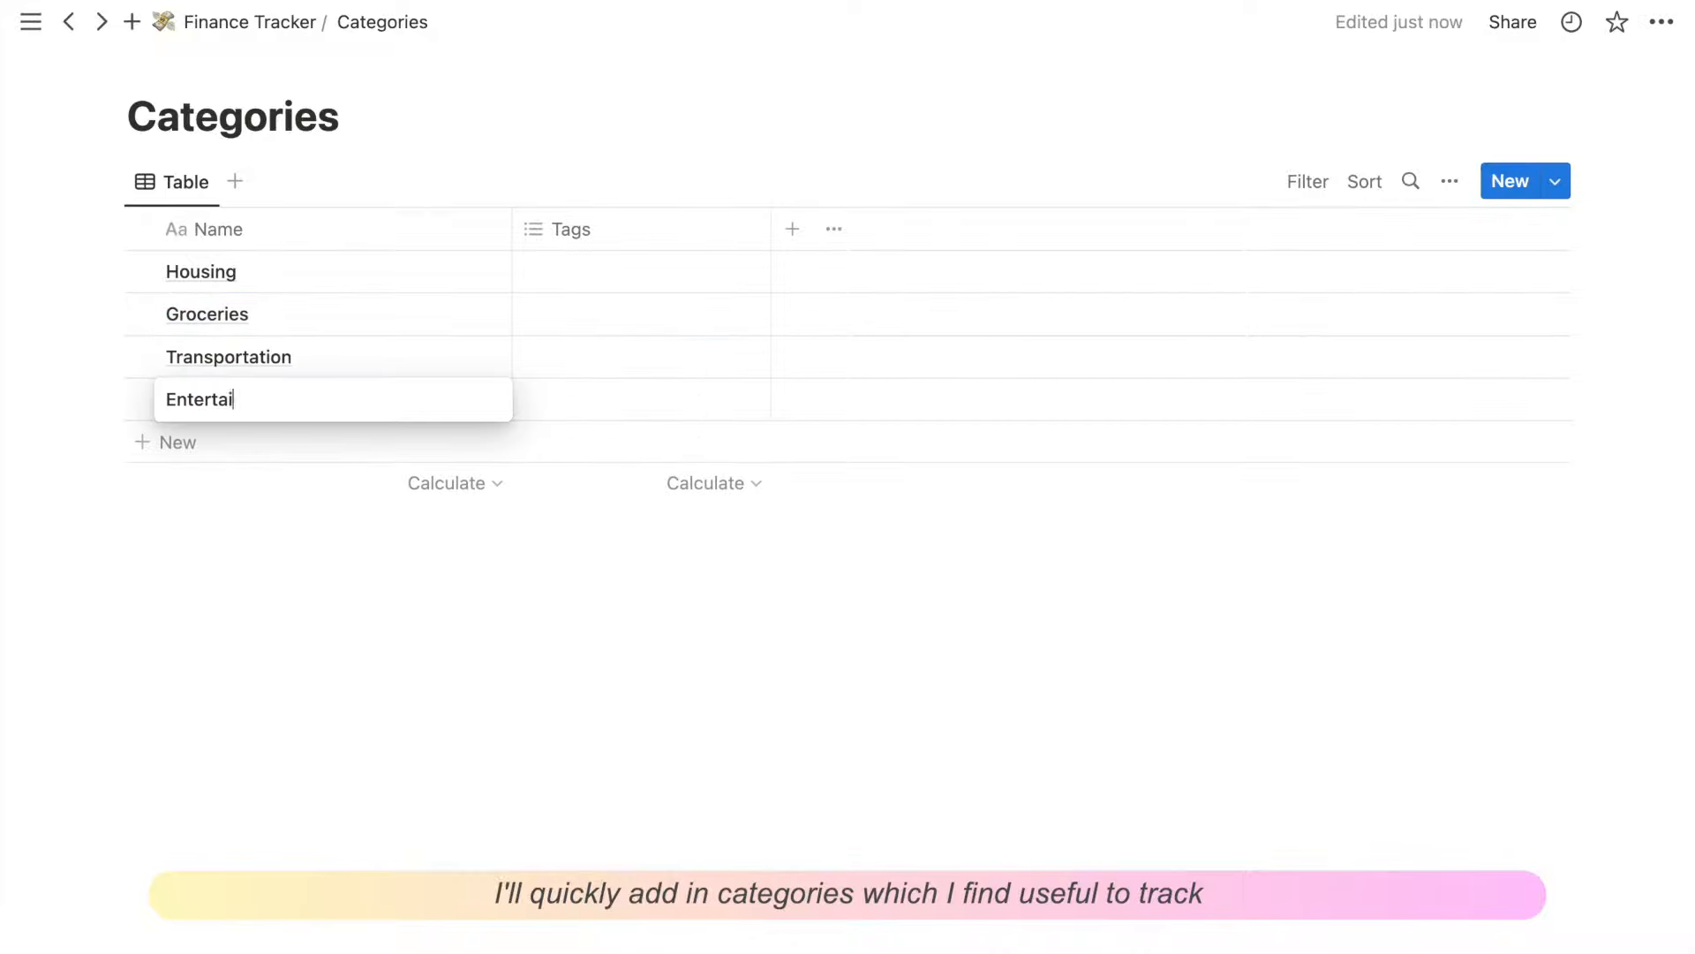
Step: Delete the Tags column and add a two-way relation to Income & Expense
{"action": "left_click", "coordinate": [570, 228]}
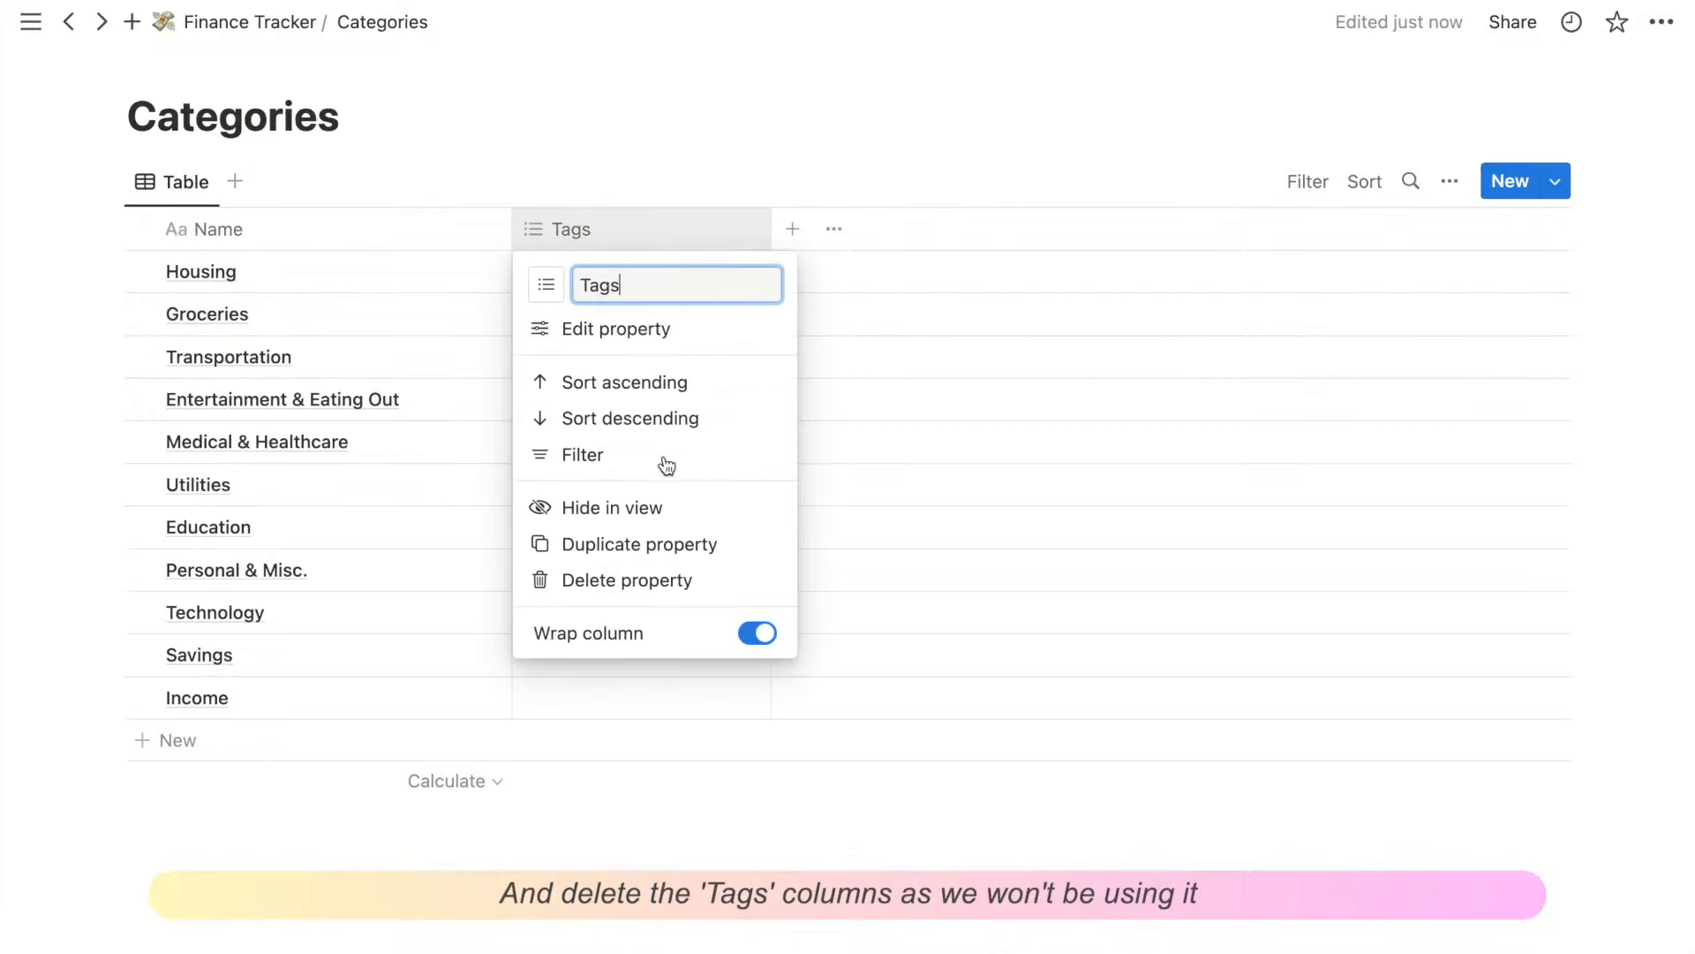
{"action": "left_click", "coordinate": [627, 579]}
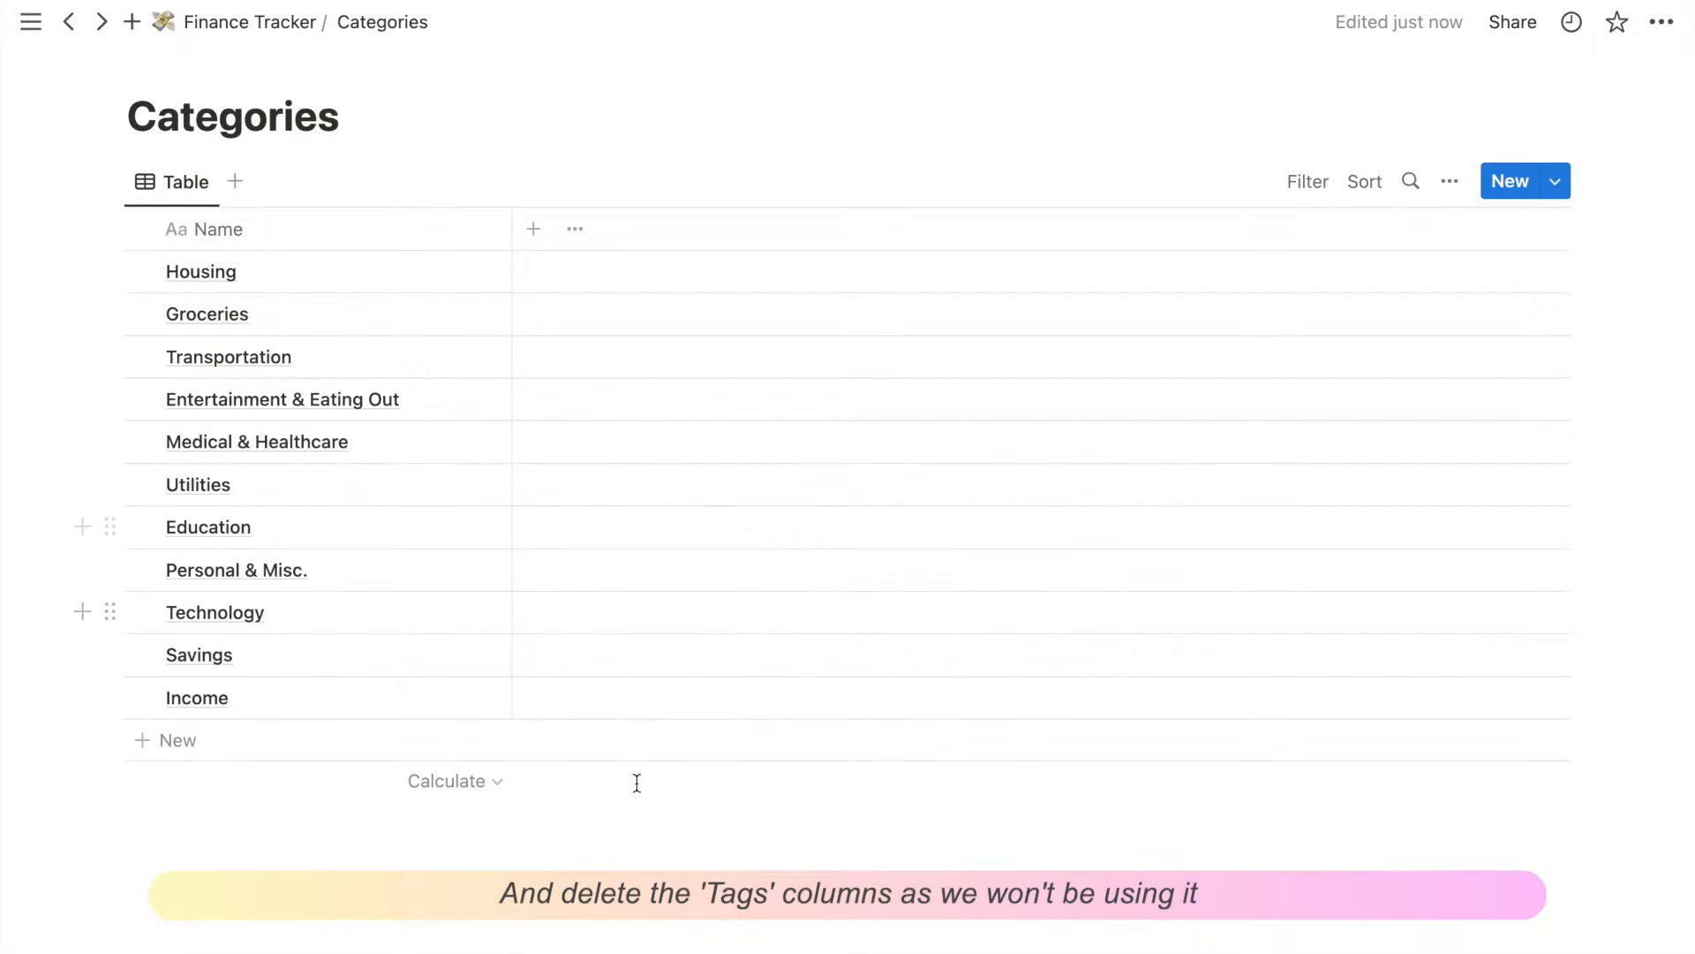
{"action": "left_click", "coordinate": [531, 228]}
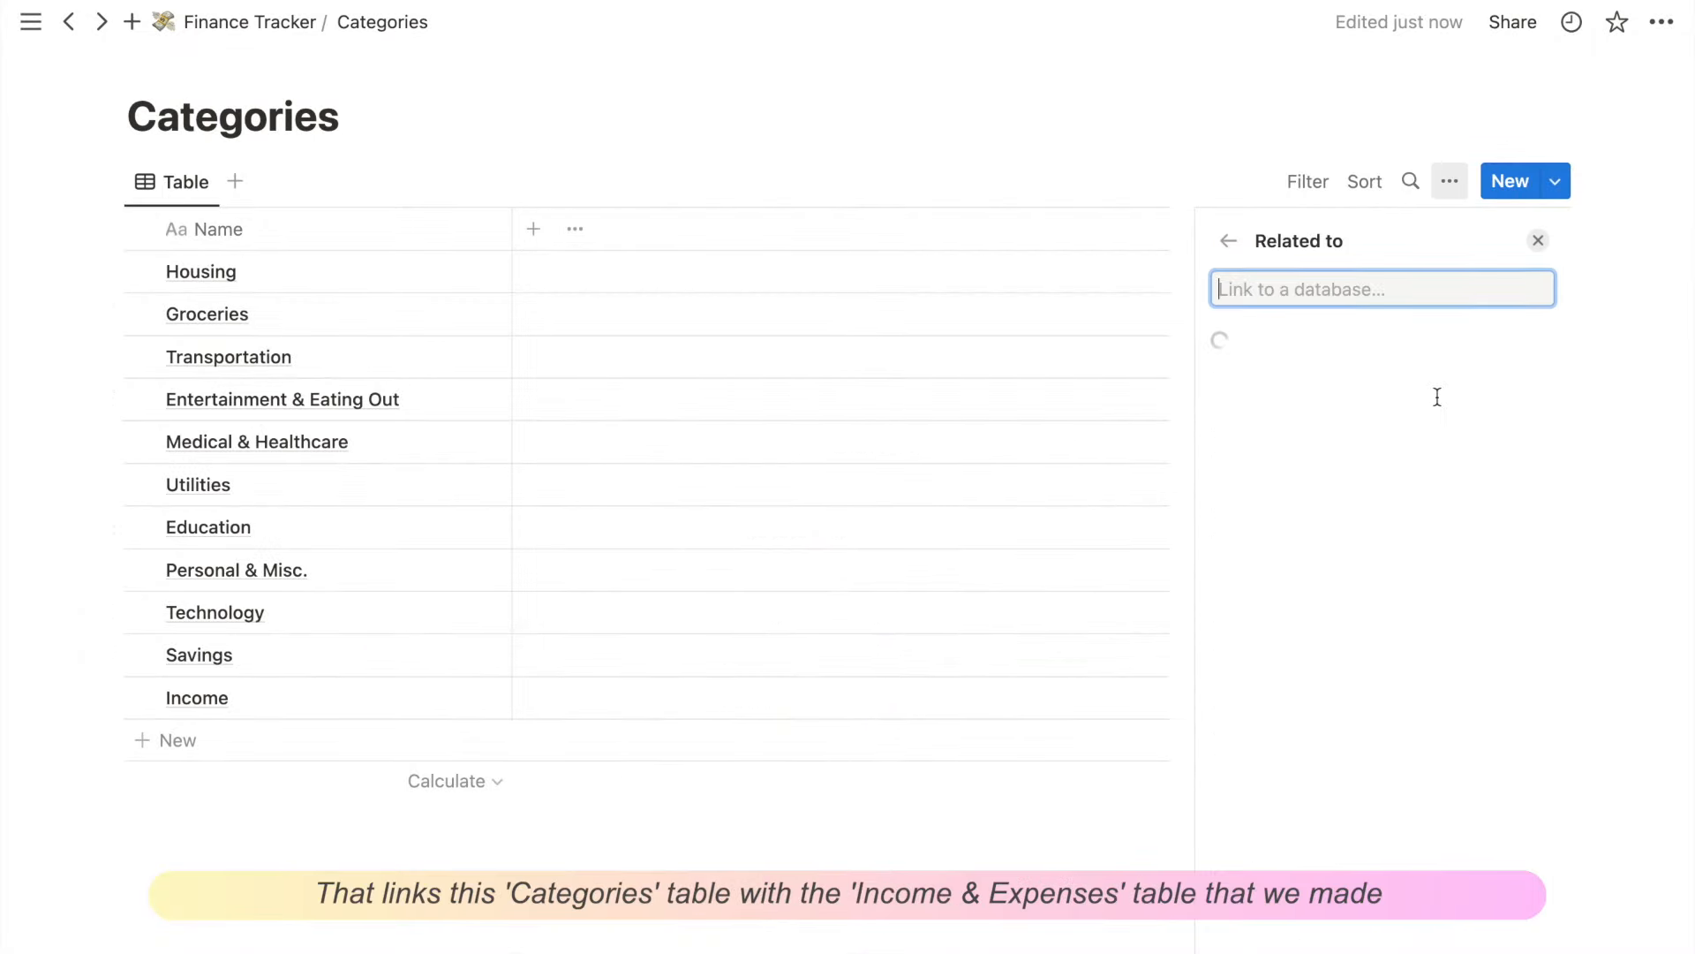
{"action": "left_click", "coordinate": [1382, 289]}
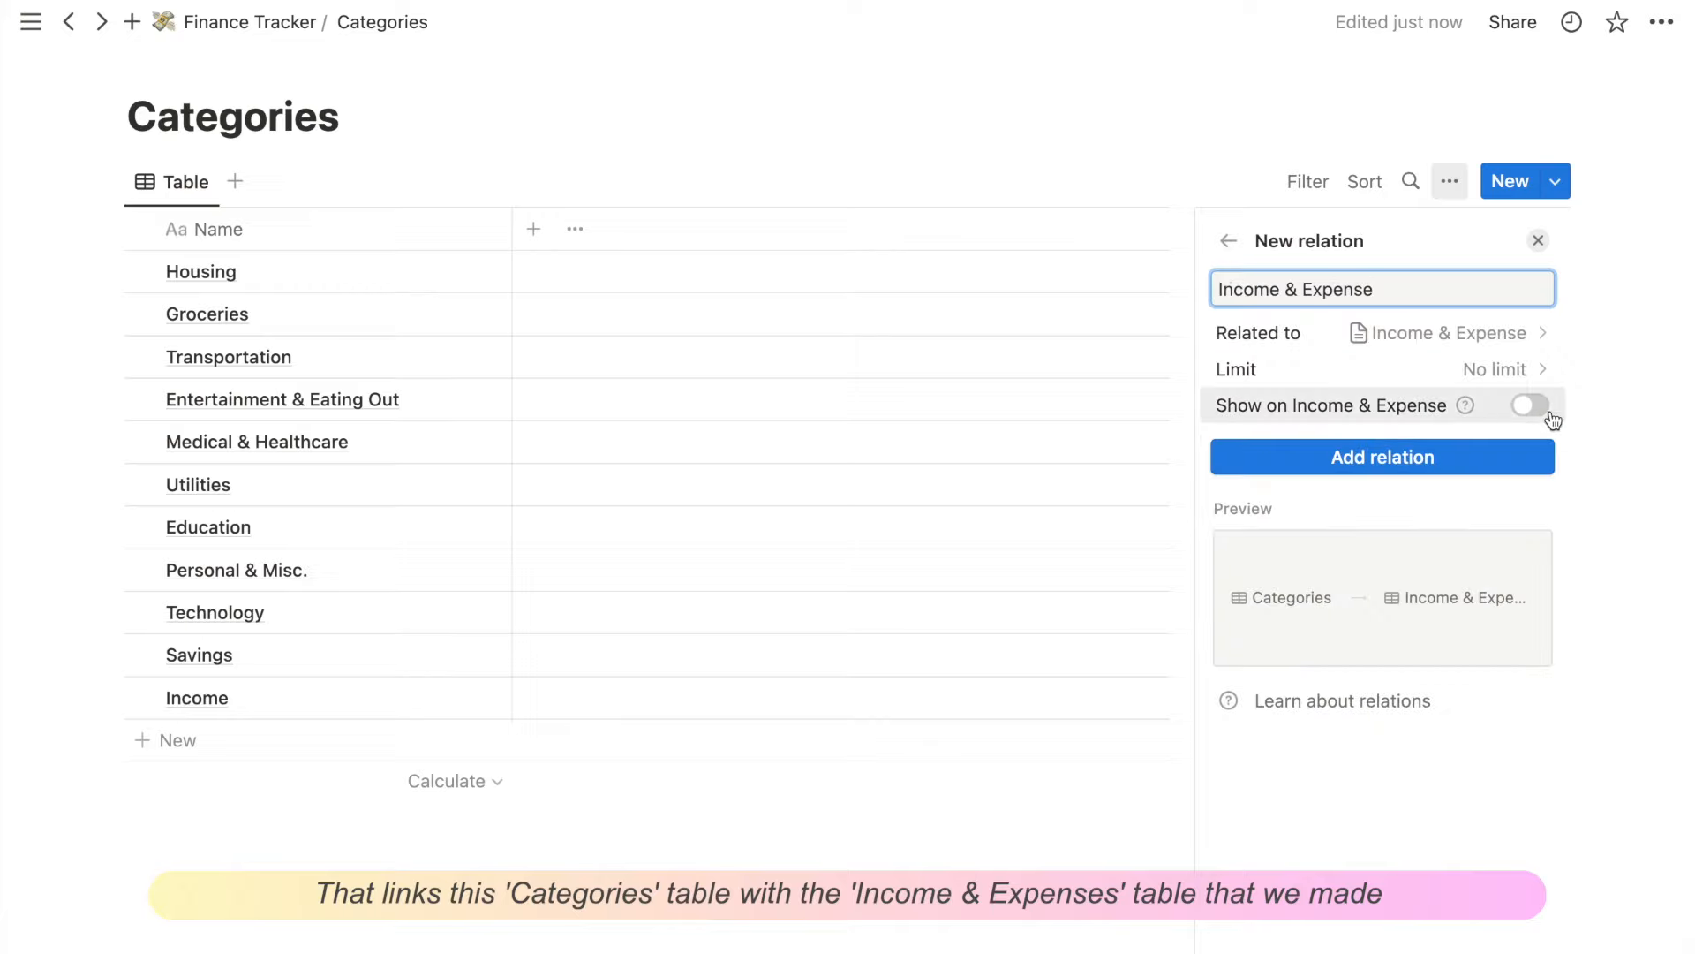
{"action": "left_click", "coordinate": [1528, 404]}
{"action": "type", "text": "r"}
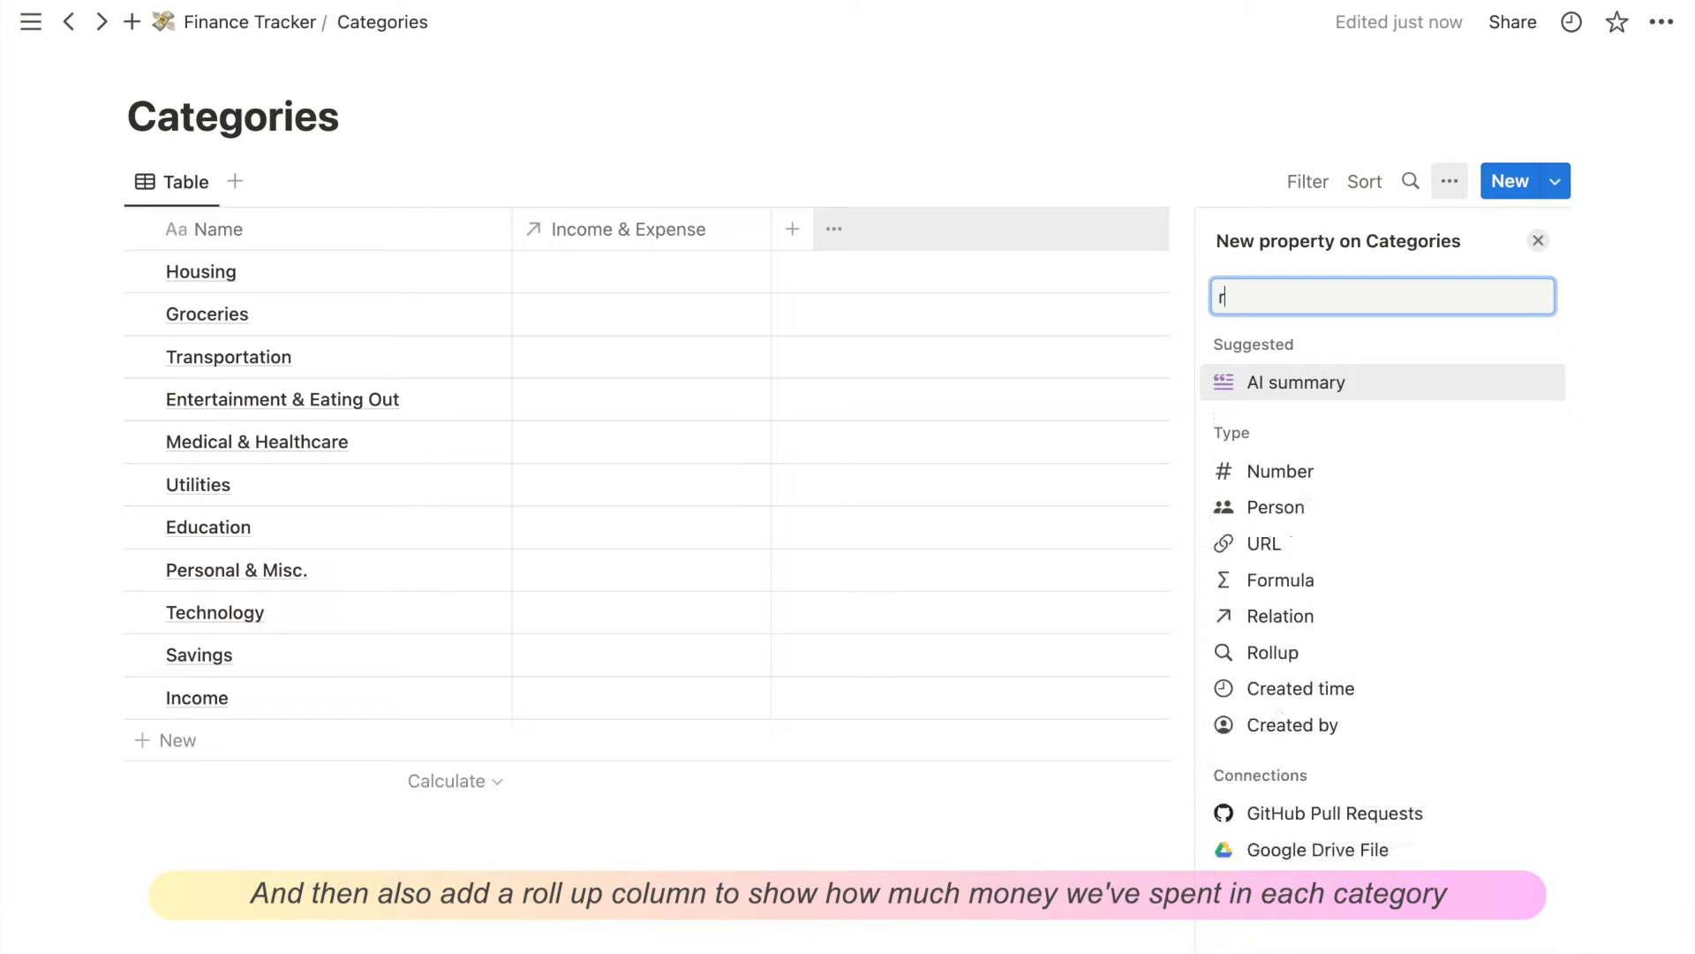
Step: Add an Expense Amount rollup column using the Income & Expense relation
{"action": "left_click", "coordinate": [1268, 652]}
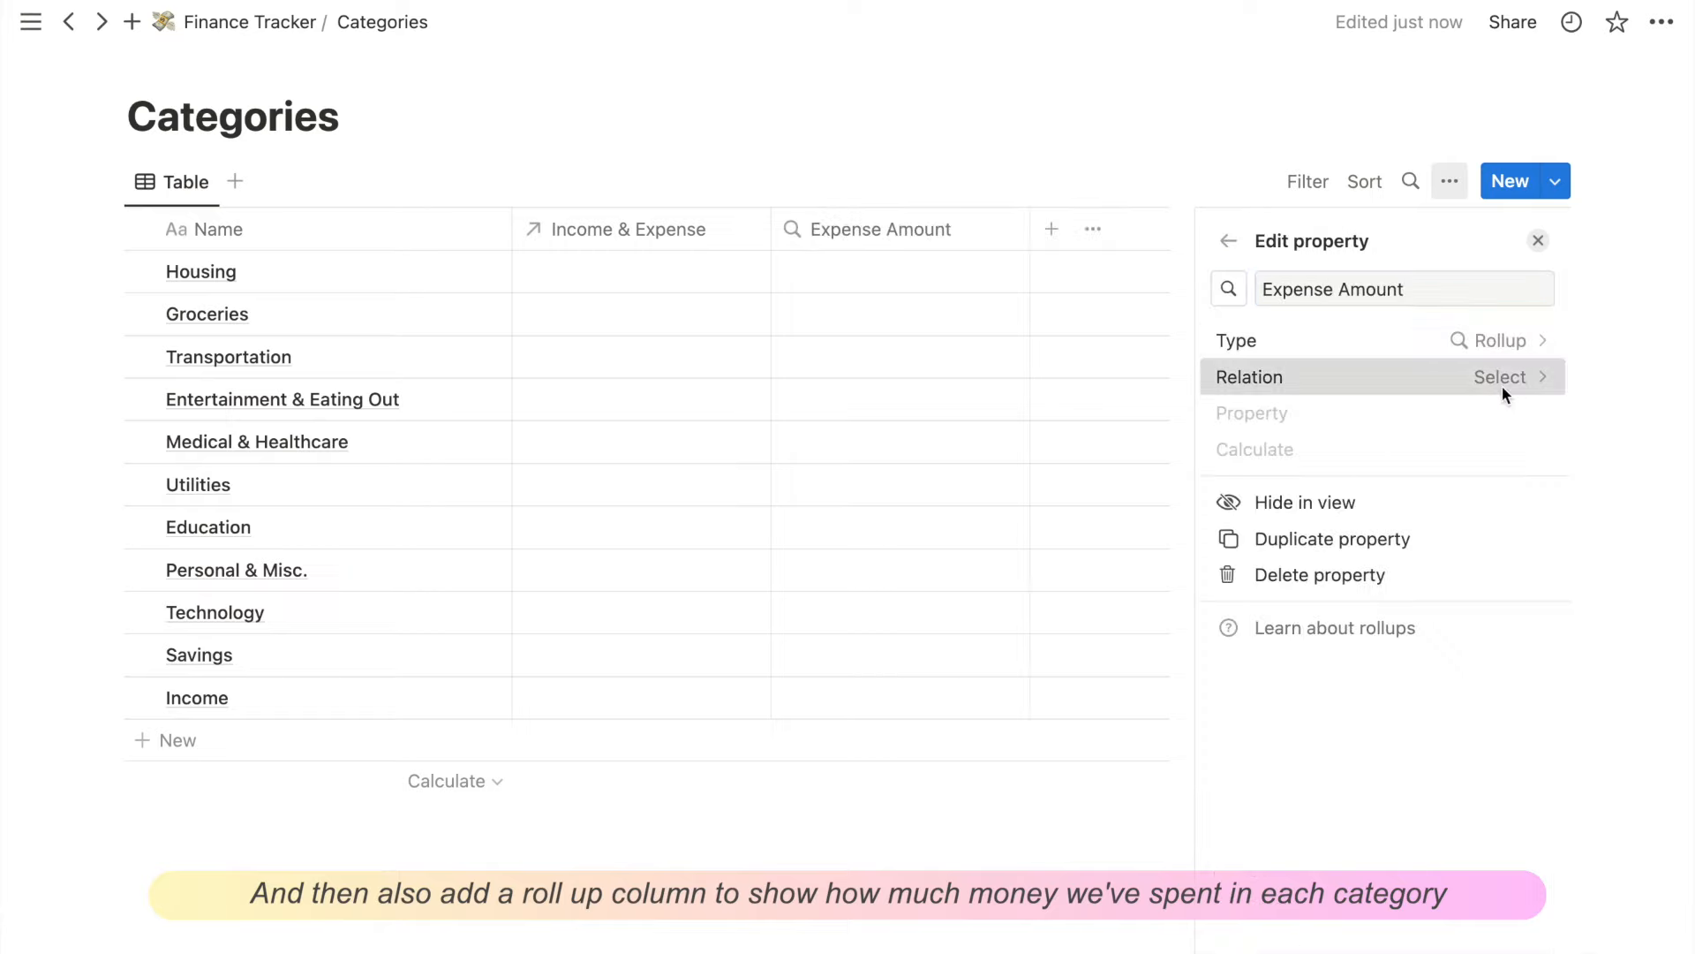
{"action": "left_click", "coordinate": [1501, 376]}
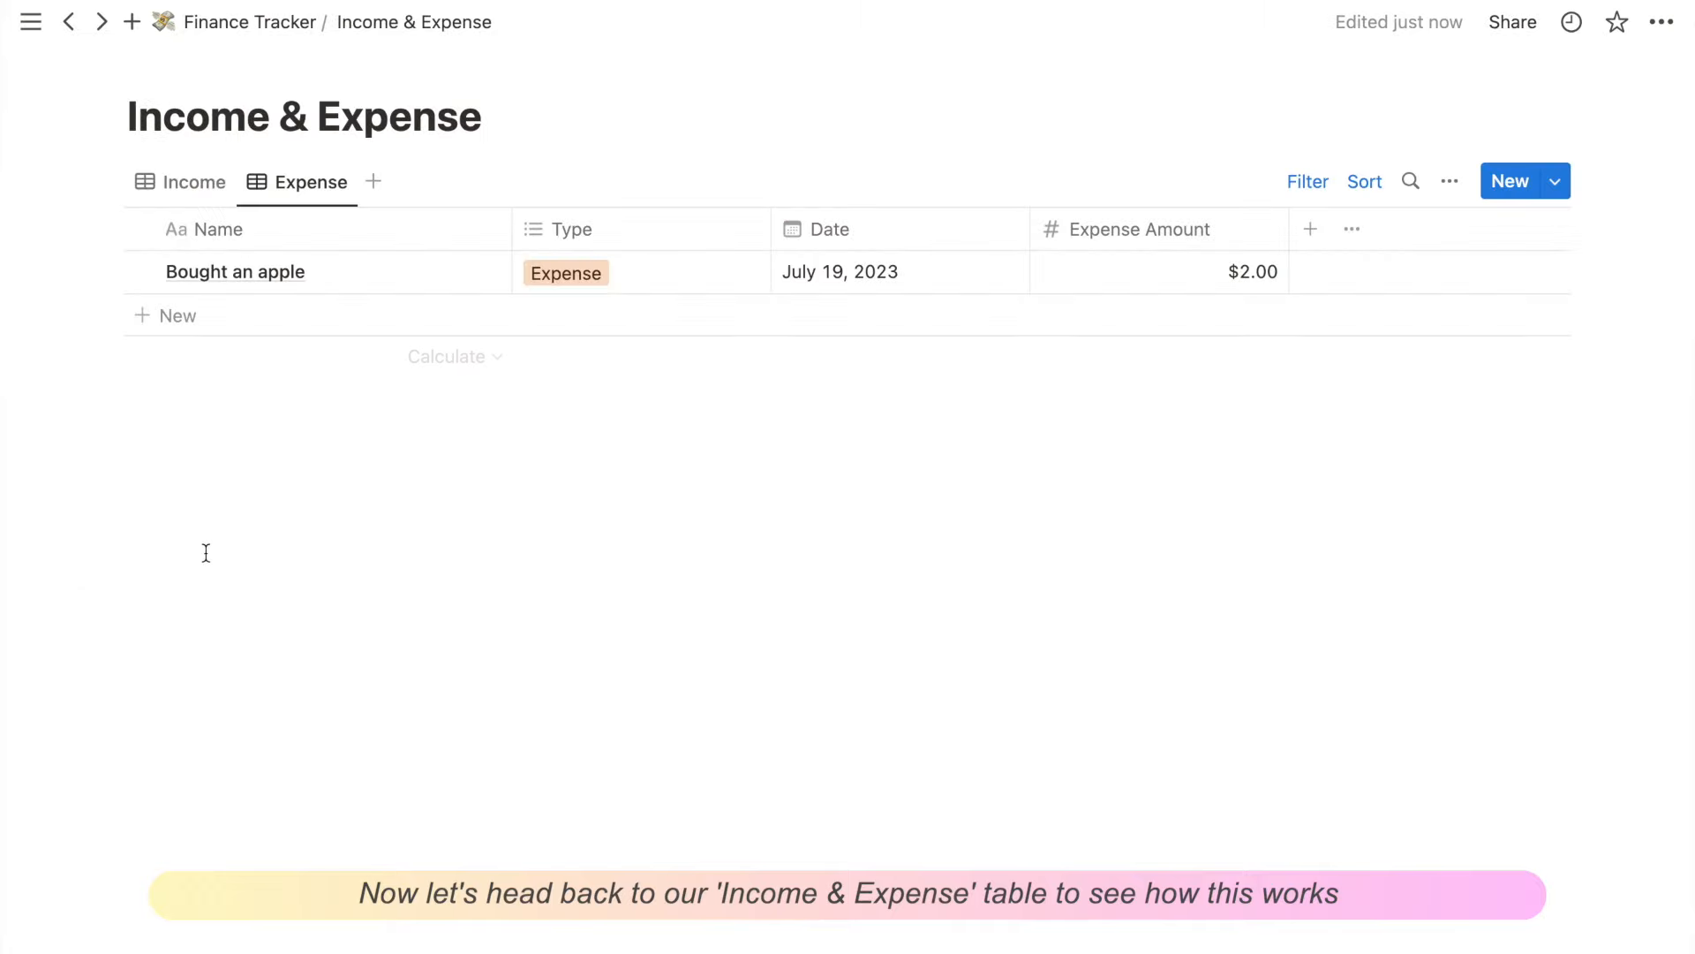
{"action": "mouse_move", "coordinate": [1319, 413]}
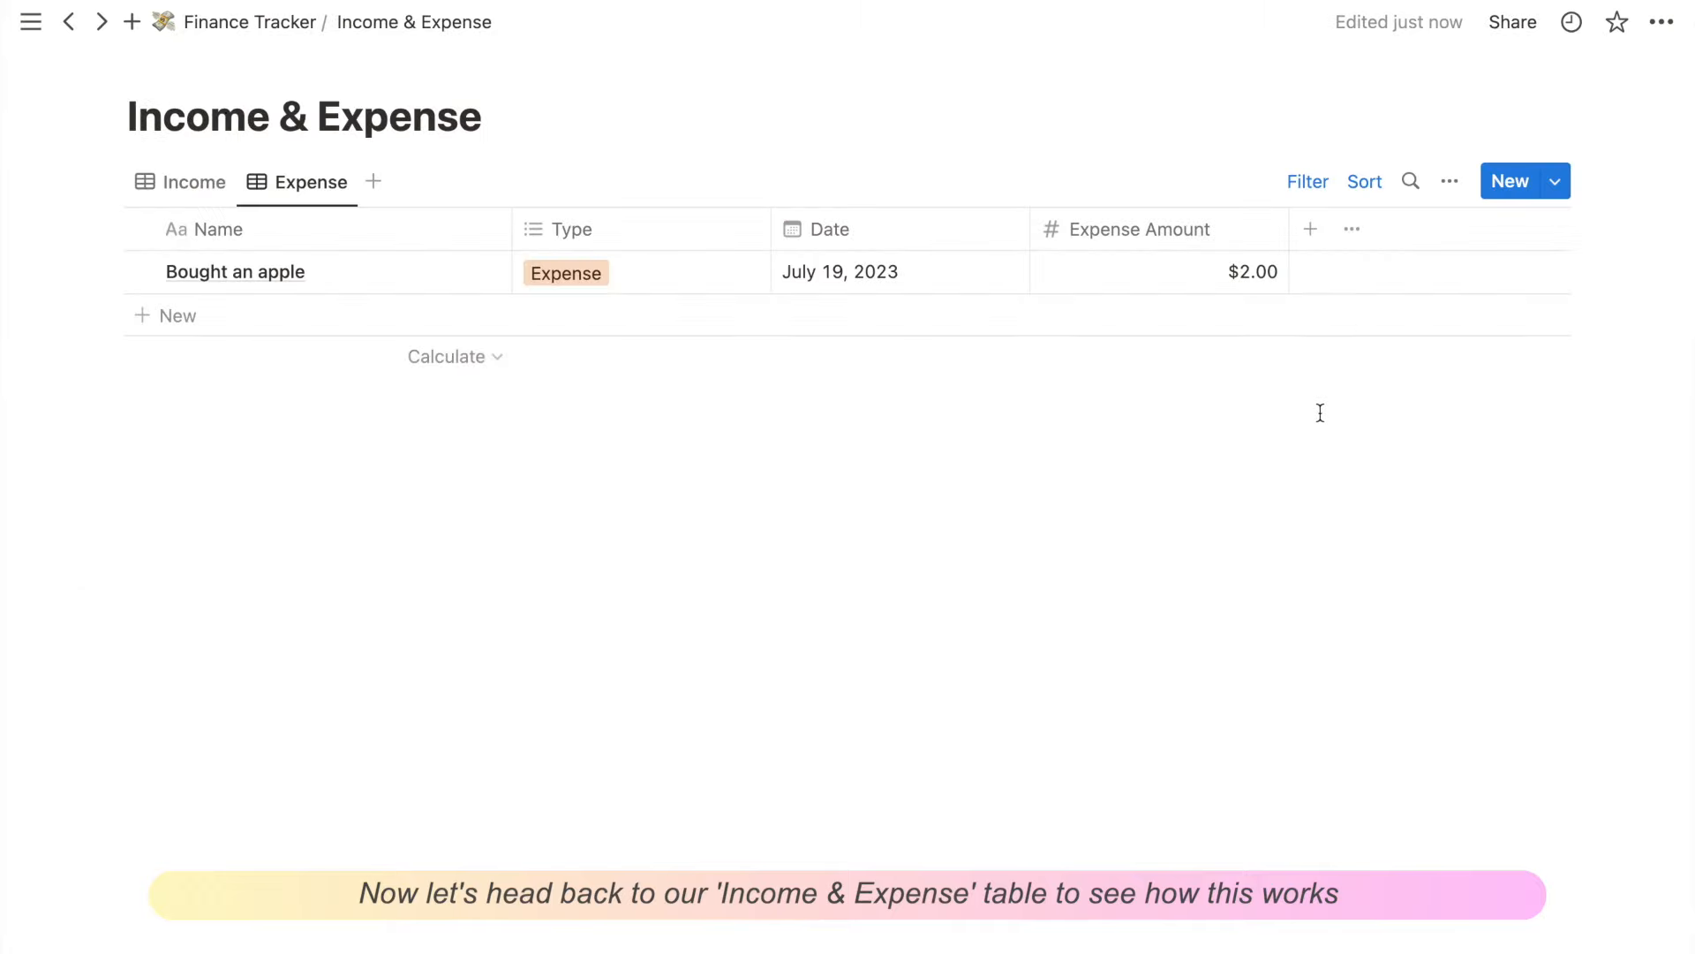
Step: Show Categories in the Expense view, file Bought an apple under Groceries, and go to Categories
{"action": "left_click", "coordinate": [1449, 180]}
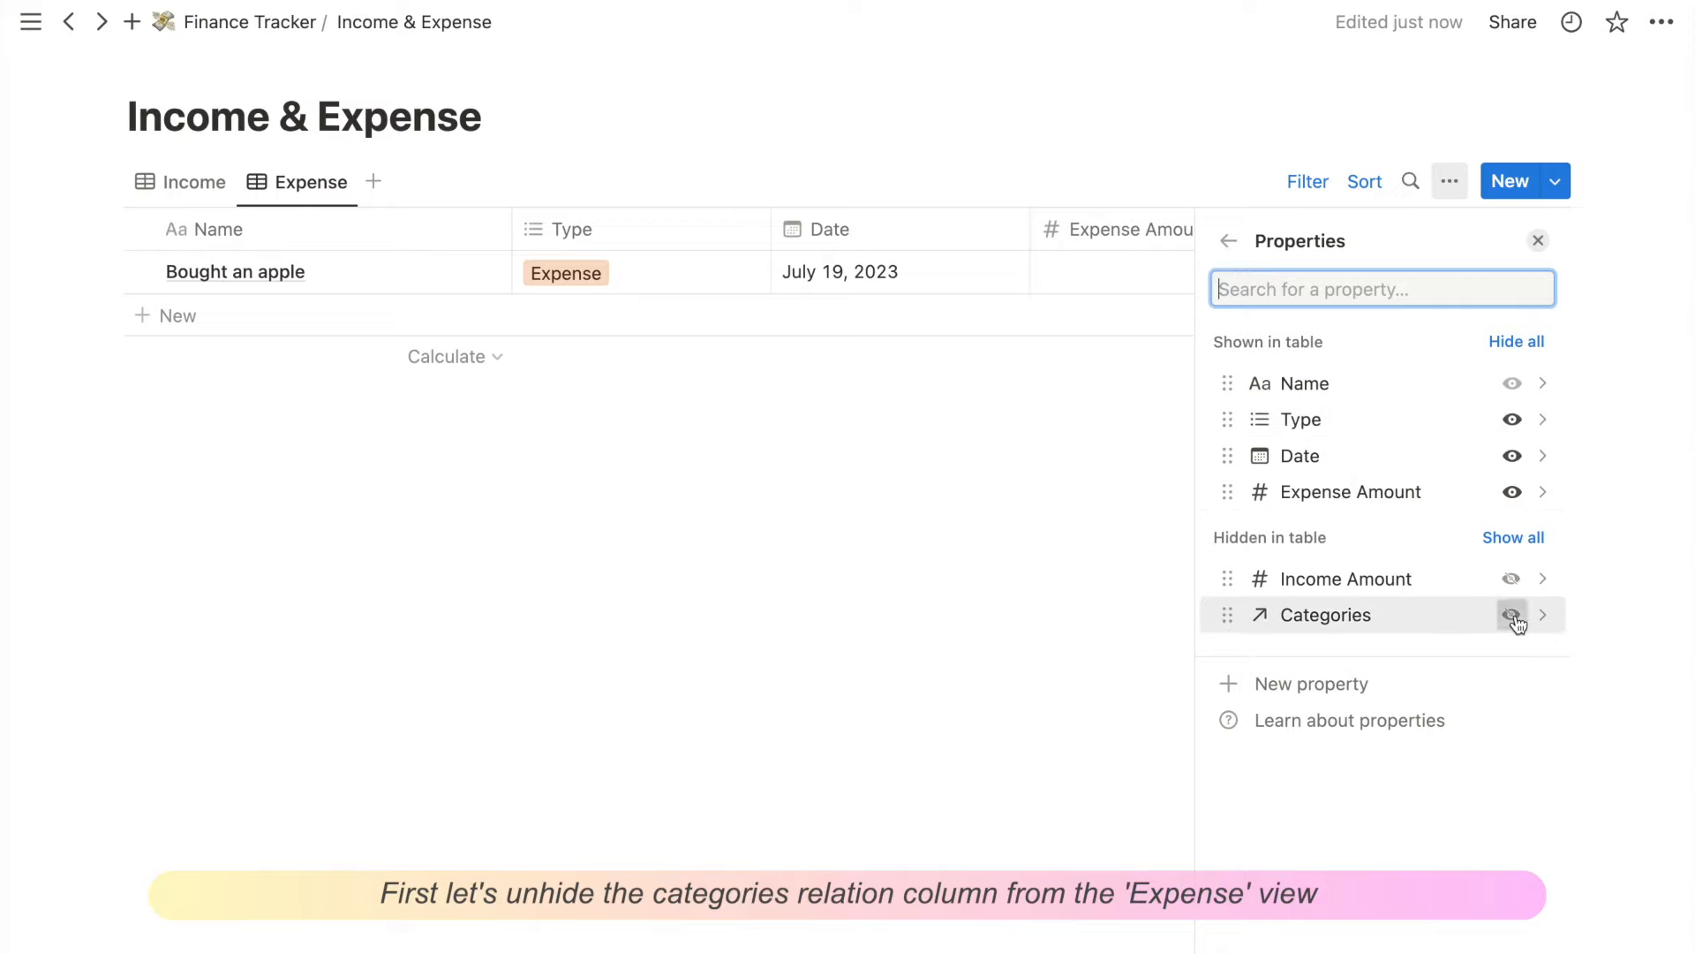
{"action": "left_click", "coordinate": [1512, 615]}
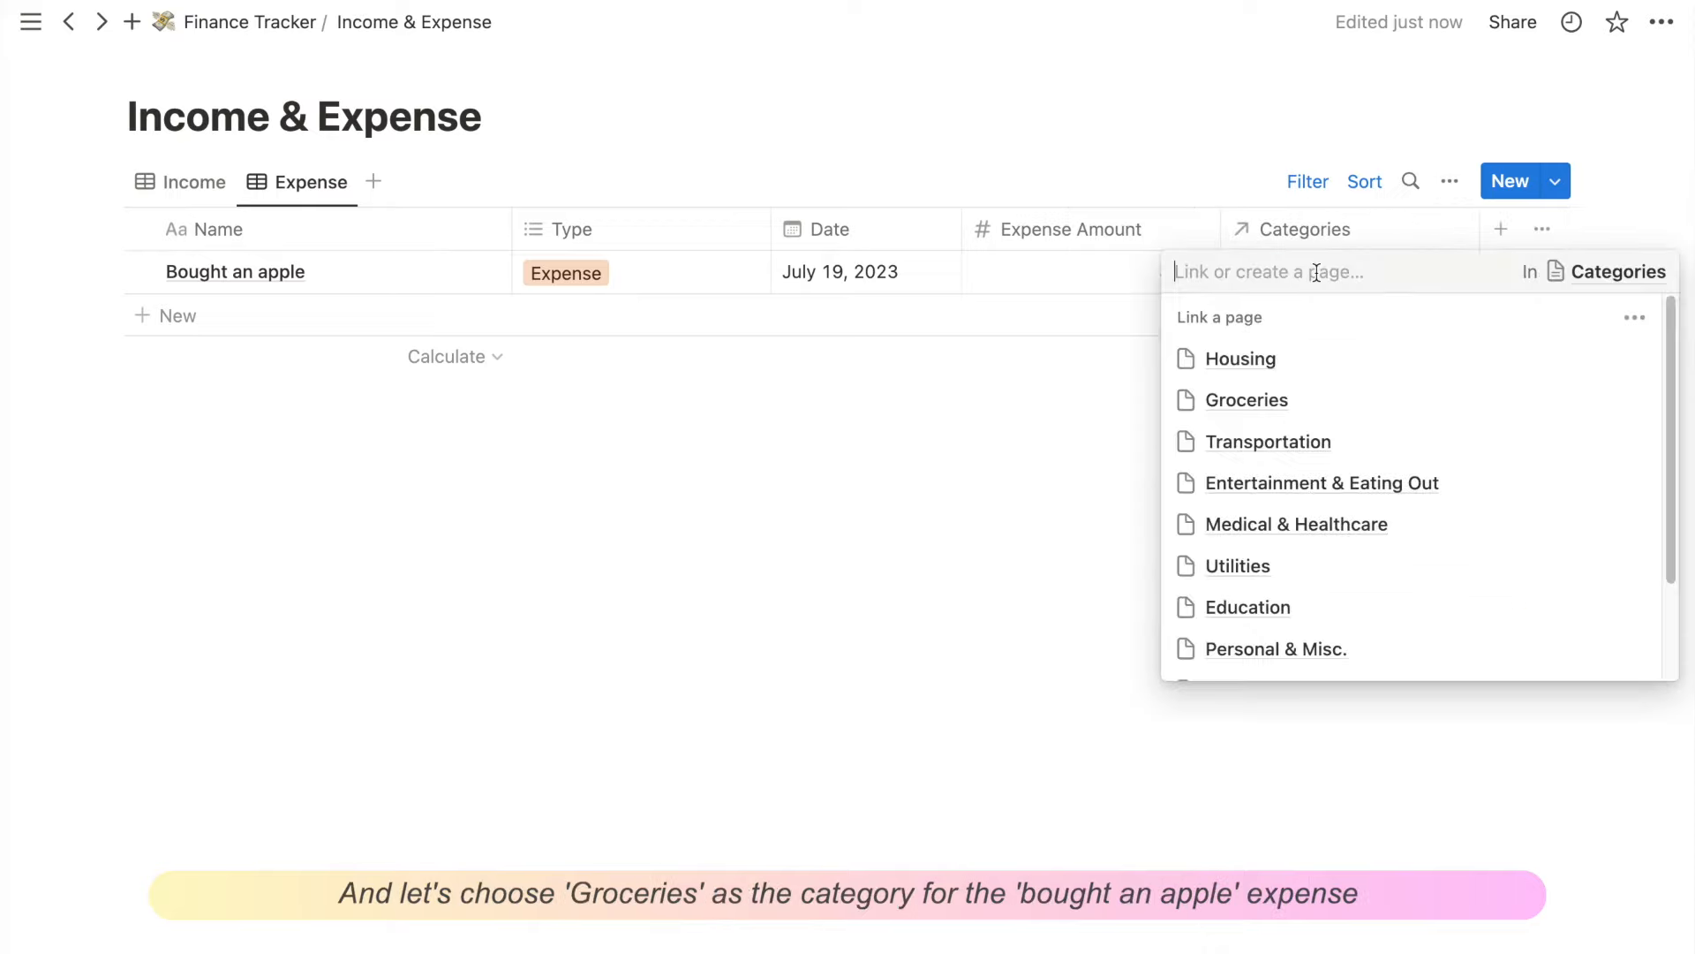
{"action": "left_click", "coordinate": [1246, 399]}
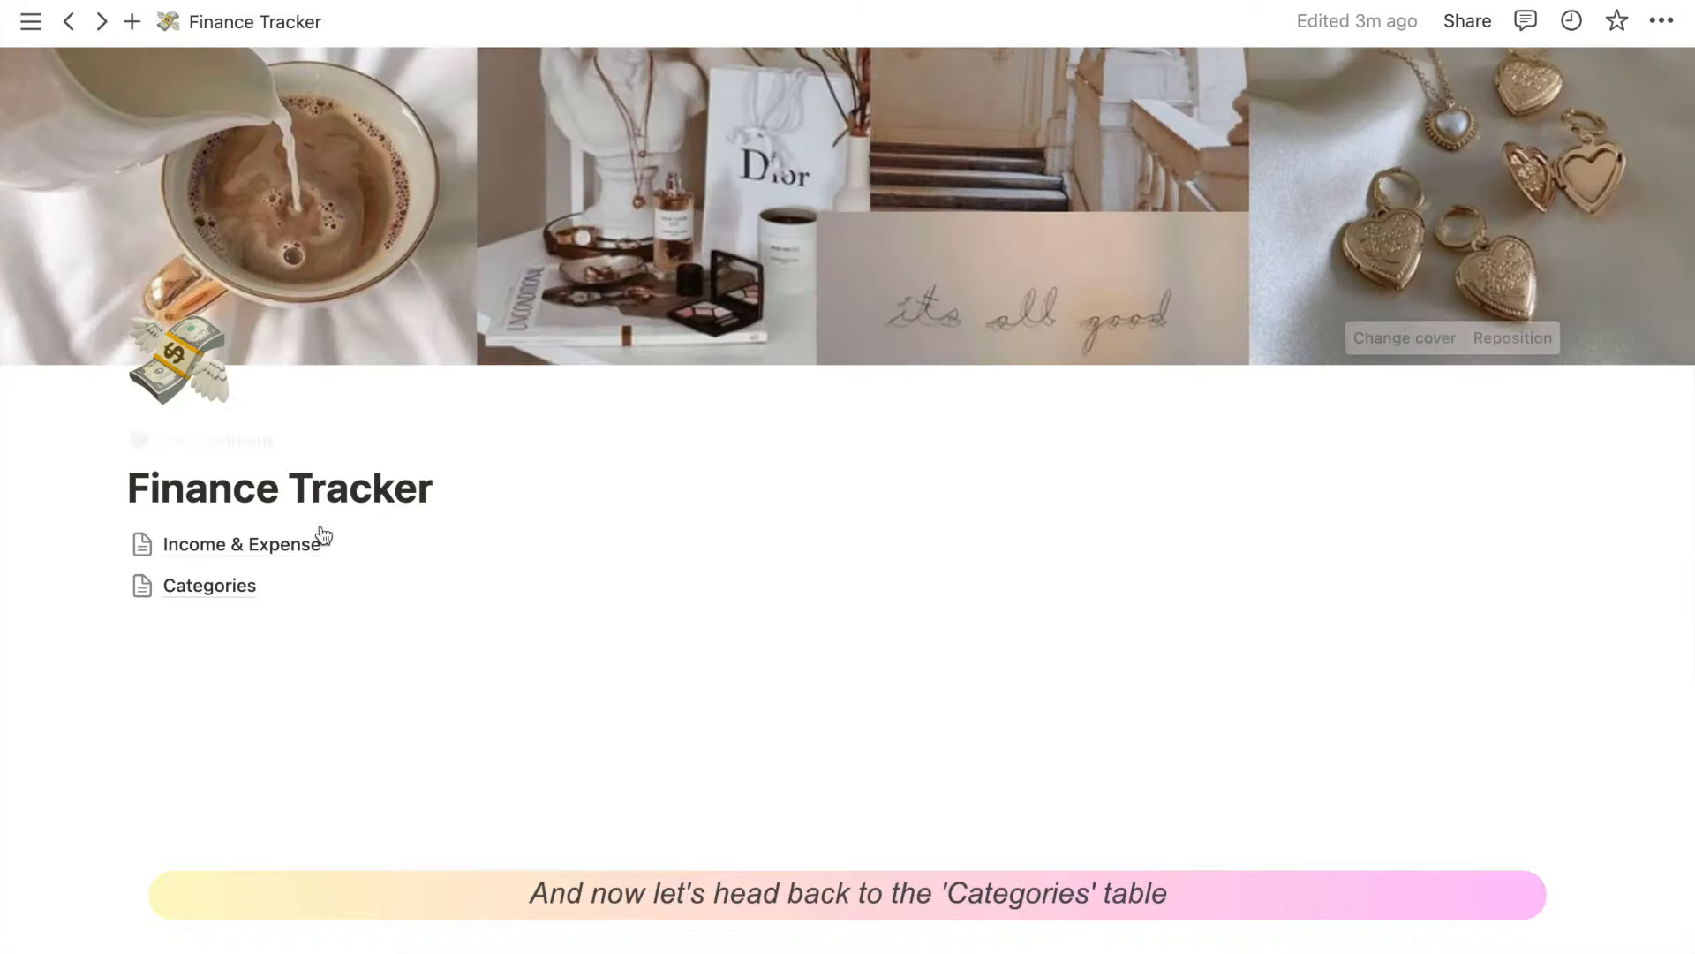
{"action": "left_click", "coordinate": [208, 584]}
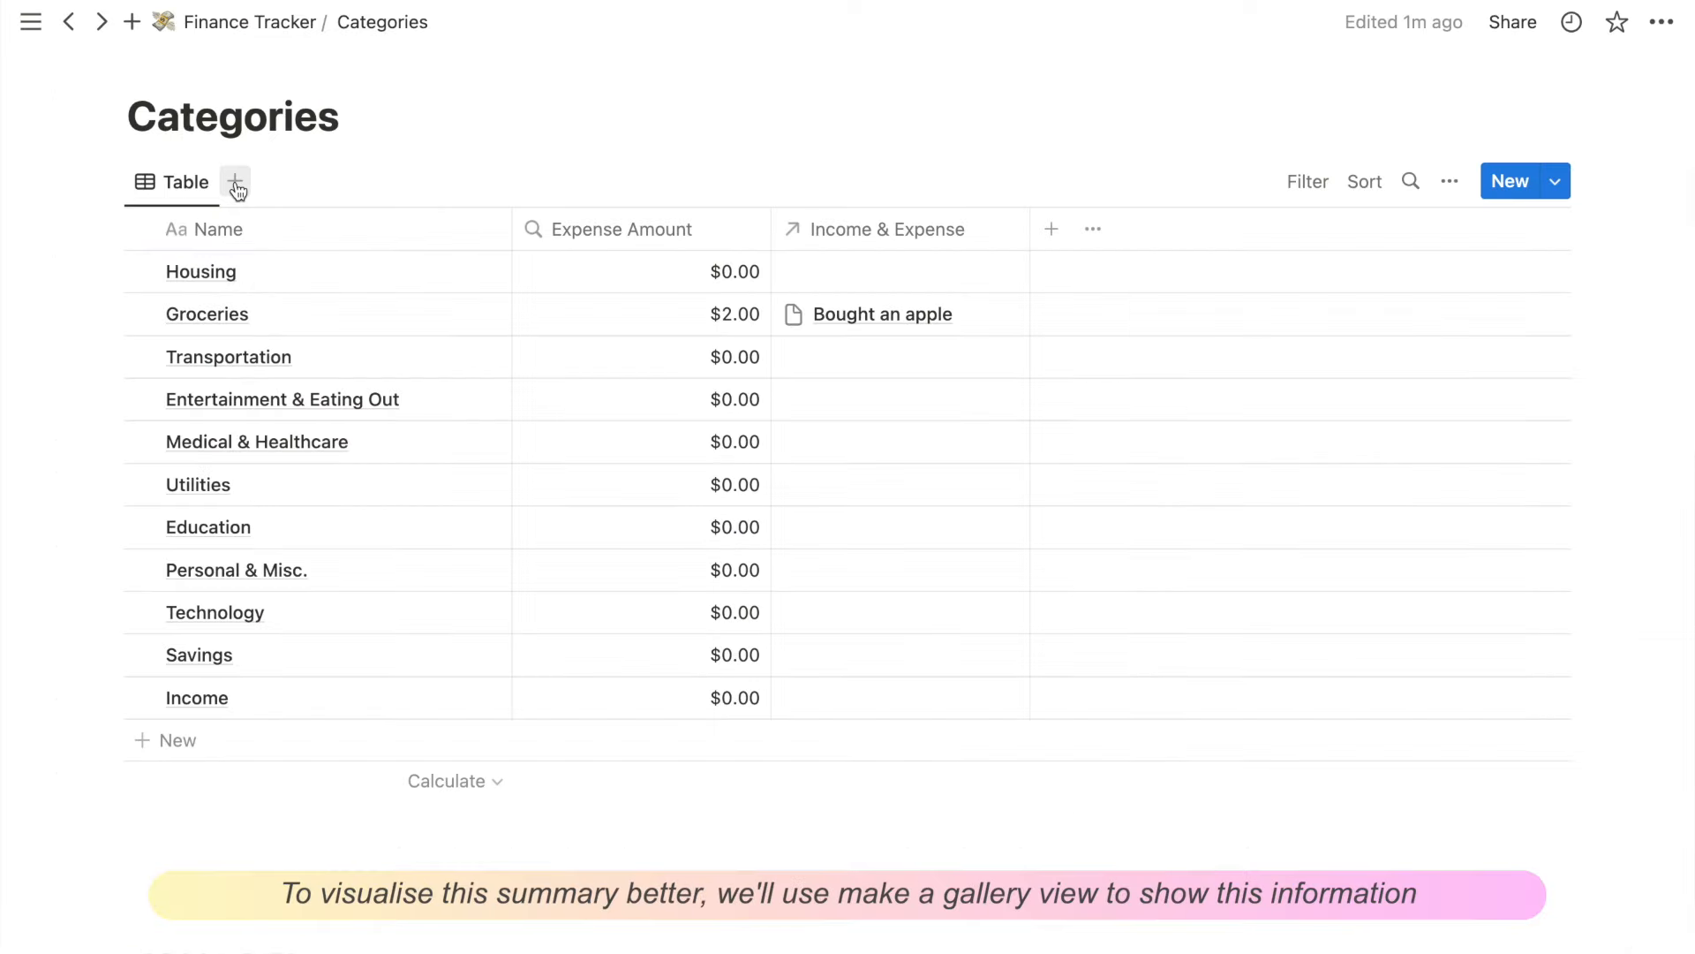
Step: Add an Expense by Category gallery view to Categories
{"action": "left_click", "coordinate": [235, 180]}
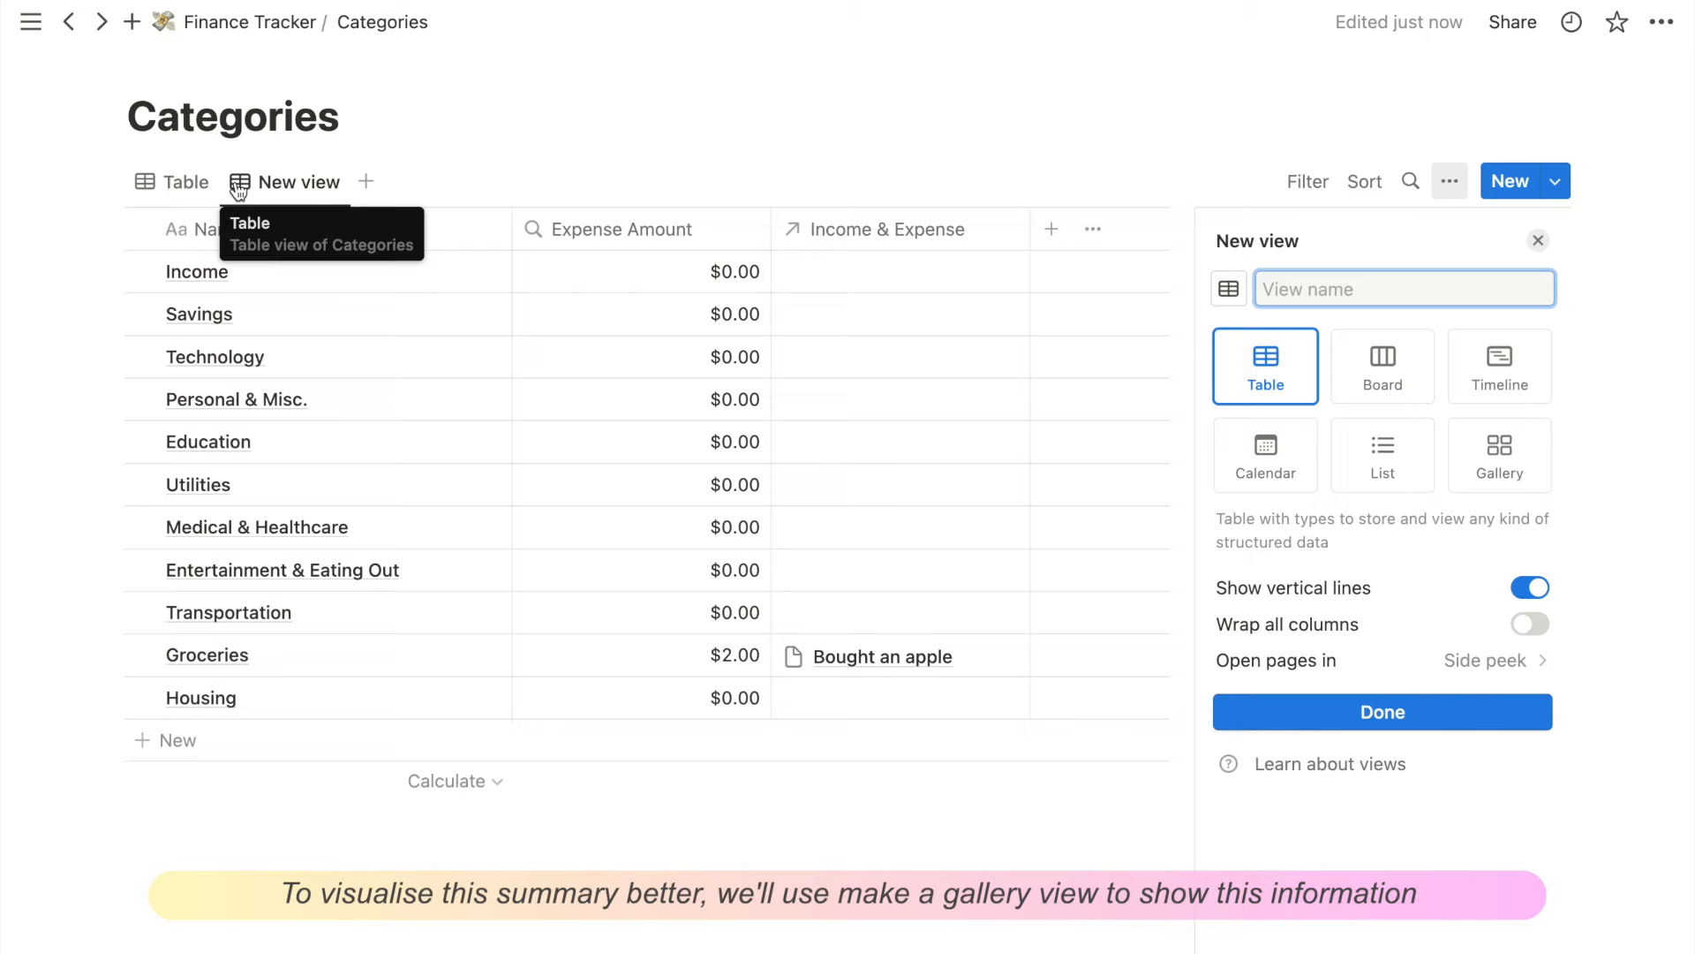
{"action": "type", "text": "Expense by Ca"}
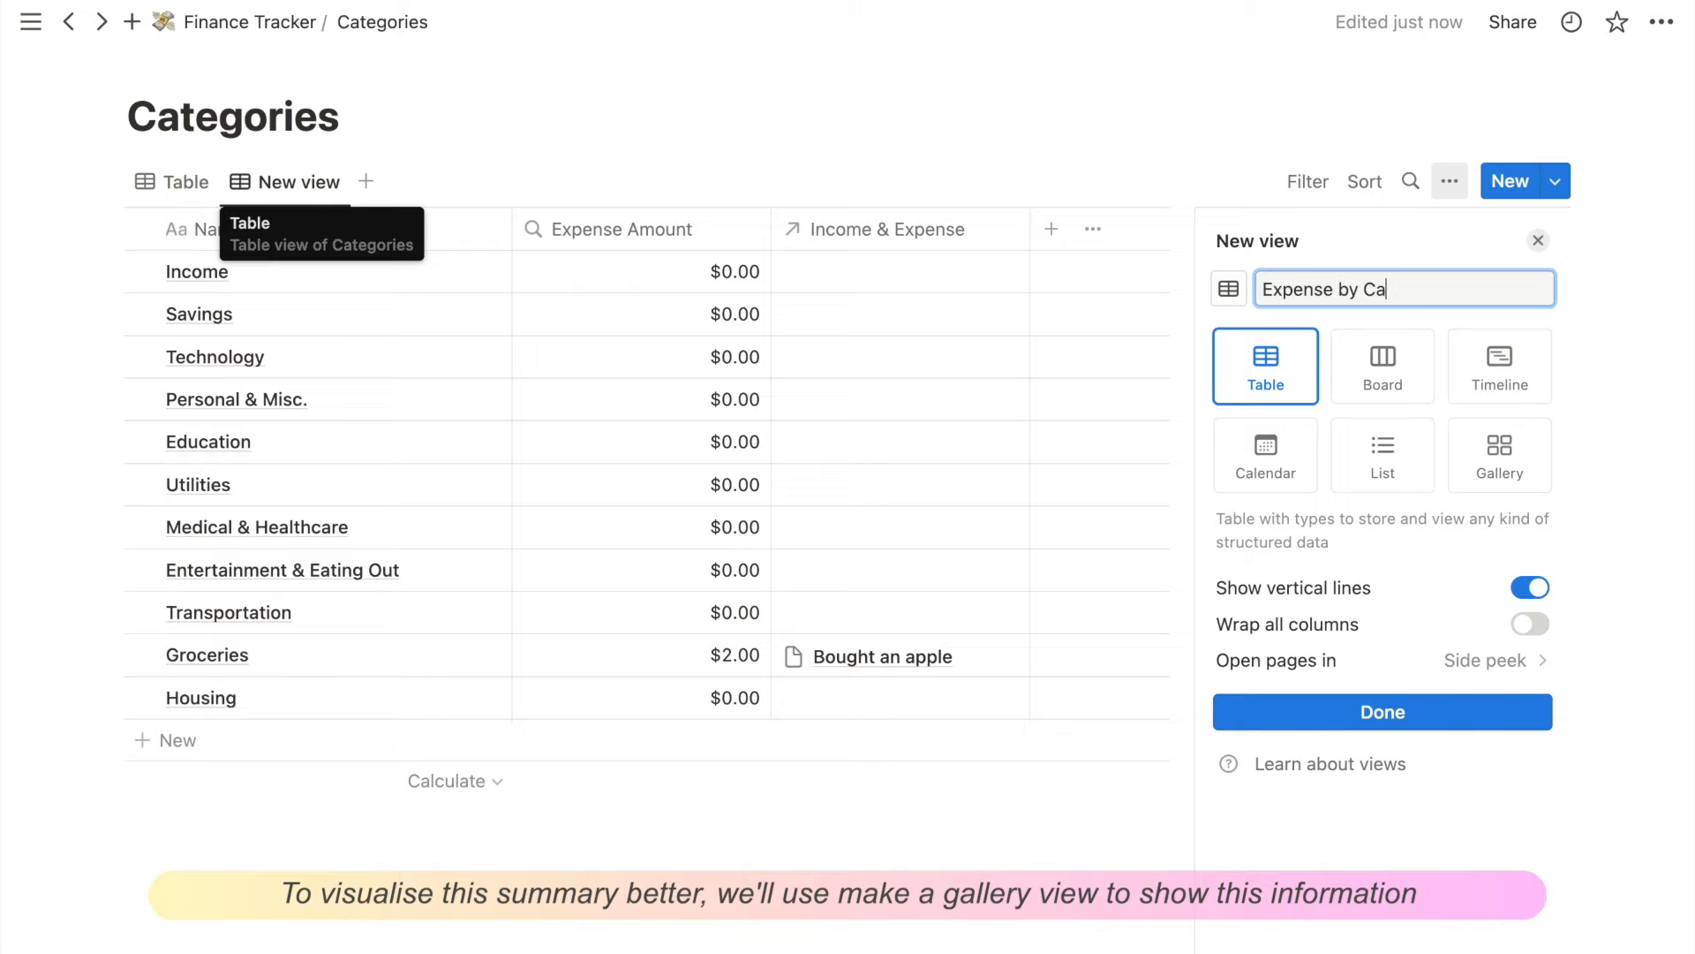
{"action": "type", "text": "tegori"}
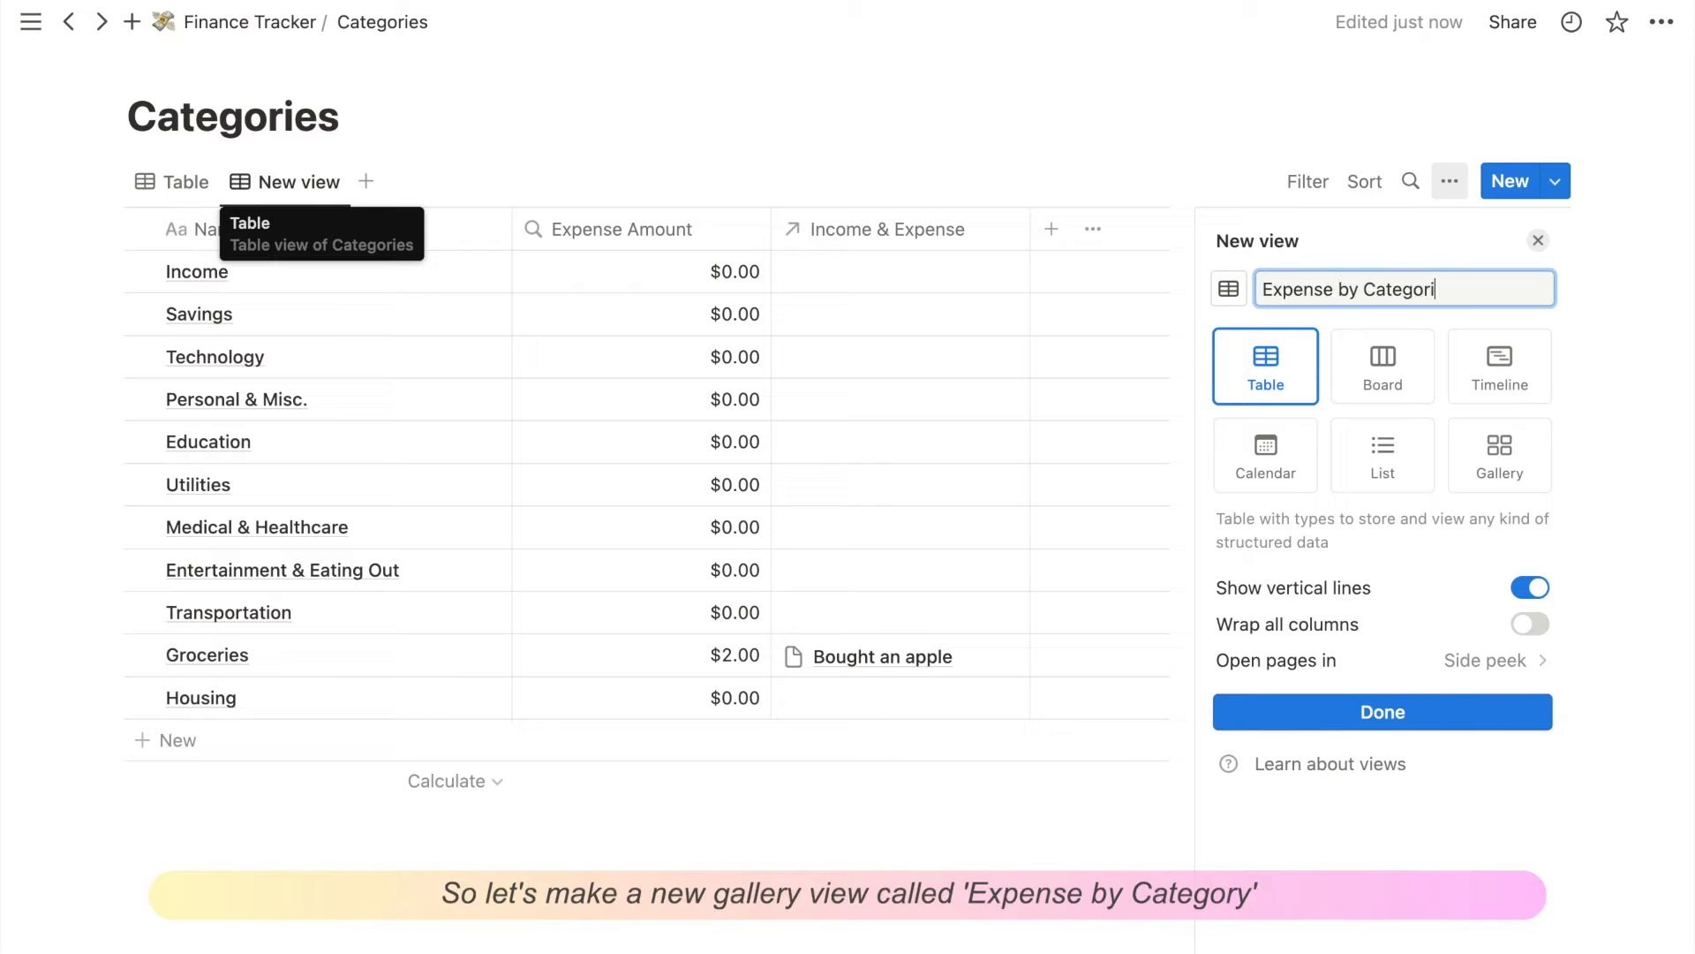
{"action": "left_click", "coordinate": [1499, 453]}
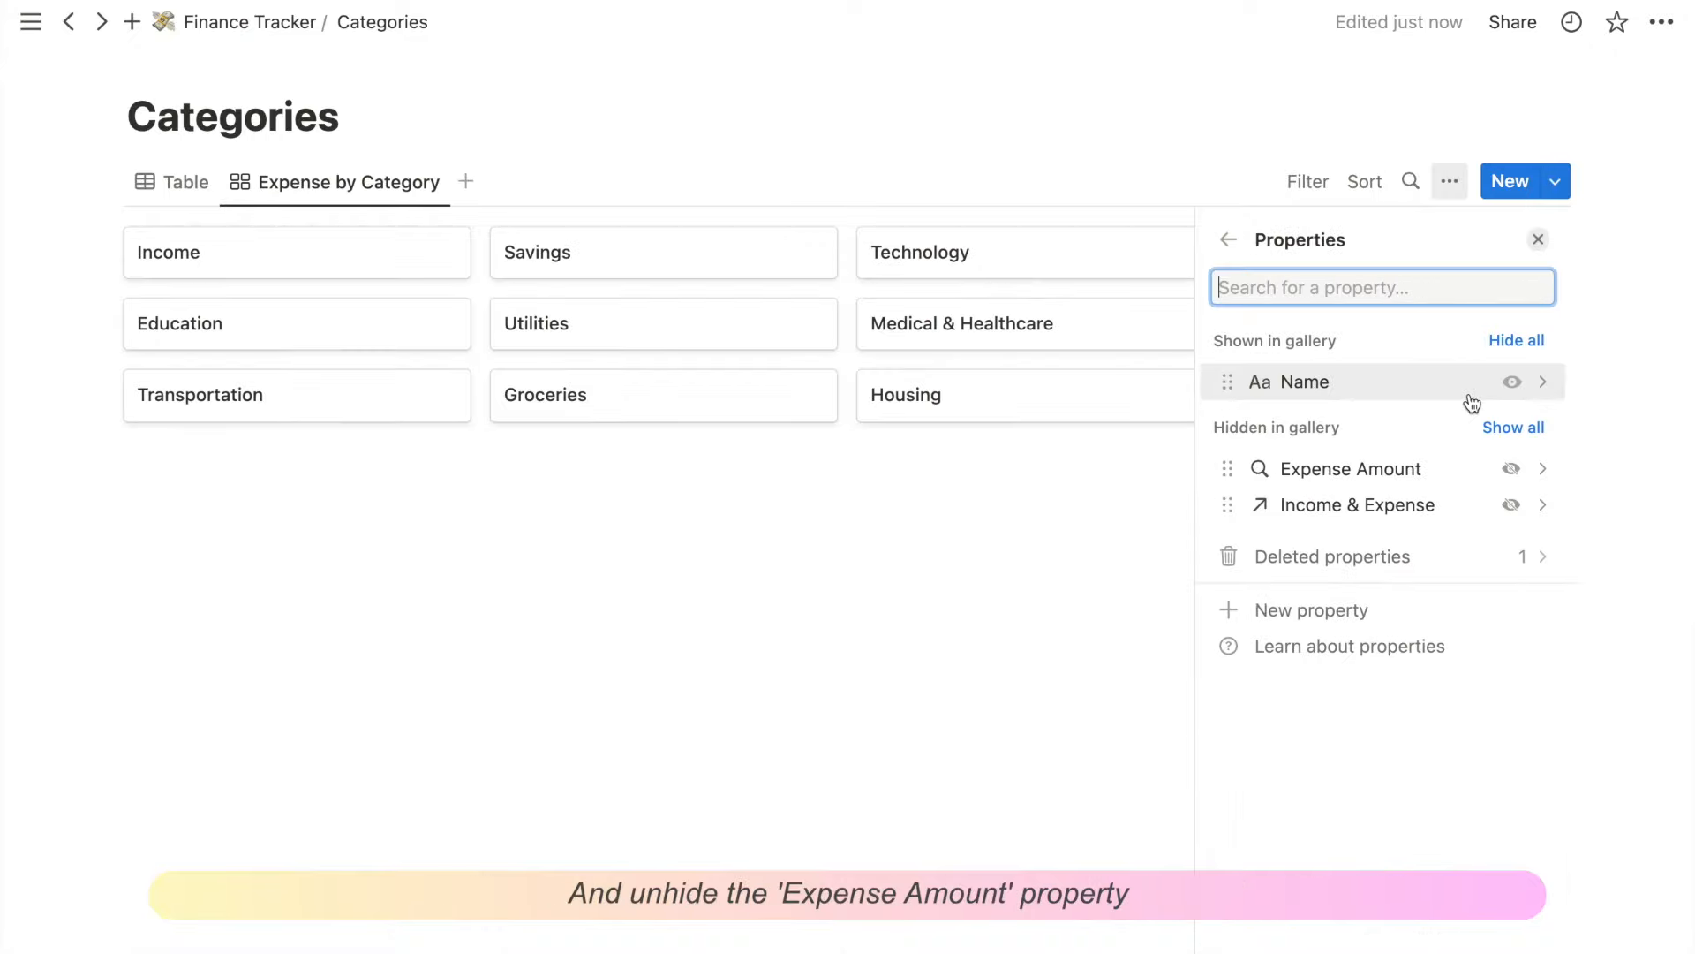
Step: Show Expense Amount on the cards and filter Expense Amount greater than a threshold
{"action": "left_click", "coordinate": [1305, 180]}
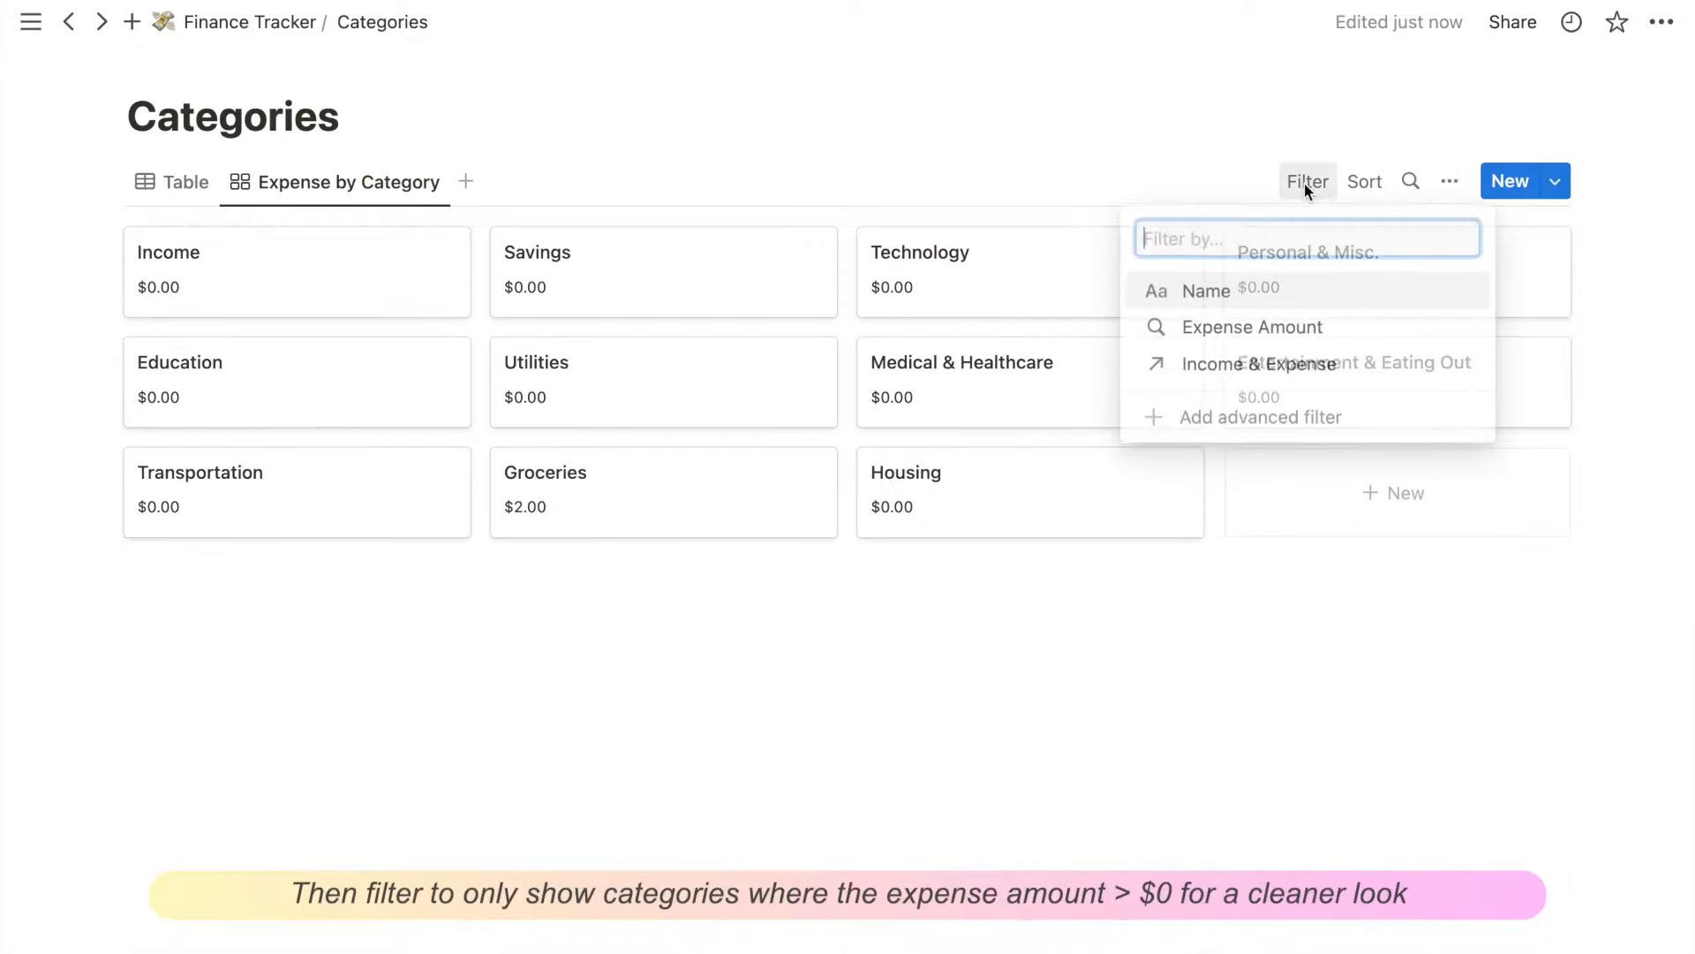
{"action": "left_click", "coordinate": [1252, 326]}
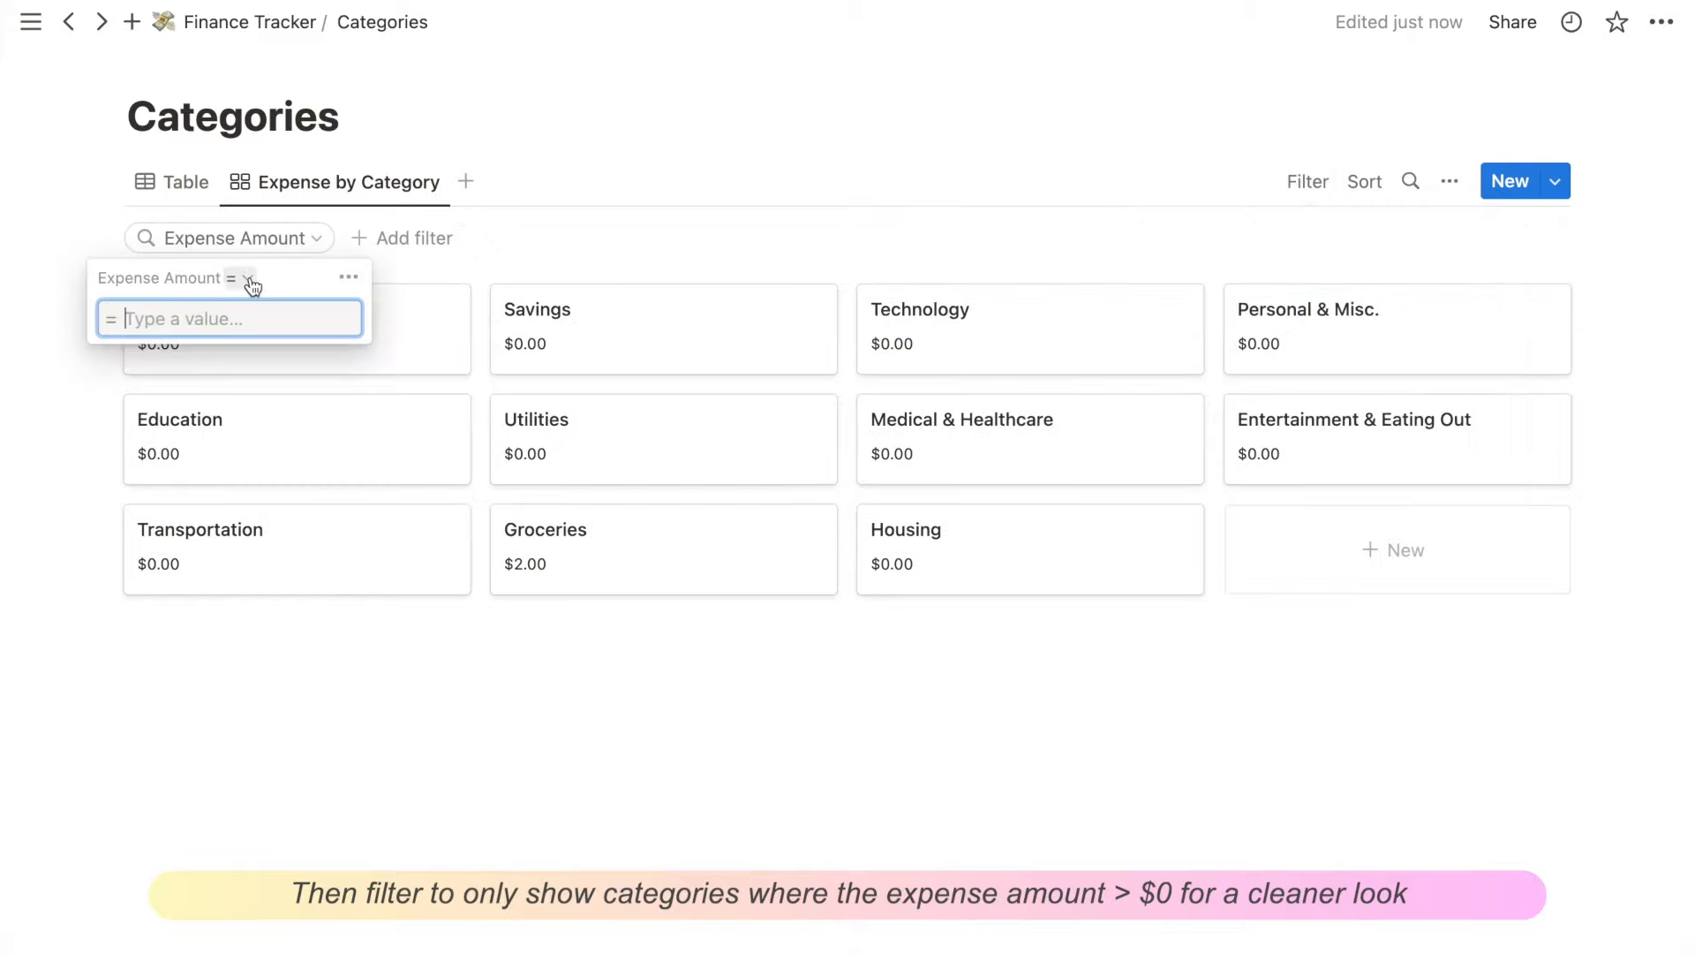
{"action": "left_click", "coordinate": [235, 278]}
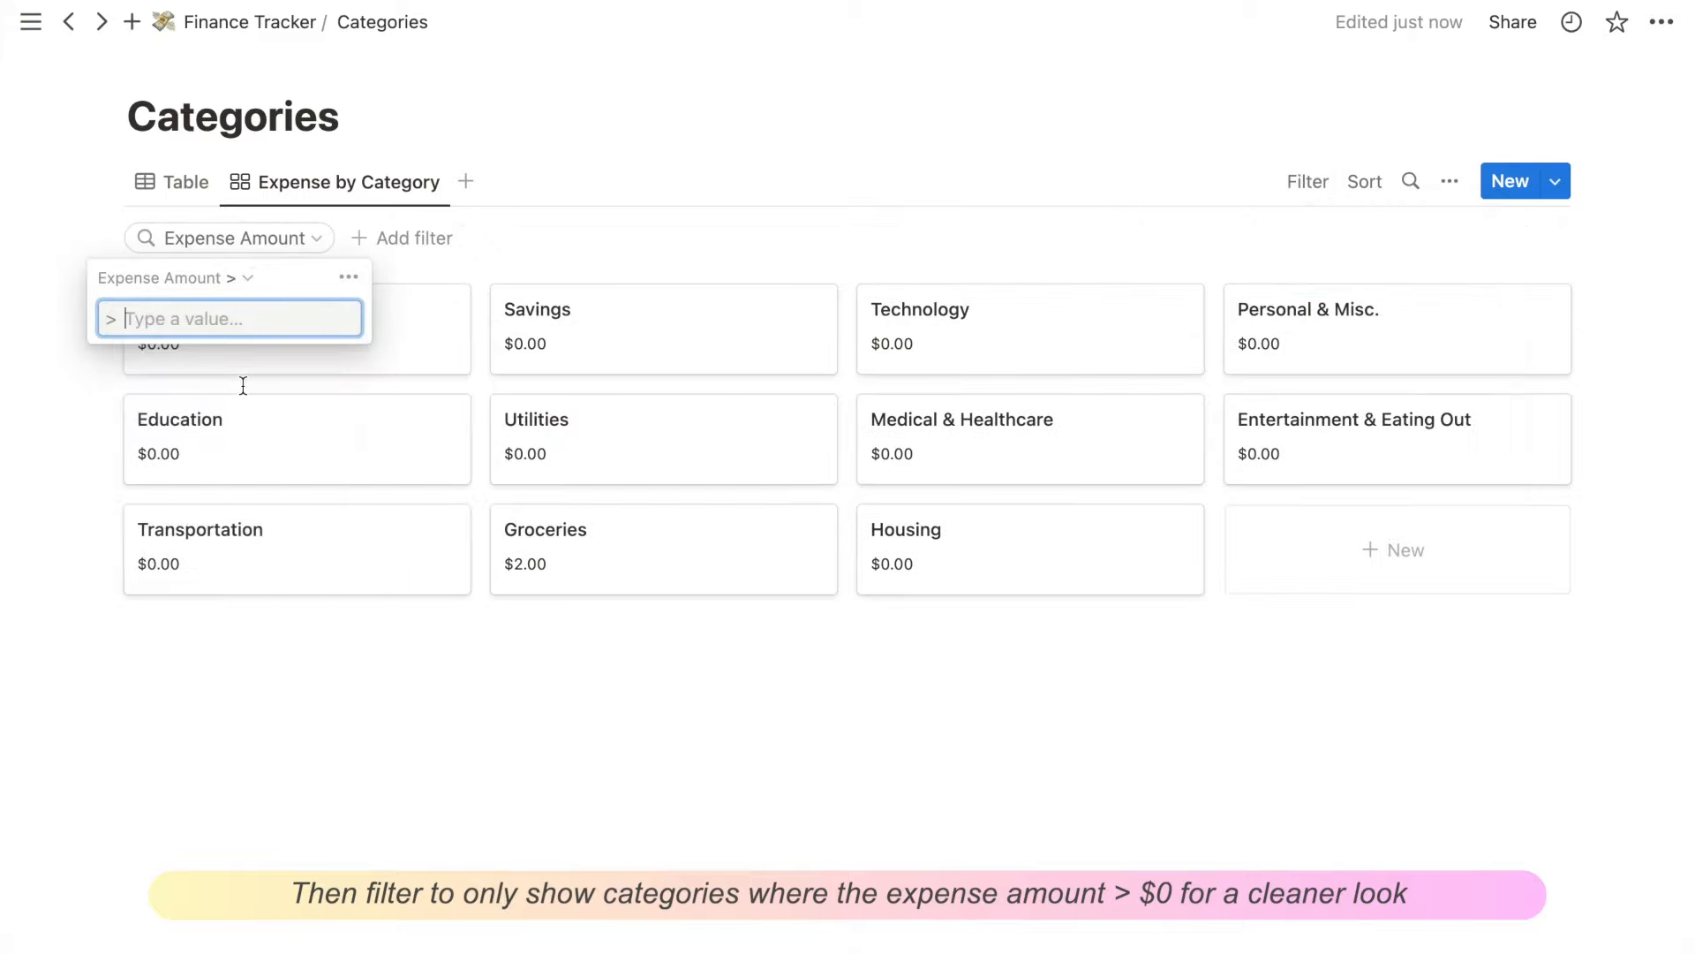
{"action": "left_click", "coordinate": [183, 182]}
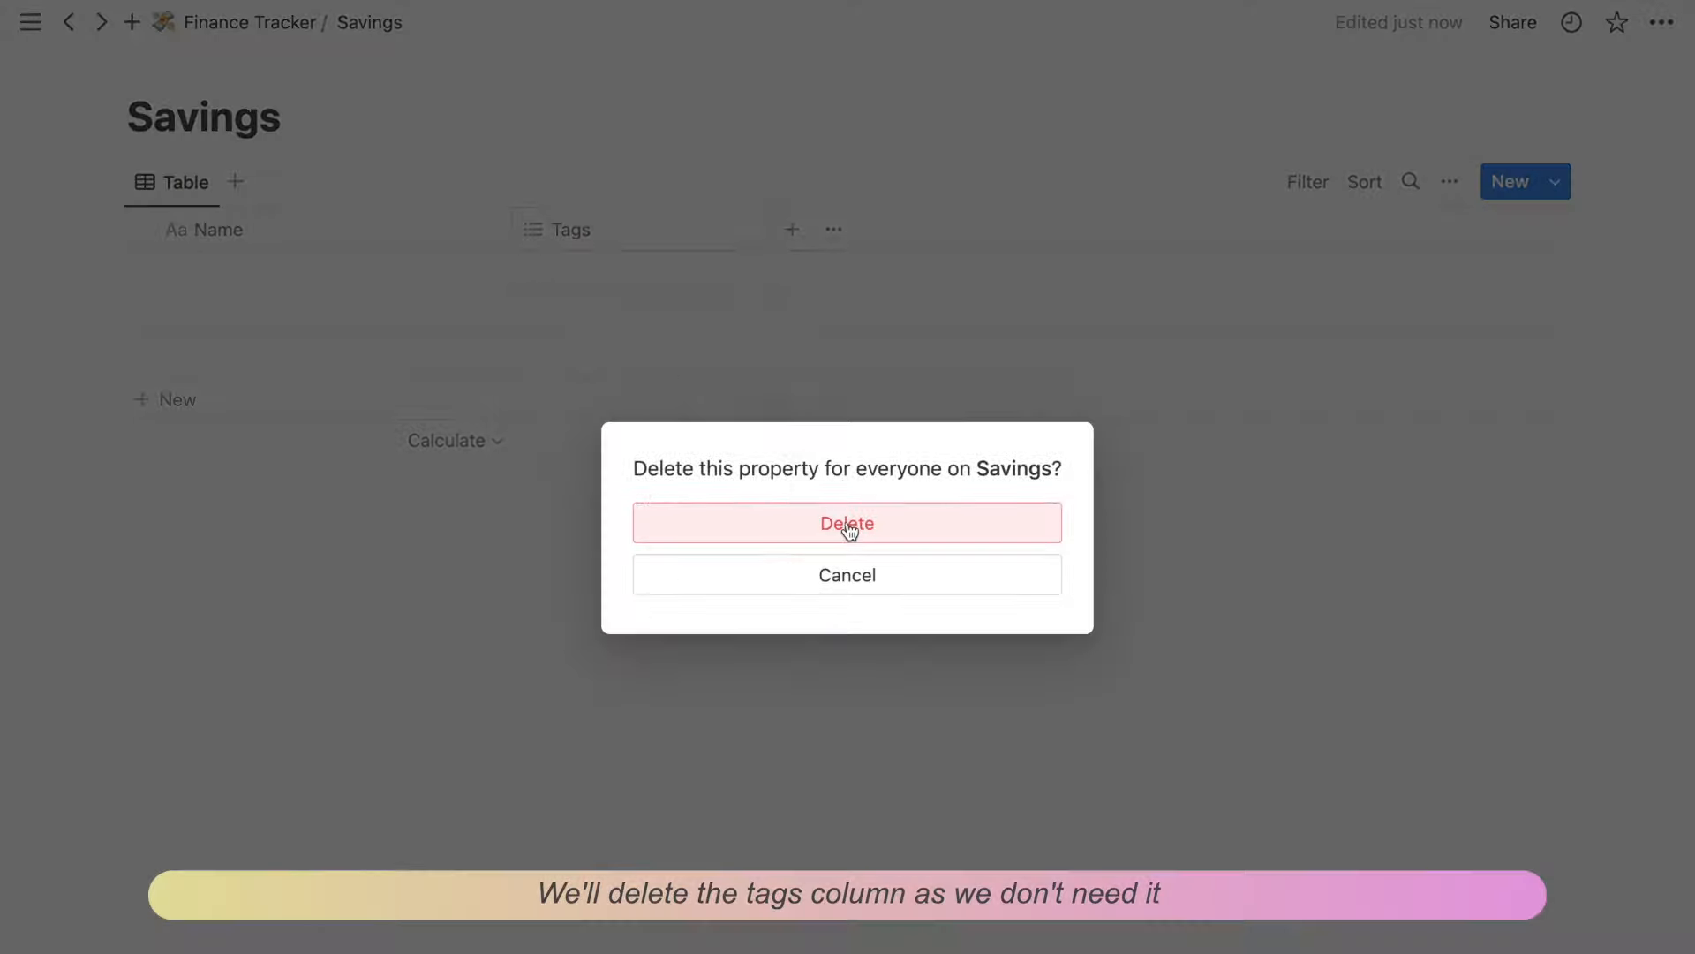
Step: Confirm deleting Tags from Savings and add a Monthly savings entry
{"action": "left_click", "coordinate": [847, 521]}
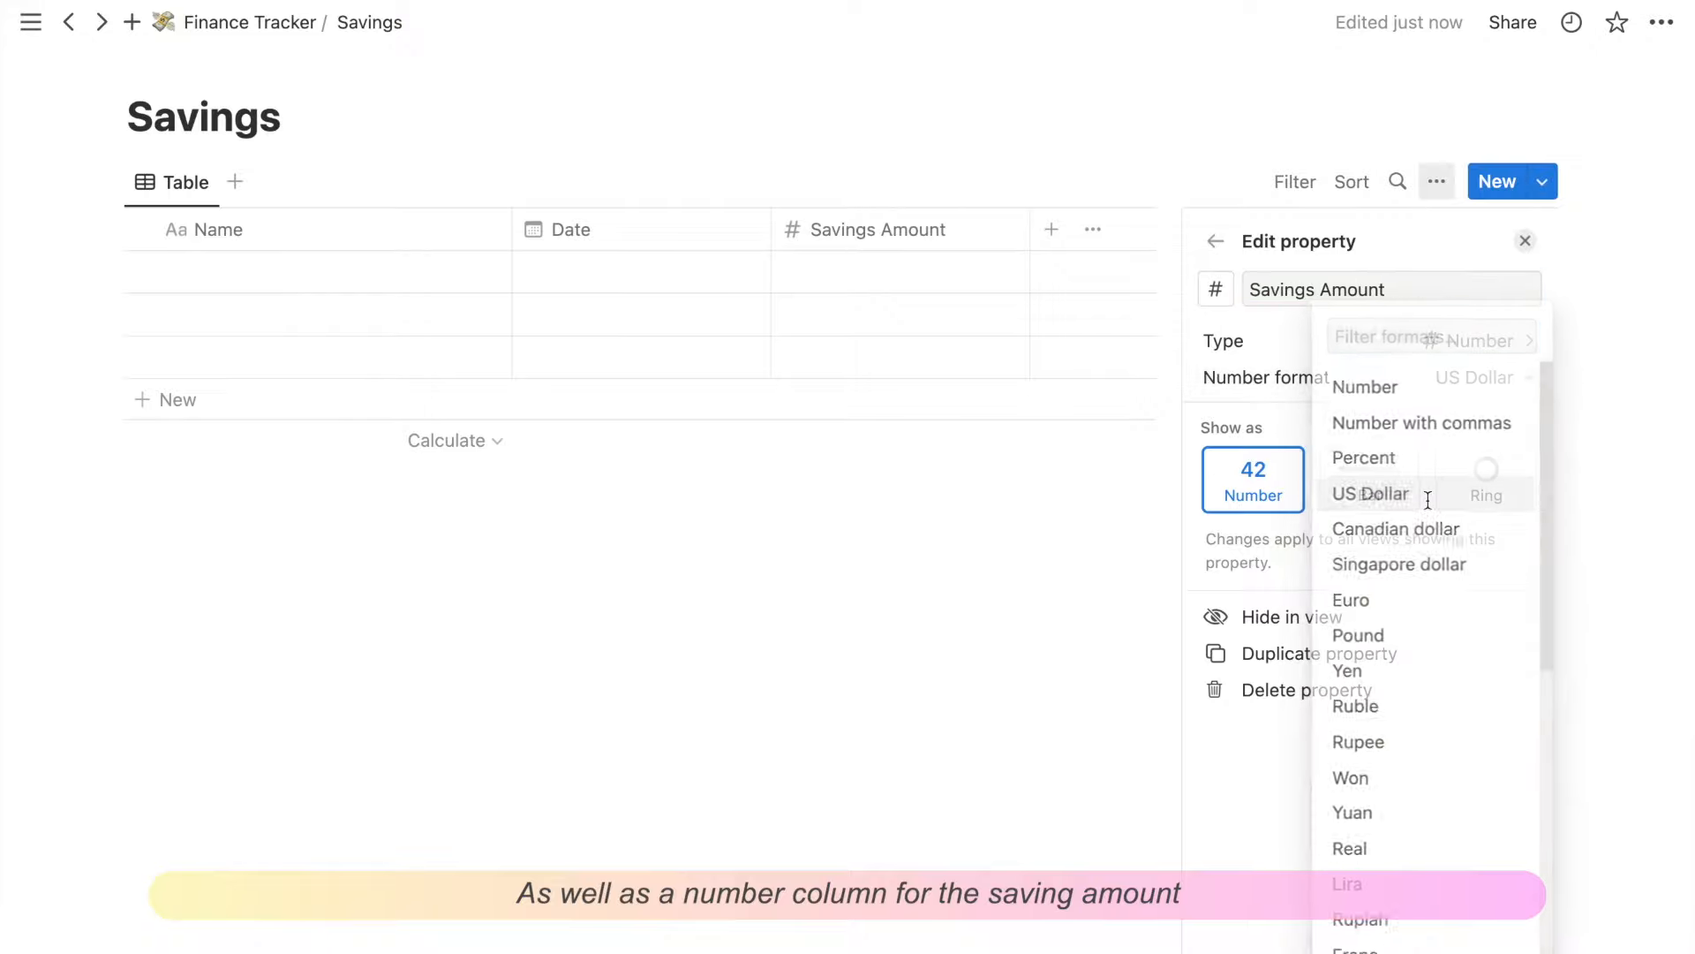
{"action": "type", "text": "Monthly savi"}
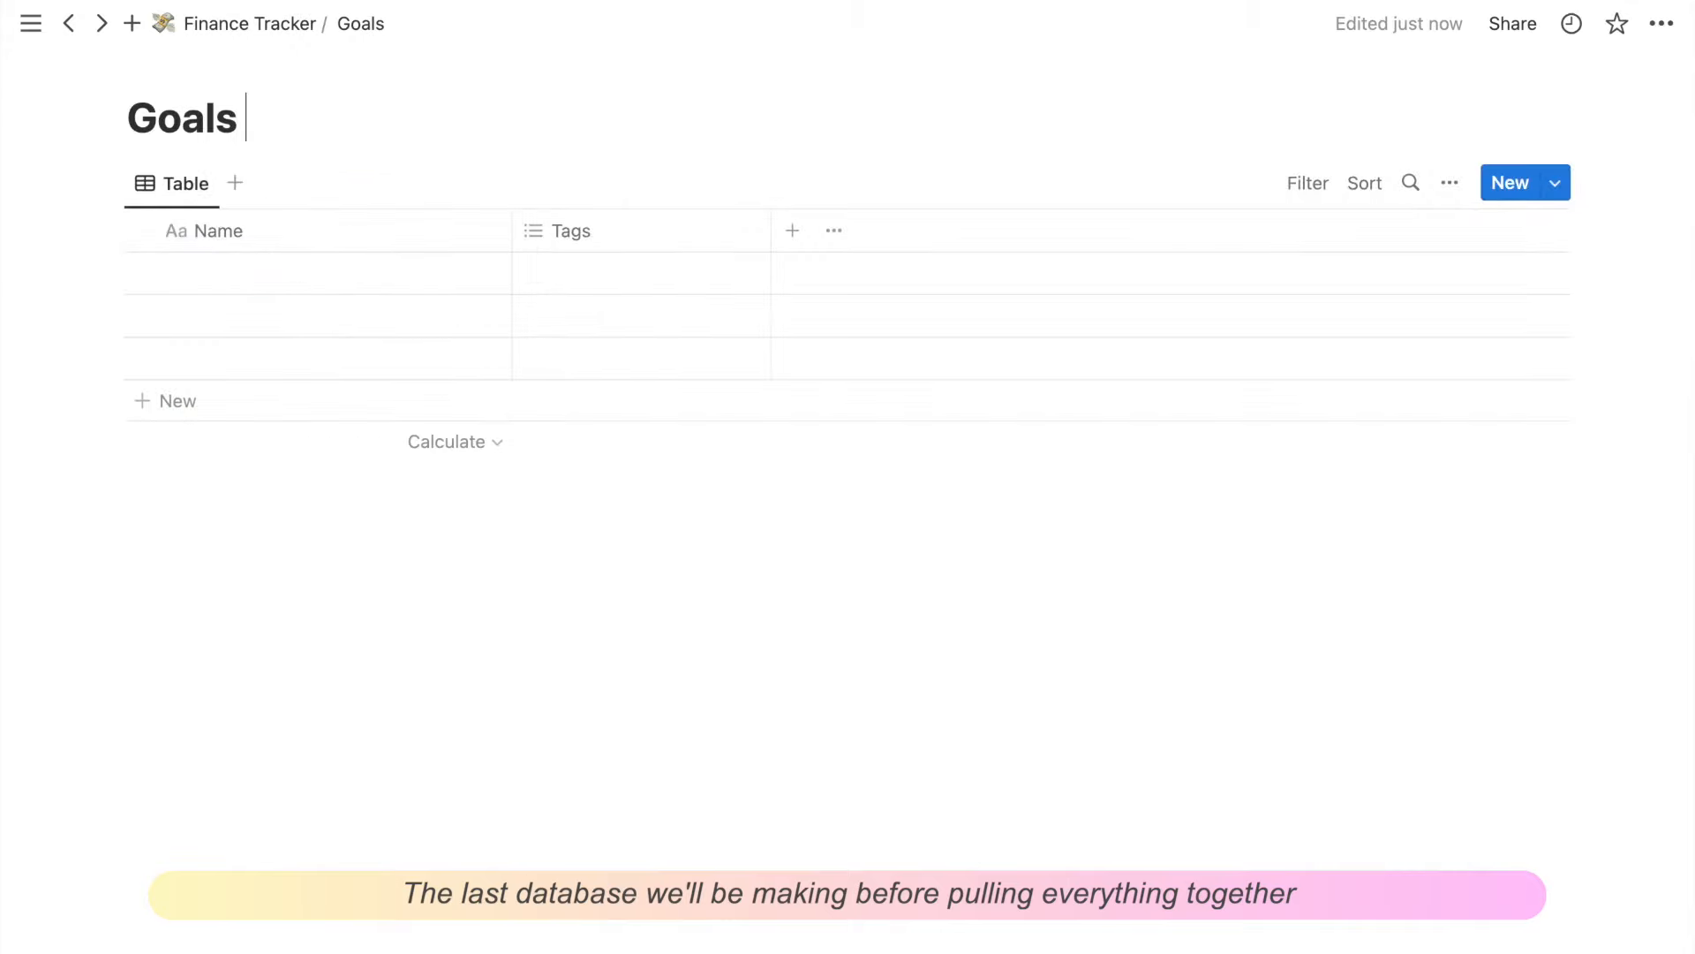
Step: Rename the database Goals & Wishlist and add a Monthly savings - 2023.07 goal
{"action": "type", "text": "& Wishlist"}
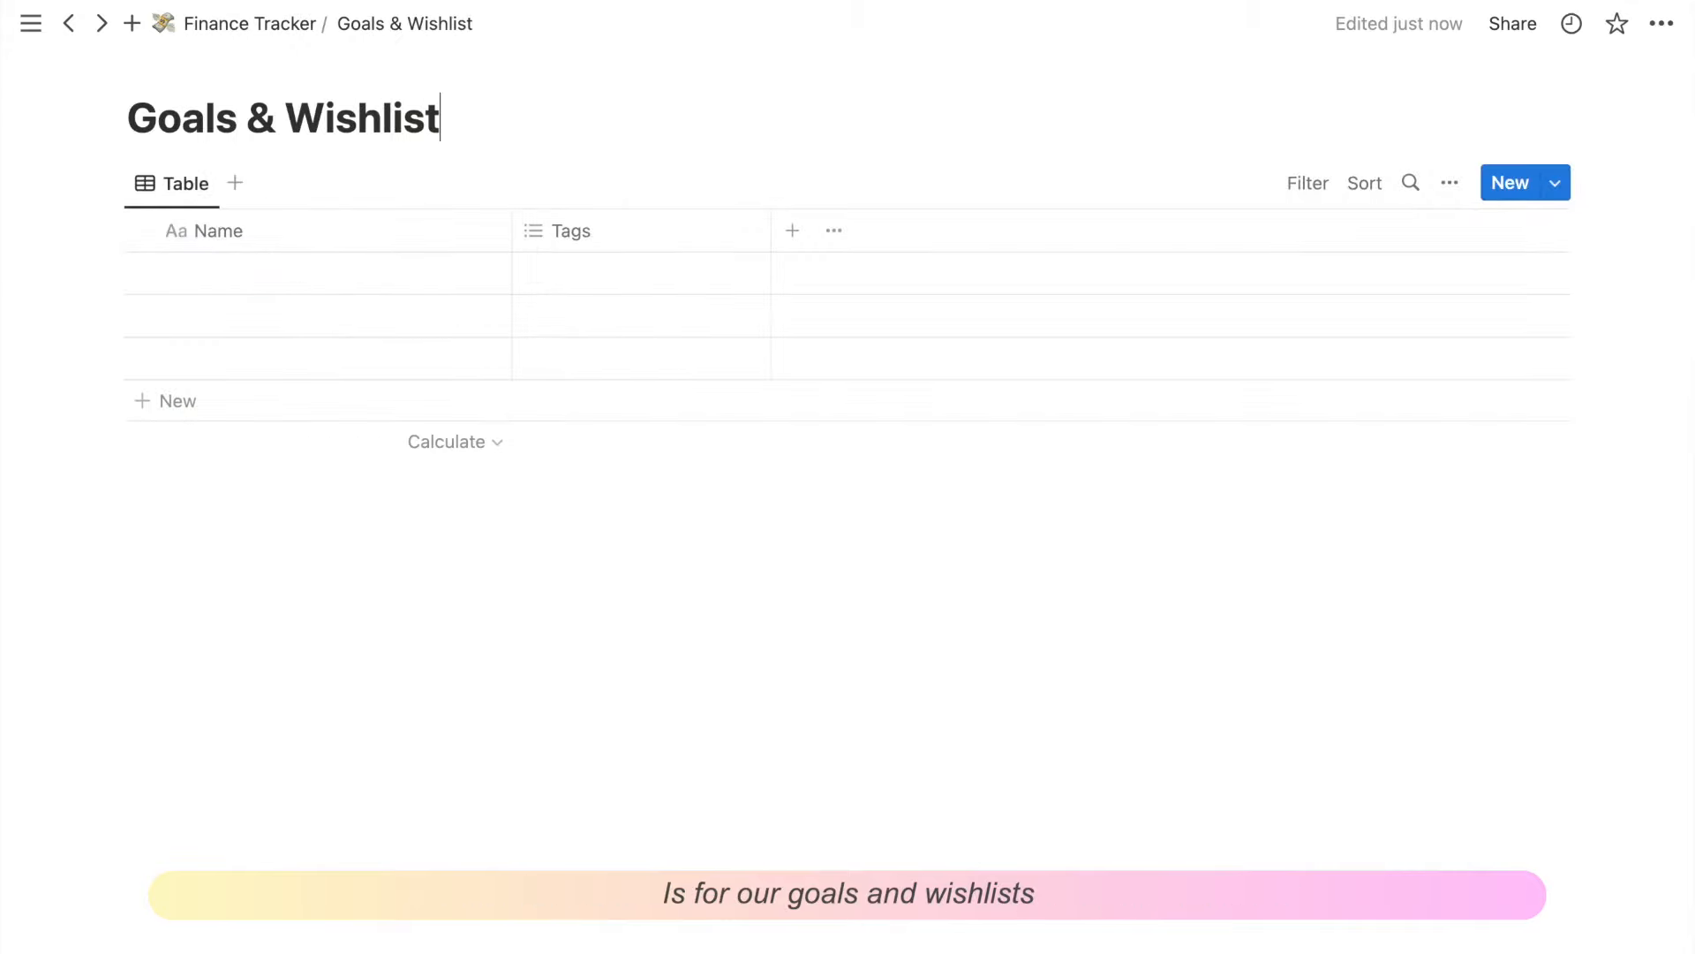
{"action": "type", "text": "Monthly savings -"}
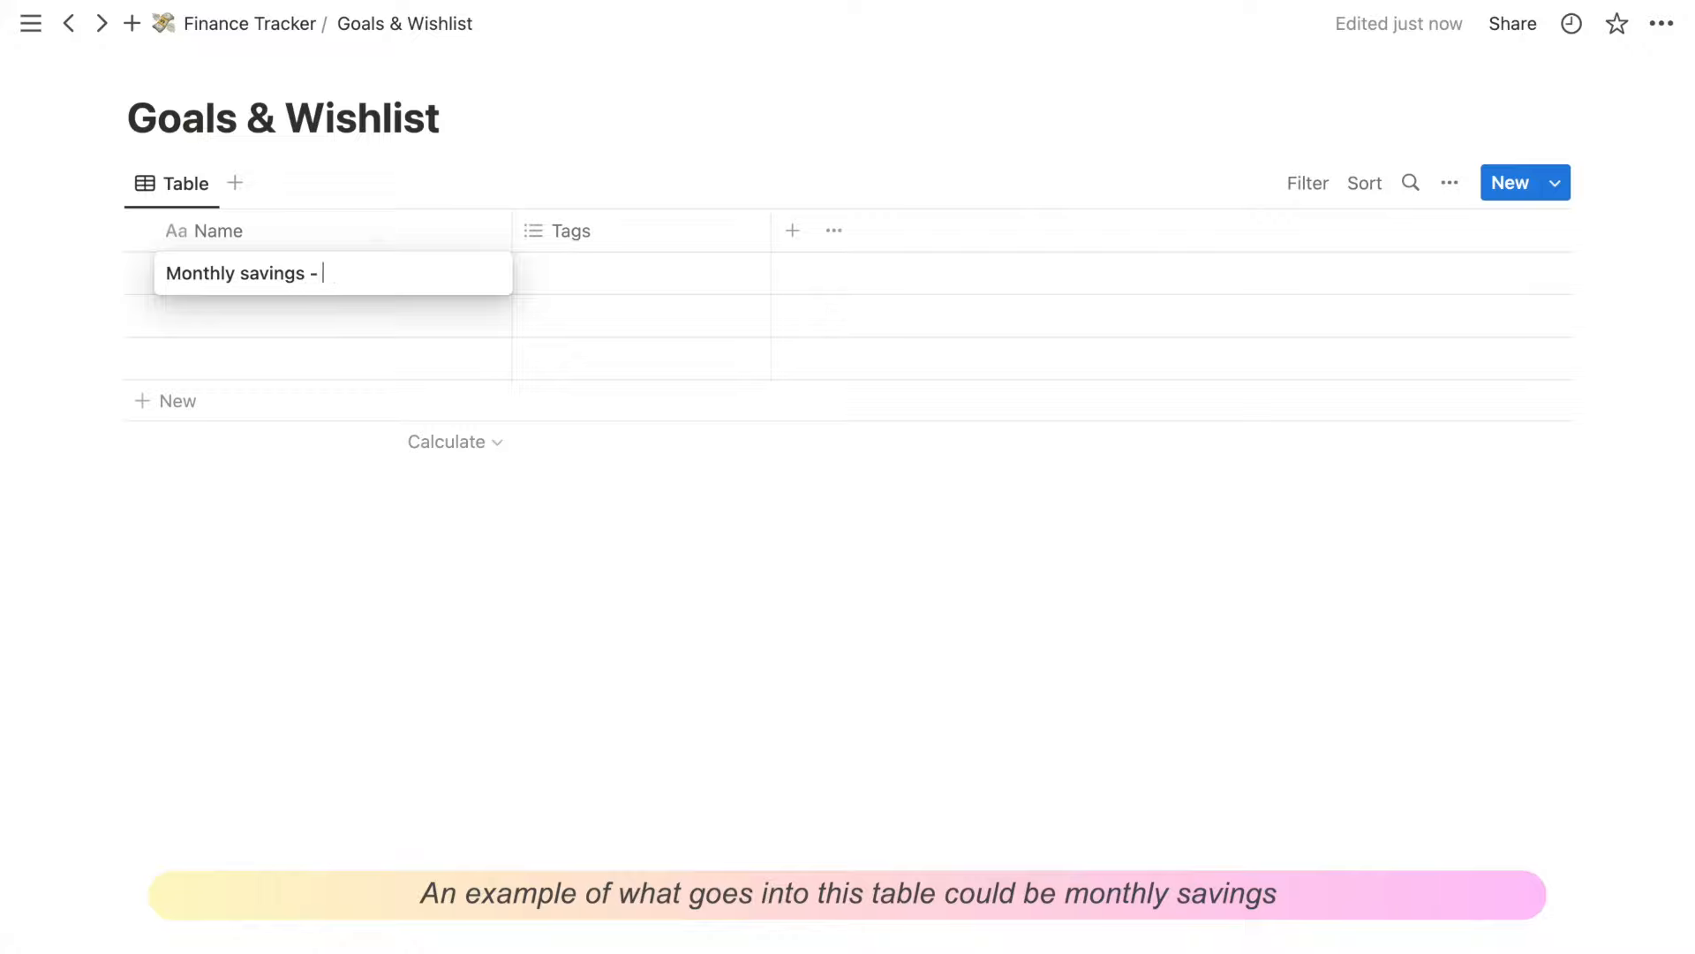
{"action": "type", "text": "2023.07"}
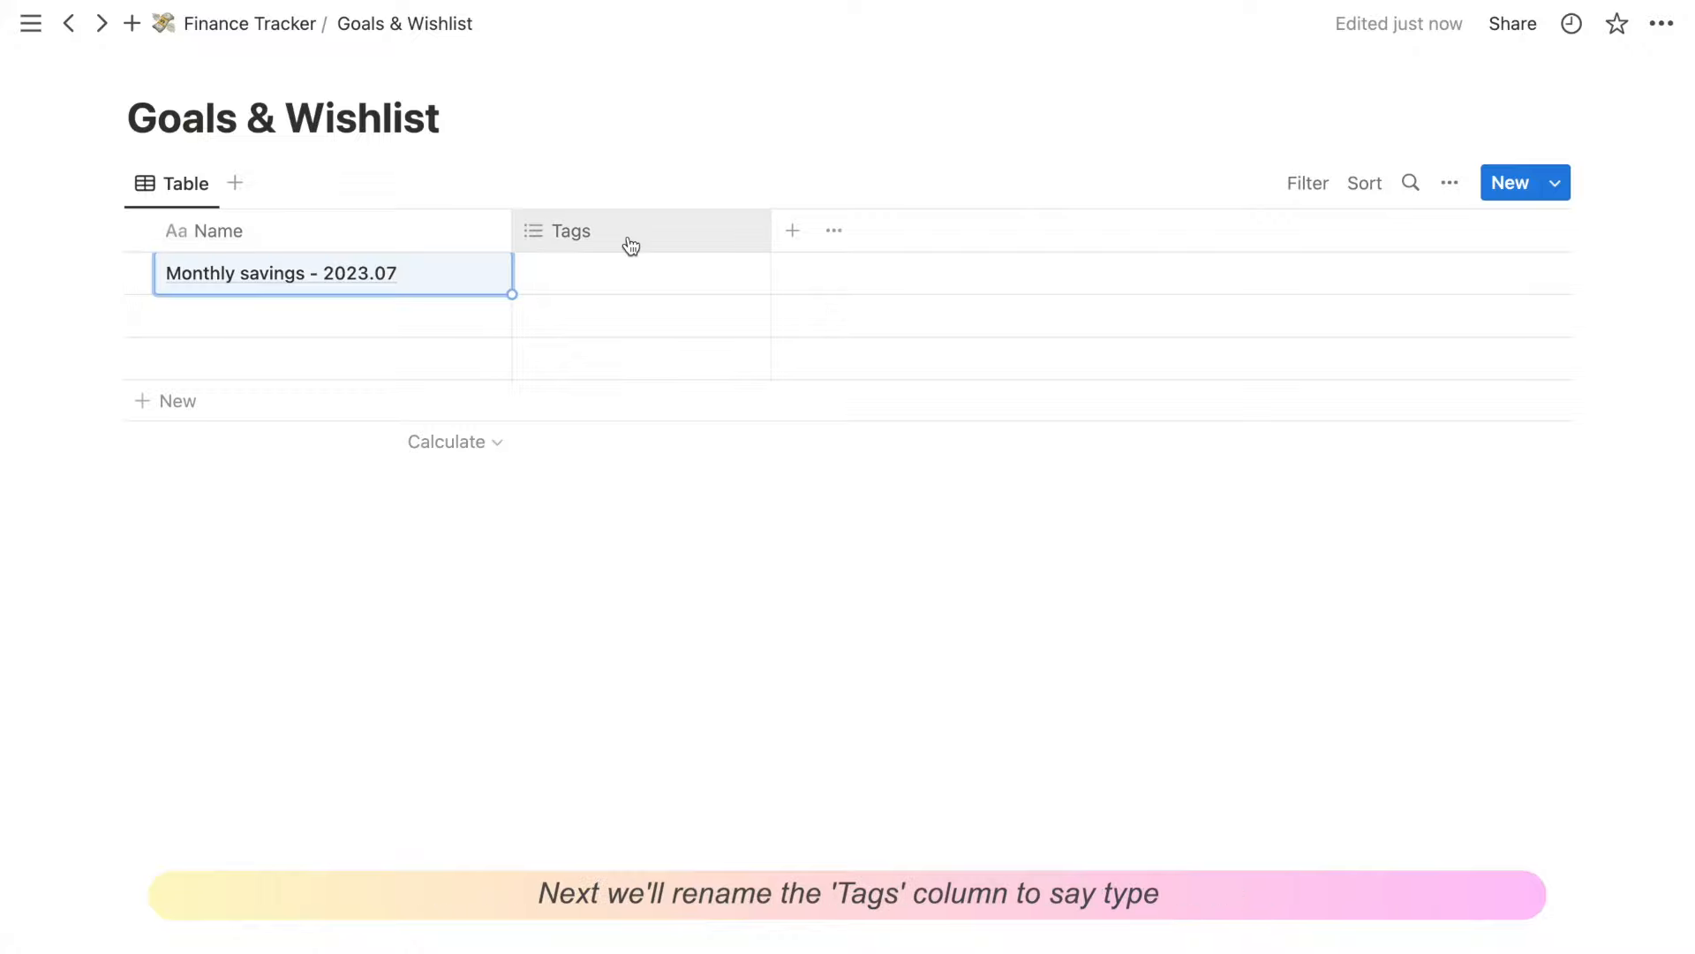
Step: Rename Tags to Type with Monthly savings and One-off purchase options and assign them
{"action": "left_click", "coordinate": [572, 230]}
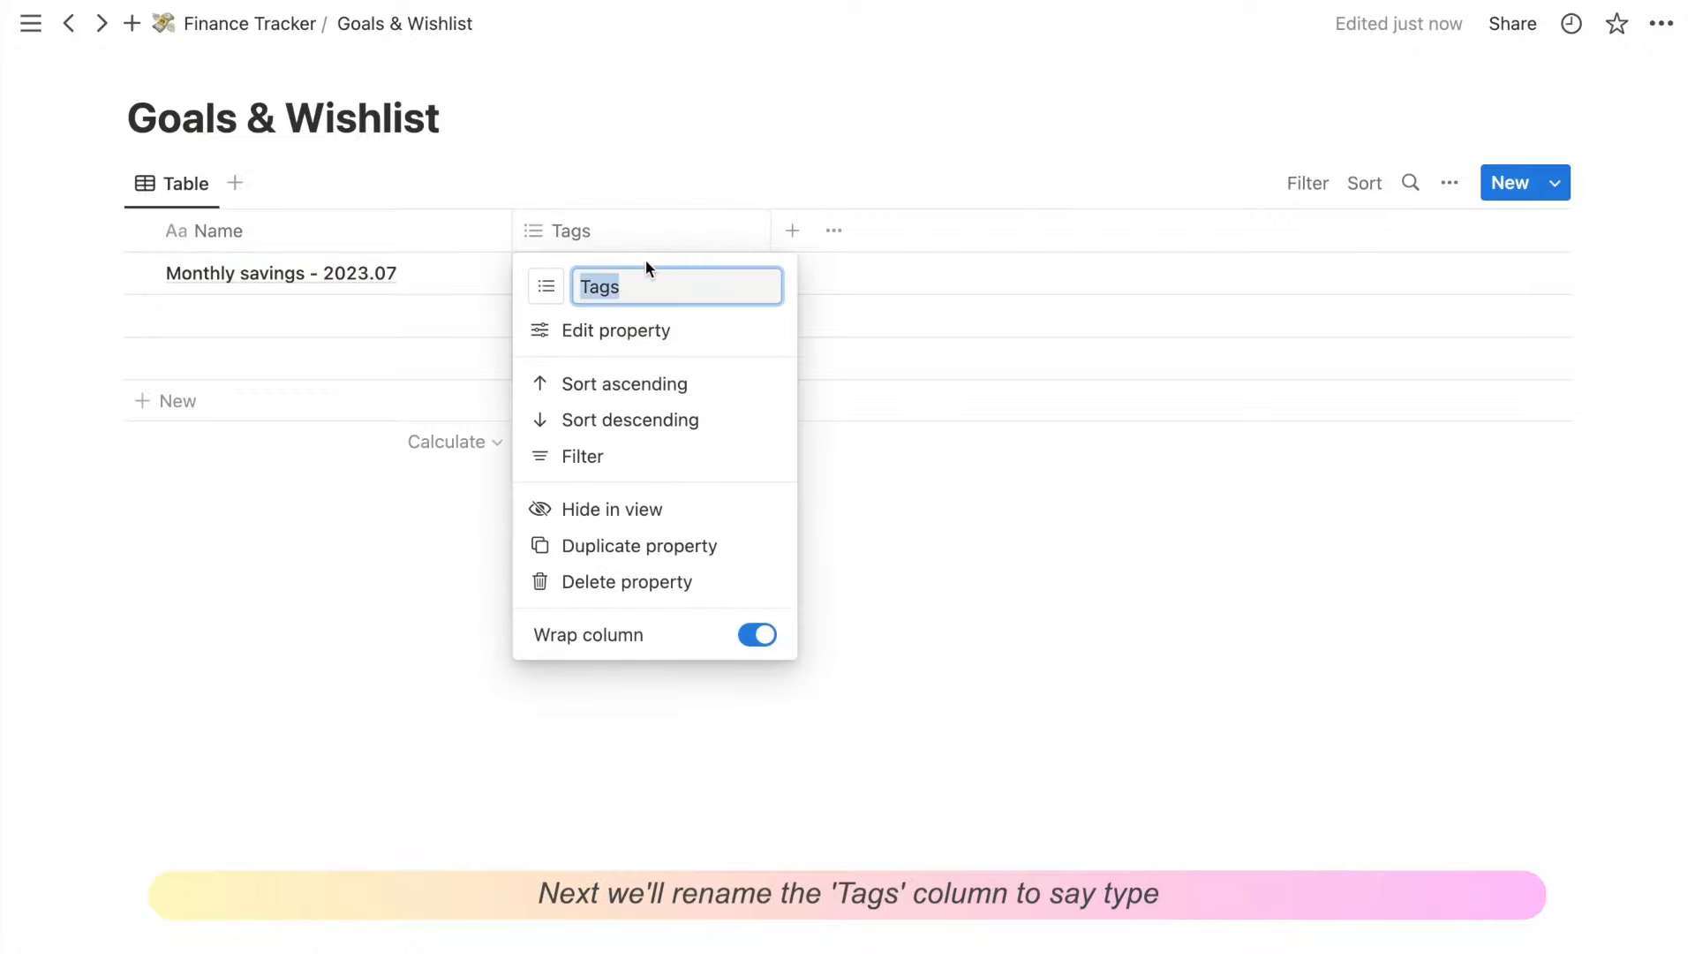
{"action": "type", "text": "Type"}
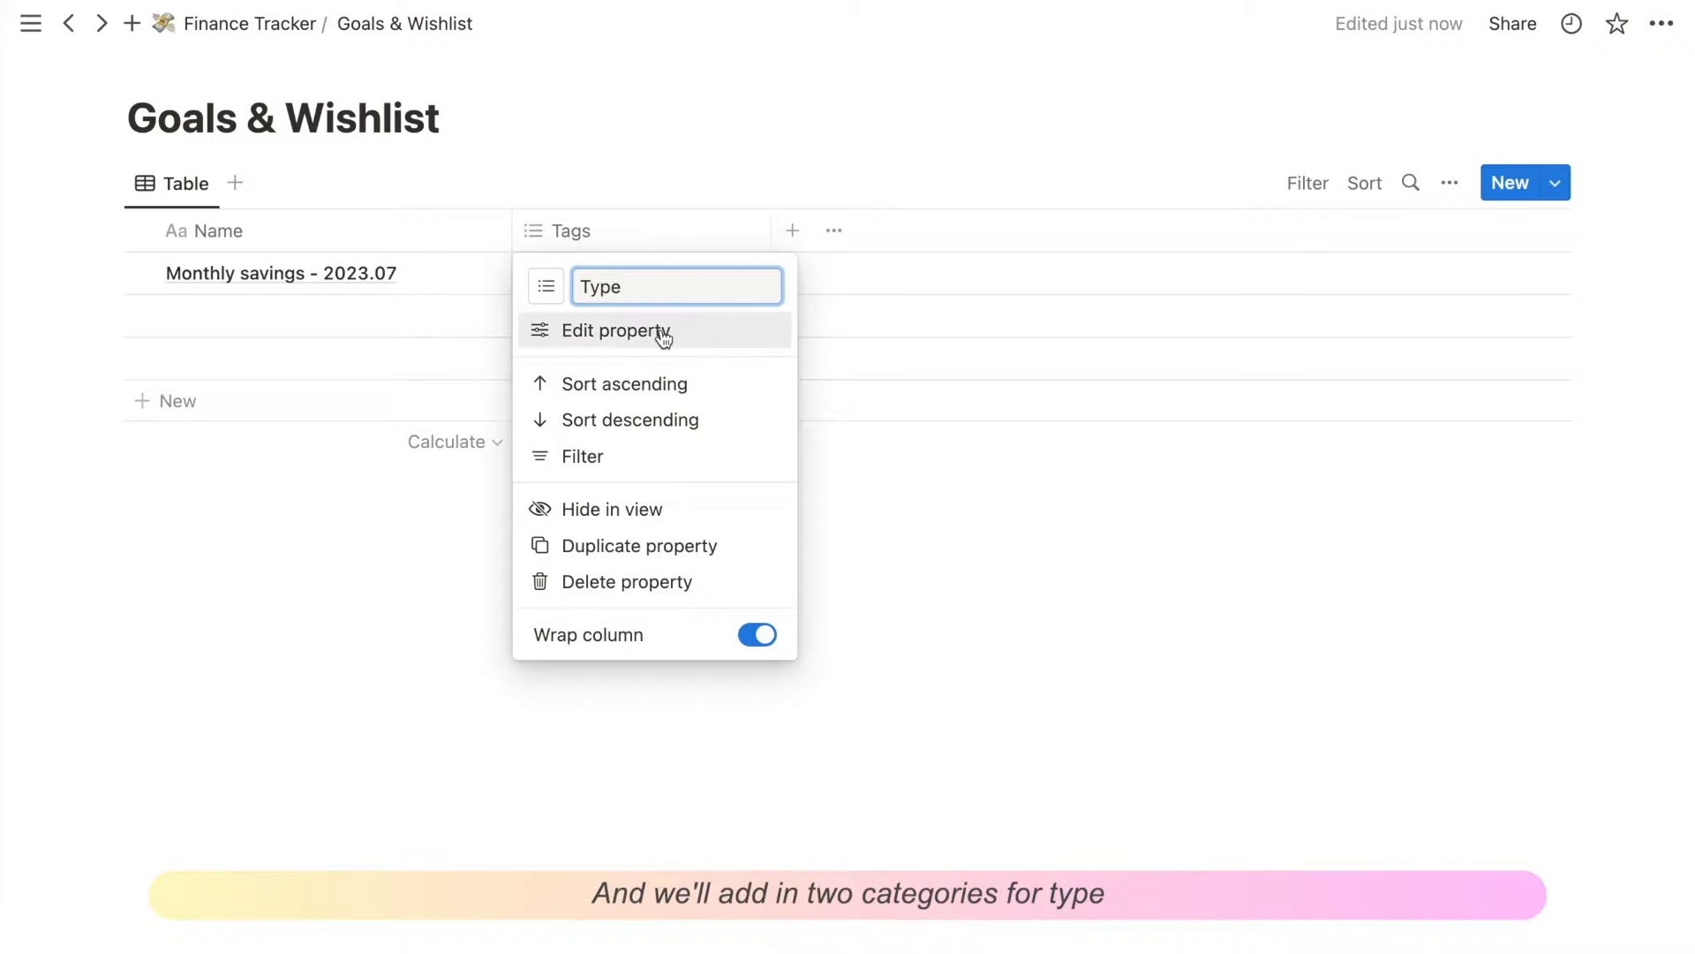
{"action": "left_click", "coordinate": [618, 331]}
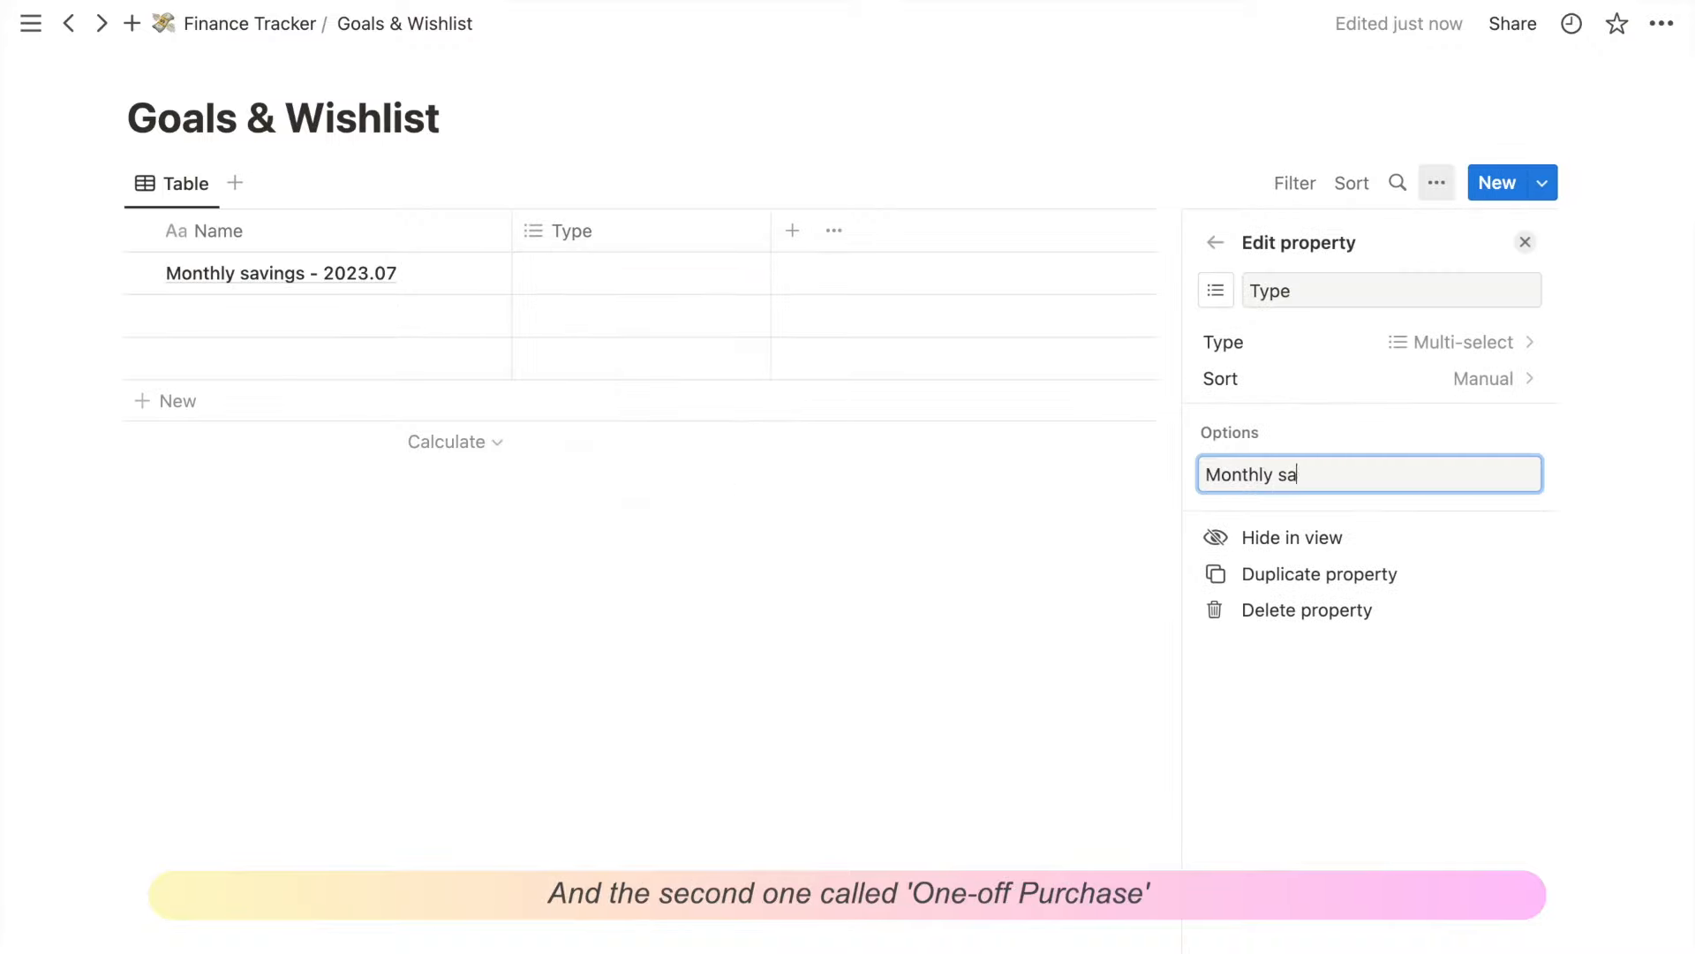
{"action": "type", "text": "One-"}
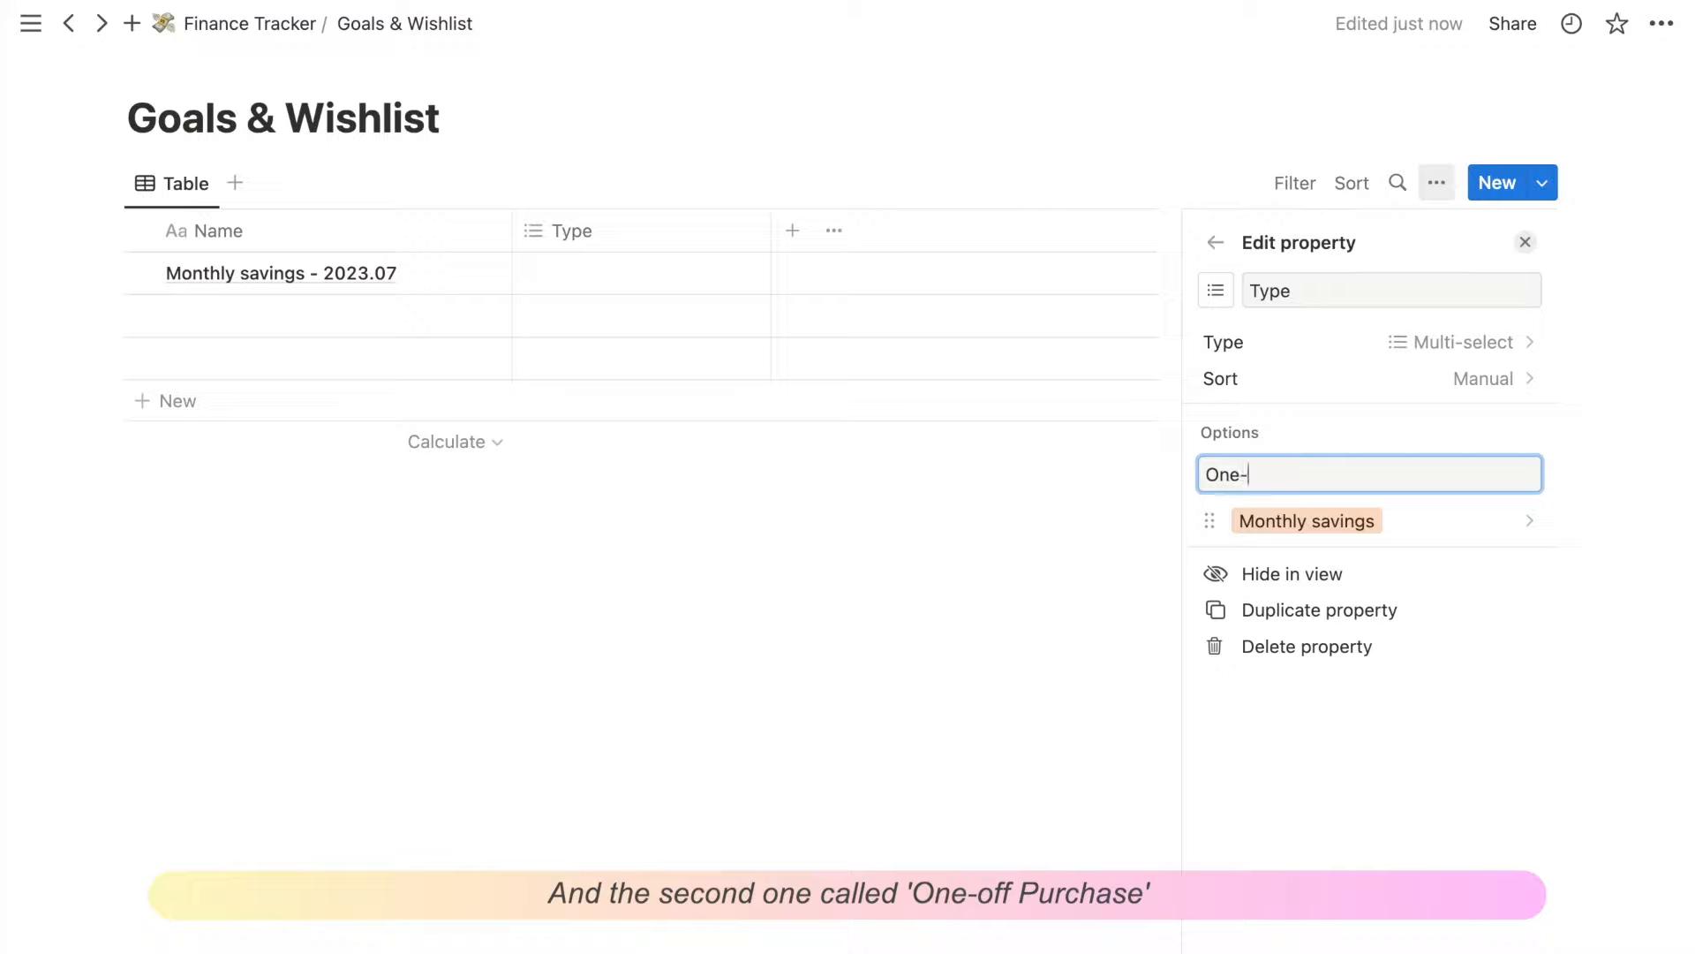
{"action": "type", "text": "off purchase"}
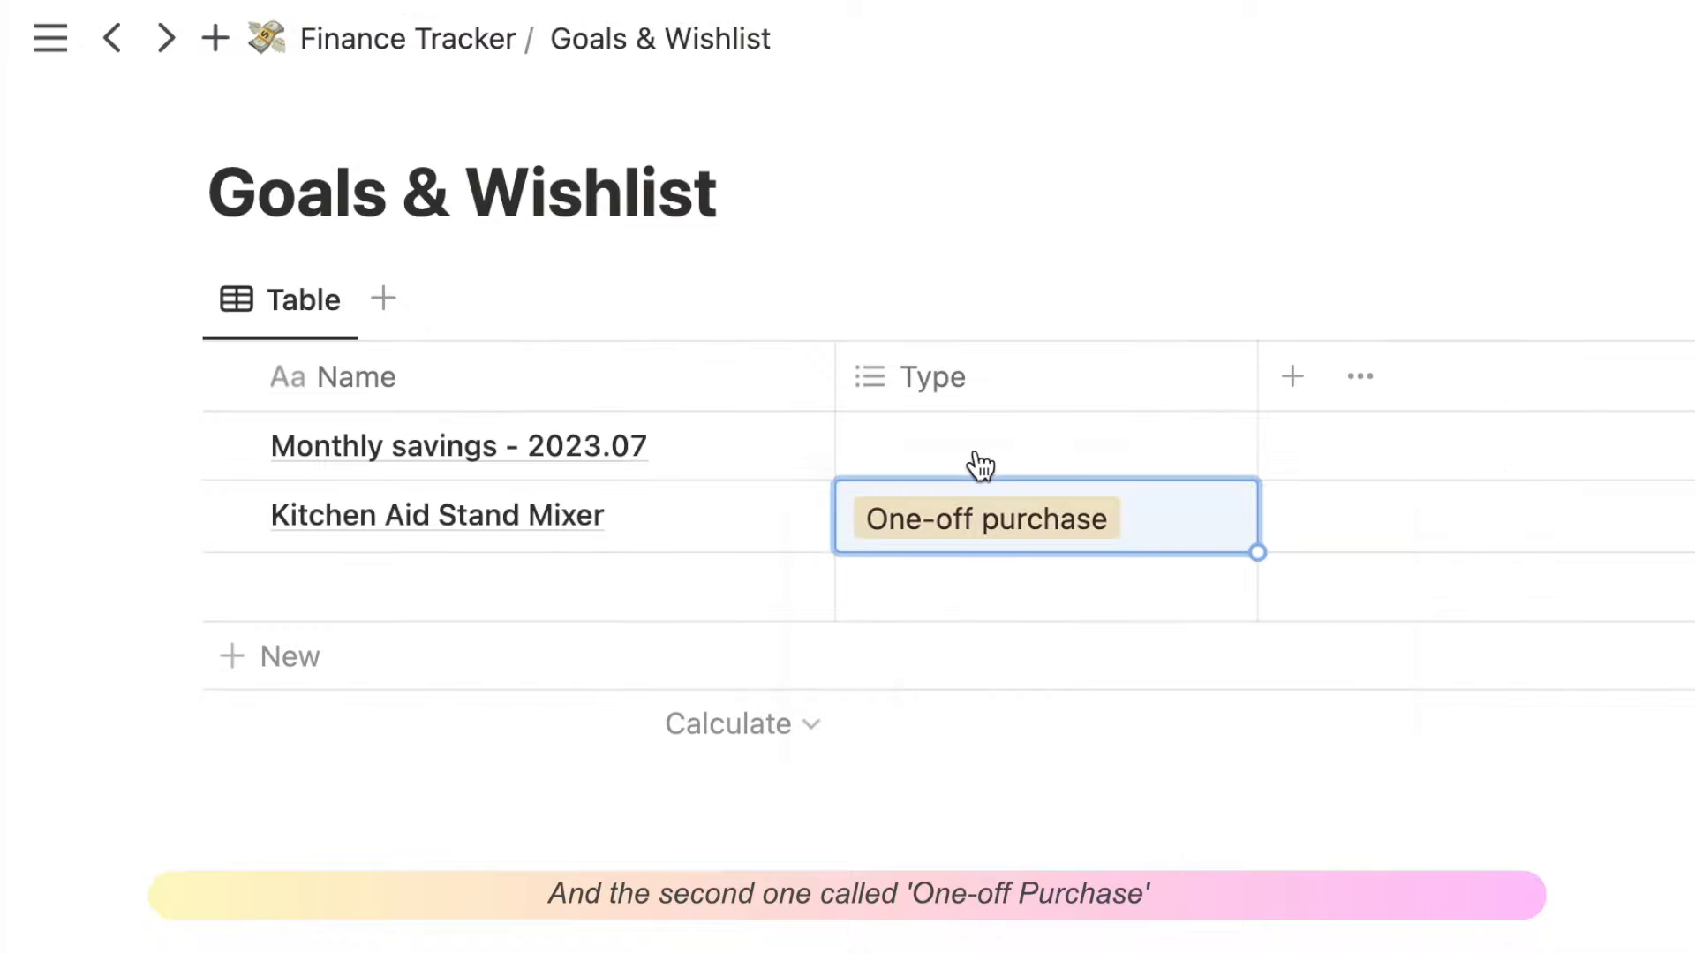
{"action": "left_click", "coordinate": [1044, 448]}
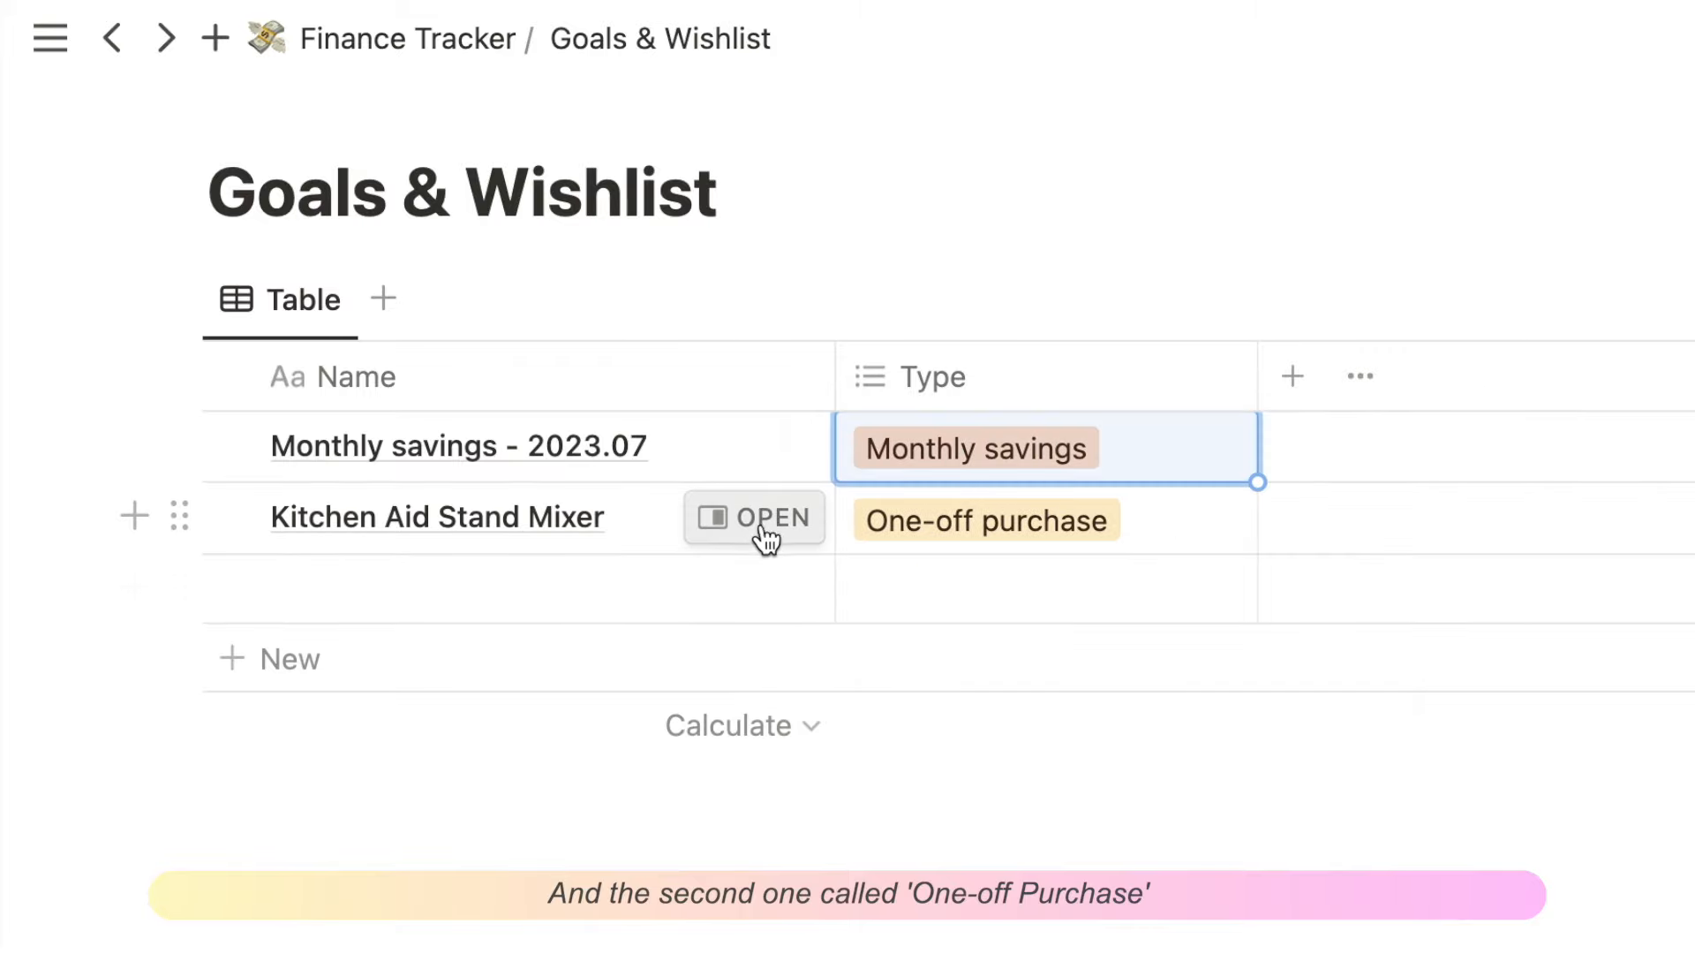
Step: Review the Kitchen Aid Stand Mixer and Monthly savings pages and add a Date Started Saving column
{"action": "left_click", "coordinate": [755, 516]}
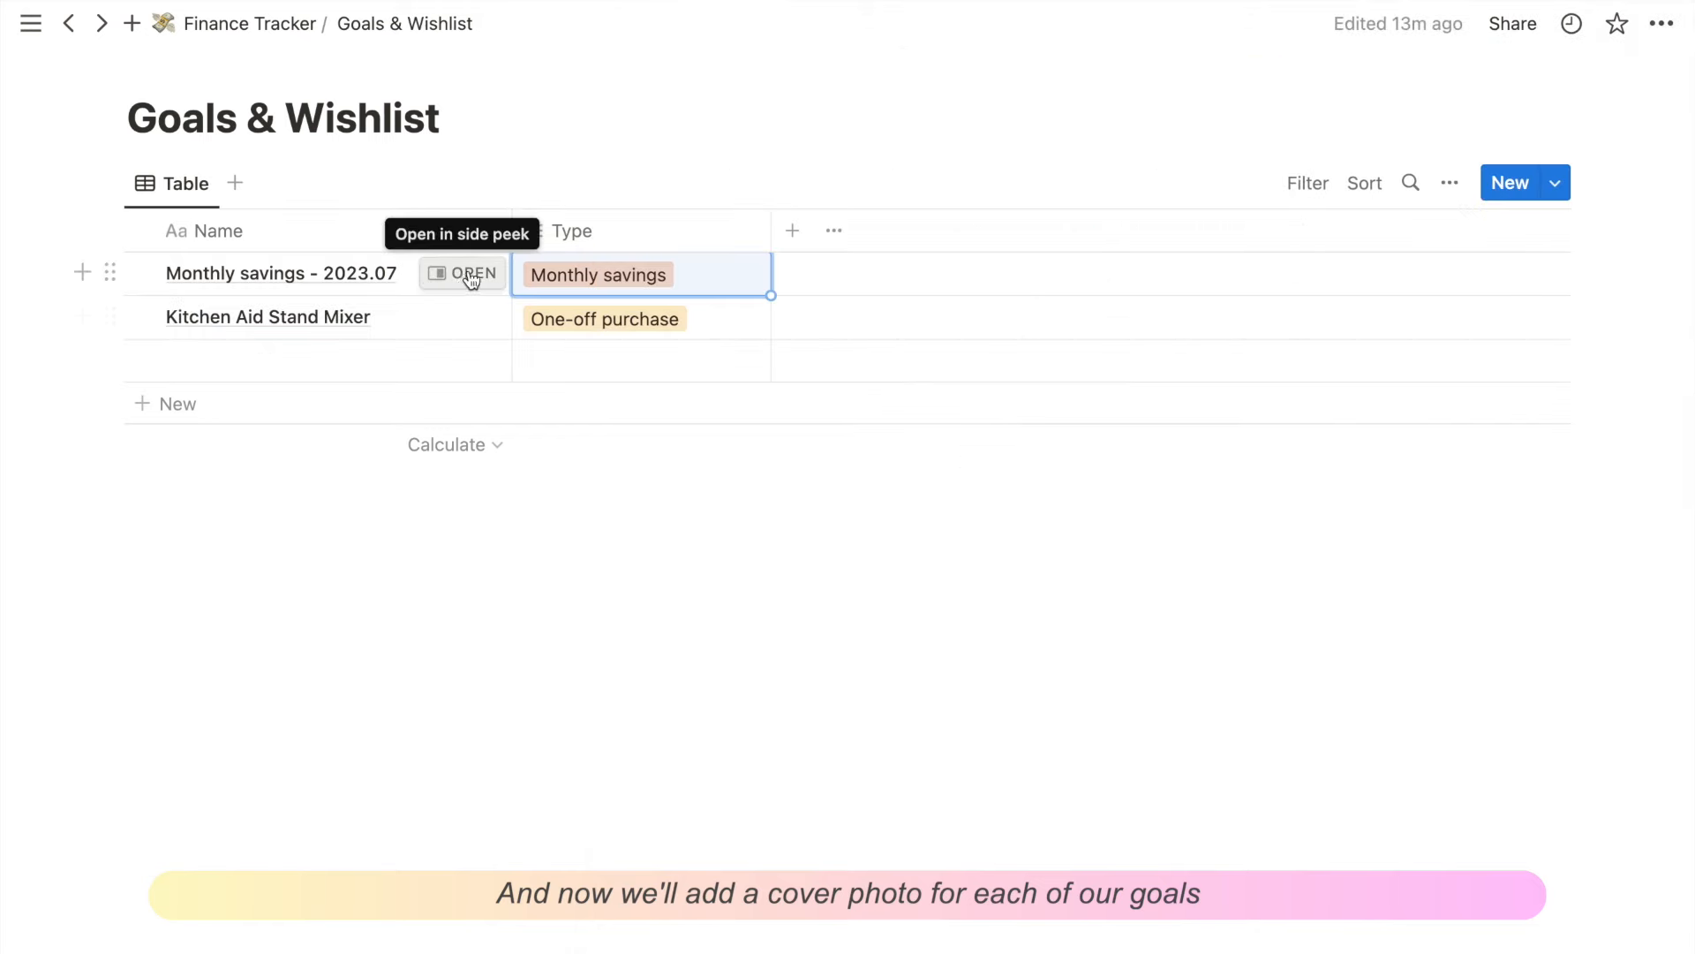
{"action": "left_click", "coordinate": [462, 273]}
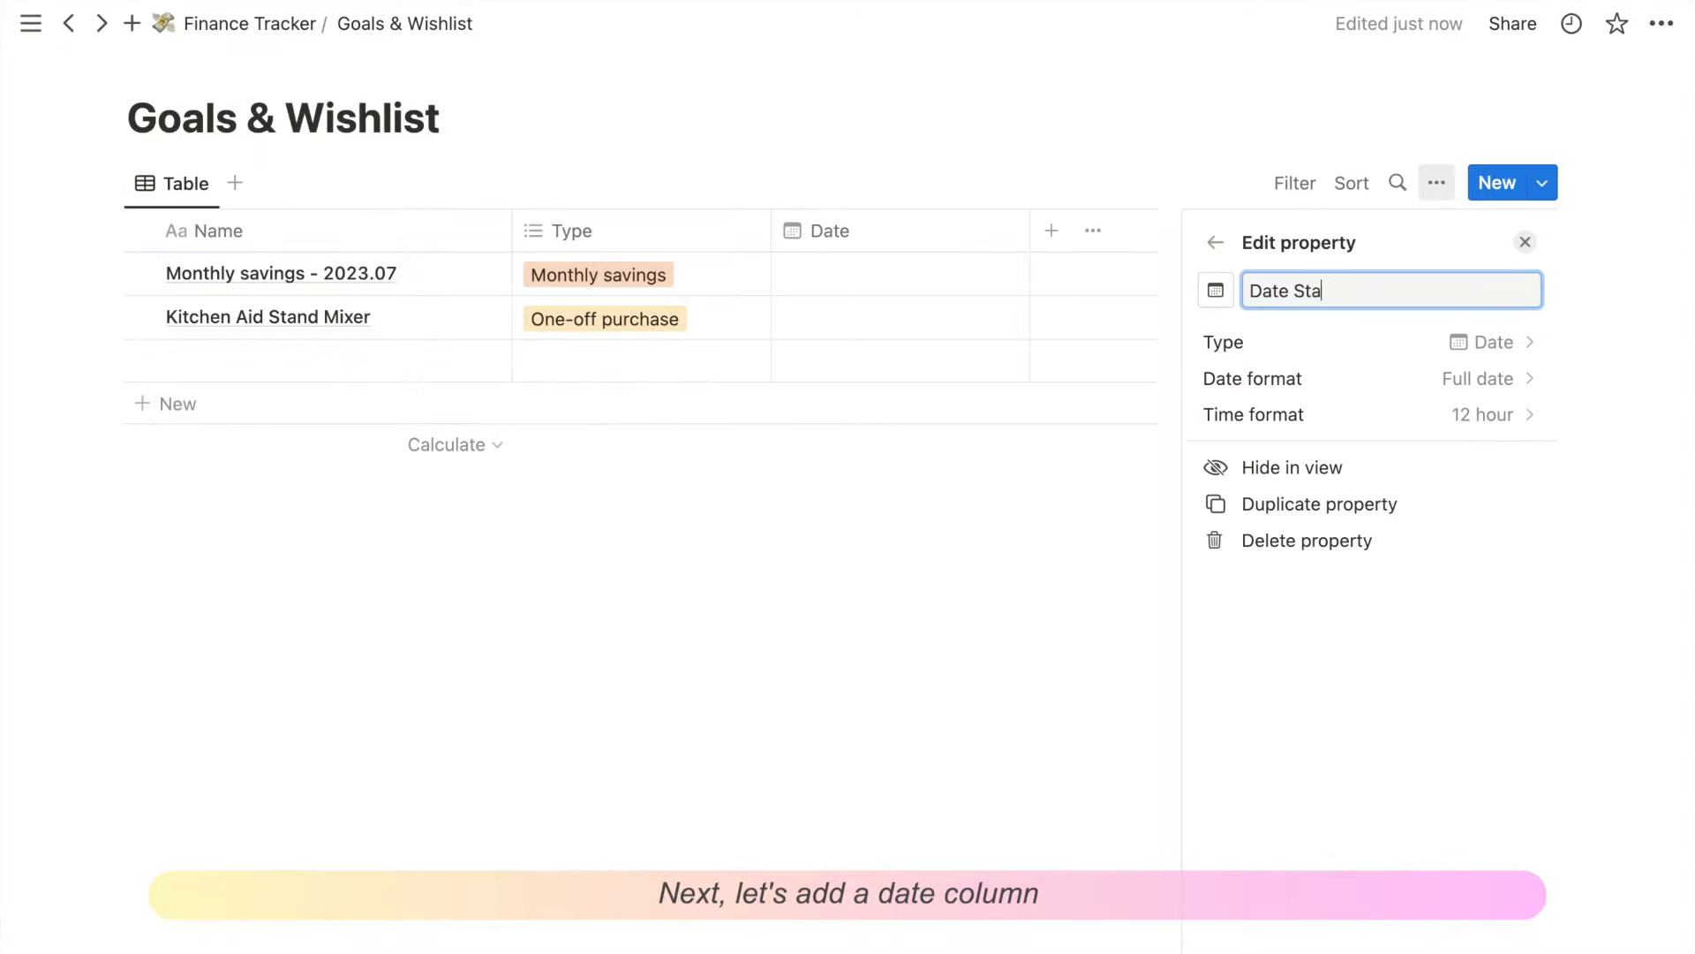
{"action": "type", "text": "rted Saving"}
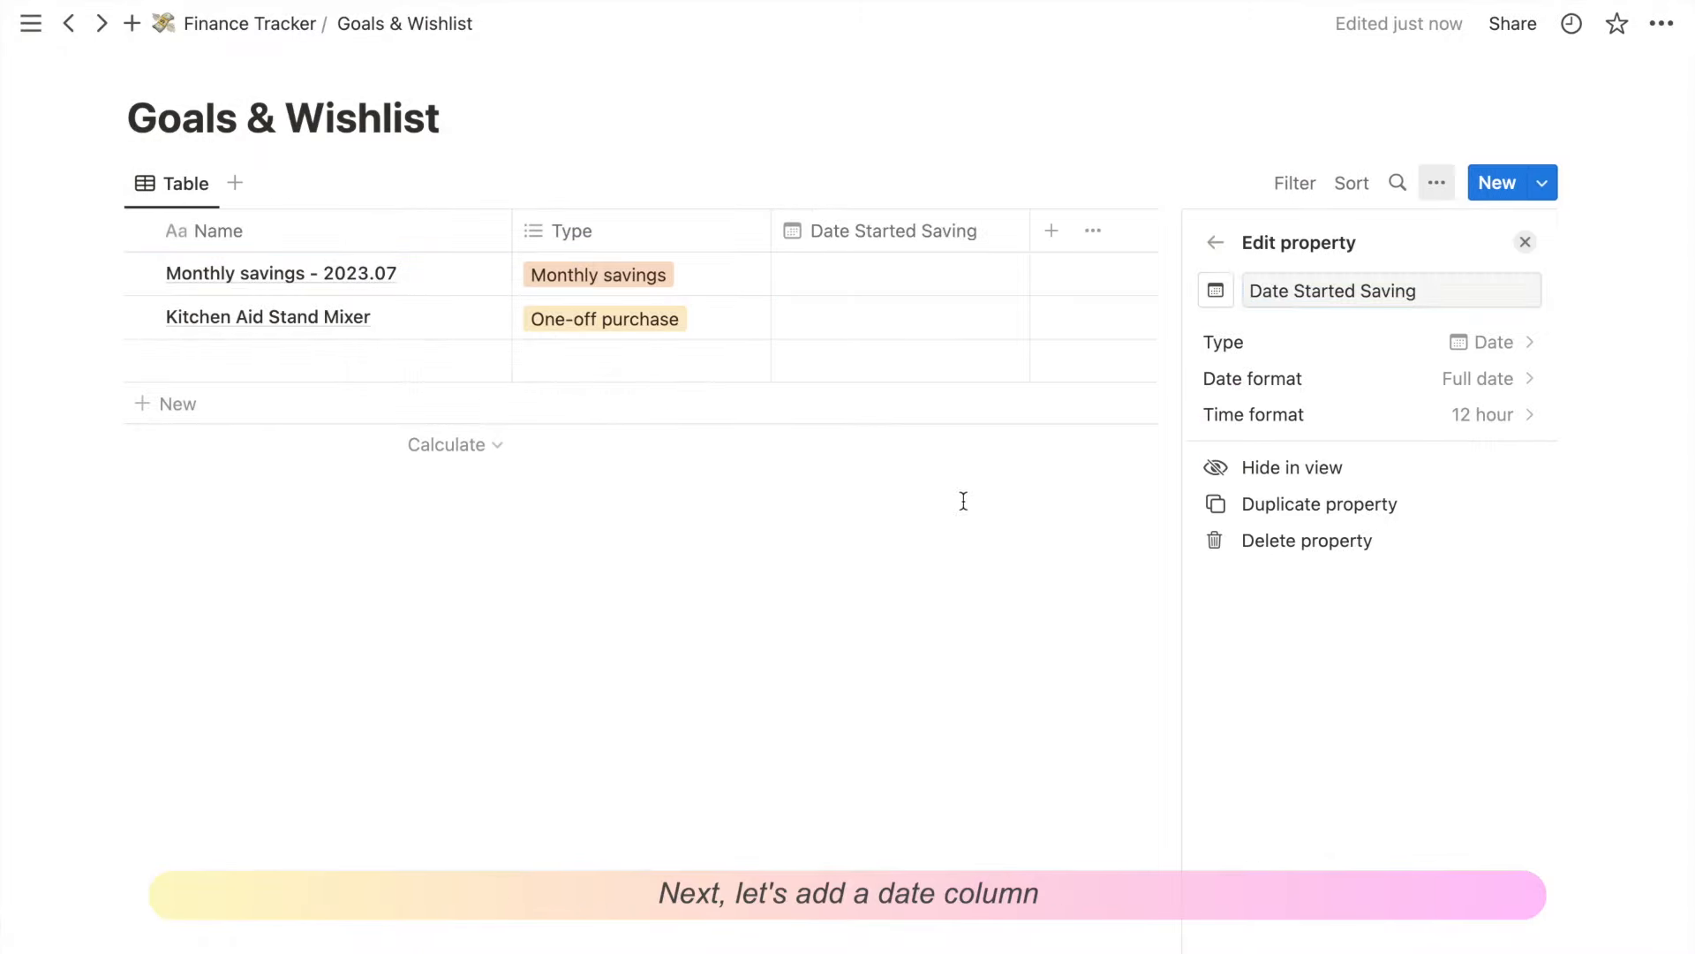
{"action": "left_click", "coordinate": [1526, 241]}
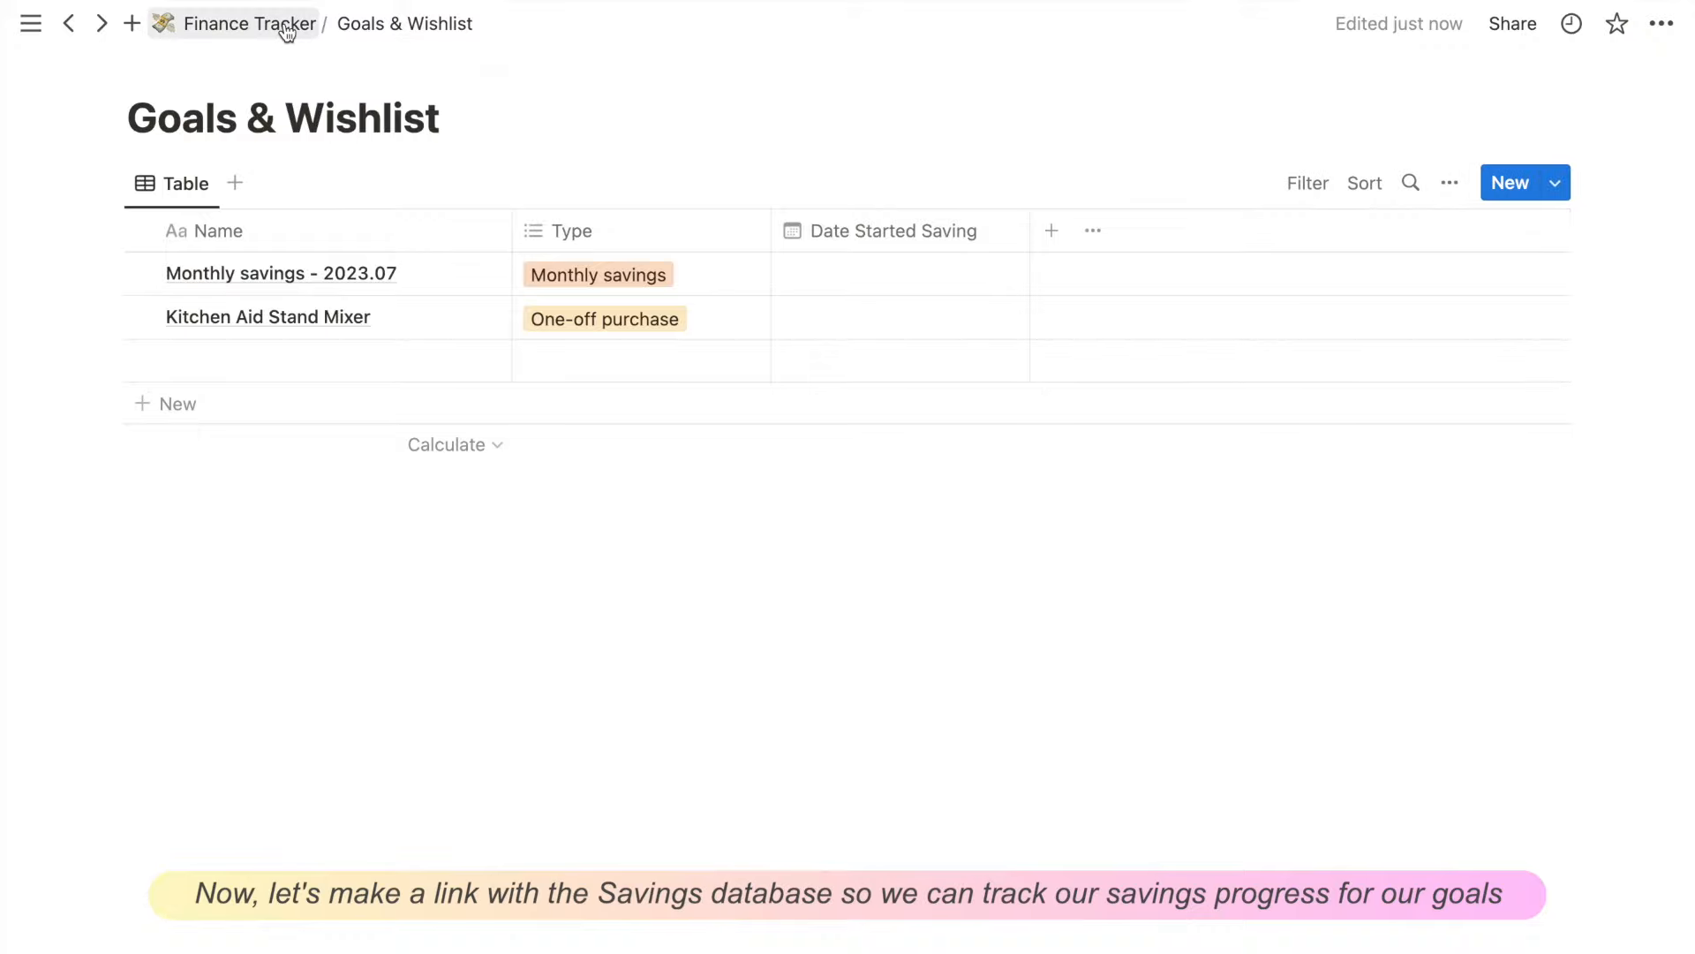
Step: Open Savings and add a Saves Towards relation to Goals & Wishlist
{"action": "left_click", "coordinate": [255, 23]}
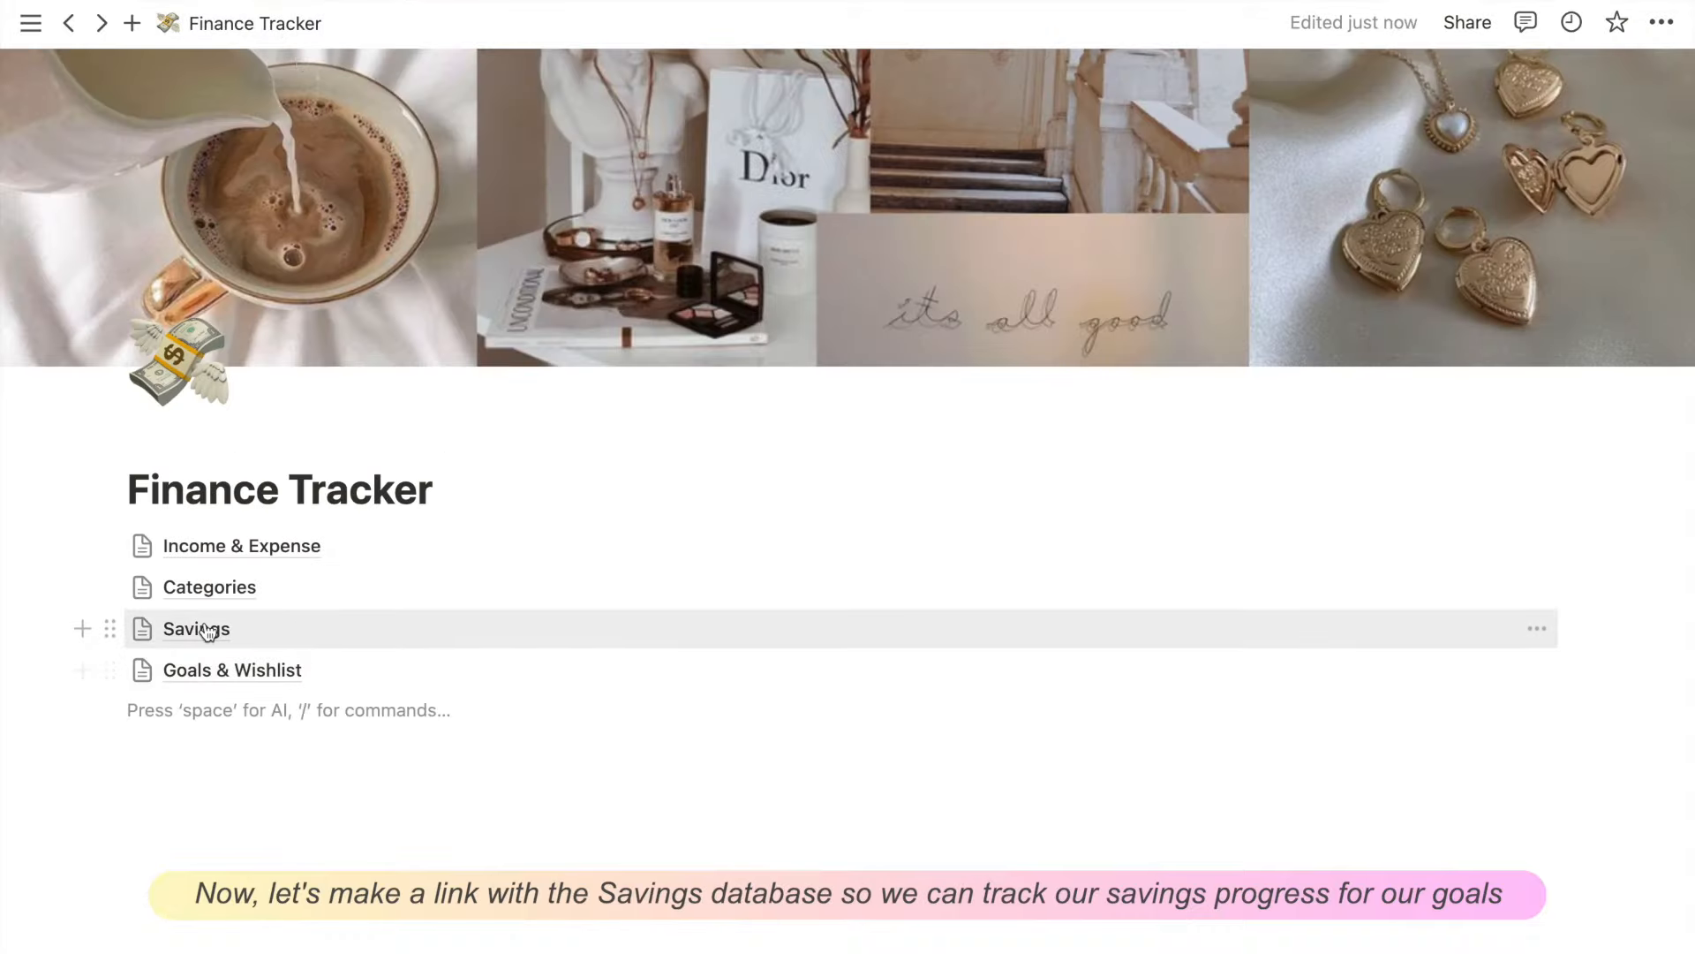
{"action": "left_click", "coordinate": [196, 628]}
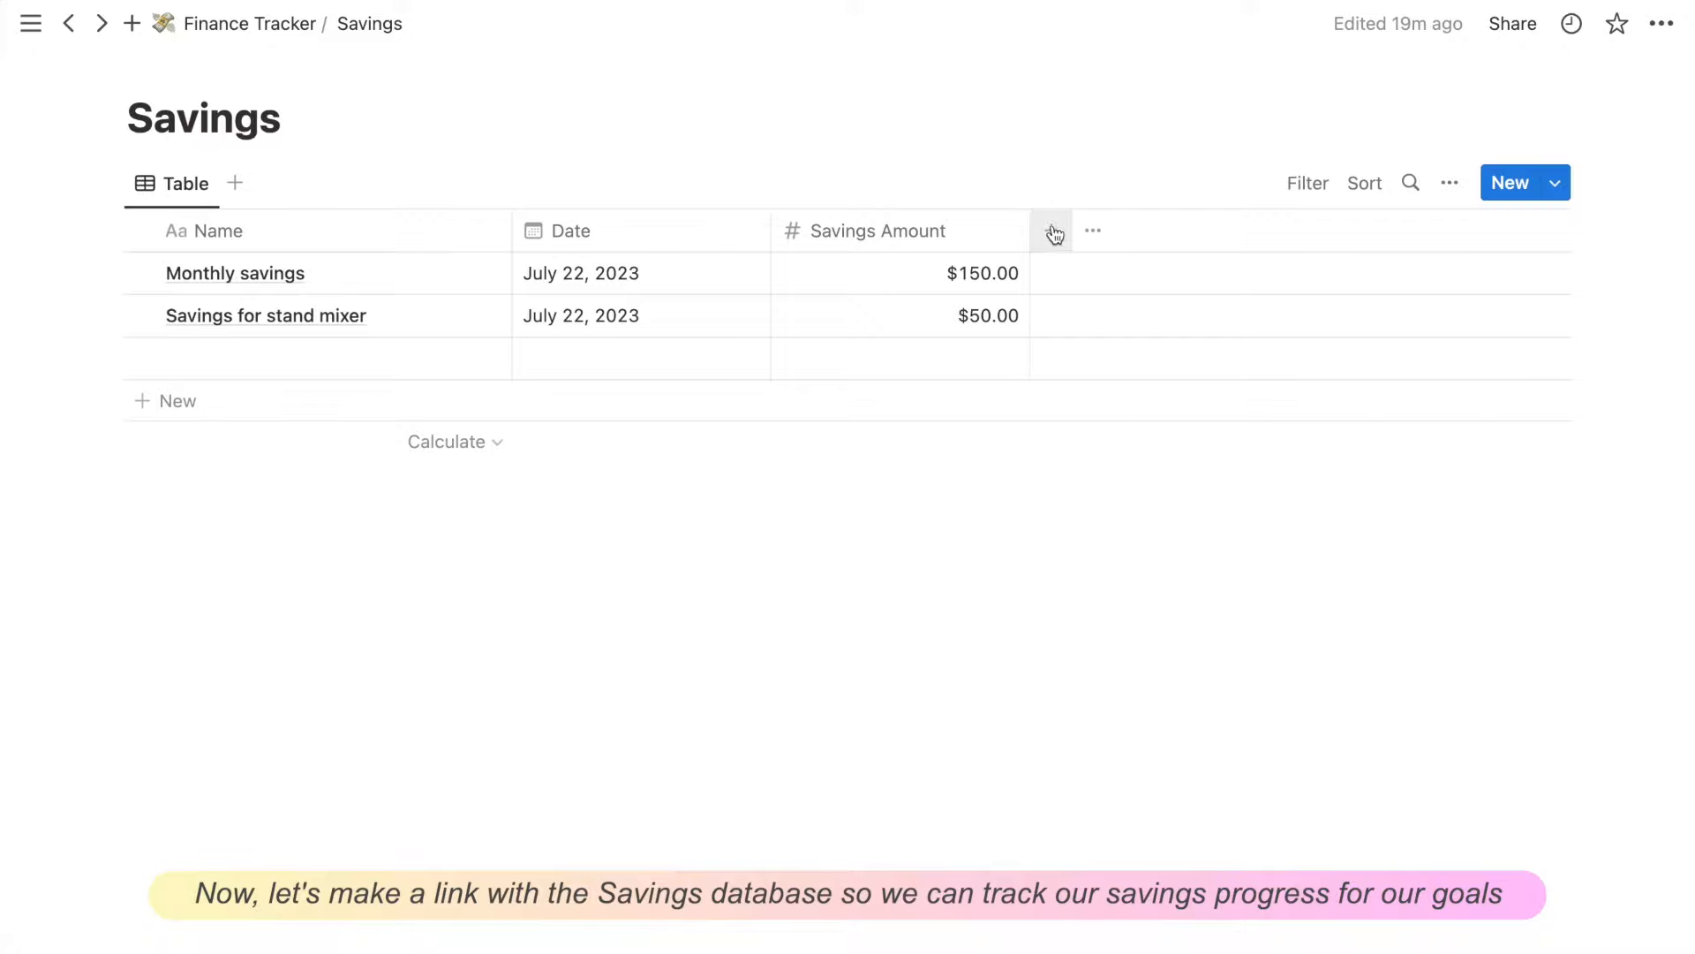
{"action": "left_click", "coordinate": [1050, 231]}
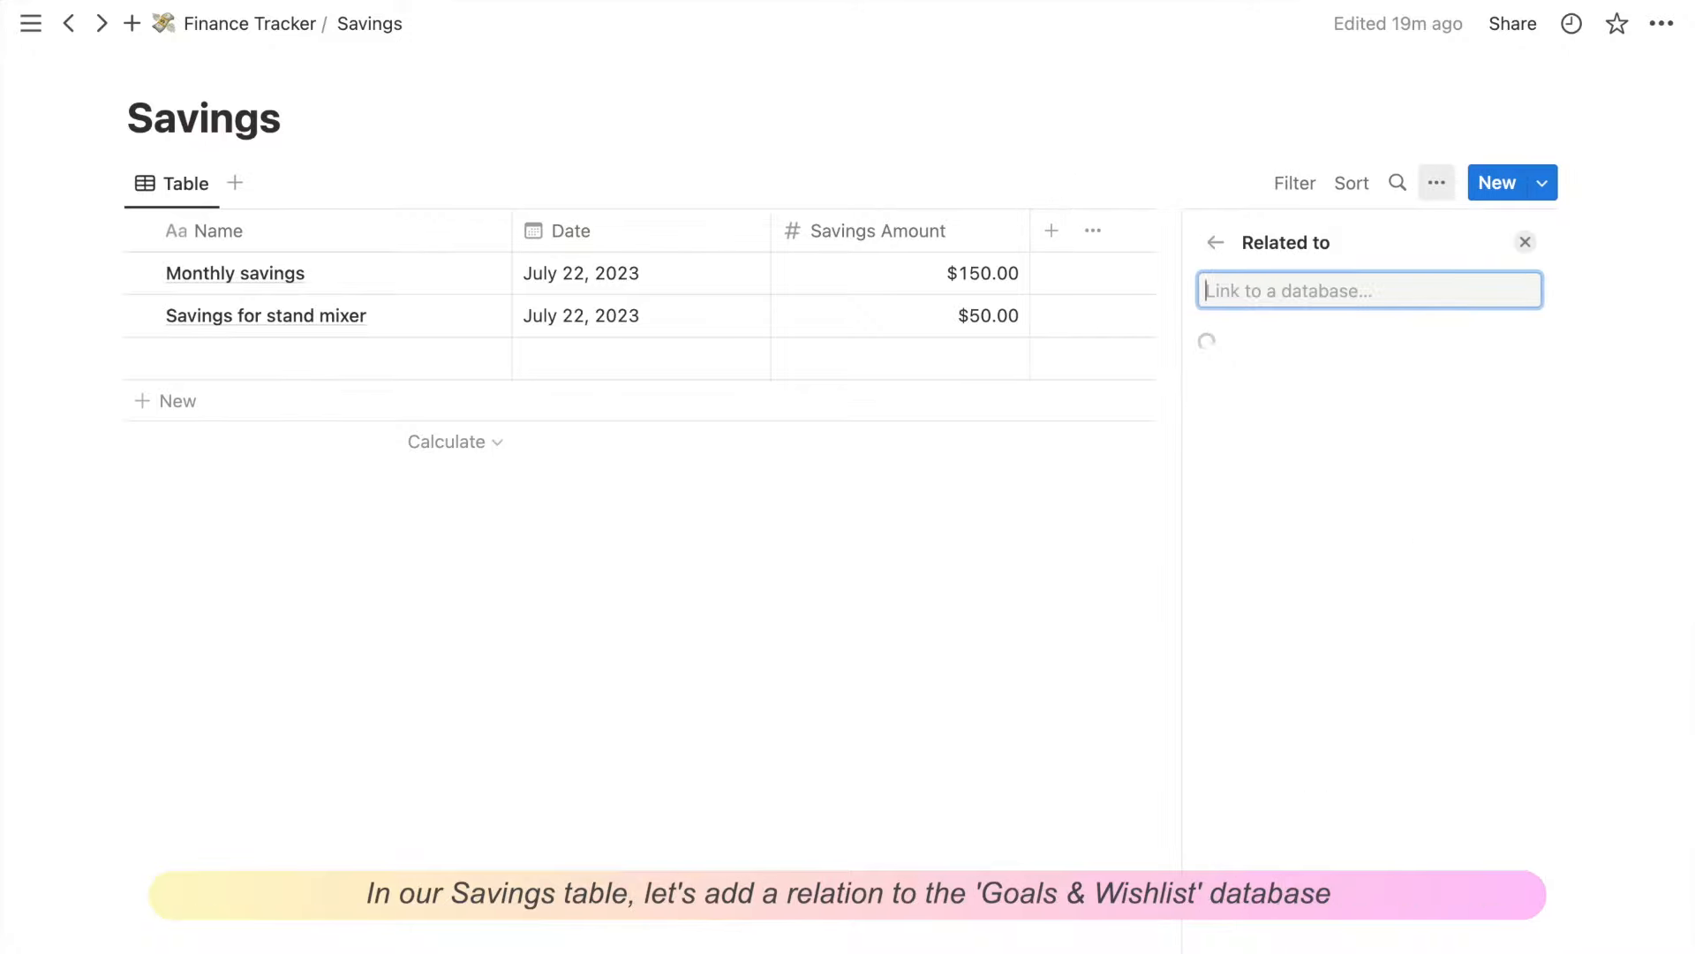
{"action": "type", "text": "Saves Towards"}
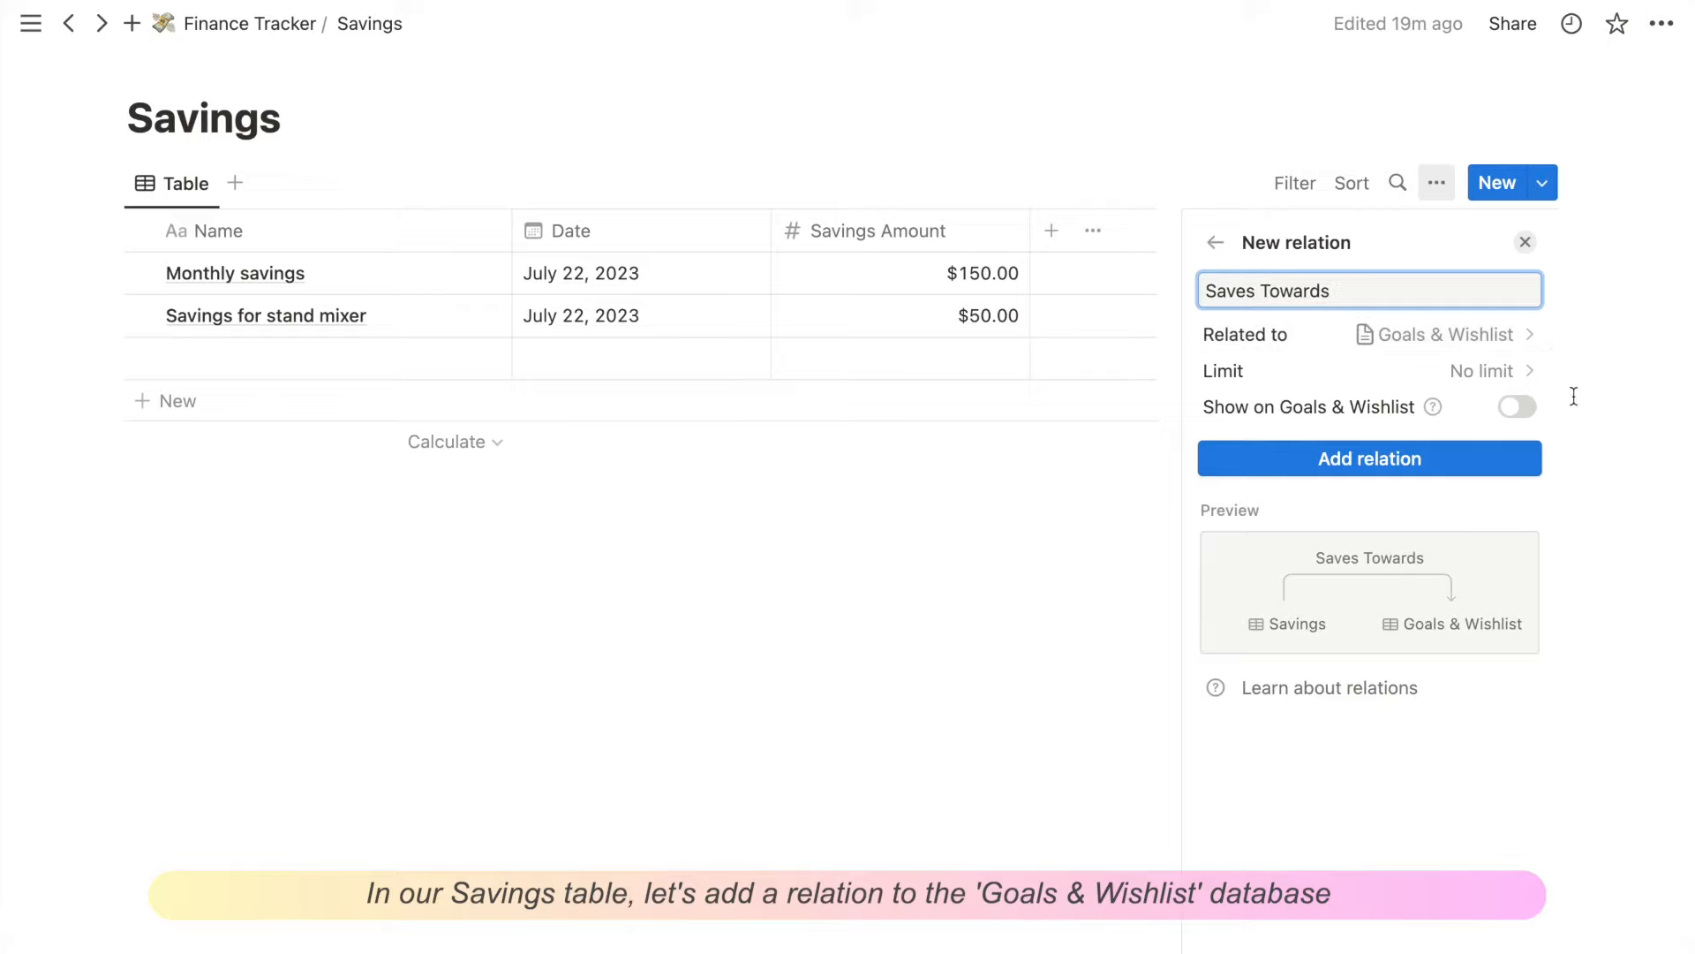
{"action": "left_click", "coordinate": [1369, 458]}
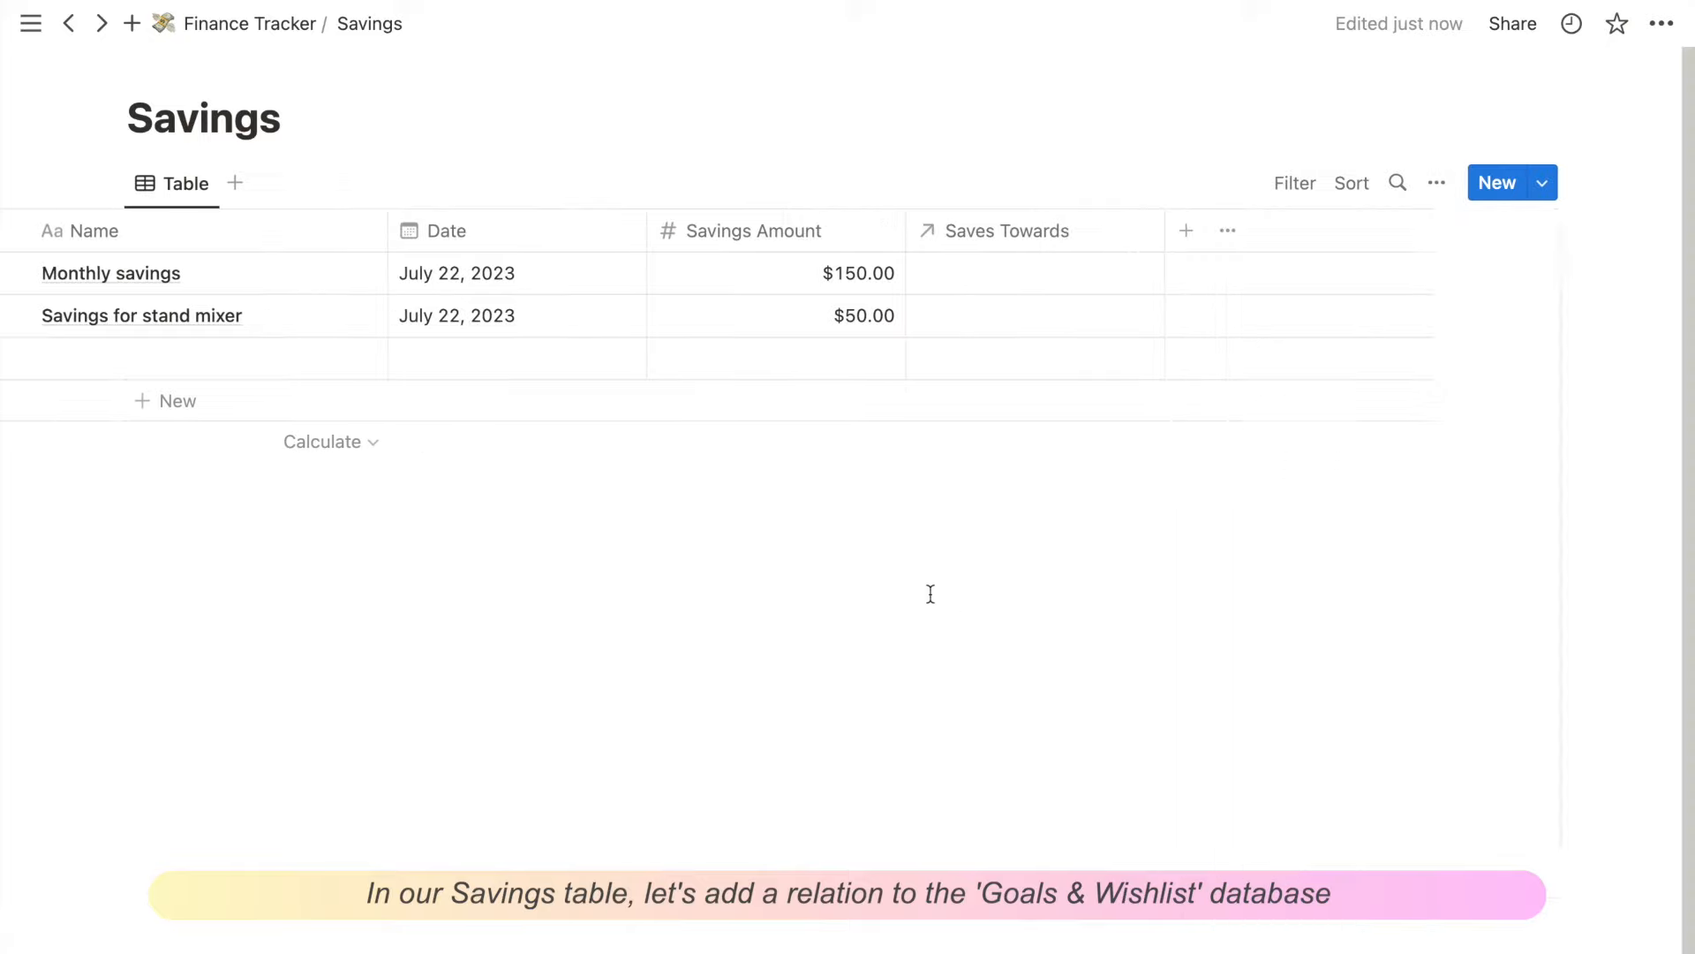
Step: Link Monthly savings to Monthly savings - 2023.07 and the mixer savings to Kitchen Aid Stand Mixer
{"action": "left_click", "coordinate": [1032, 273]}
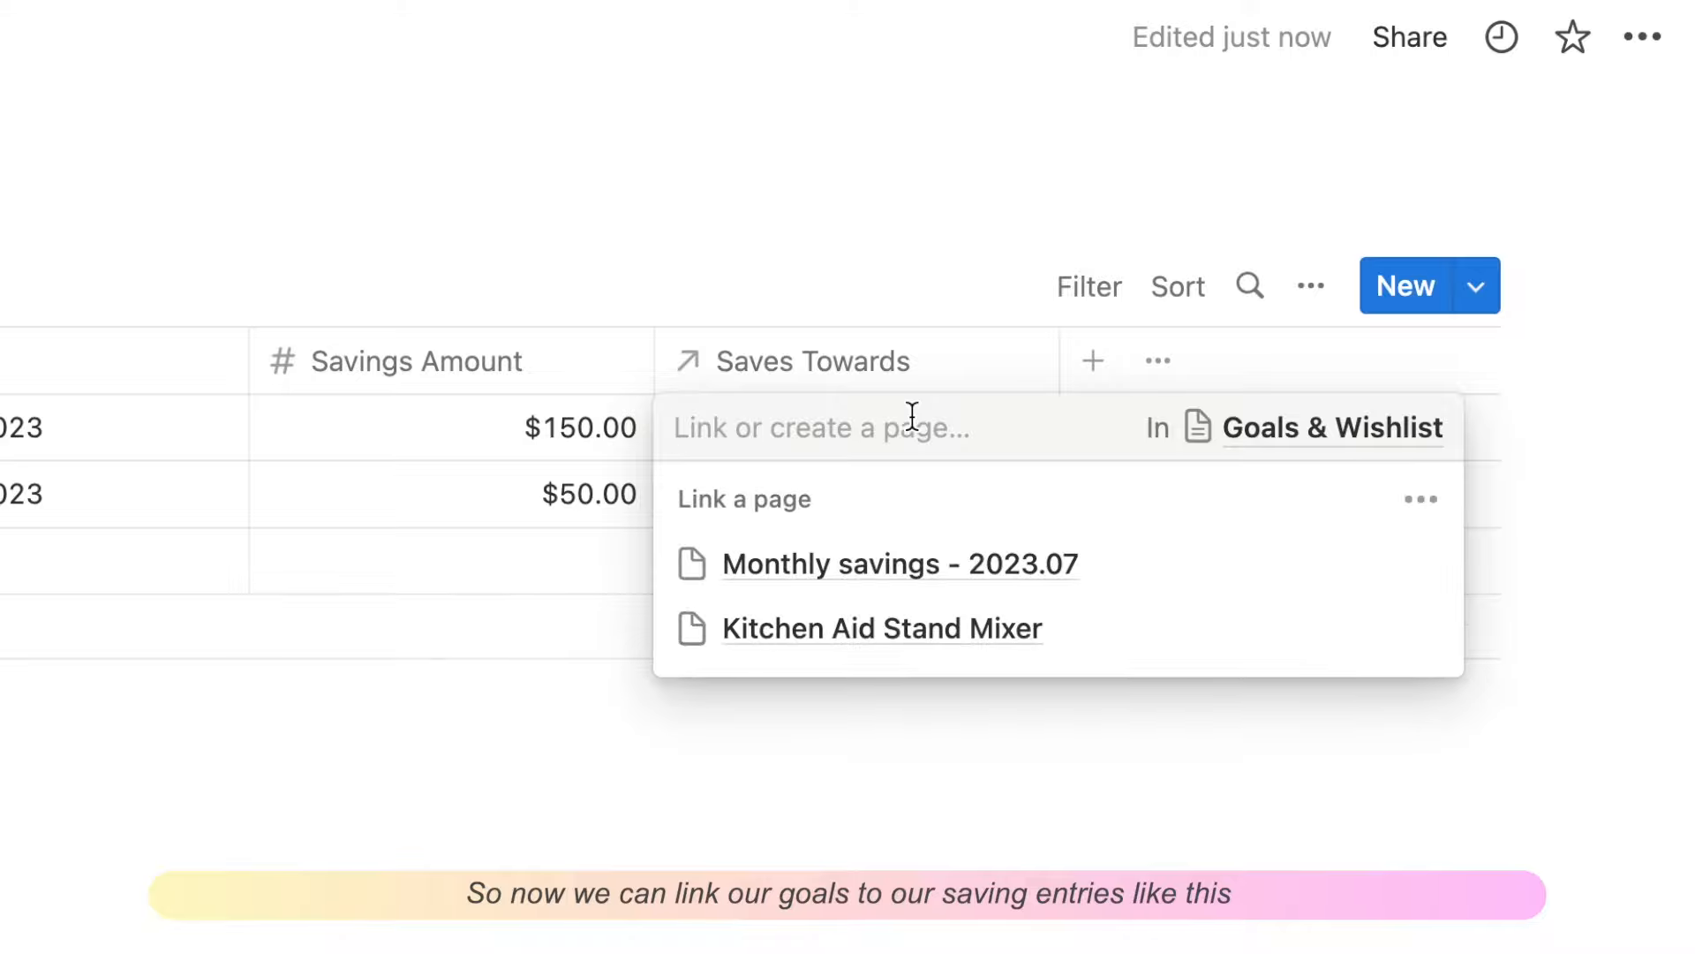
{"action": "left_click", "coordinate": [899, 562]}
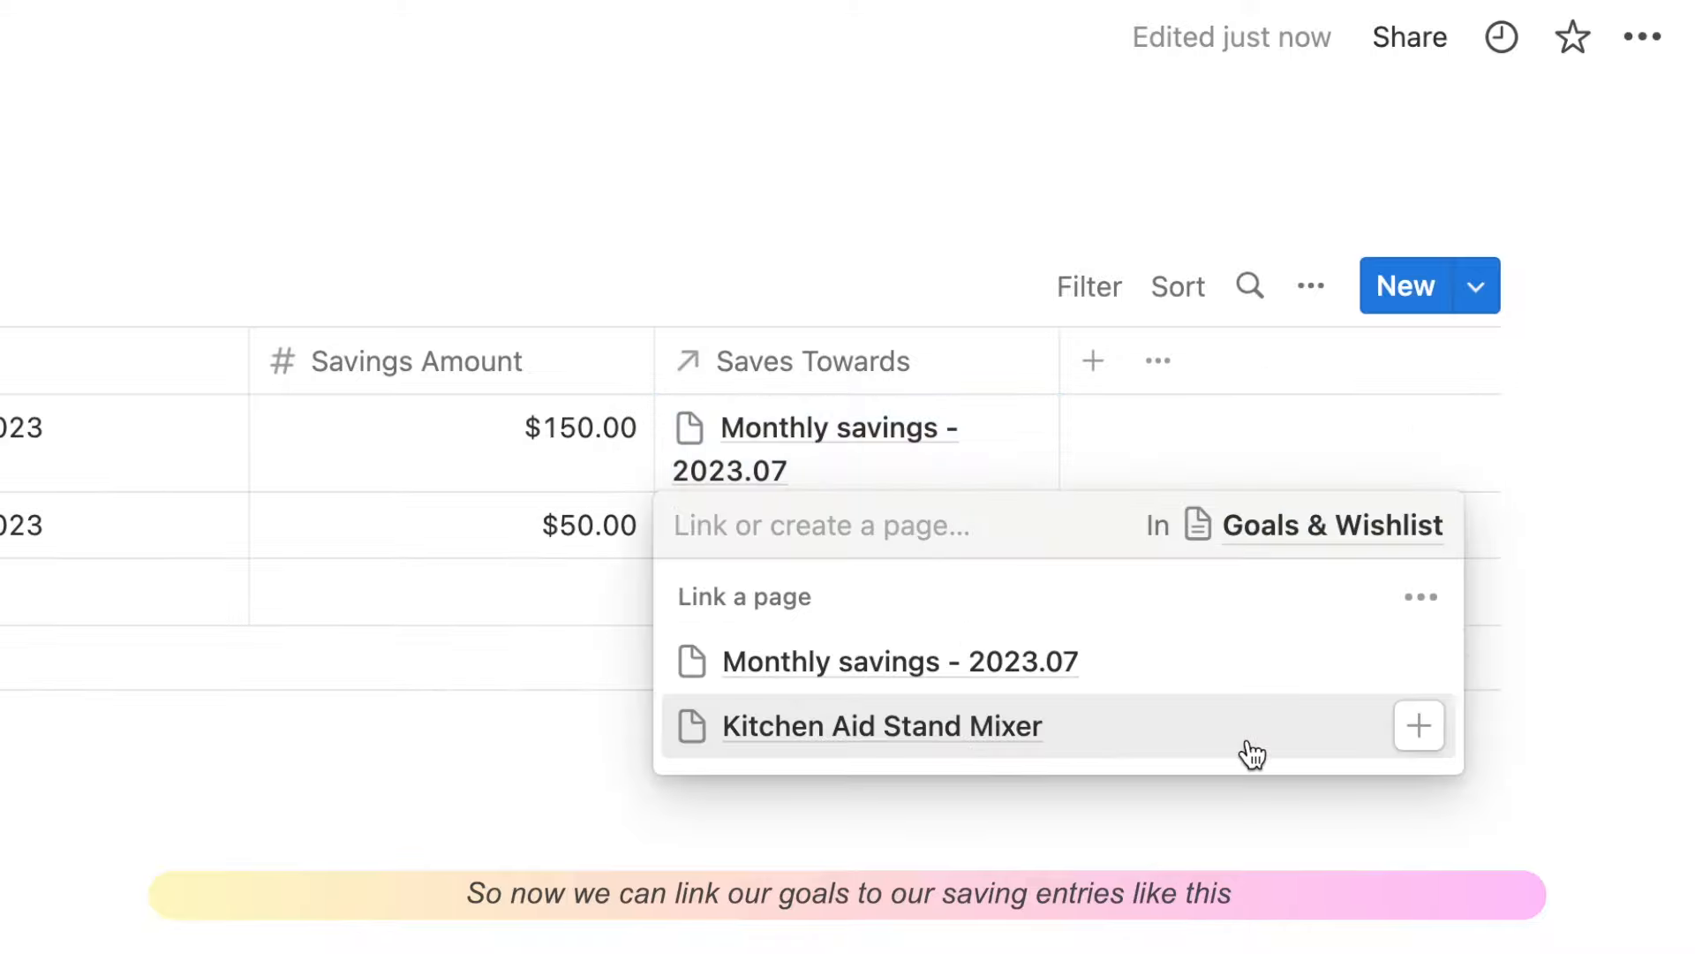
{"action": "left_click", "coordinate": [881, 726]}
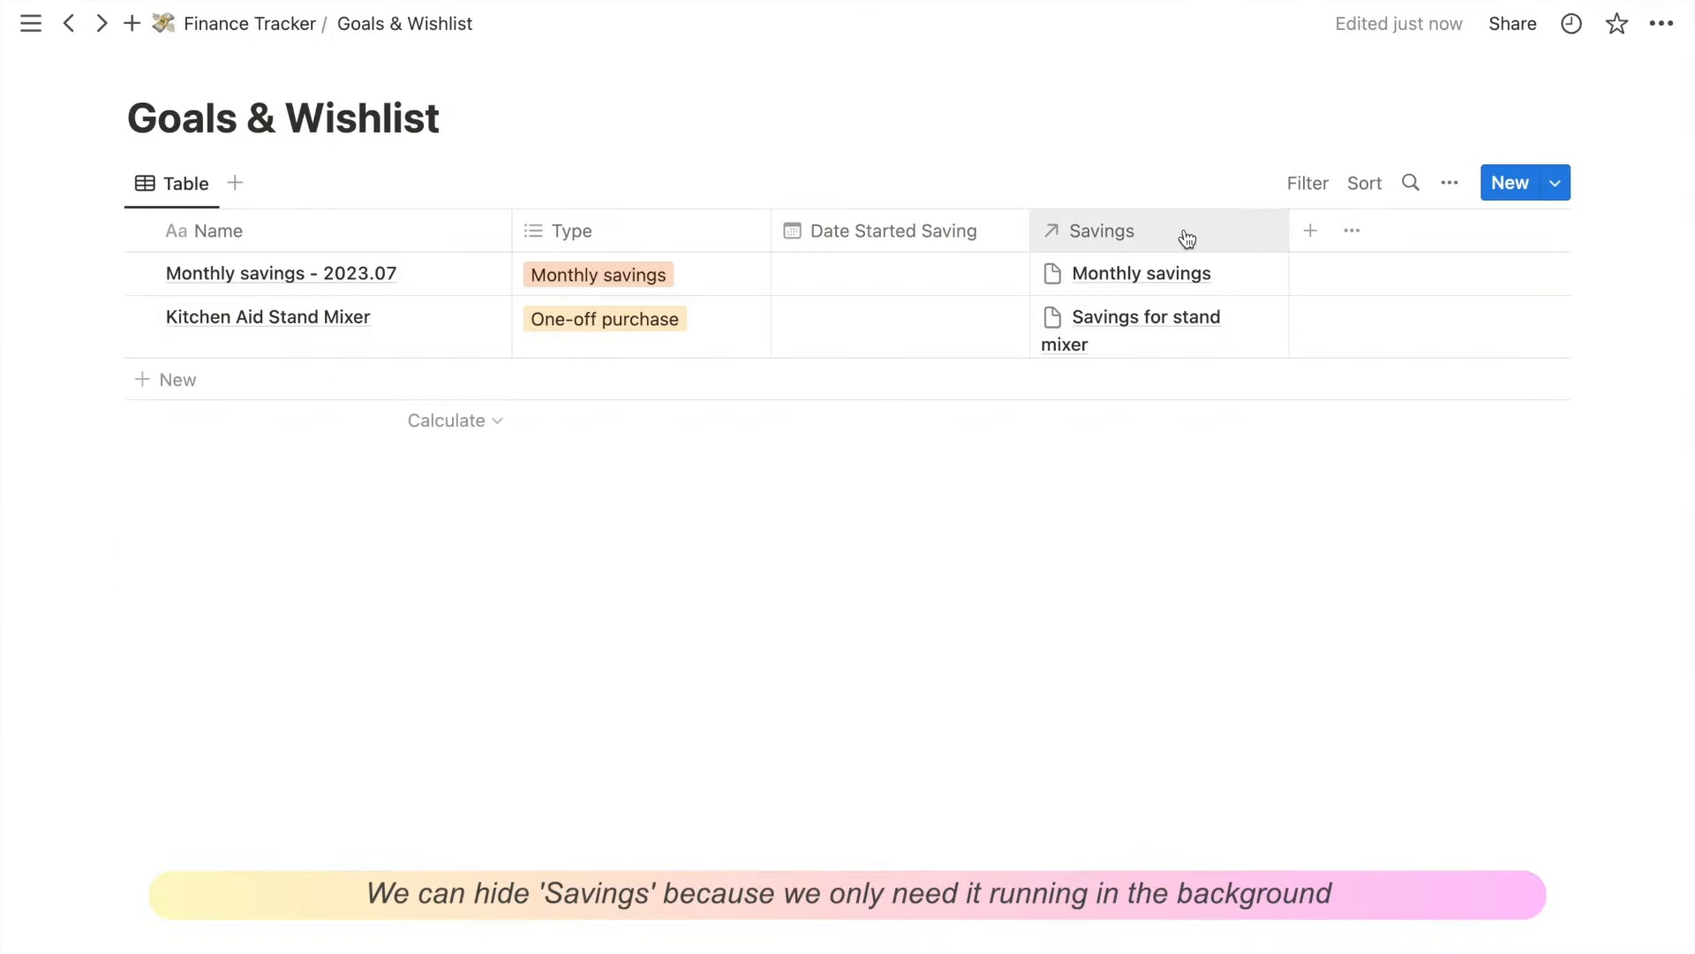
Step: Hide the Savings column and add an Actual Saved rollup summing each goal's Savings Amount
{"action": "left_click", "coordinate": [1102, 231]}
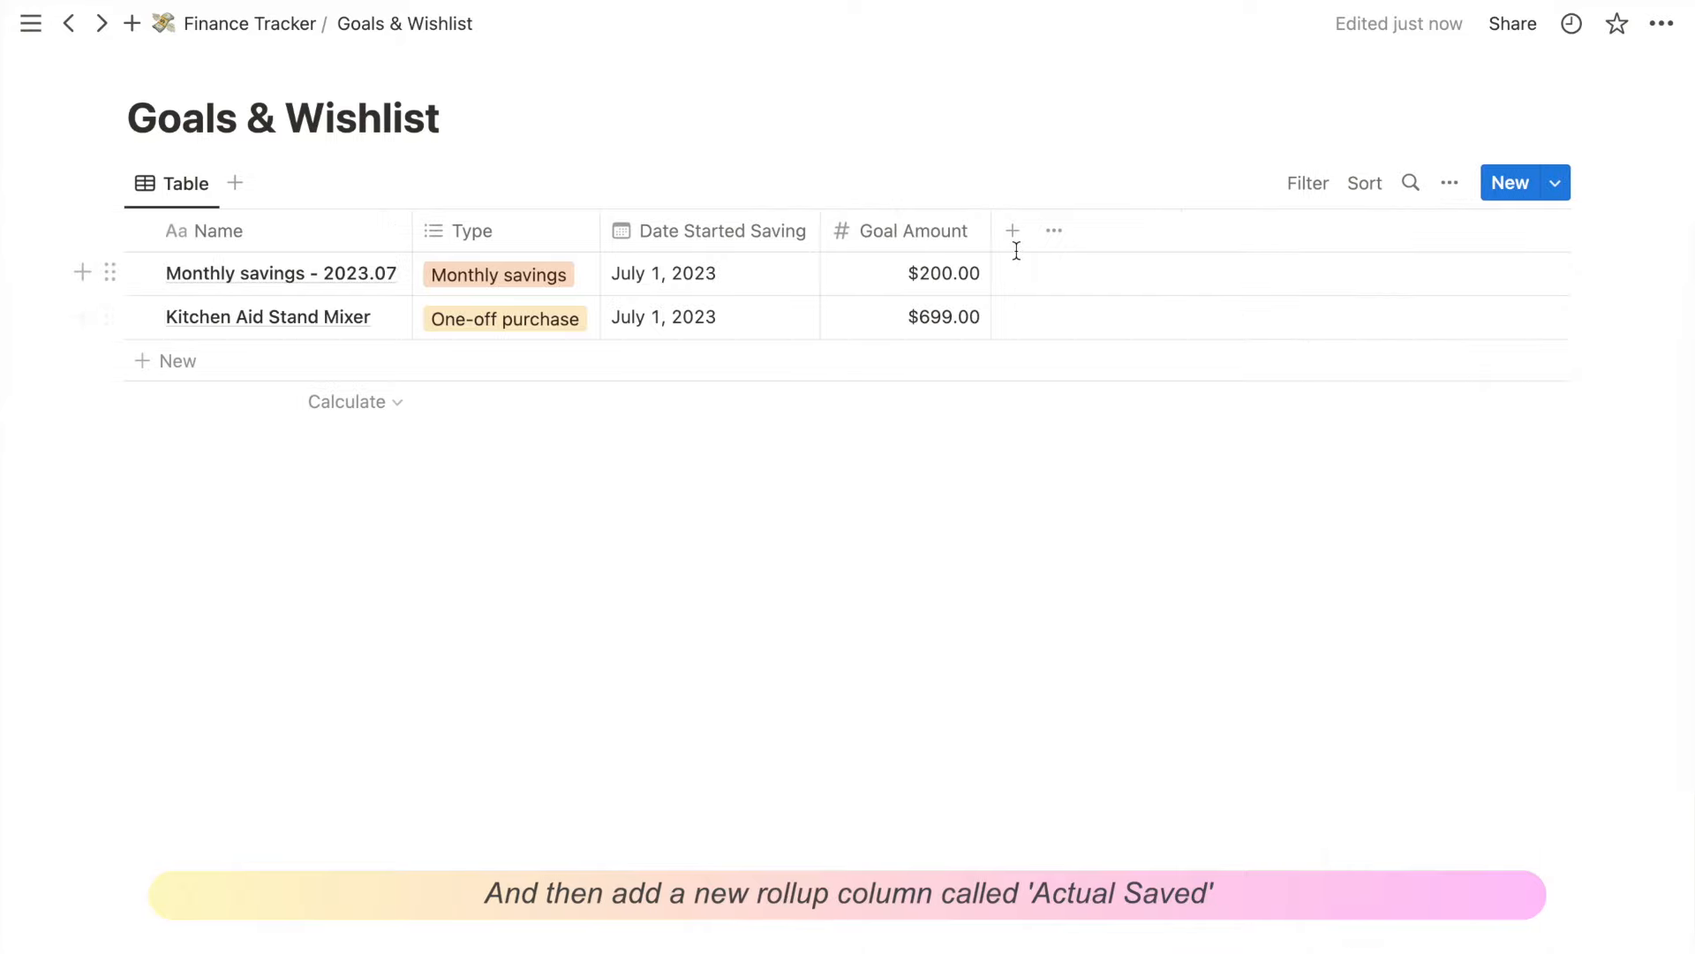
{"action": "type", "text": "roll"}
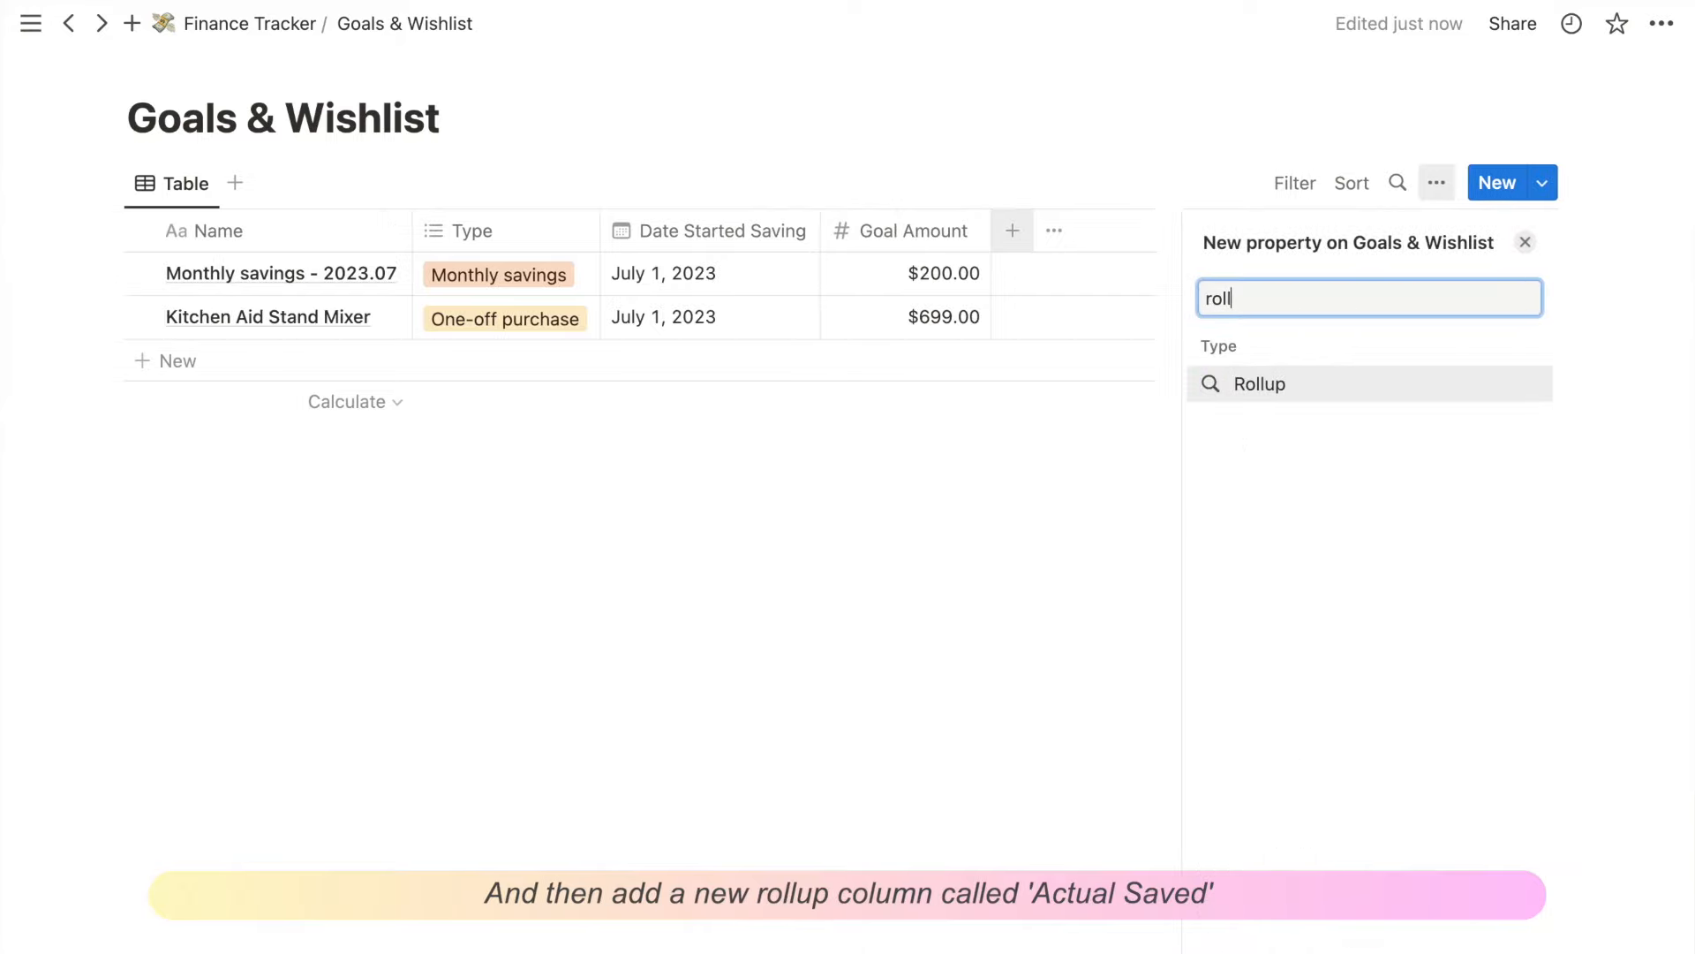
{"action": "left_click", "coordinate": [1258, 384]}
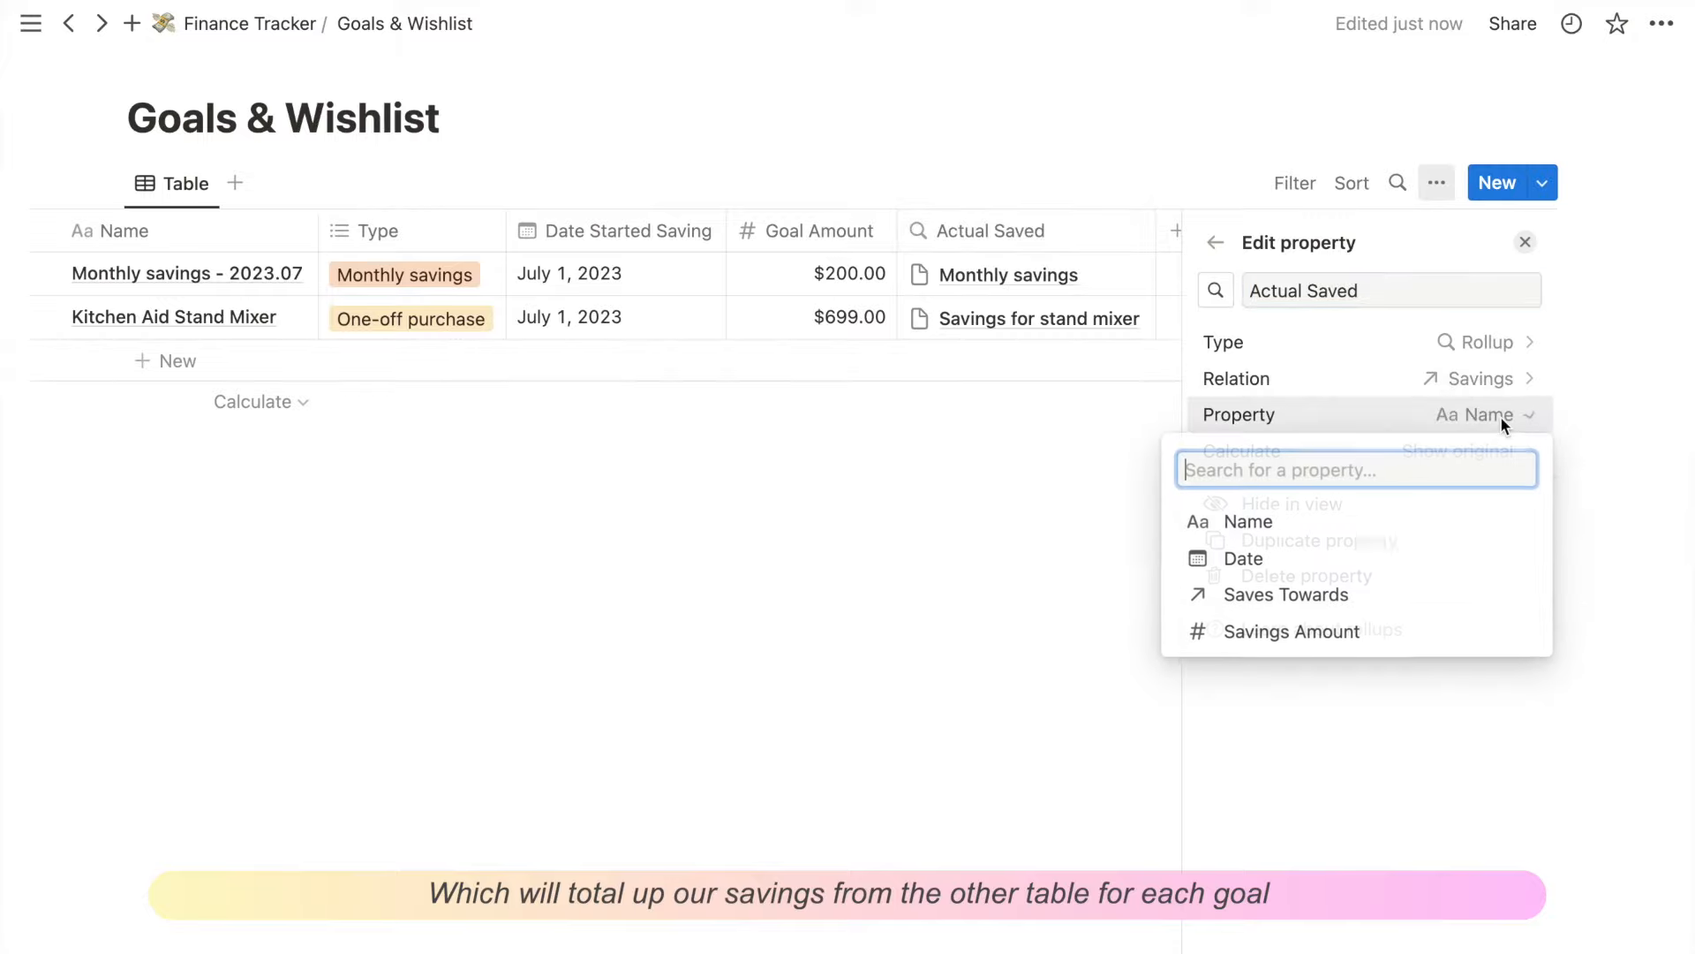
{"action": "left_click", "coordinate": [1292, 630]}
{"action": "type", "text": "form"}
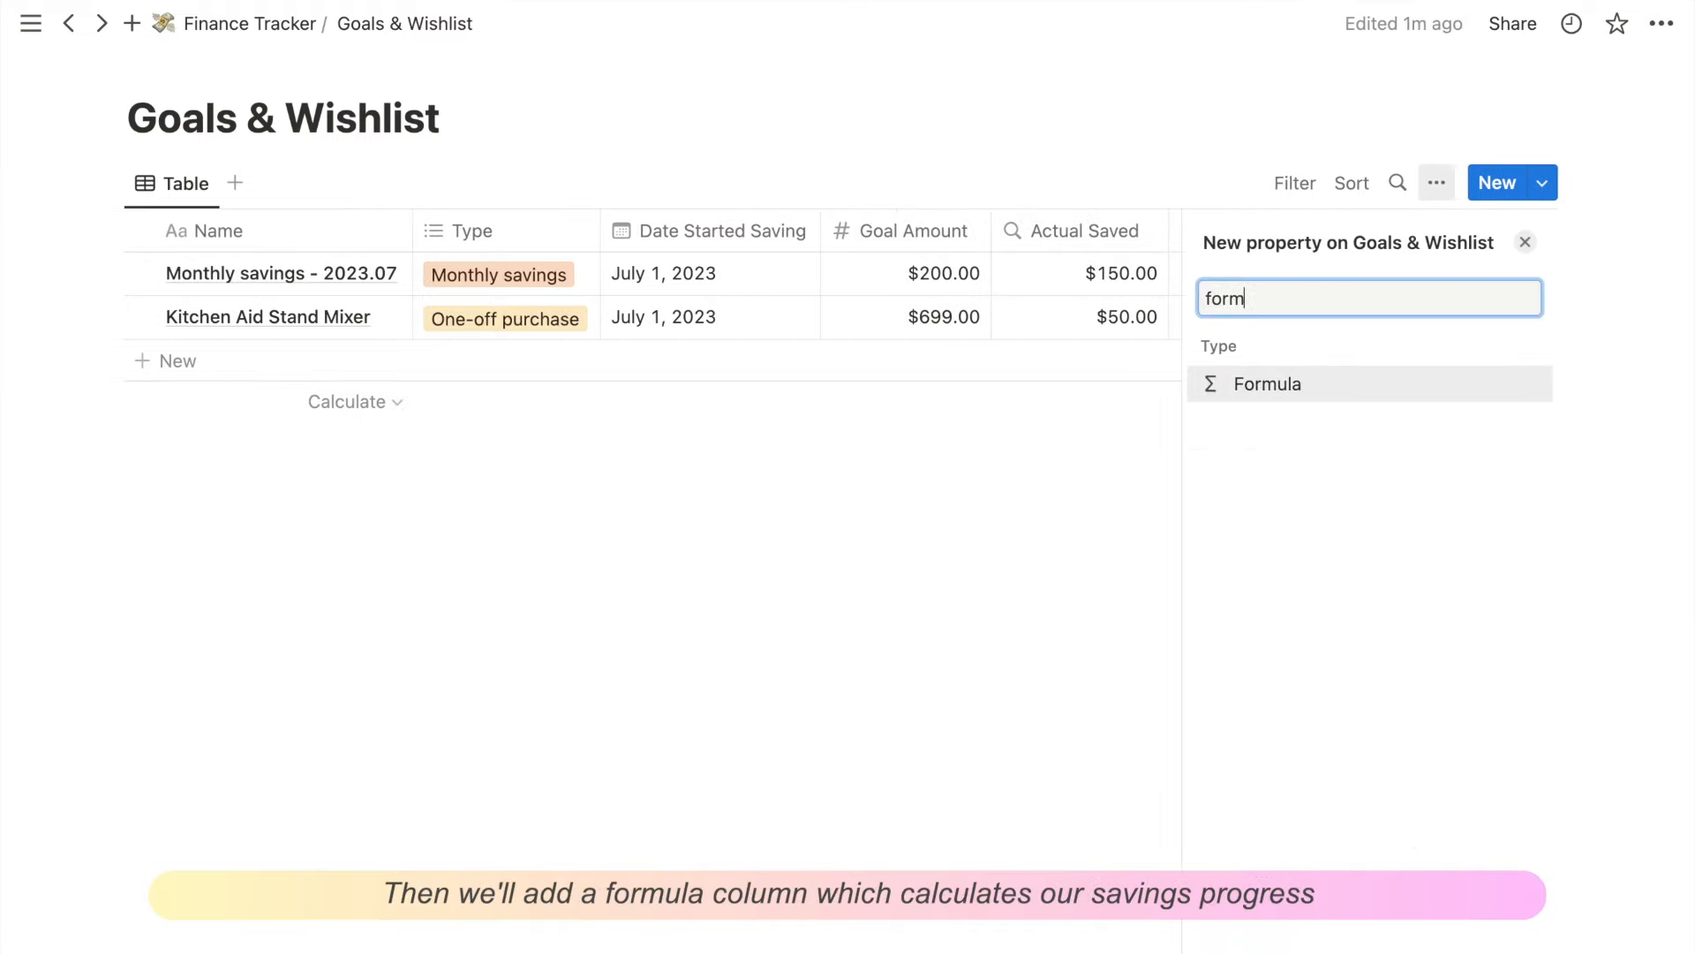
Step: Add a Savings Progress formula: round(Actual Saved/Goal Amount*100)/100
{"action": "left_click", "coordinate": [1267, 384]}
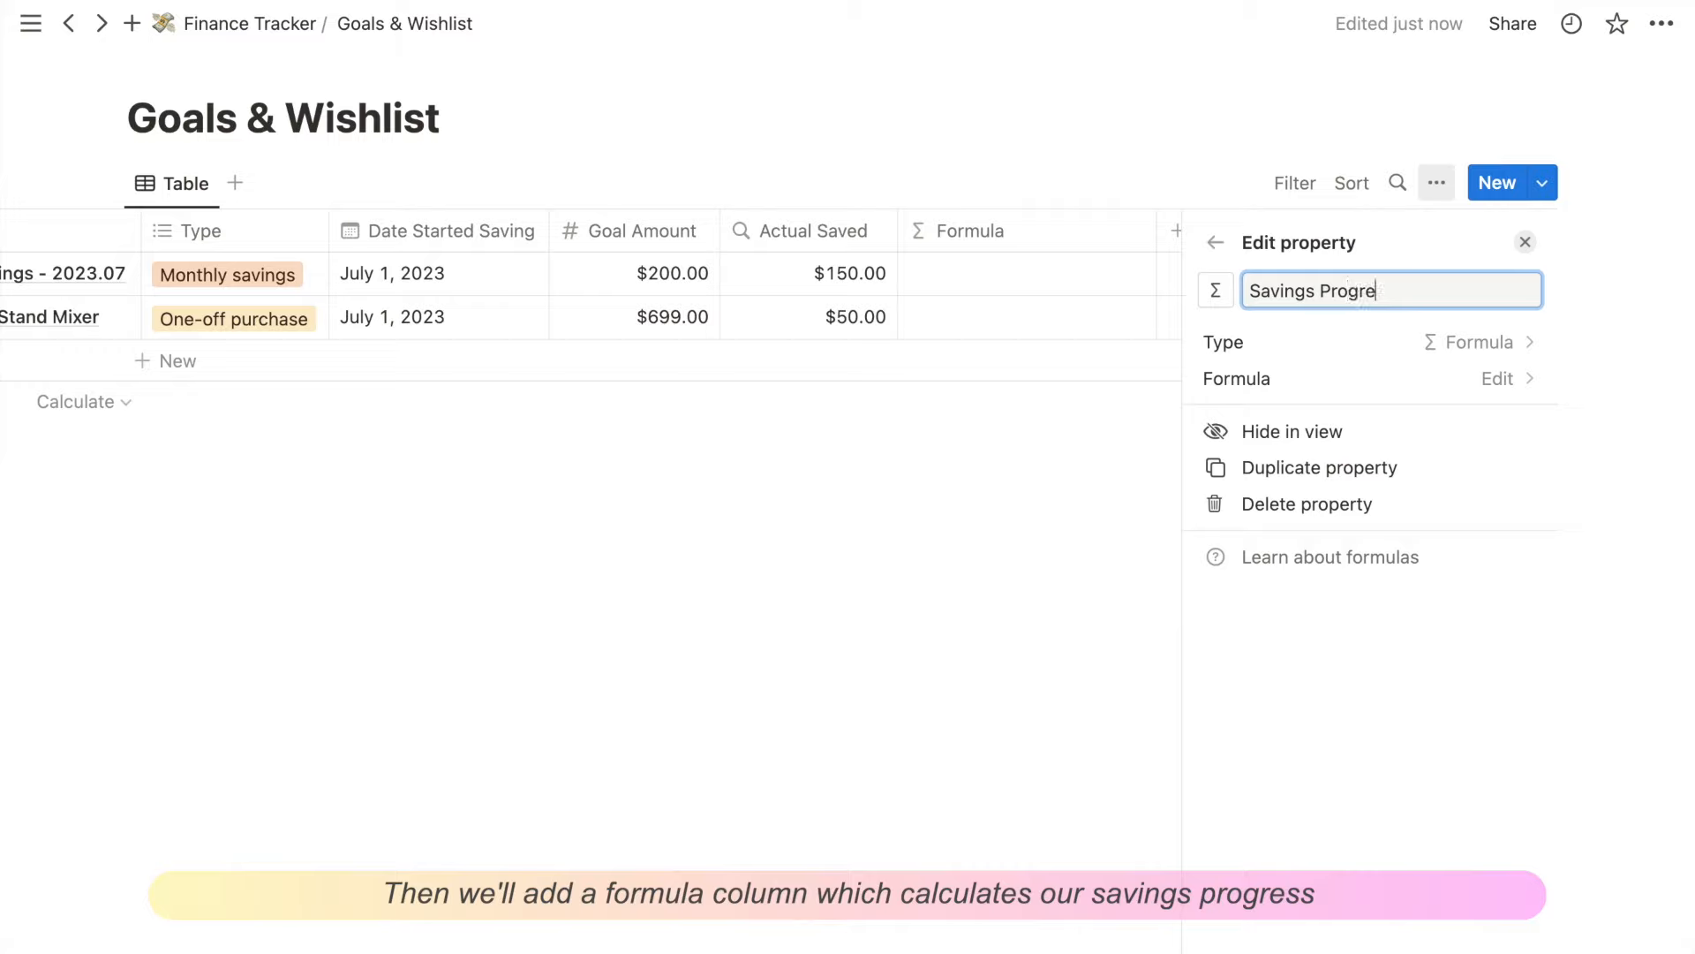
{"action": "left_click", "coordinate": [1498, 378]}
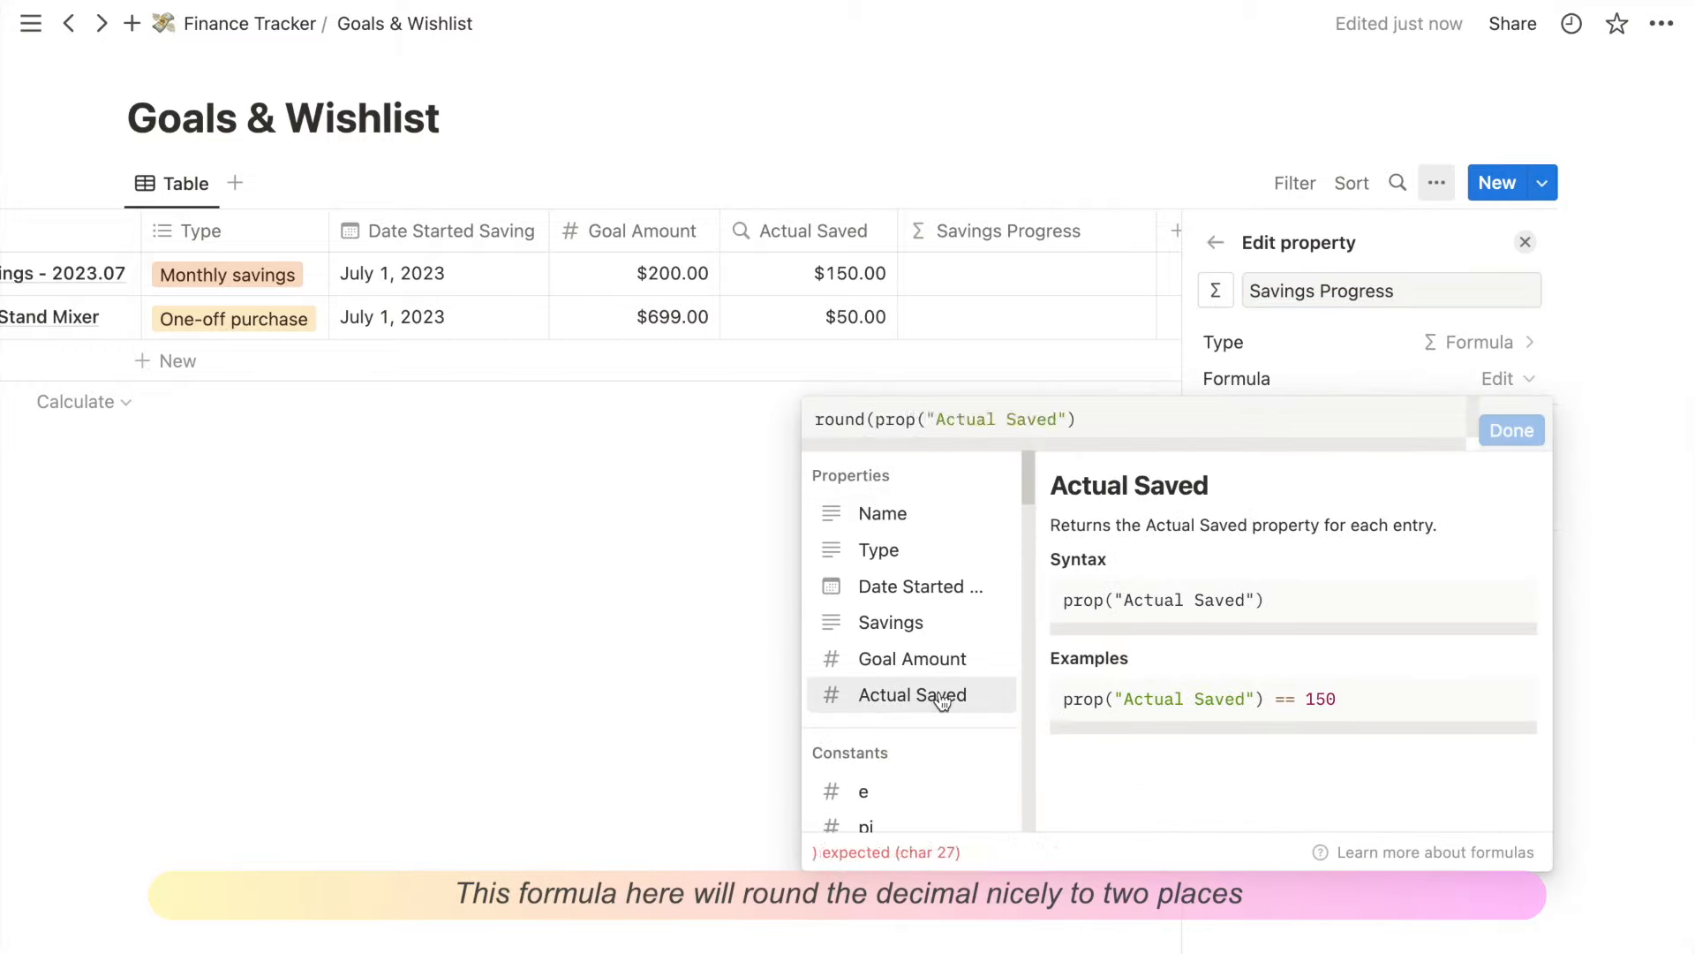
{"action": "type", "text": "/prop(\"Goal Amount\")*100)/10"}
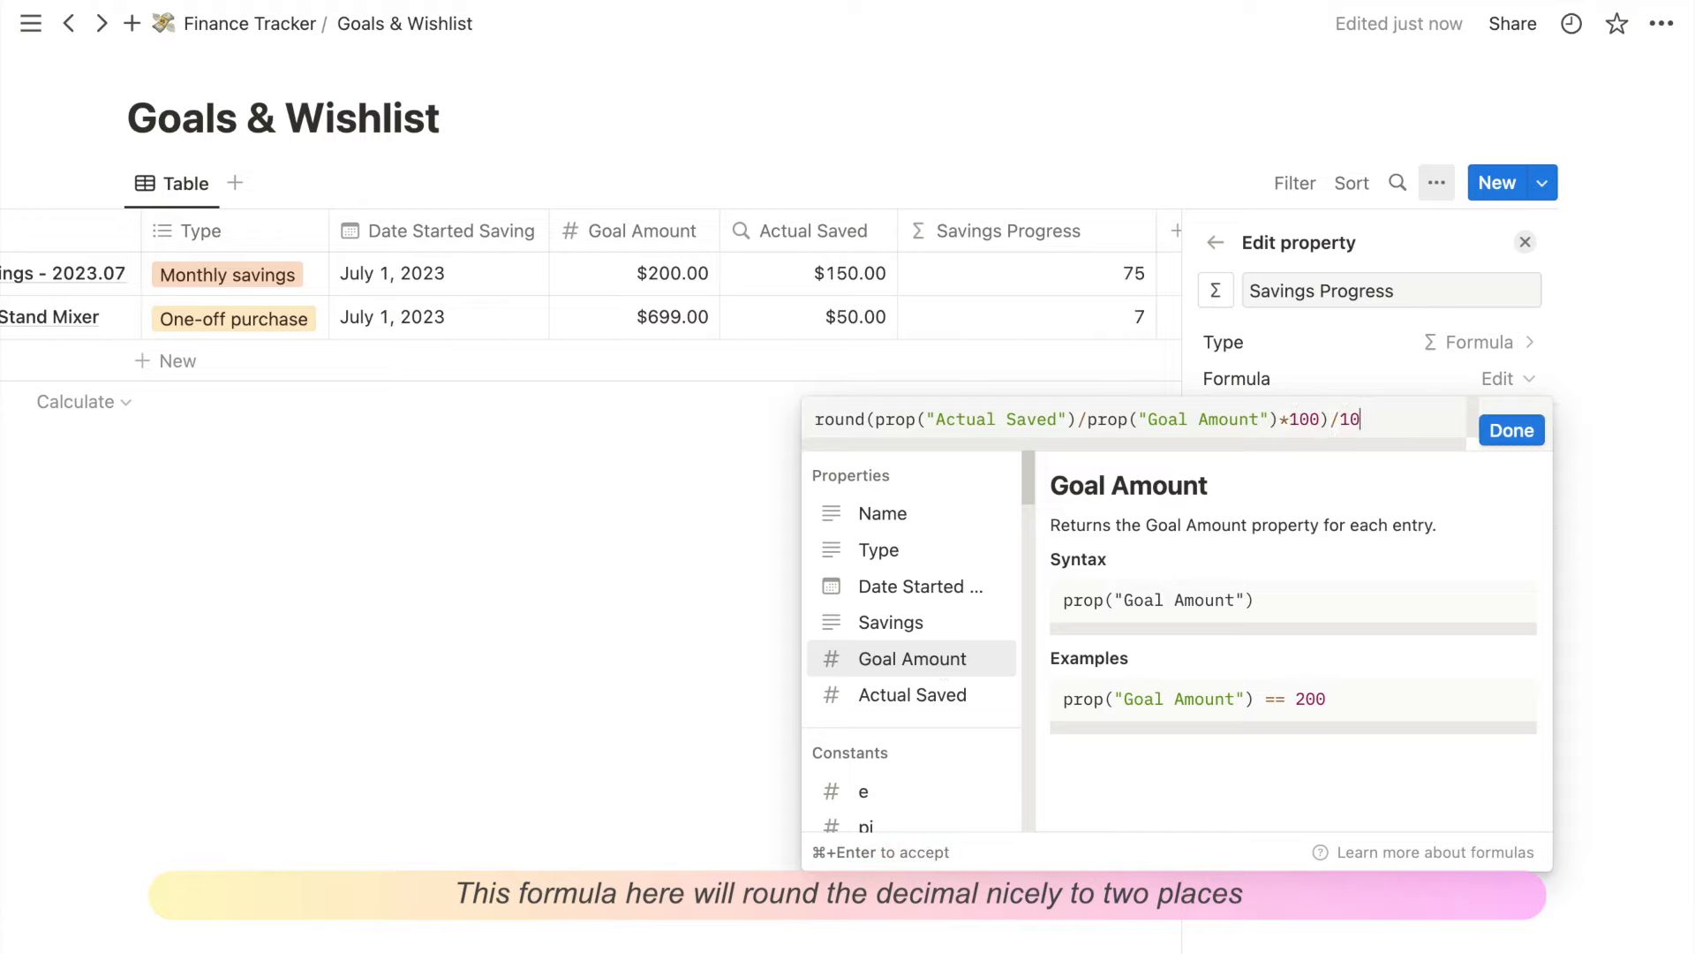
{"action": "left_click", "coordinate": [1511, 430]}
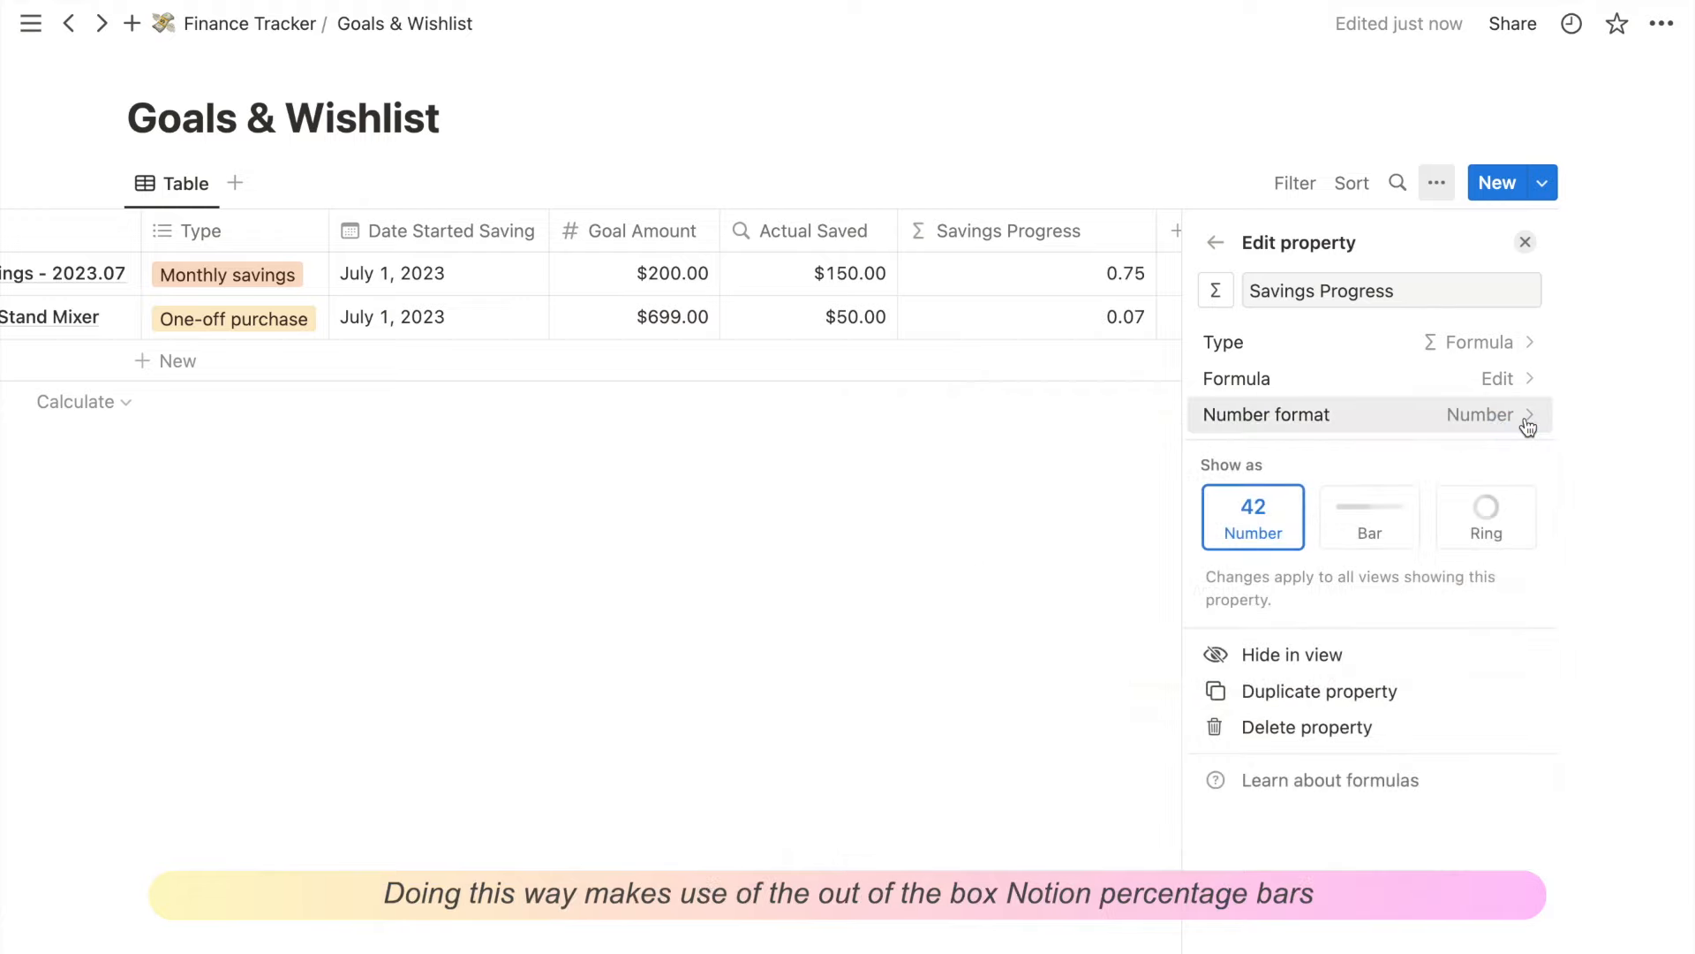
Step: Format Savings Progress as a percent shown as a brown bar
{"action": "left_click", "coordinate": [1481, 414]}
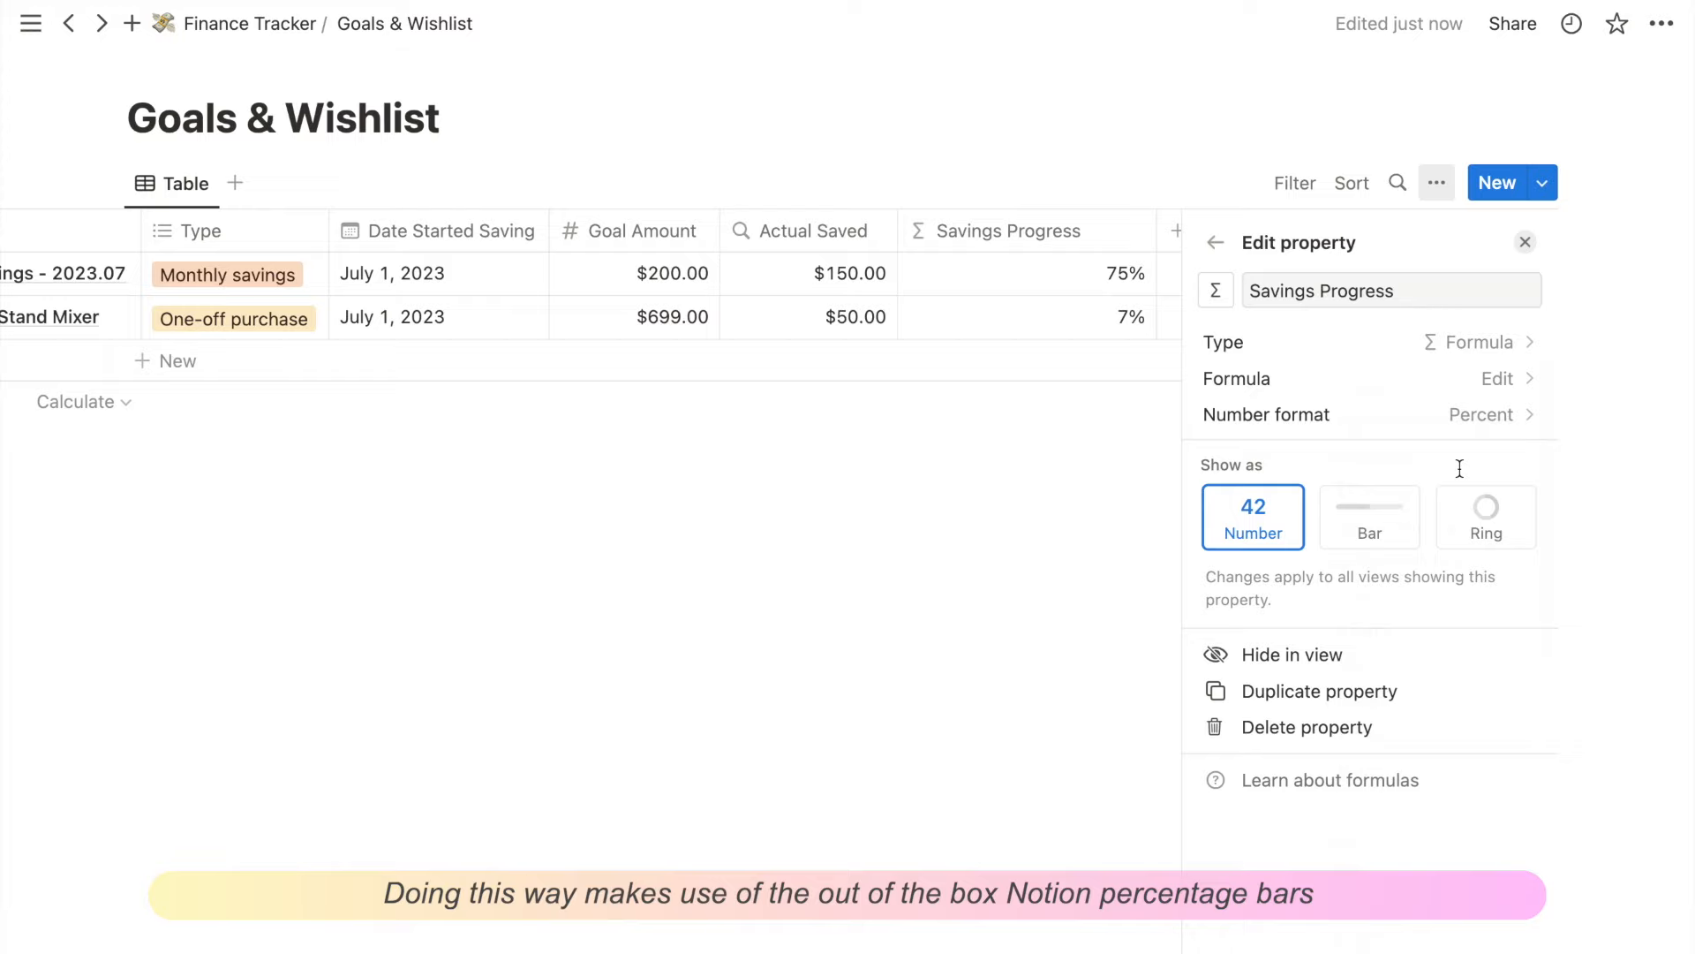
{"action": "left_click", "coordinate": [1369, 517]}
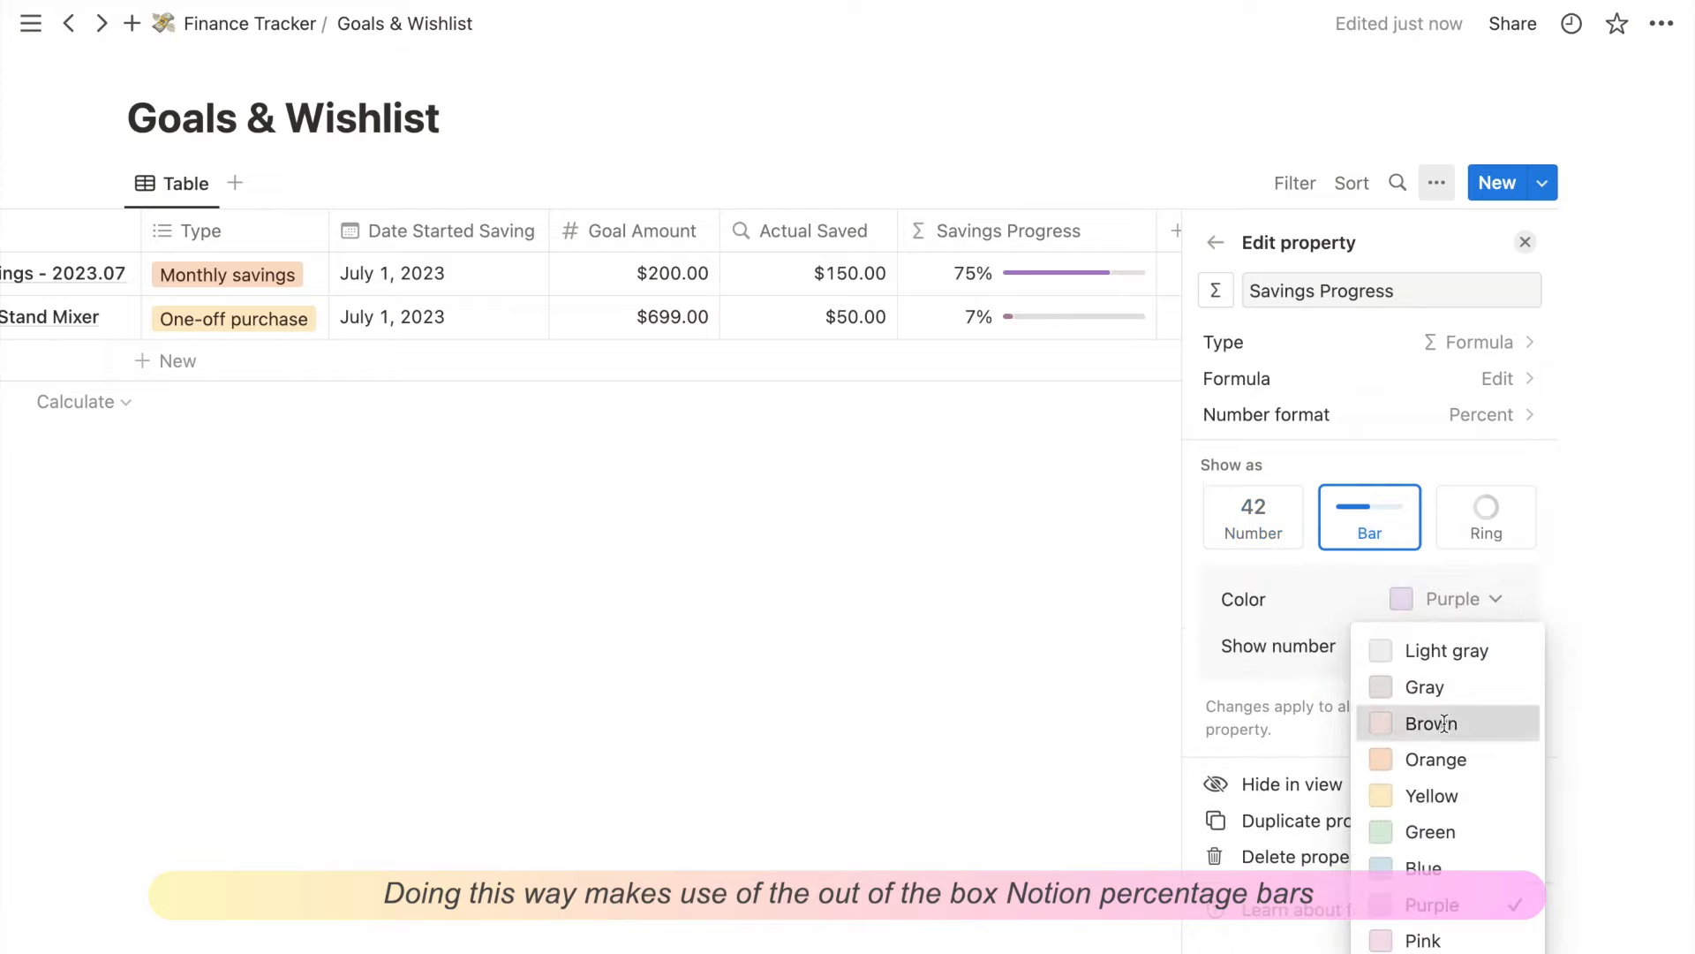
{"action": "left_click", "coordinate": [1437, 759]}
{"action": "type", "text": "f"}
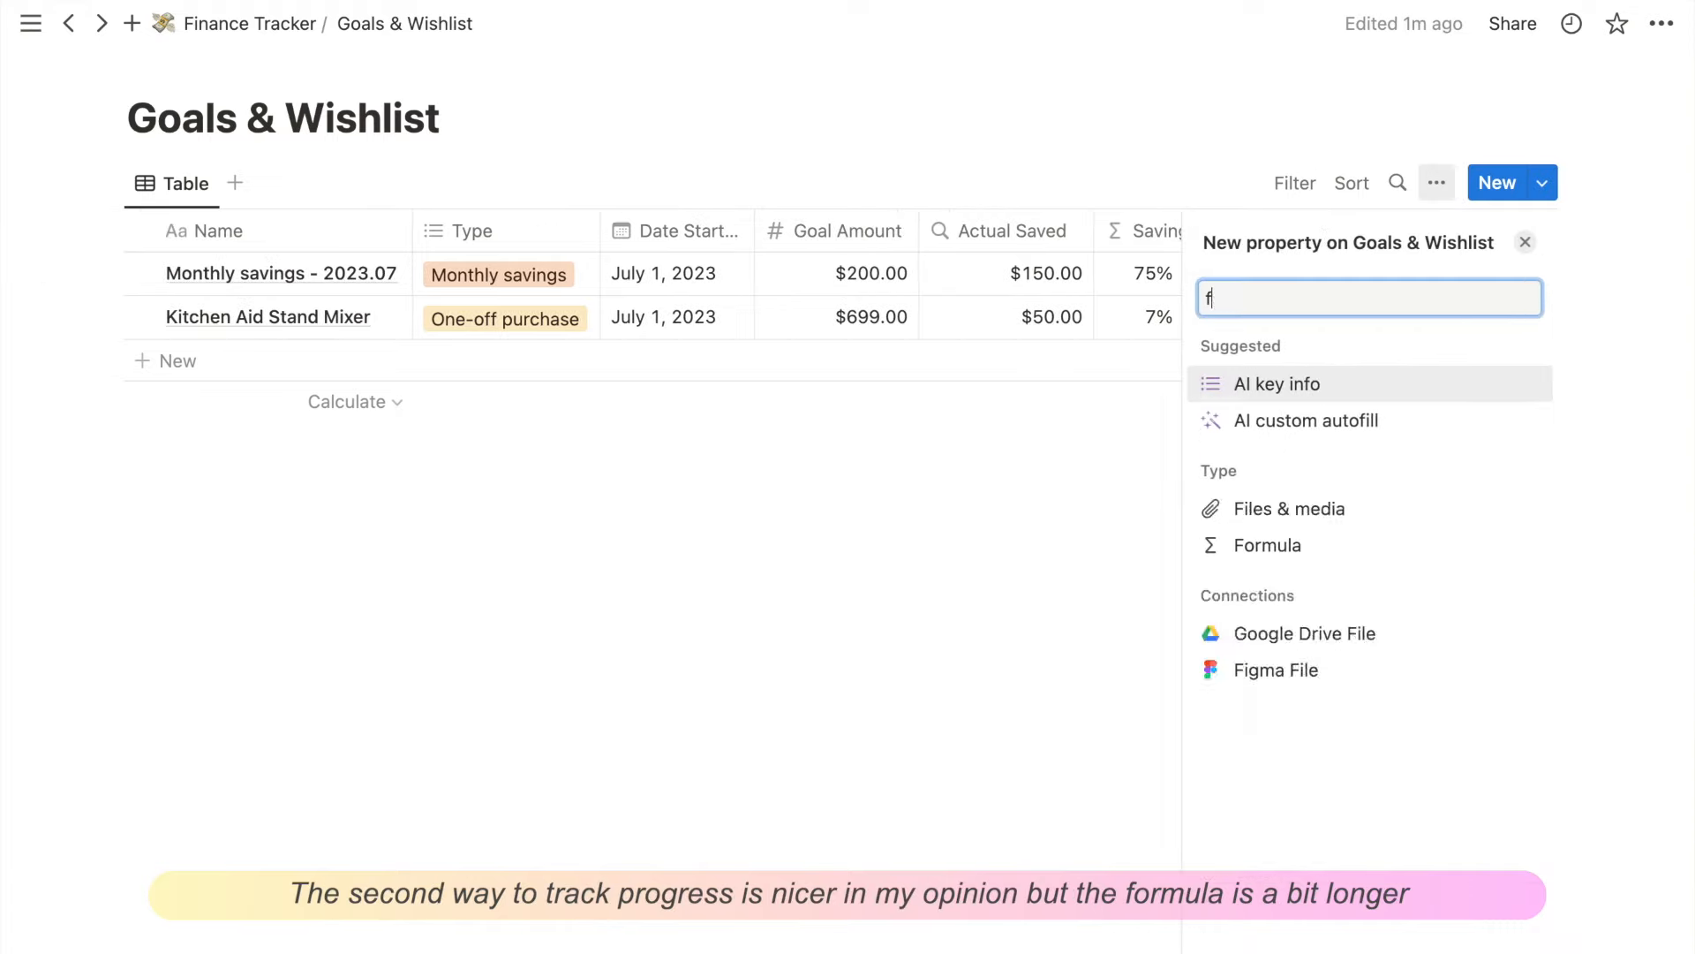
Step: Add a Percentage Complete formula rendering hearts plus the percentage, then start a new view
{"action": "left_click", "coordinate": [1267, 545]}
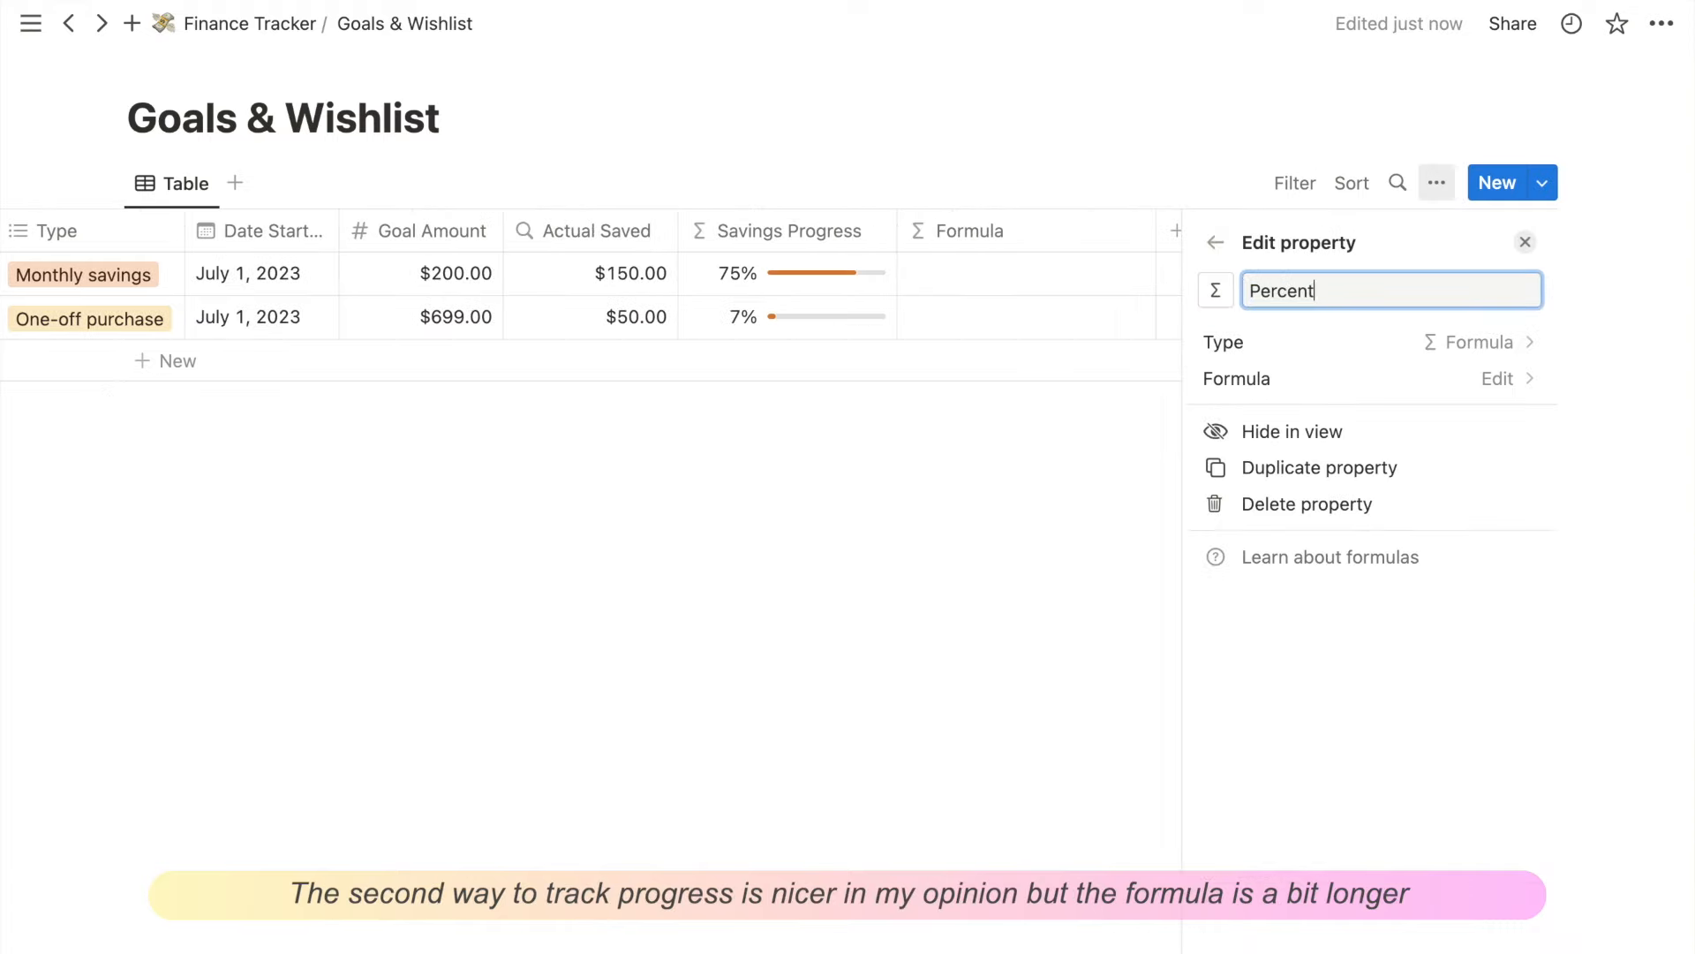
{"action": "type", "text": "age Complete"}
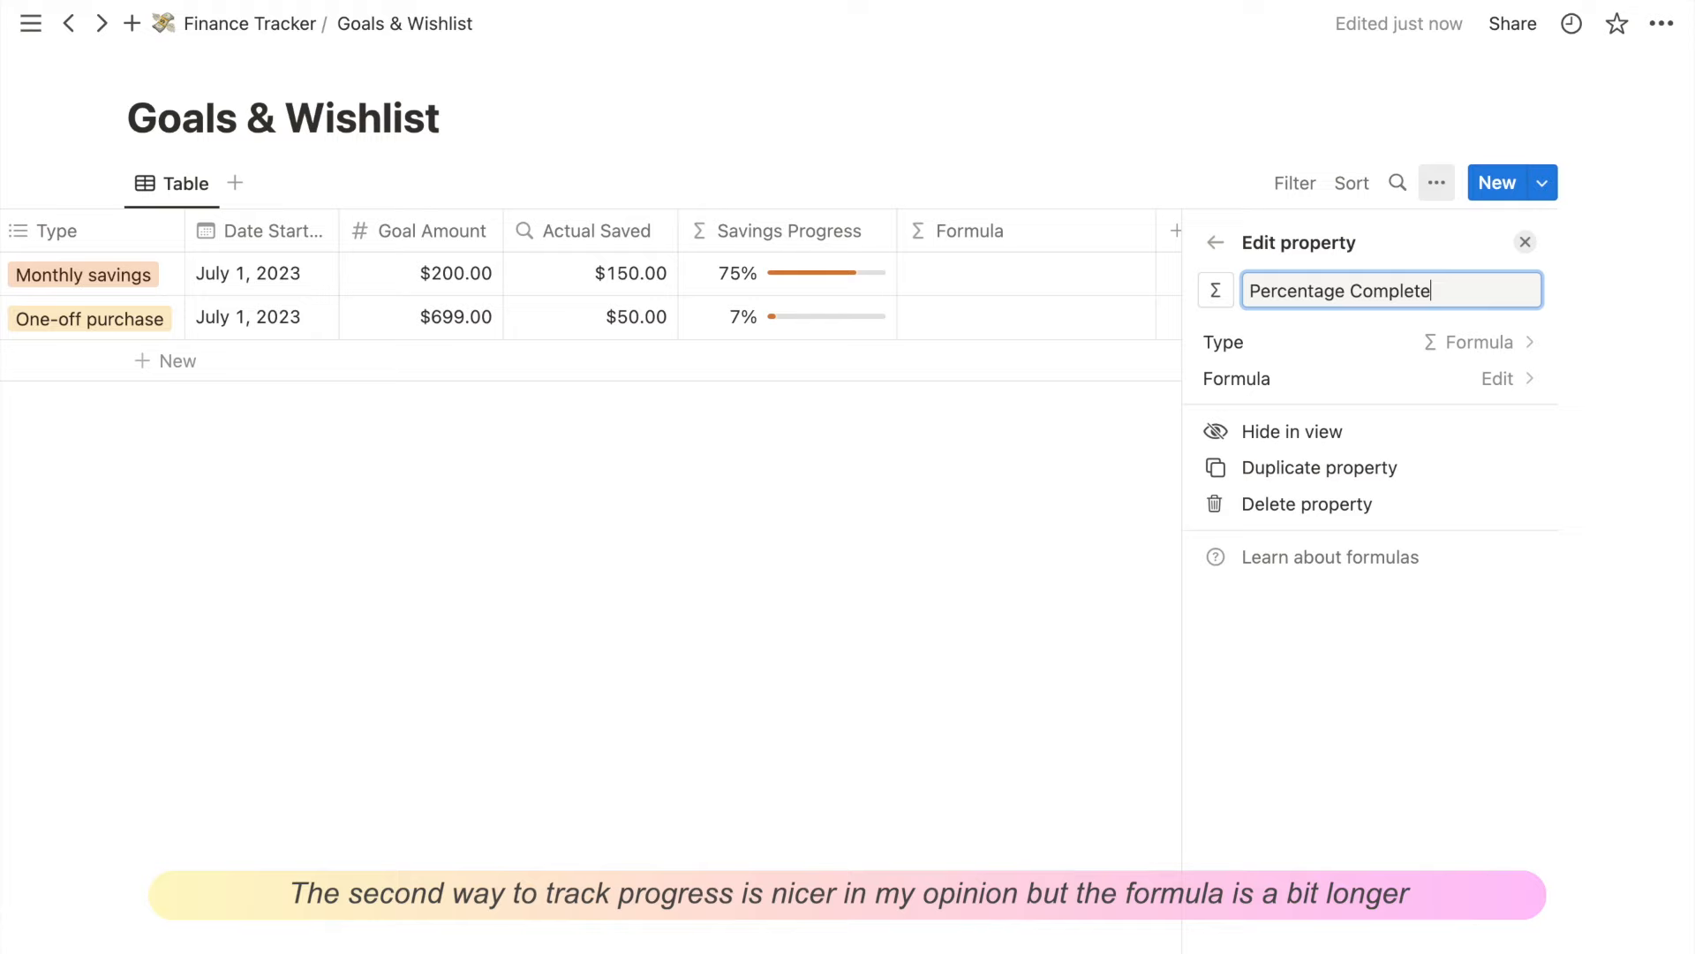
{"action": "left_click", "coordinate": [1501, 379]}
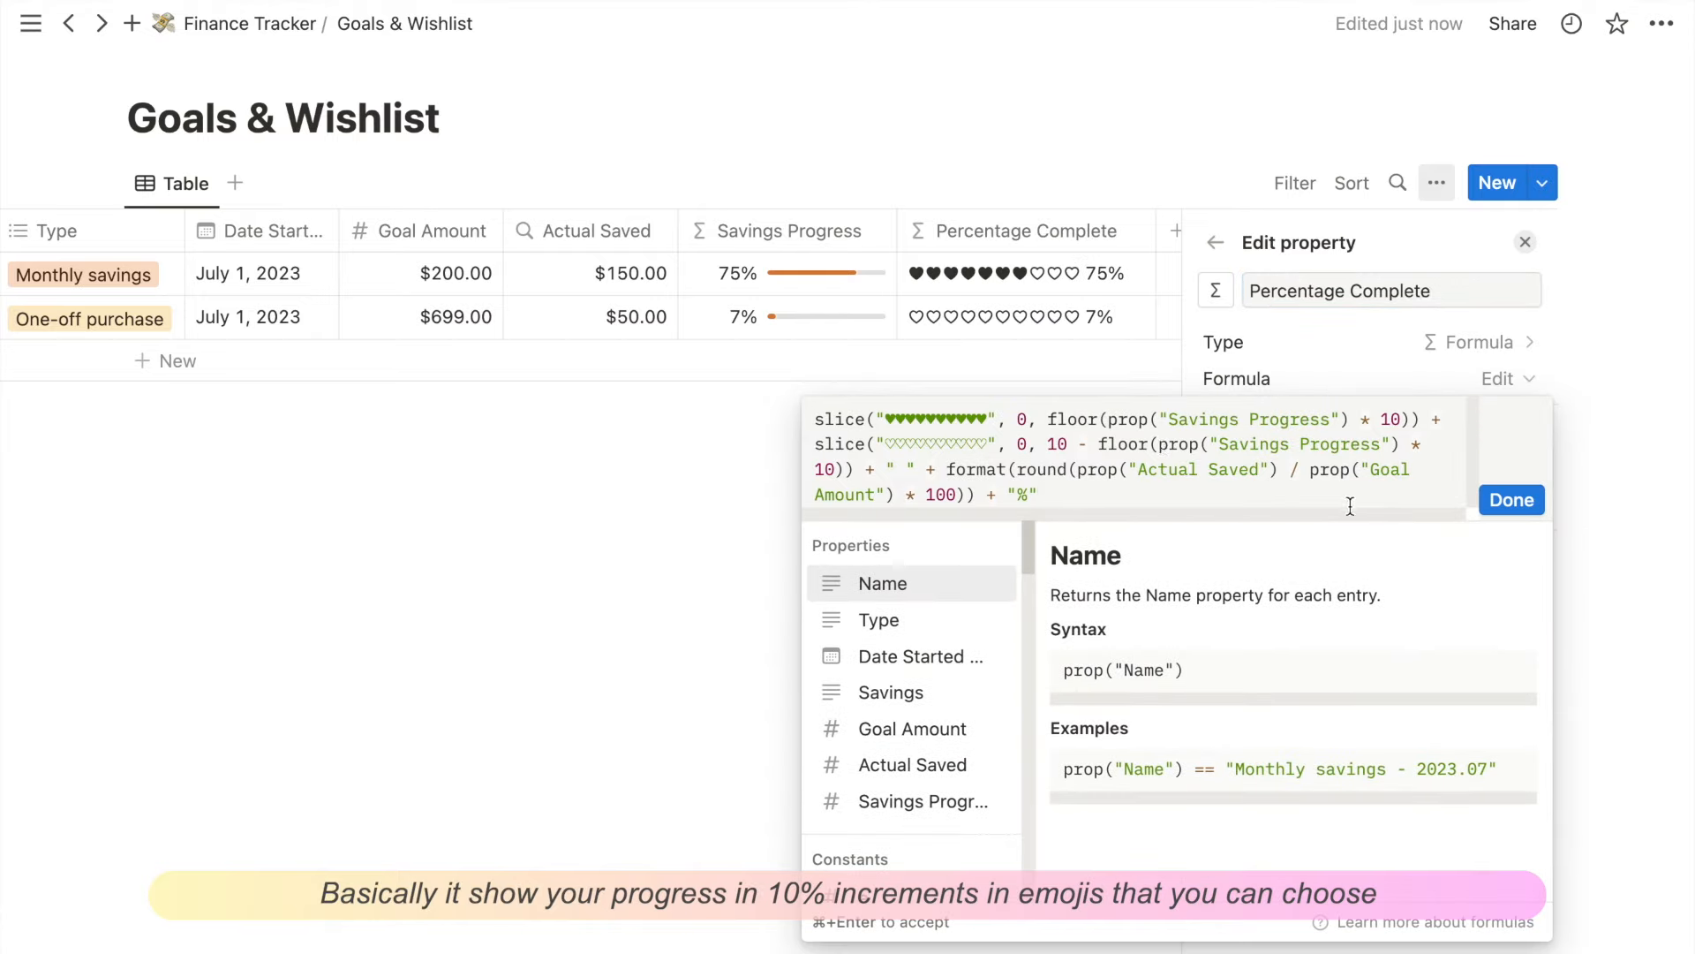
{"action": "mouse_move", "coordinate": [1366, 521]}
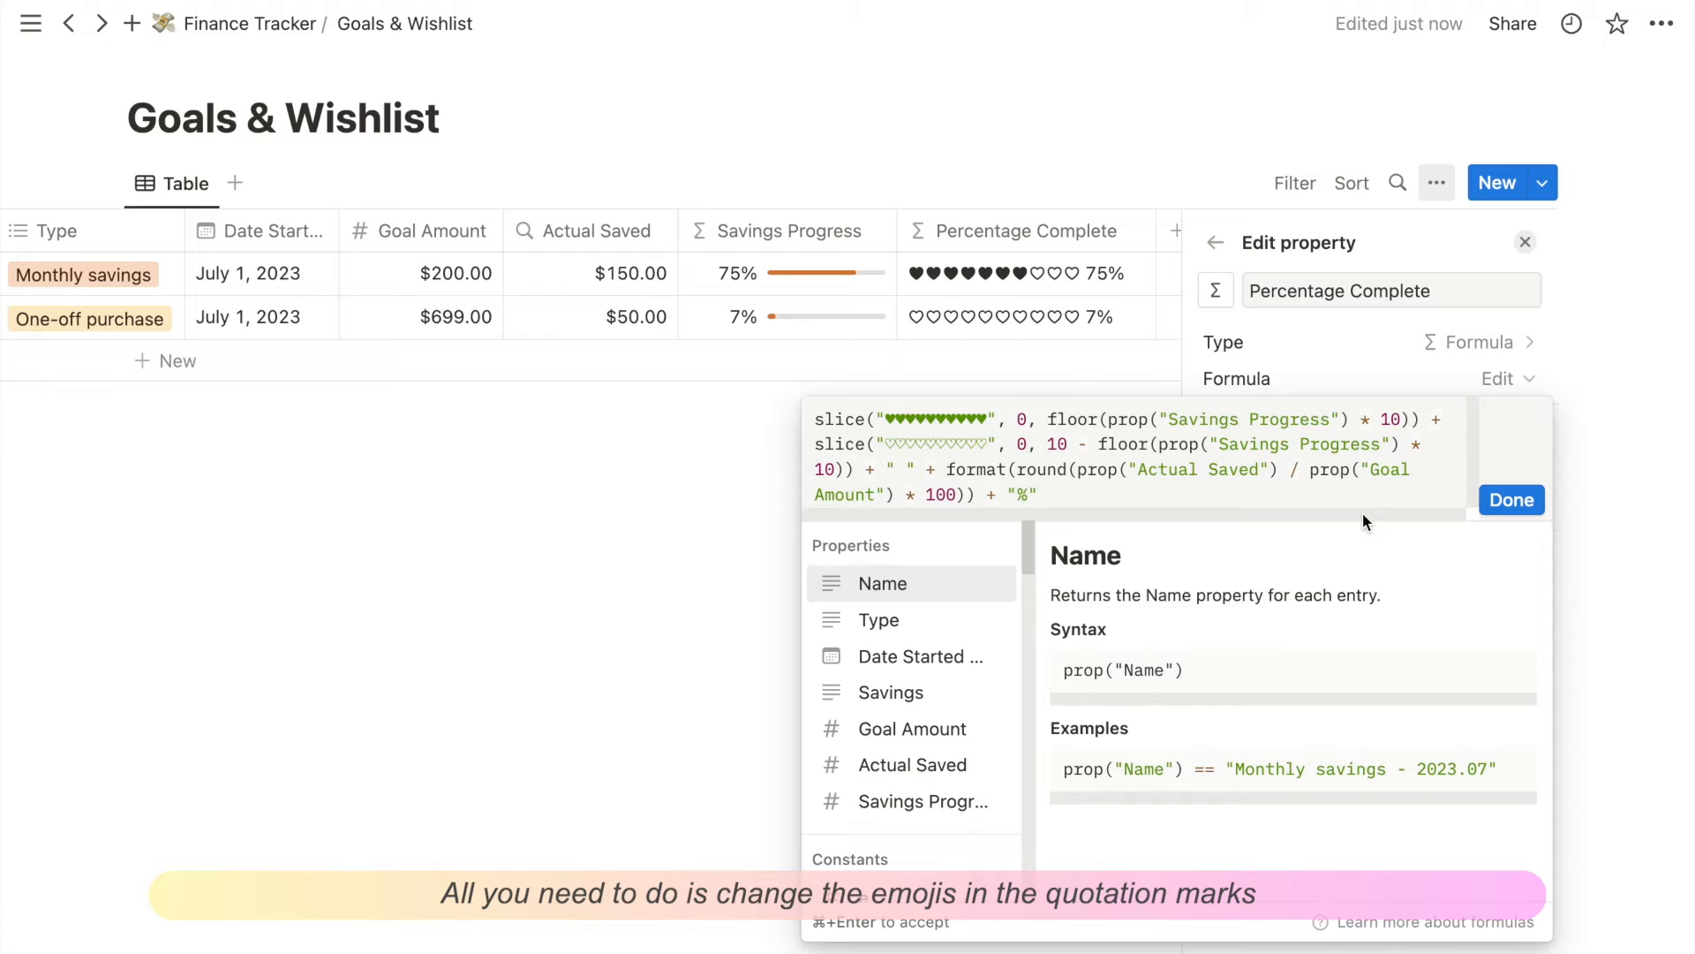
{"action": "left_click", "coordinate": [1511, 499]}
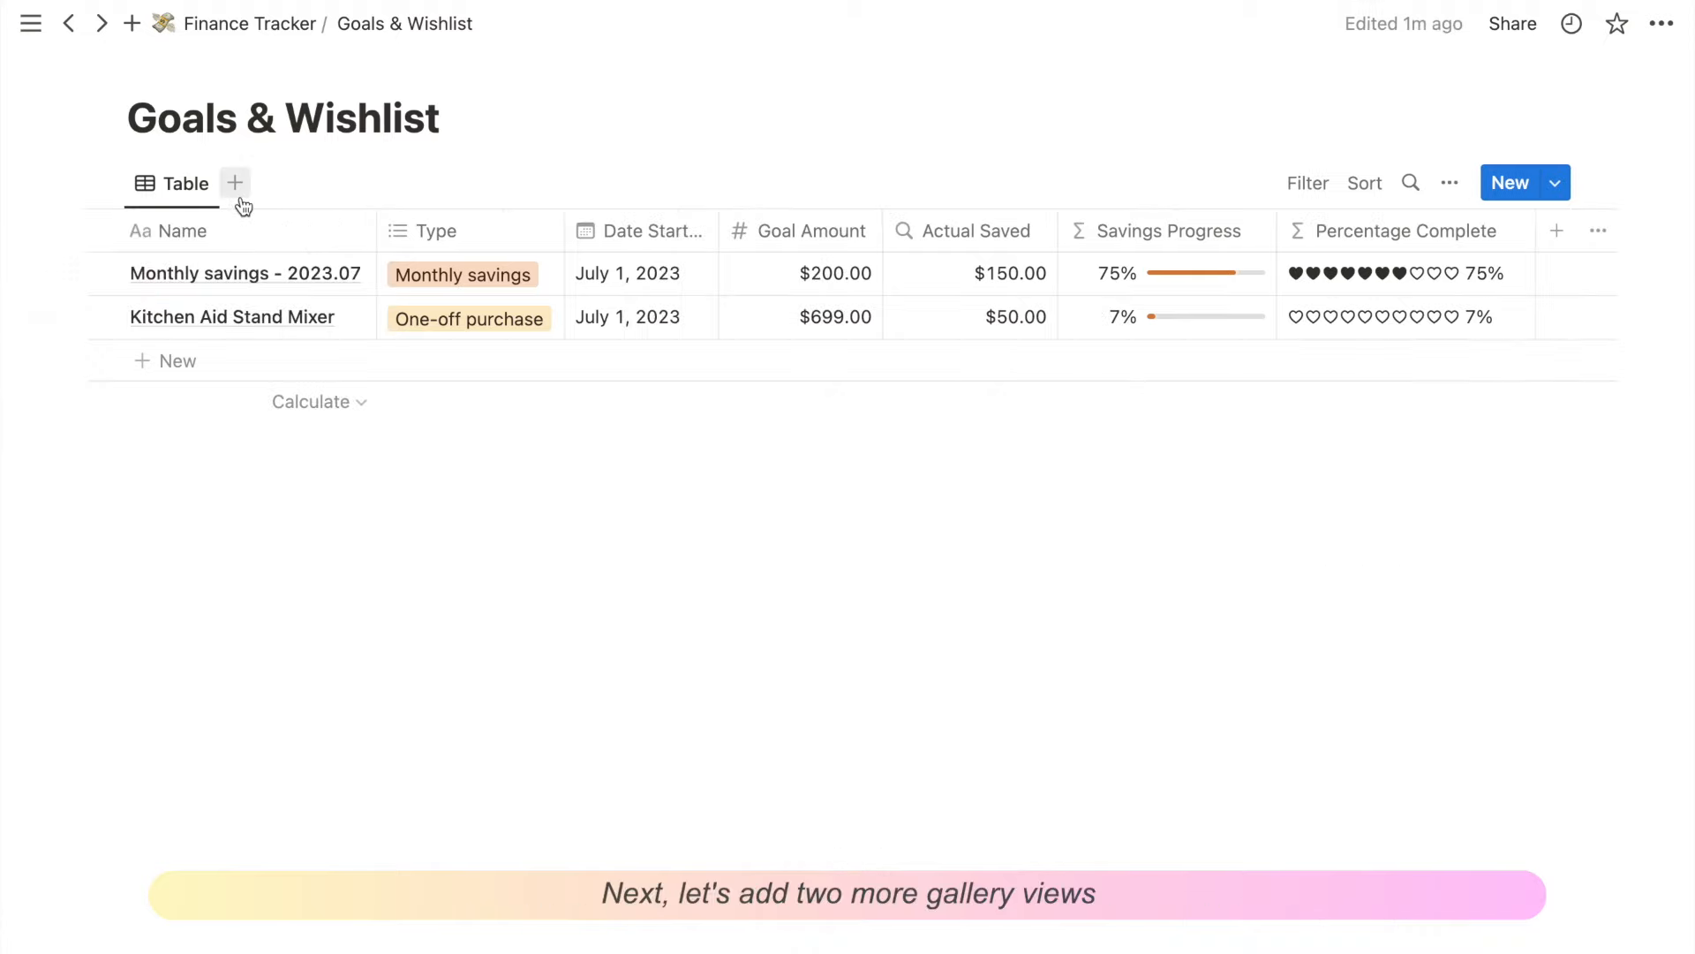
{"action": "left_click", "coordinate": [235, 182]}
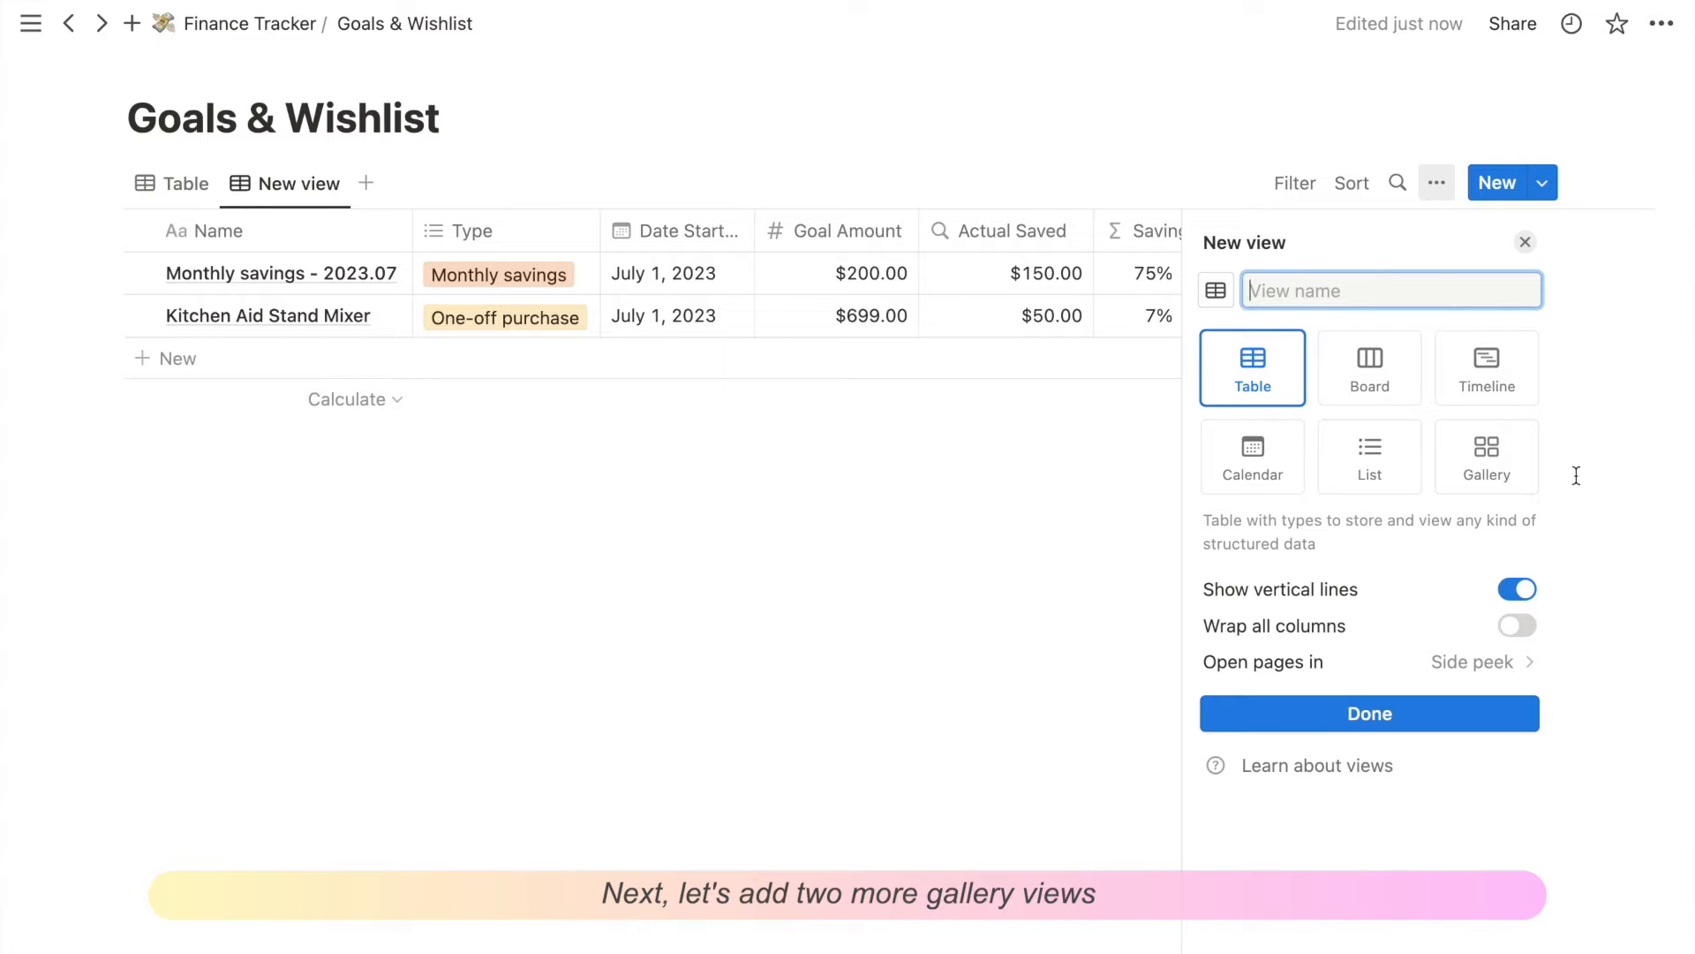
Step: Create a Monthly Progress gallery with small page-cover cards filtered to Monthly savings
{"action": "left_click", "coordinate": [1485, 454]}
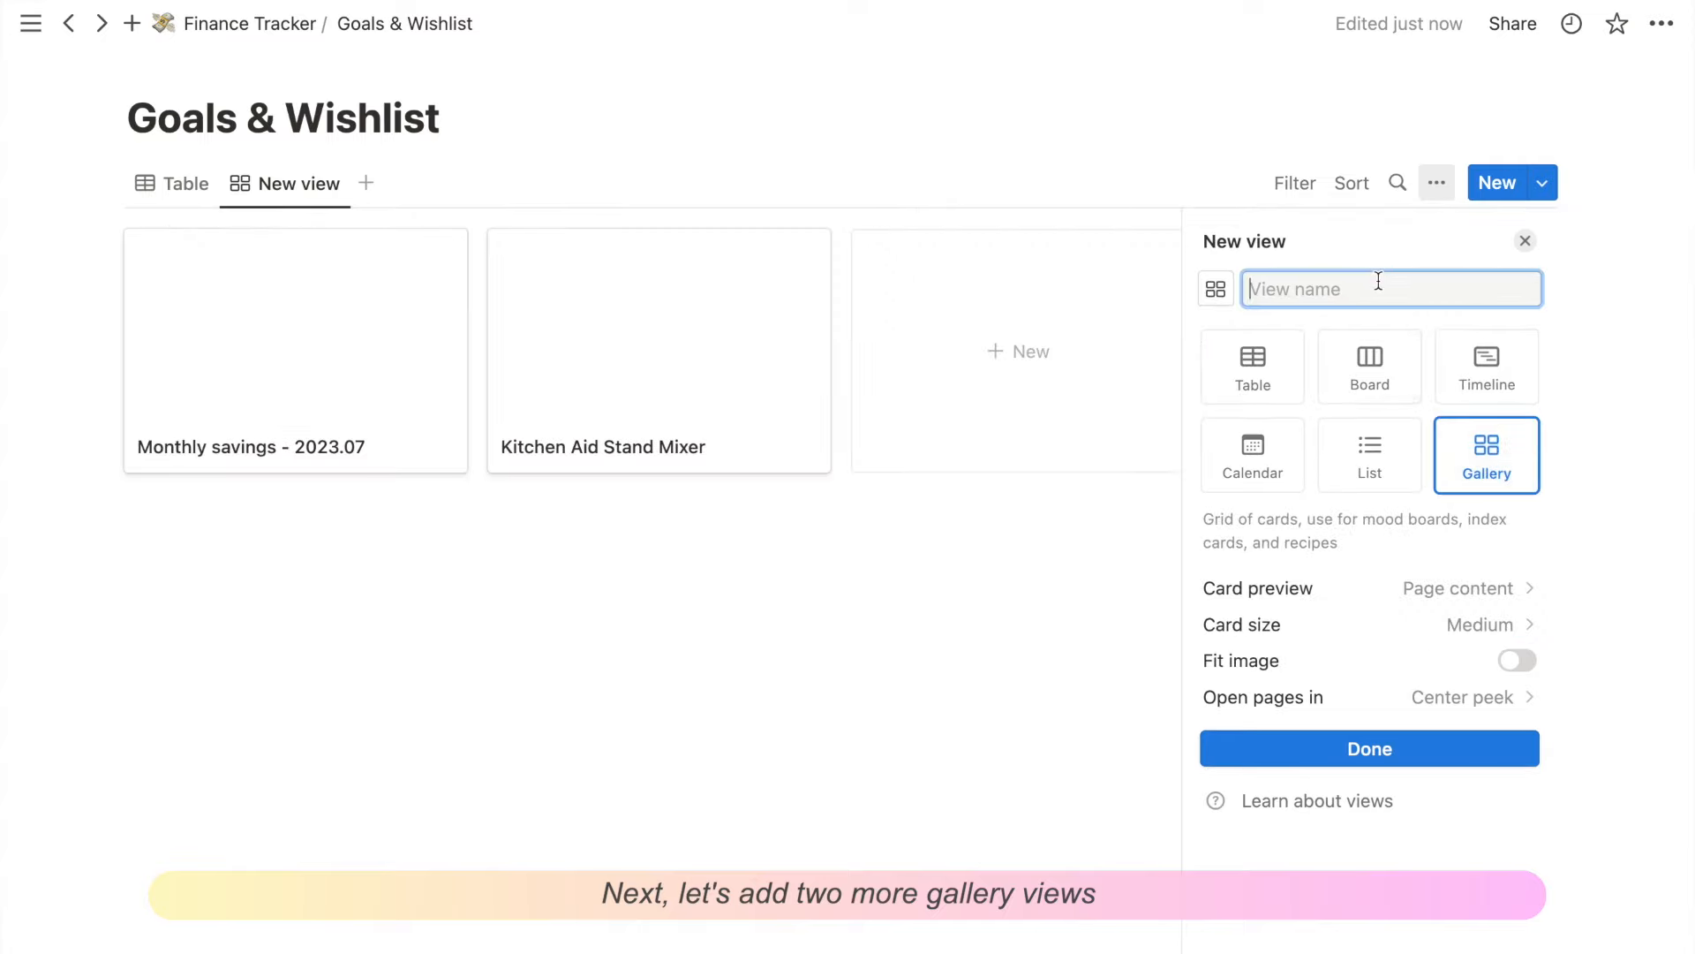
{"action": "type", "text": "Monthly Progress"}
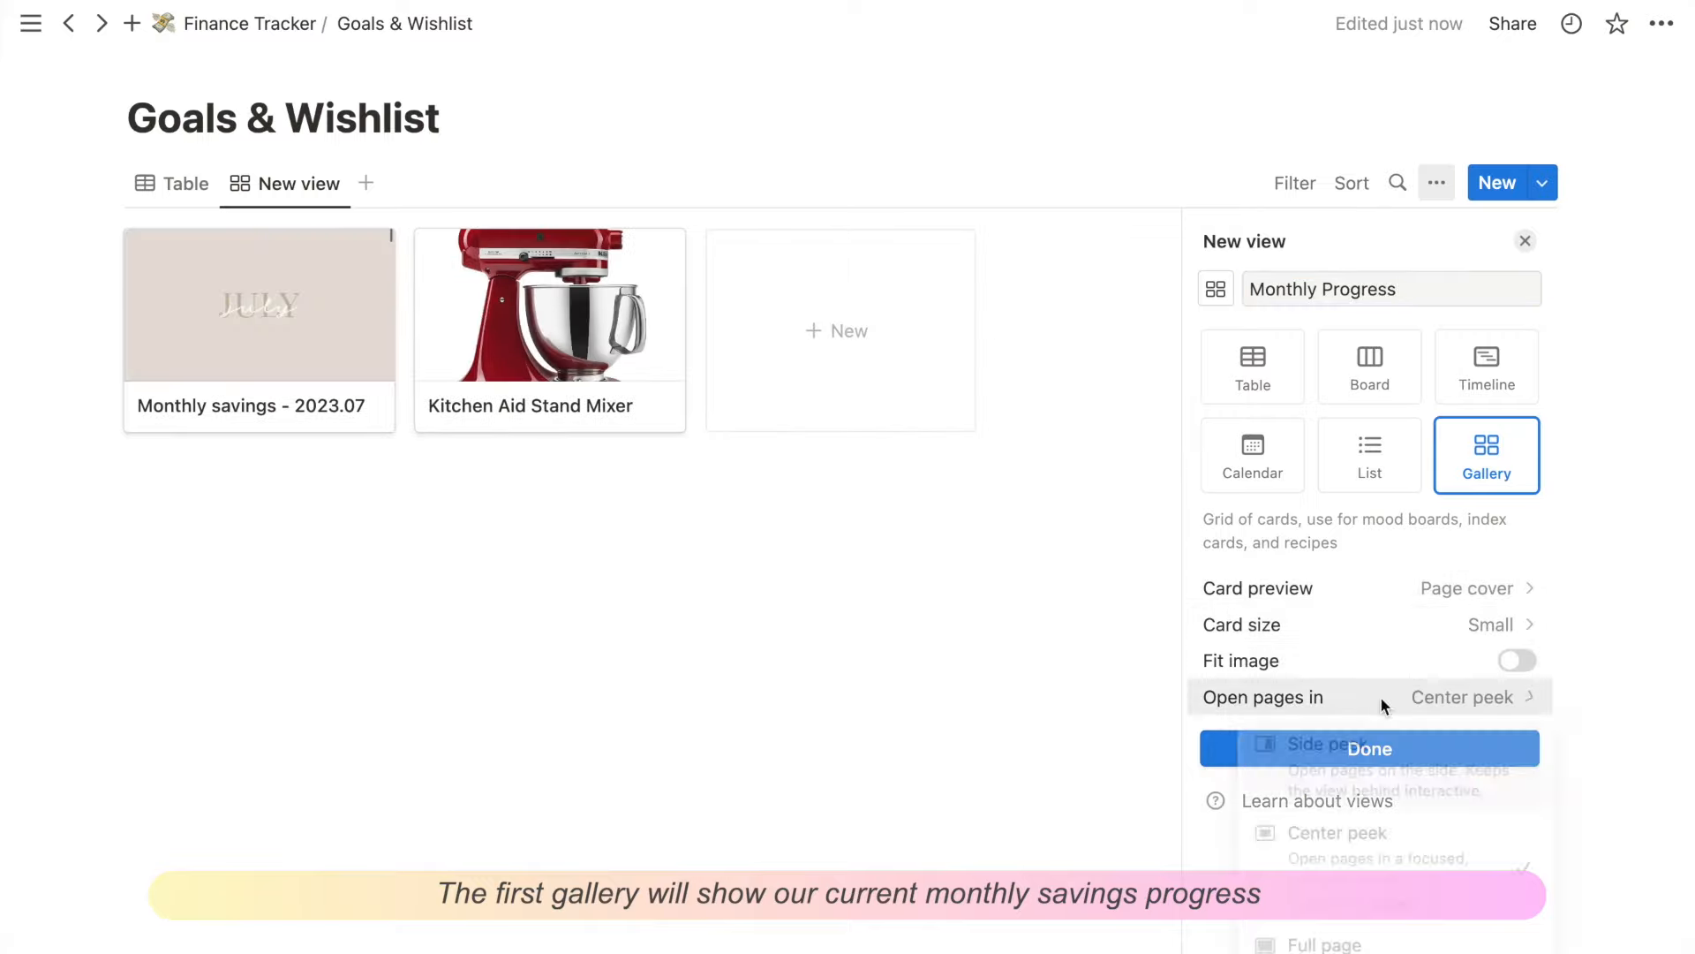
{"action": "left_click", "coordinate": [1368, 747]}
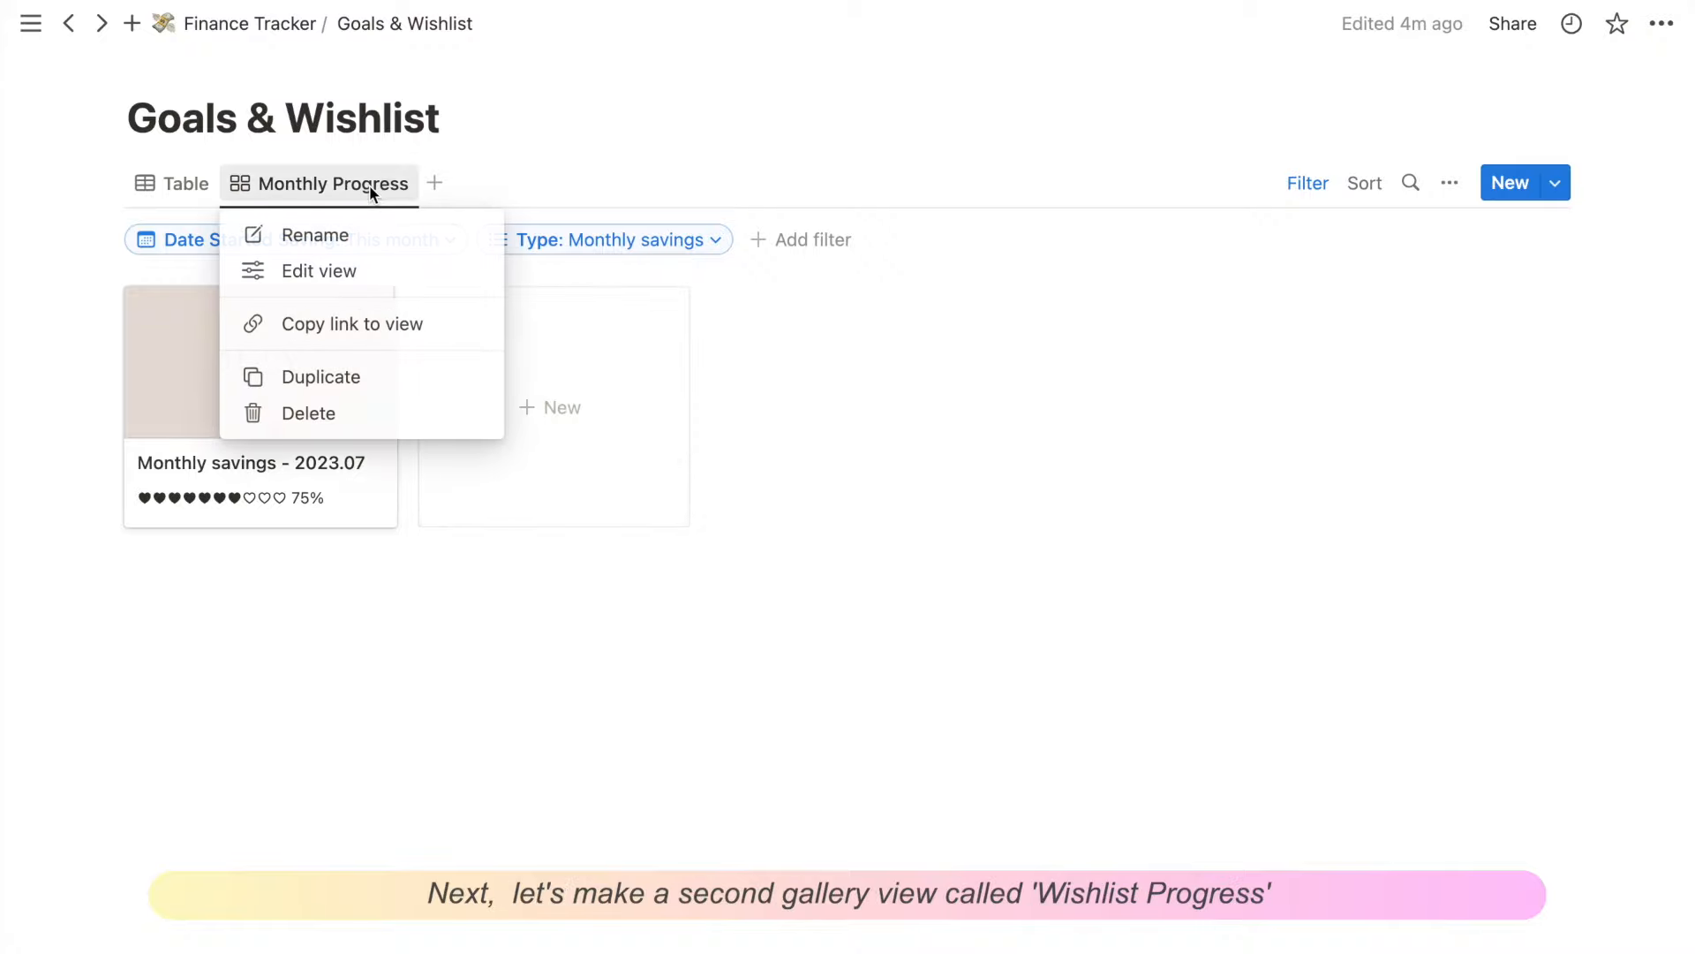
{"action": "left_click", "coordinate": [319, 376]}
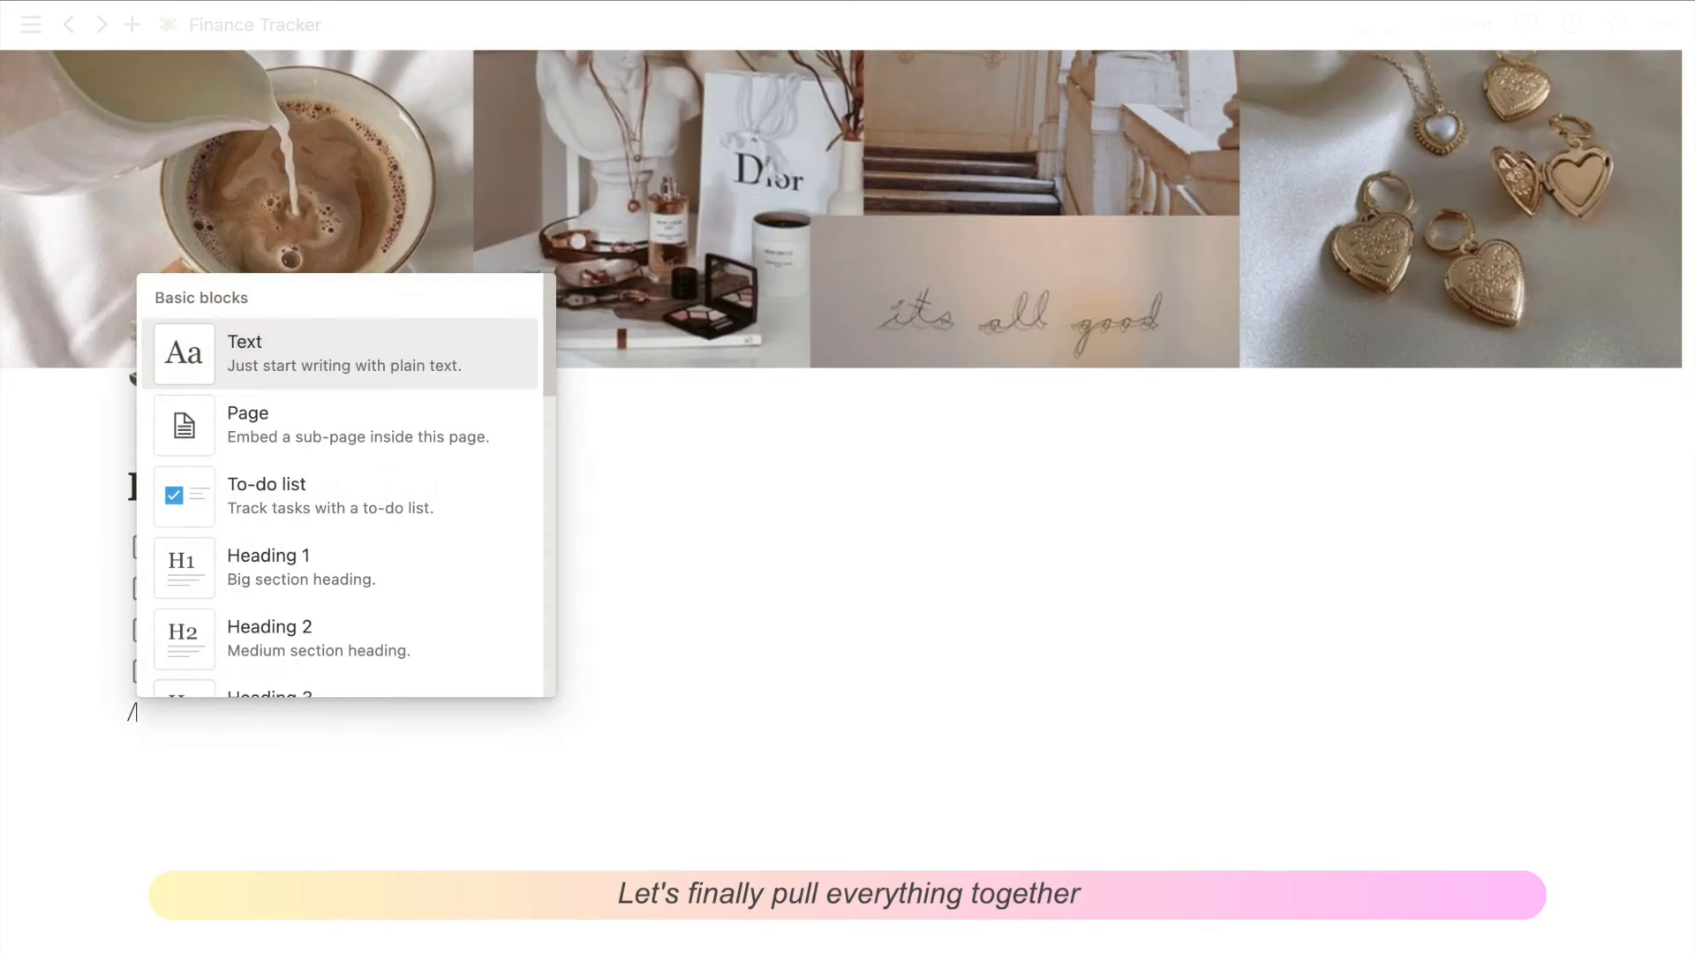
Step: Colour the Morgan Housel quote brown and group the page links in a Navigation toggle
{"action": "left_click", "coordinate": [202, 772]}
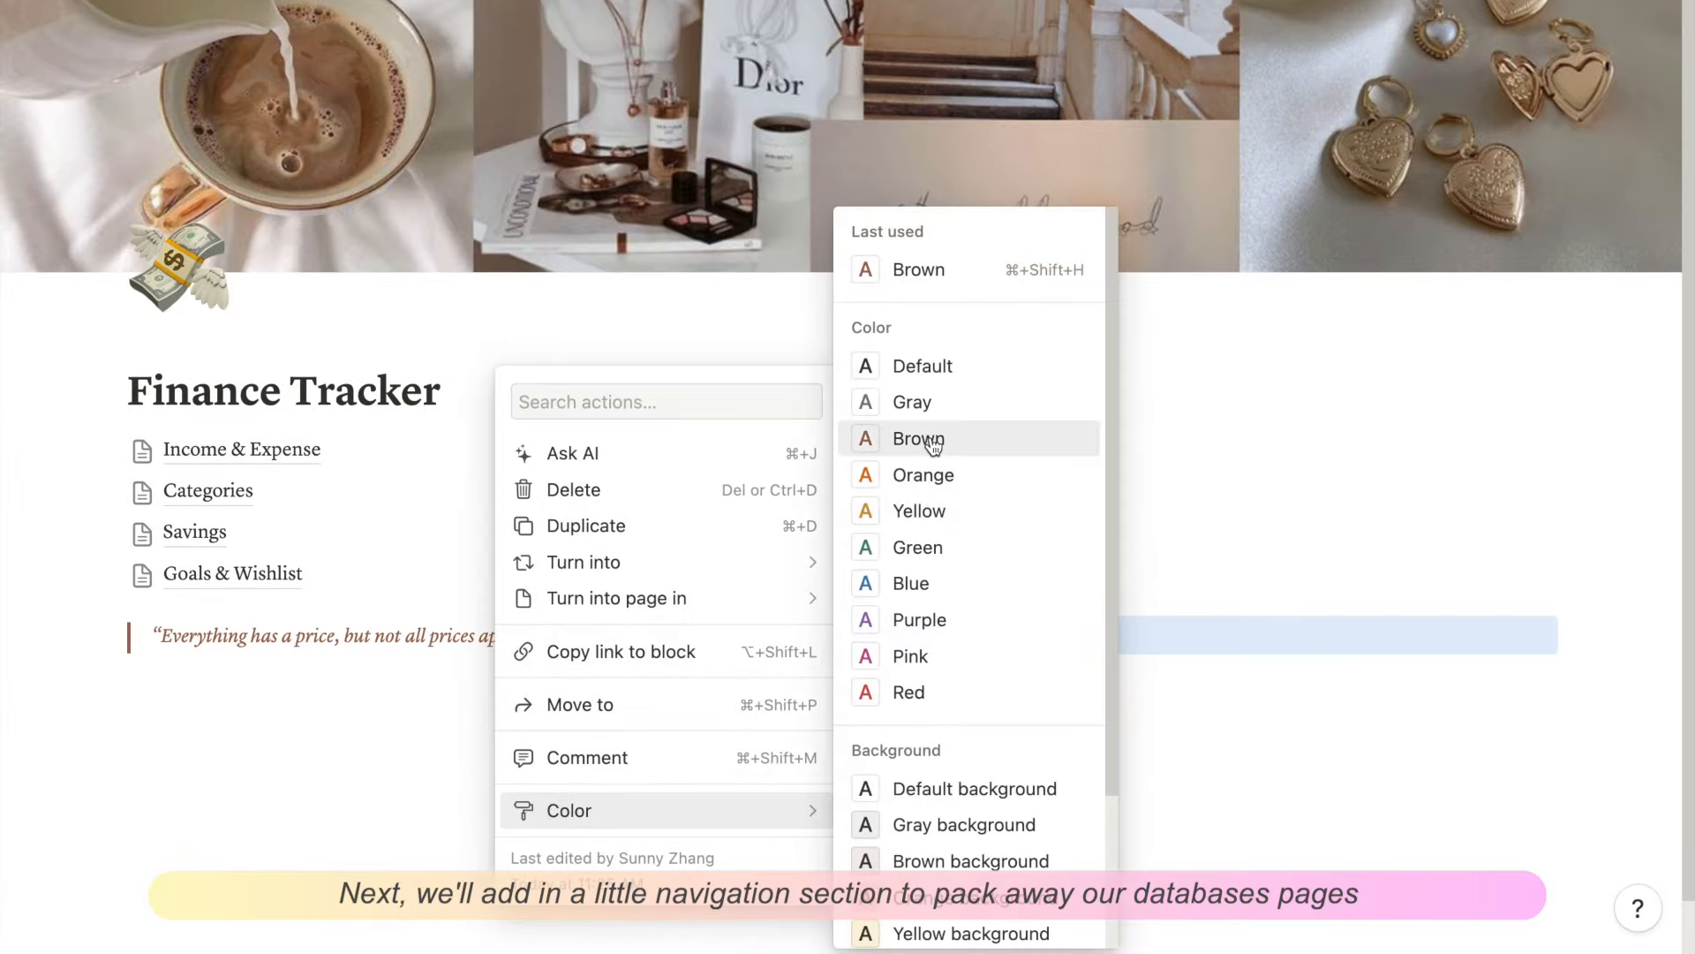
{"action": "left_click", "coordinate": [918, 438]}
{"action": "type", "text": "/"}
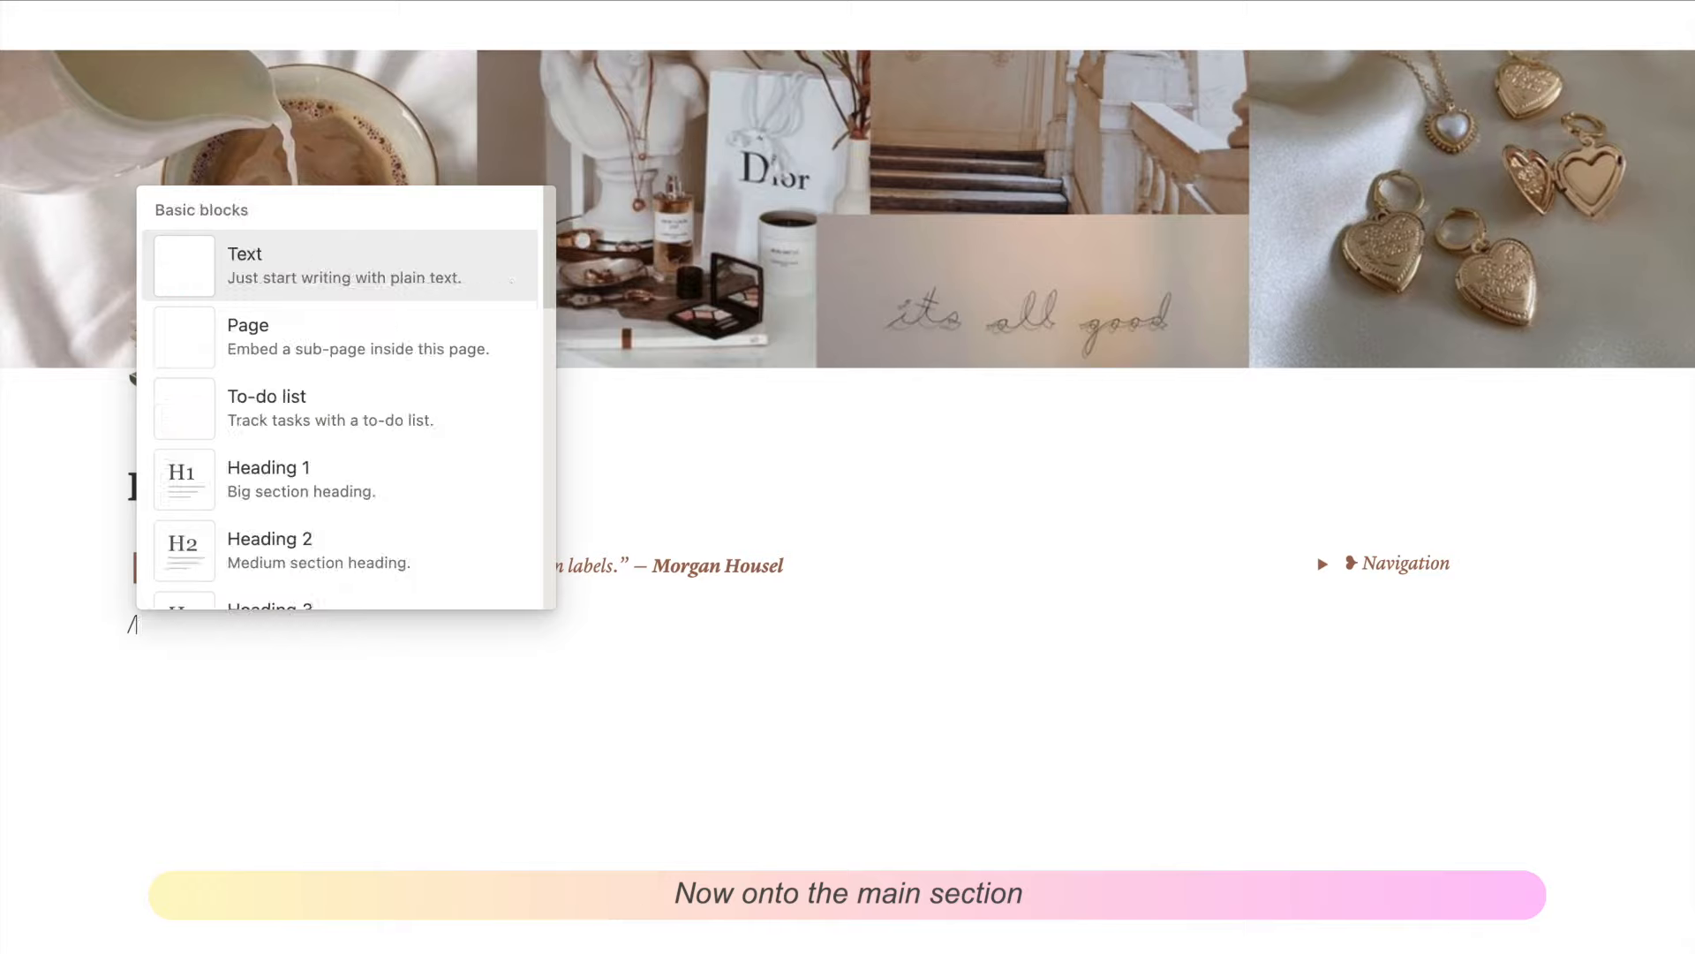
Step: Add a divider, an Income & Expense heading and an expanded Reminders toggle with a Pay rent to-do
{"action": "type", "text": "divide"}
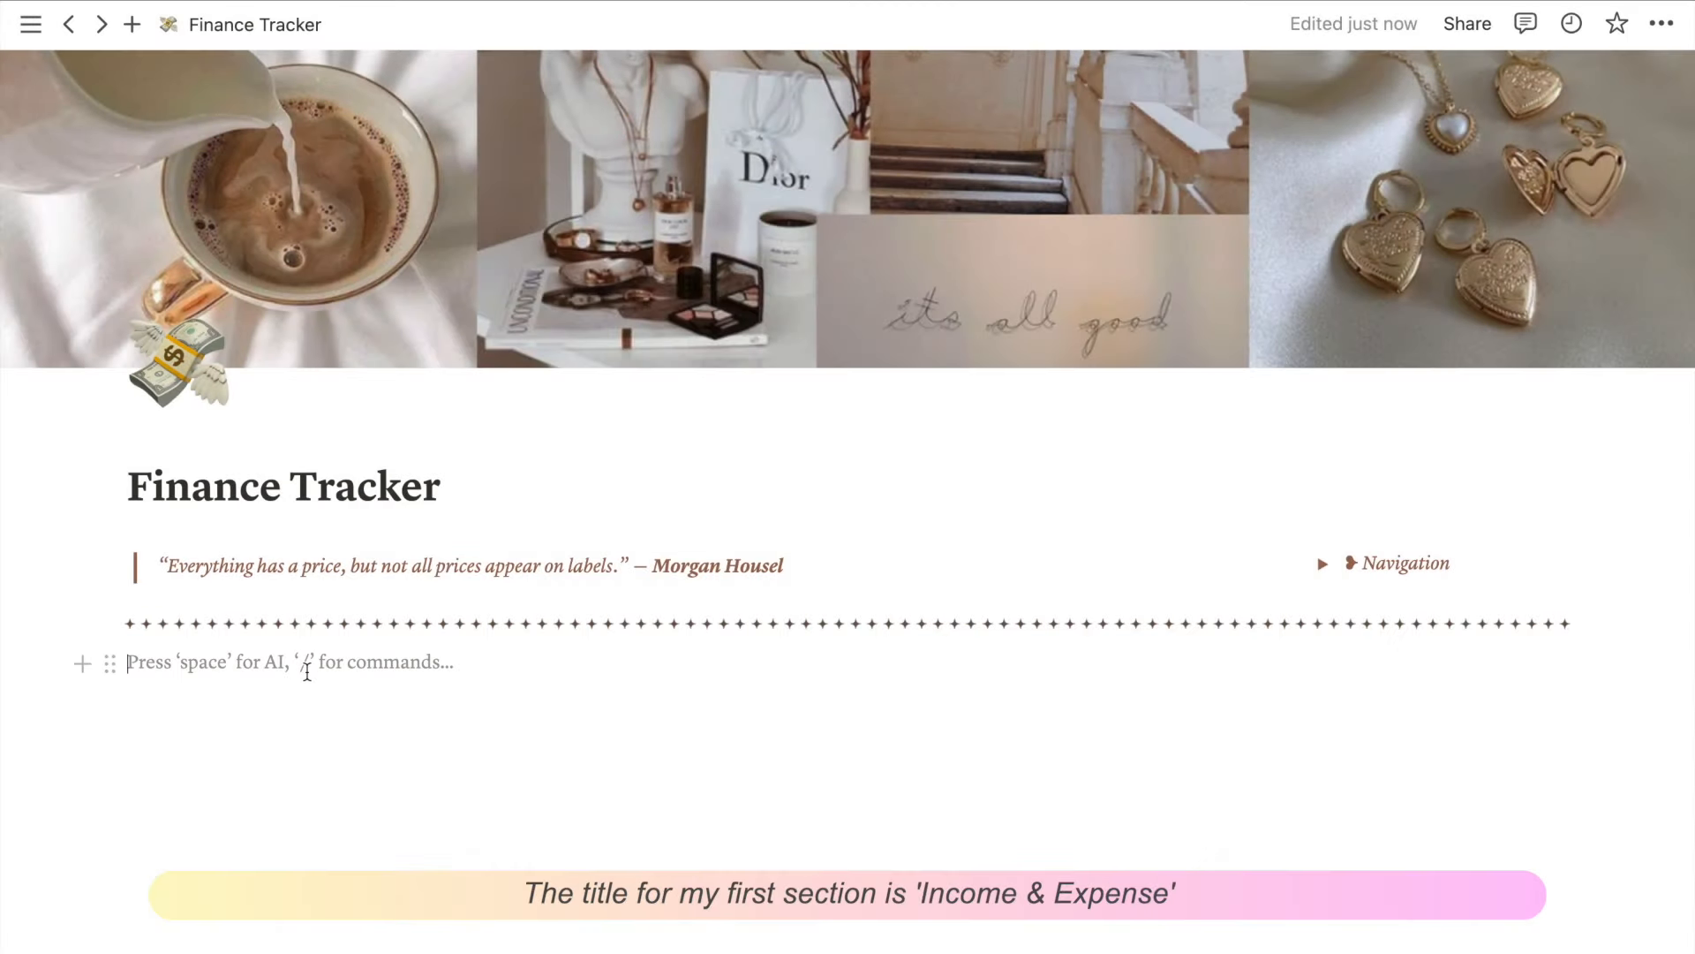
{"action": "type", "text": "Income & Expe"}
{"action": "type", "text": "/two"}
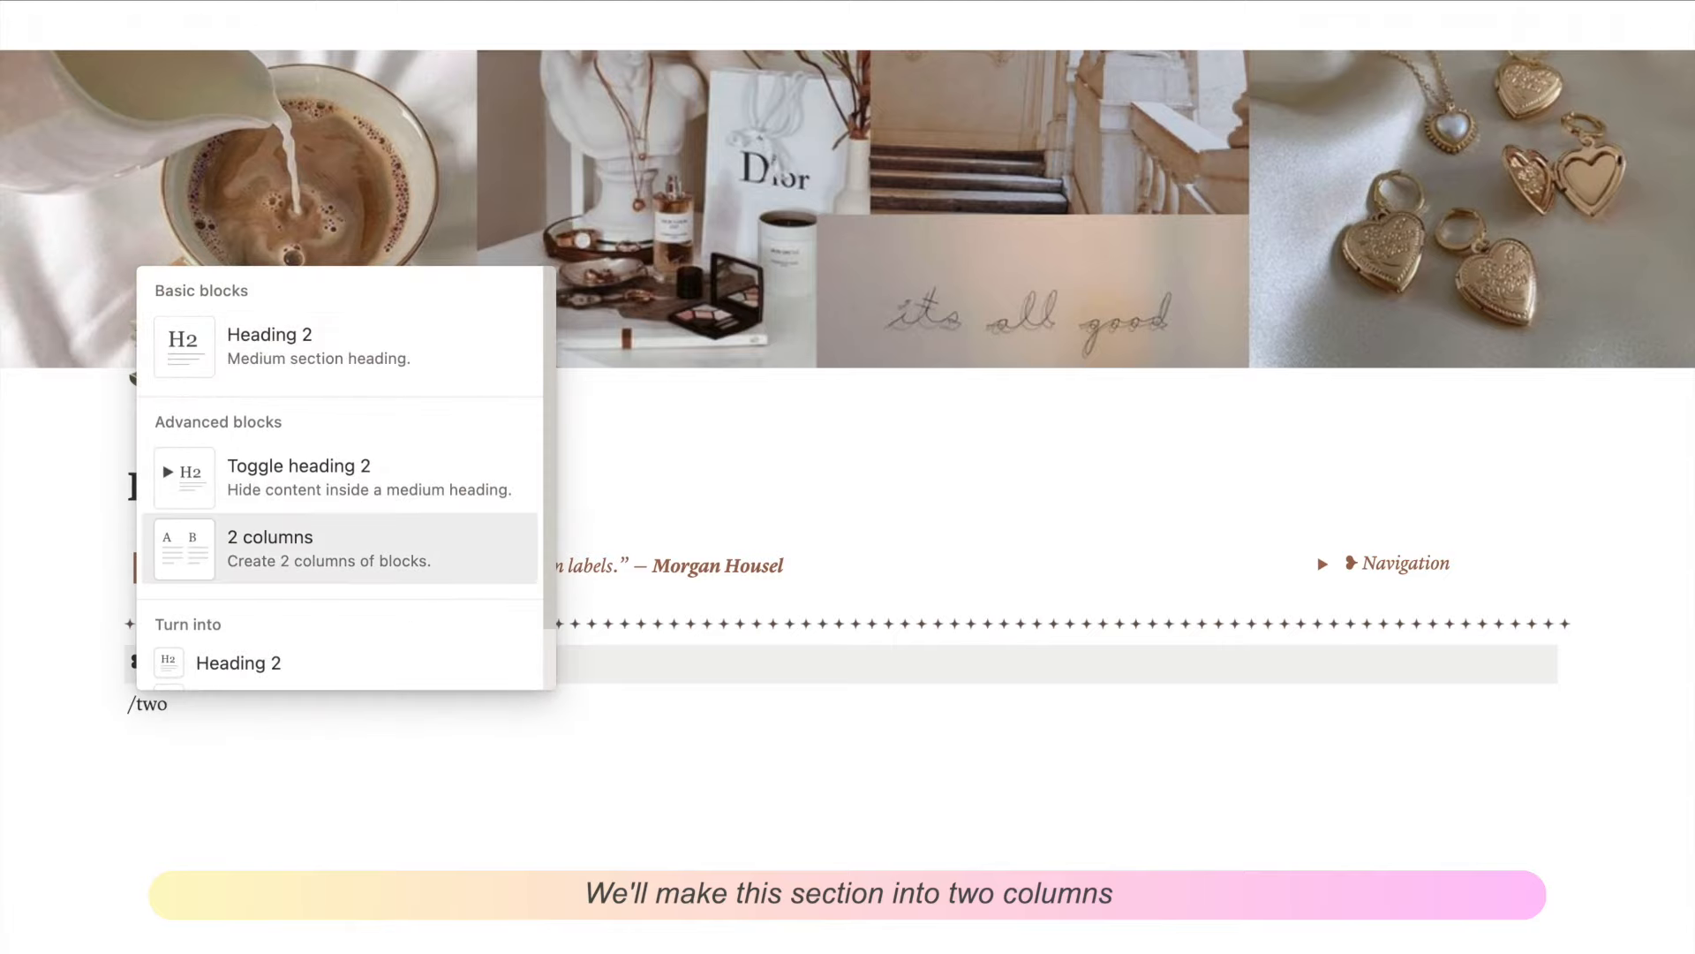
{"action": "type", "text": "tog"}
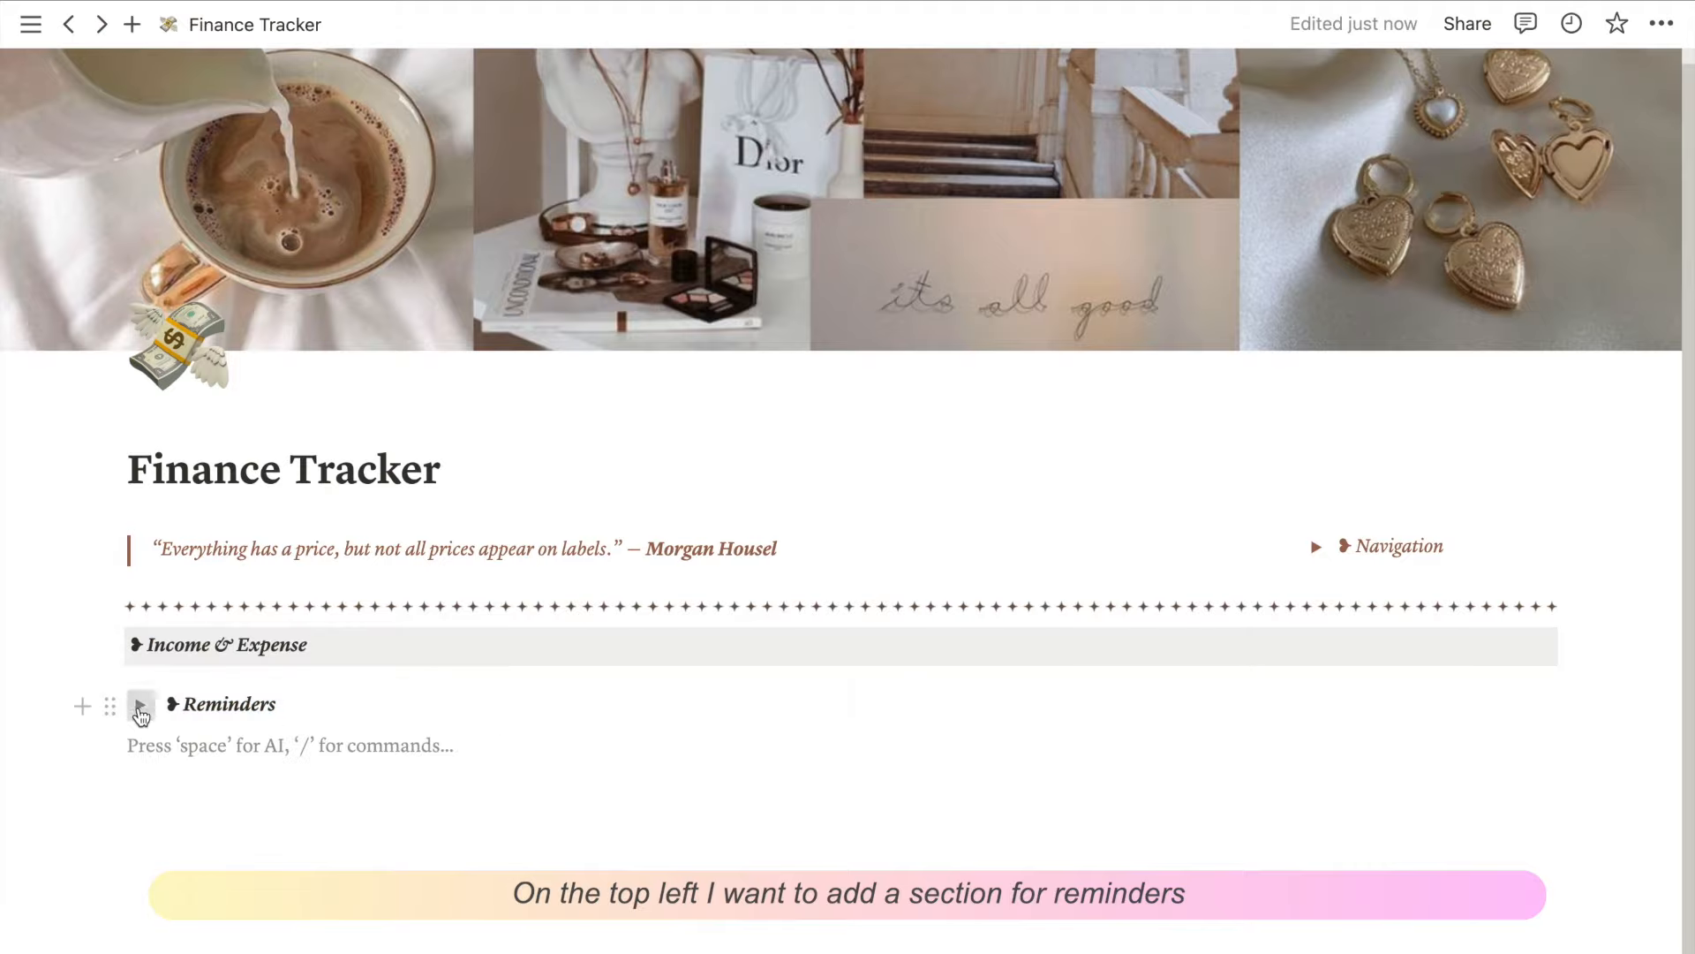
{"action": "left_click", "coordinate": [140, 703]}
{"action": "type", "text": "/"}
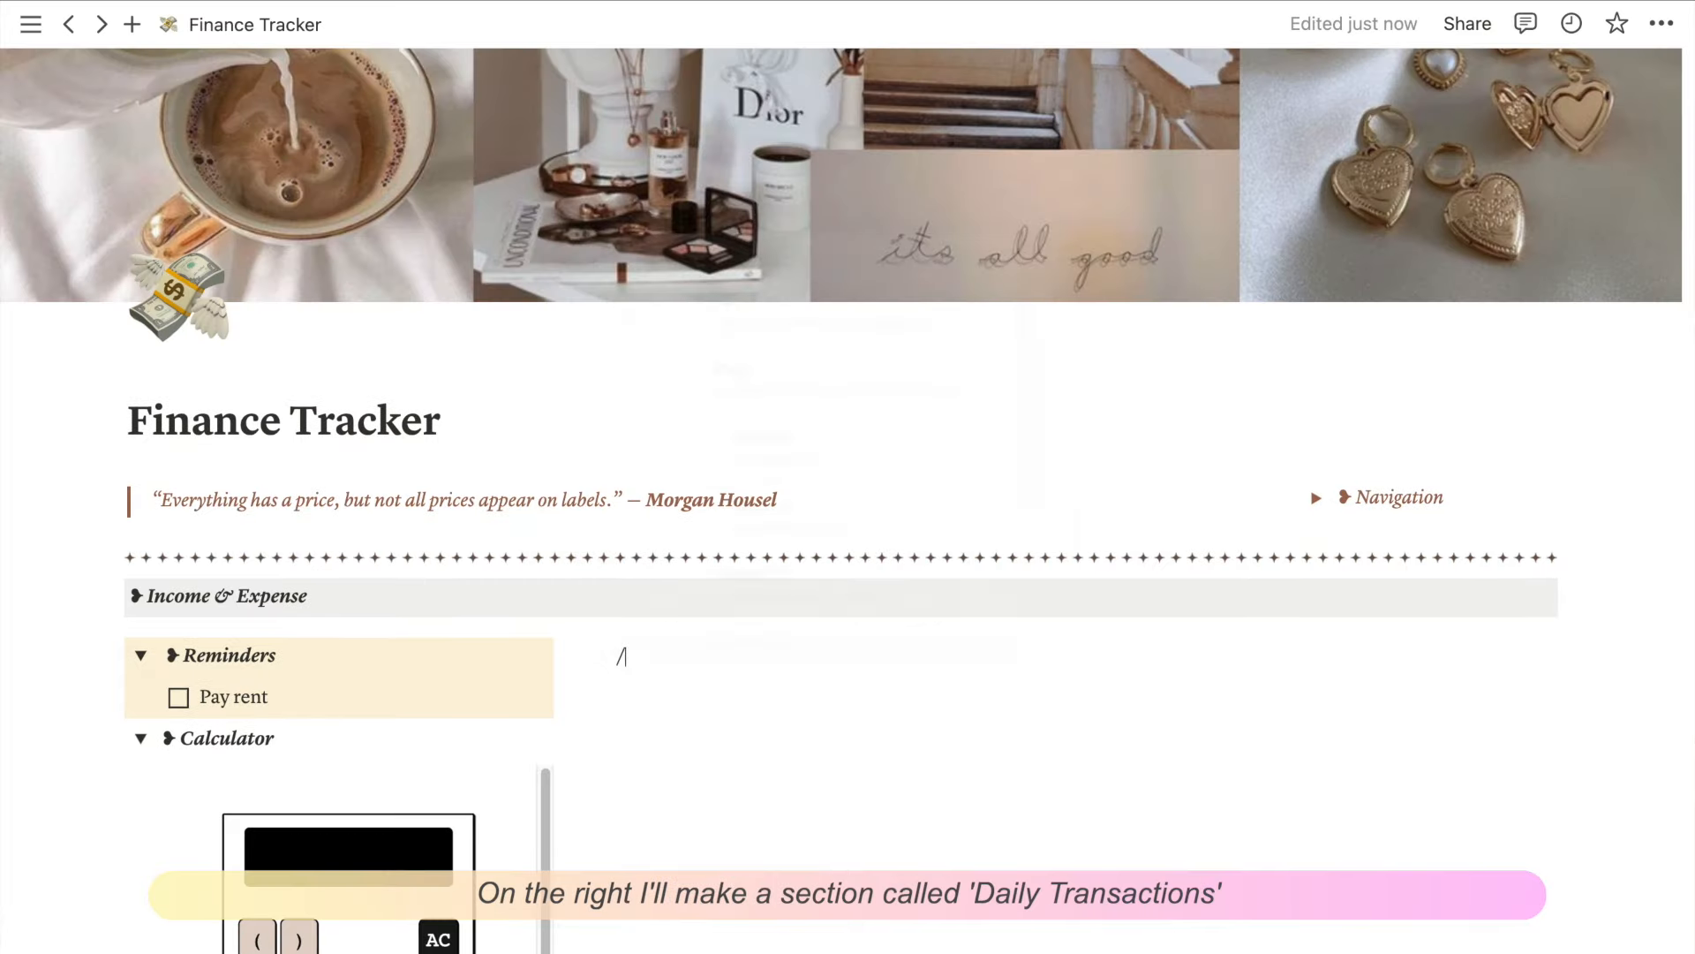
Step: Create a Daily Transactions toggle with a linked Income & Expense database copying the Income view
{"action": "type", "text": "Daily Transactions"}
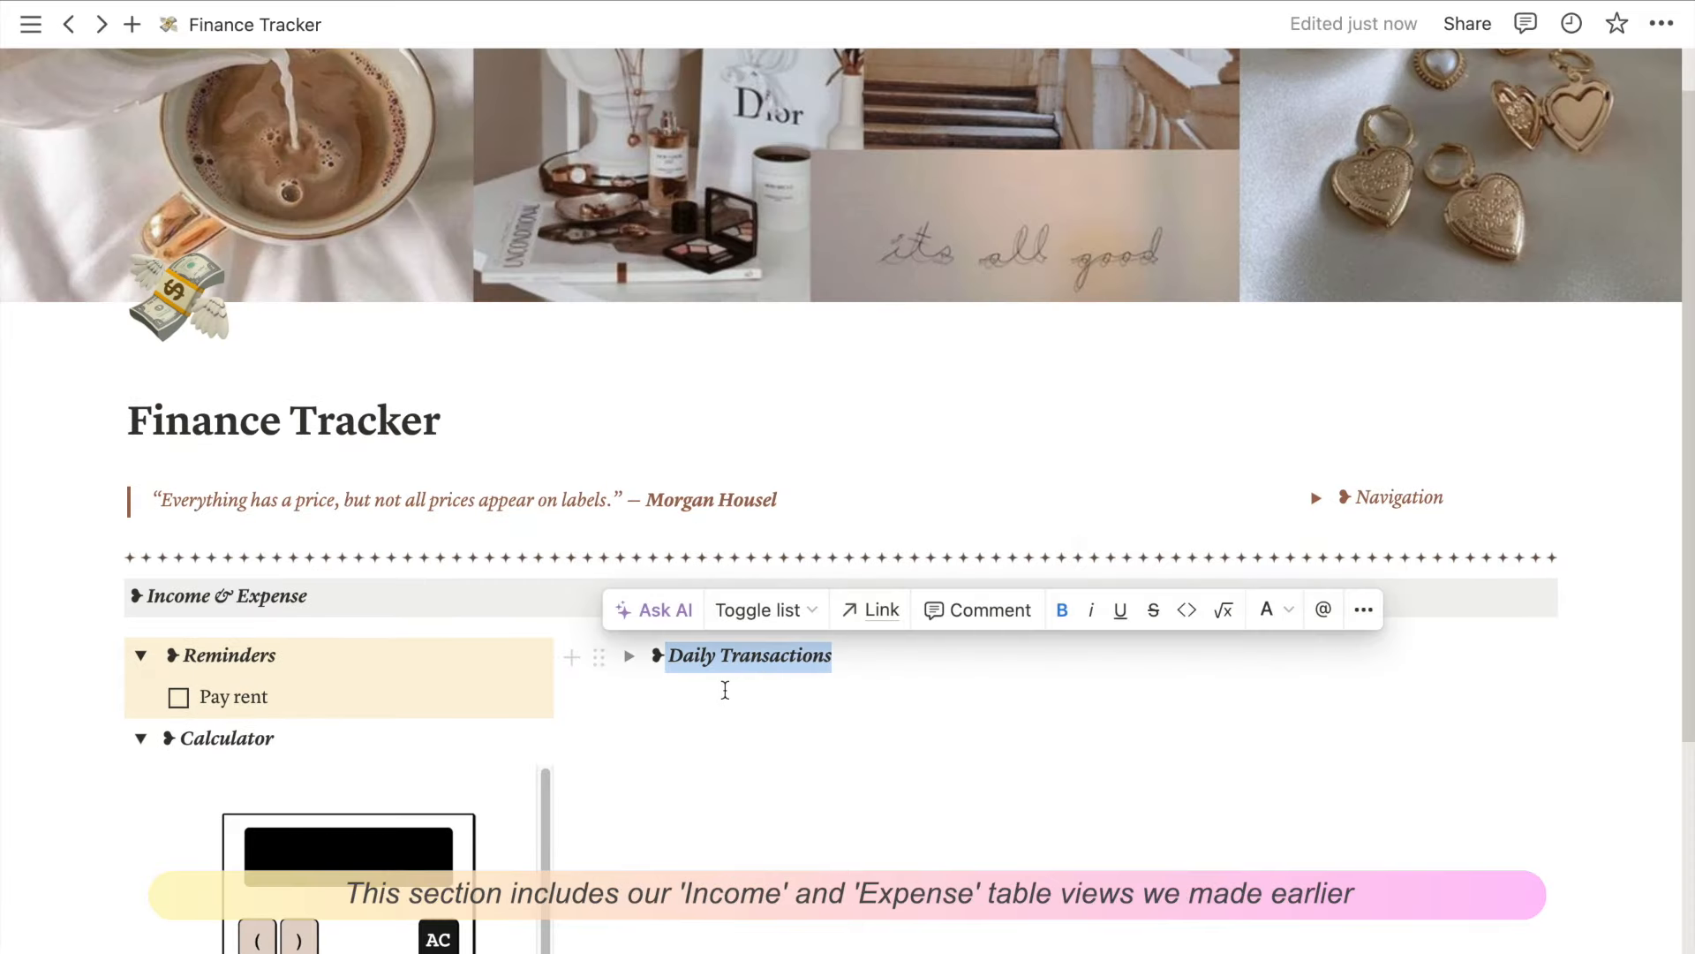
{"action": "type", "text": "/data"}
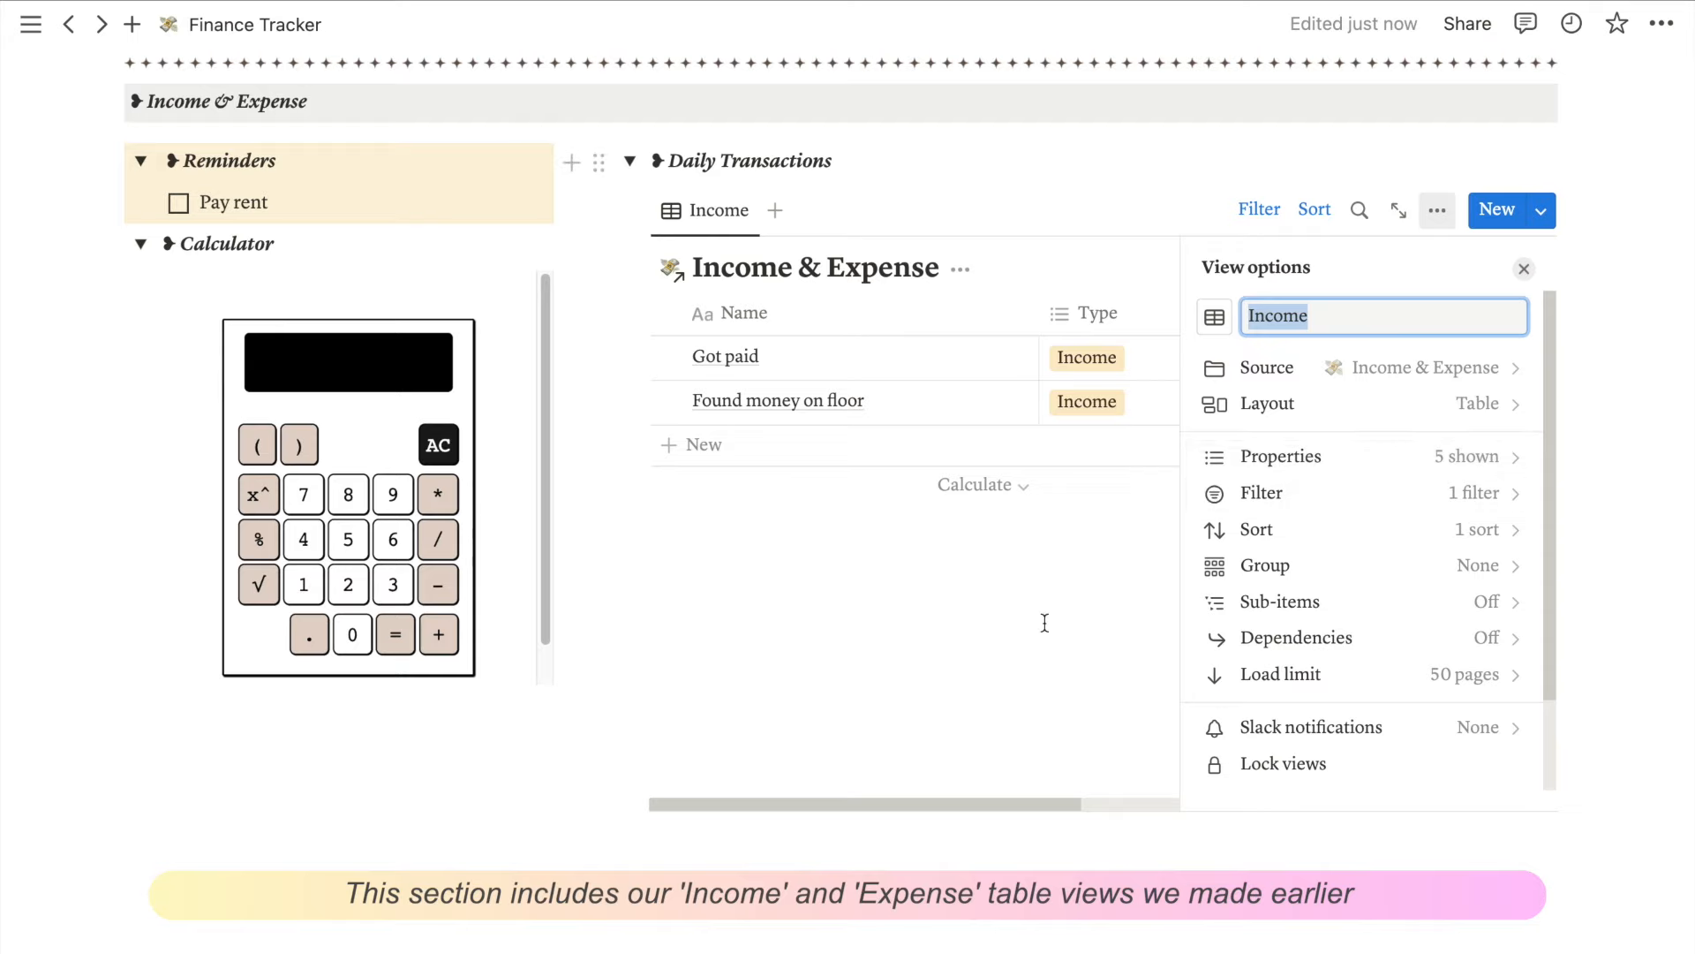
{"action": "left_click", "coordinate": [1523, 268]}
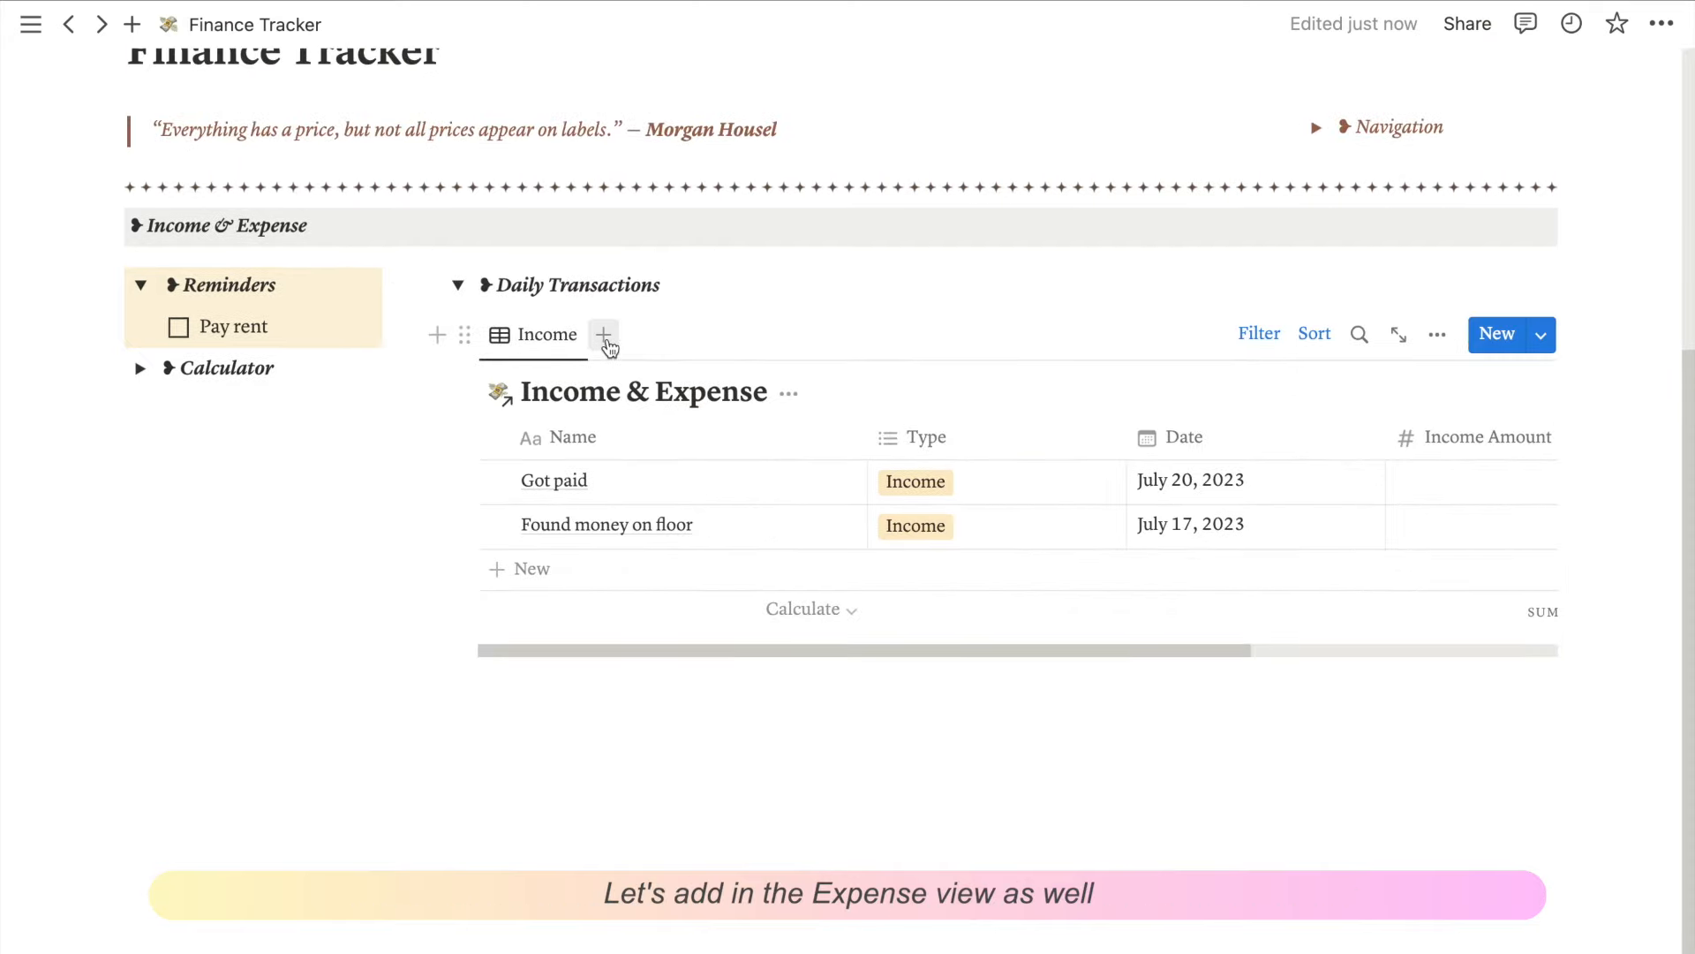
Step: Add the Expense view alongside and hide the database title
{"action": "left_click", "coordinate": [604, 333]}
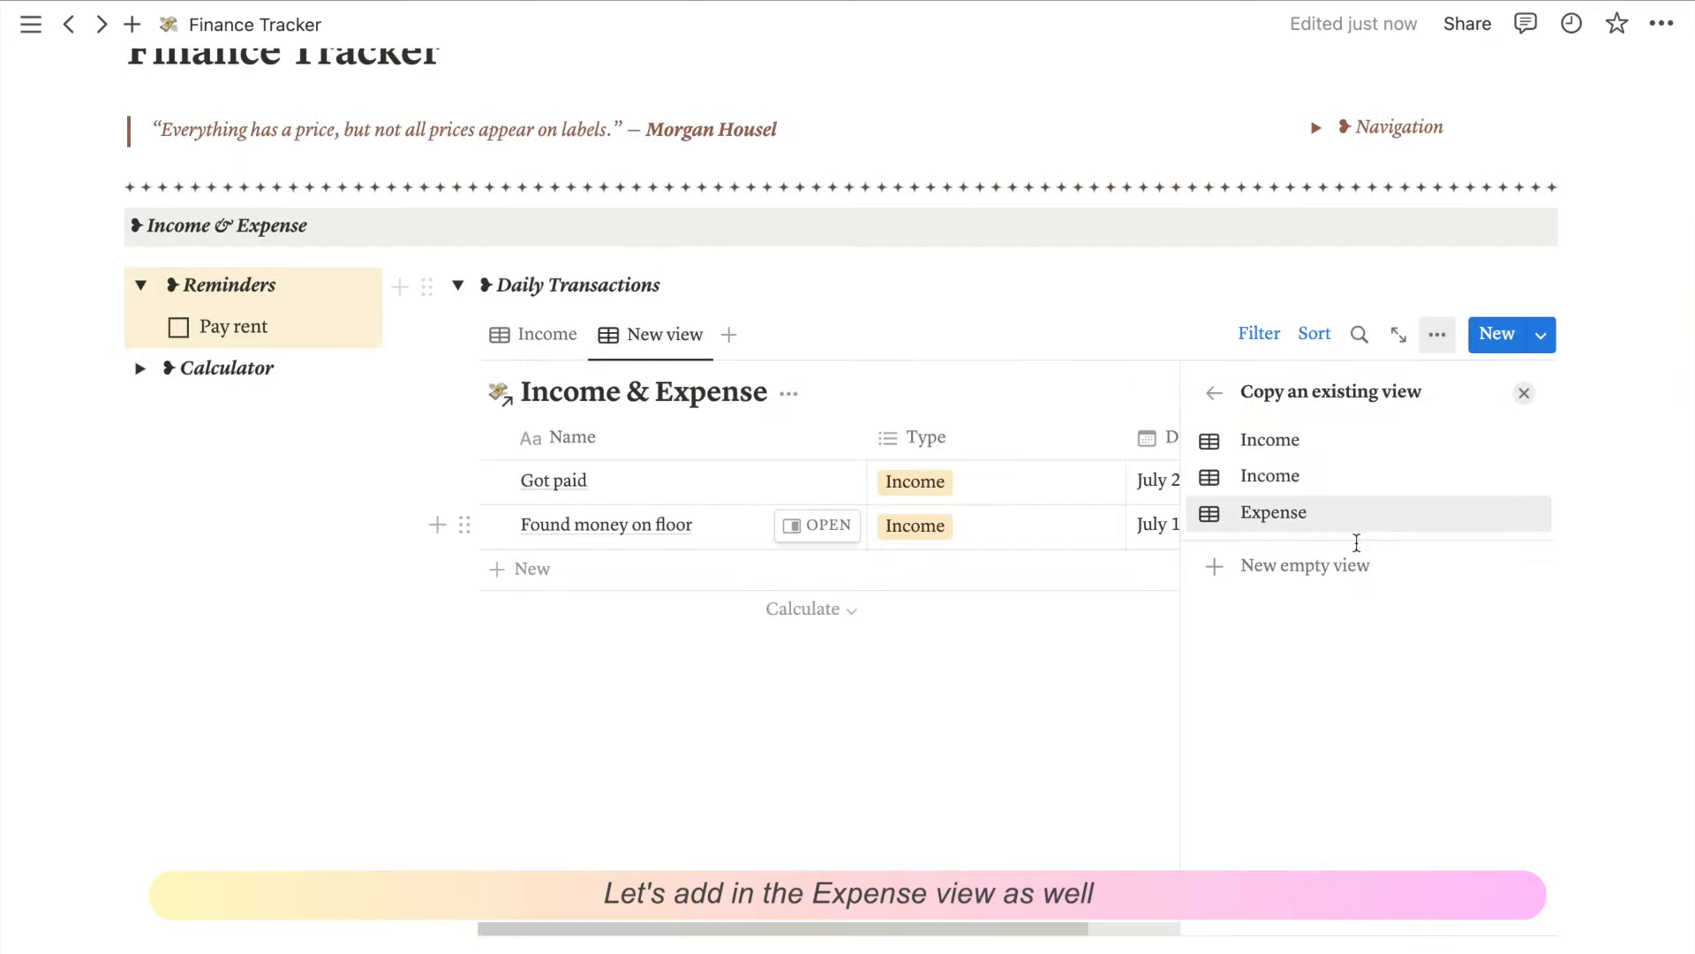
{"action": "left_click", "coordinate": [1272, 511]}
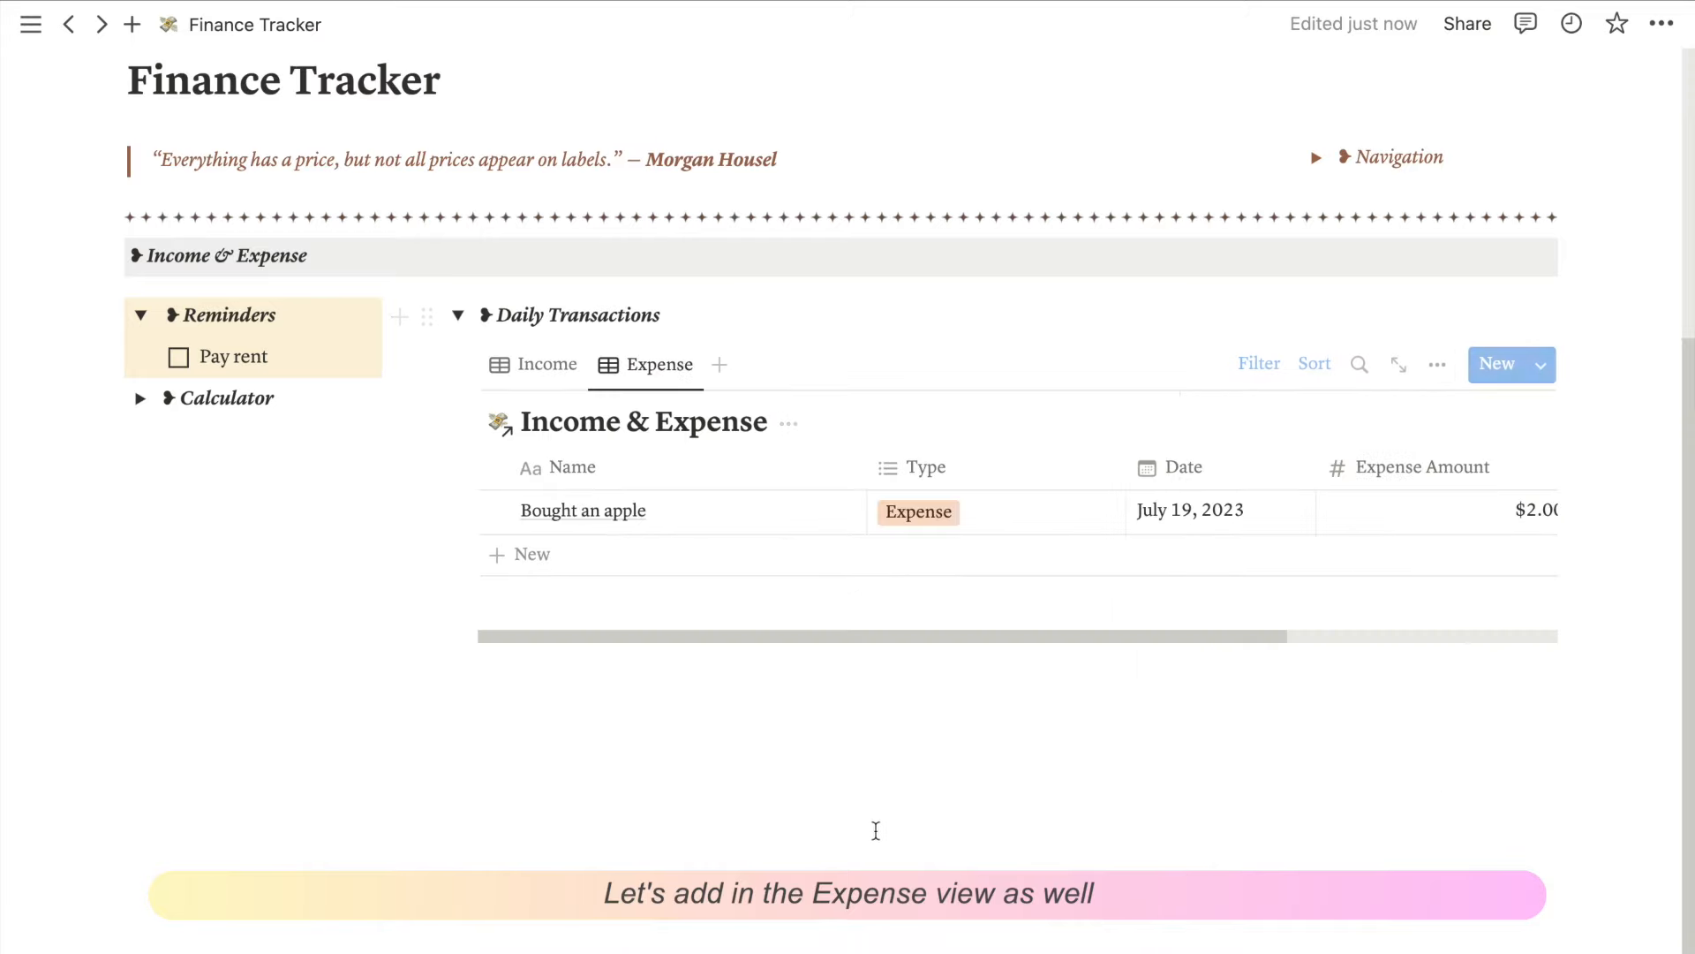
{"action": "left_click", "coordinate": [1436, 364]}
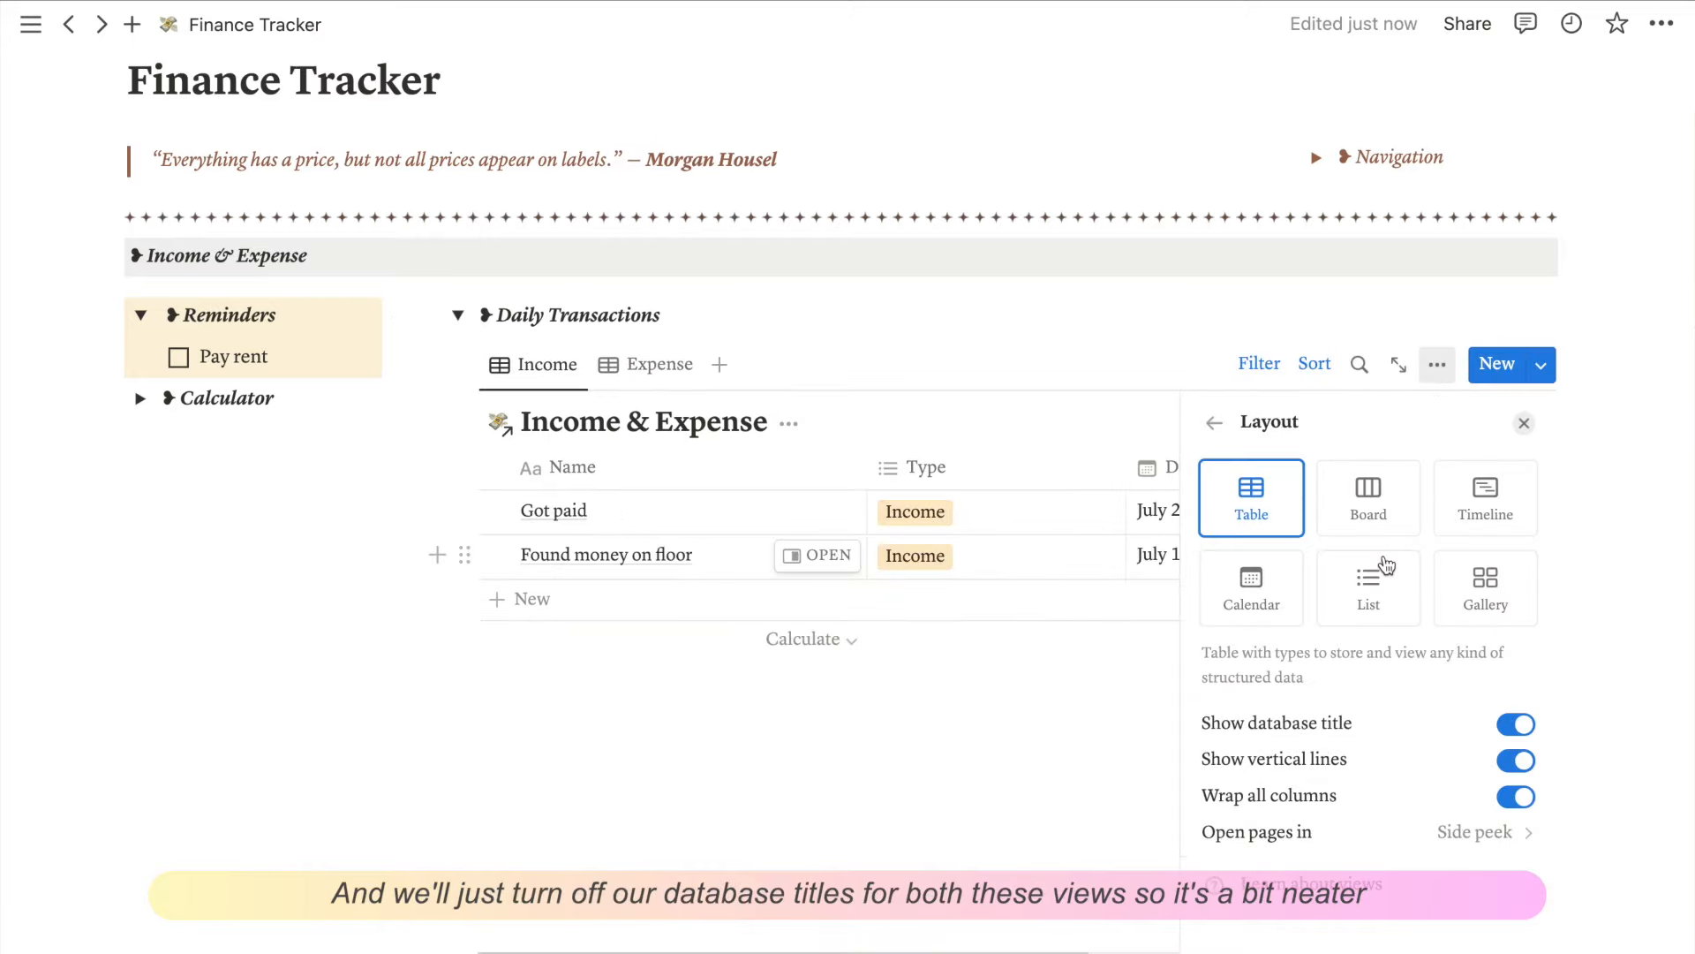
{"action": "left_click", "coordinate": [1513, 722]}
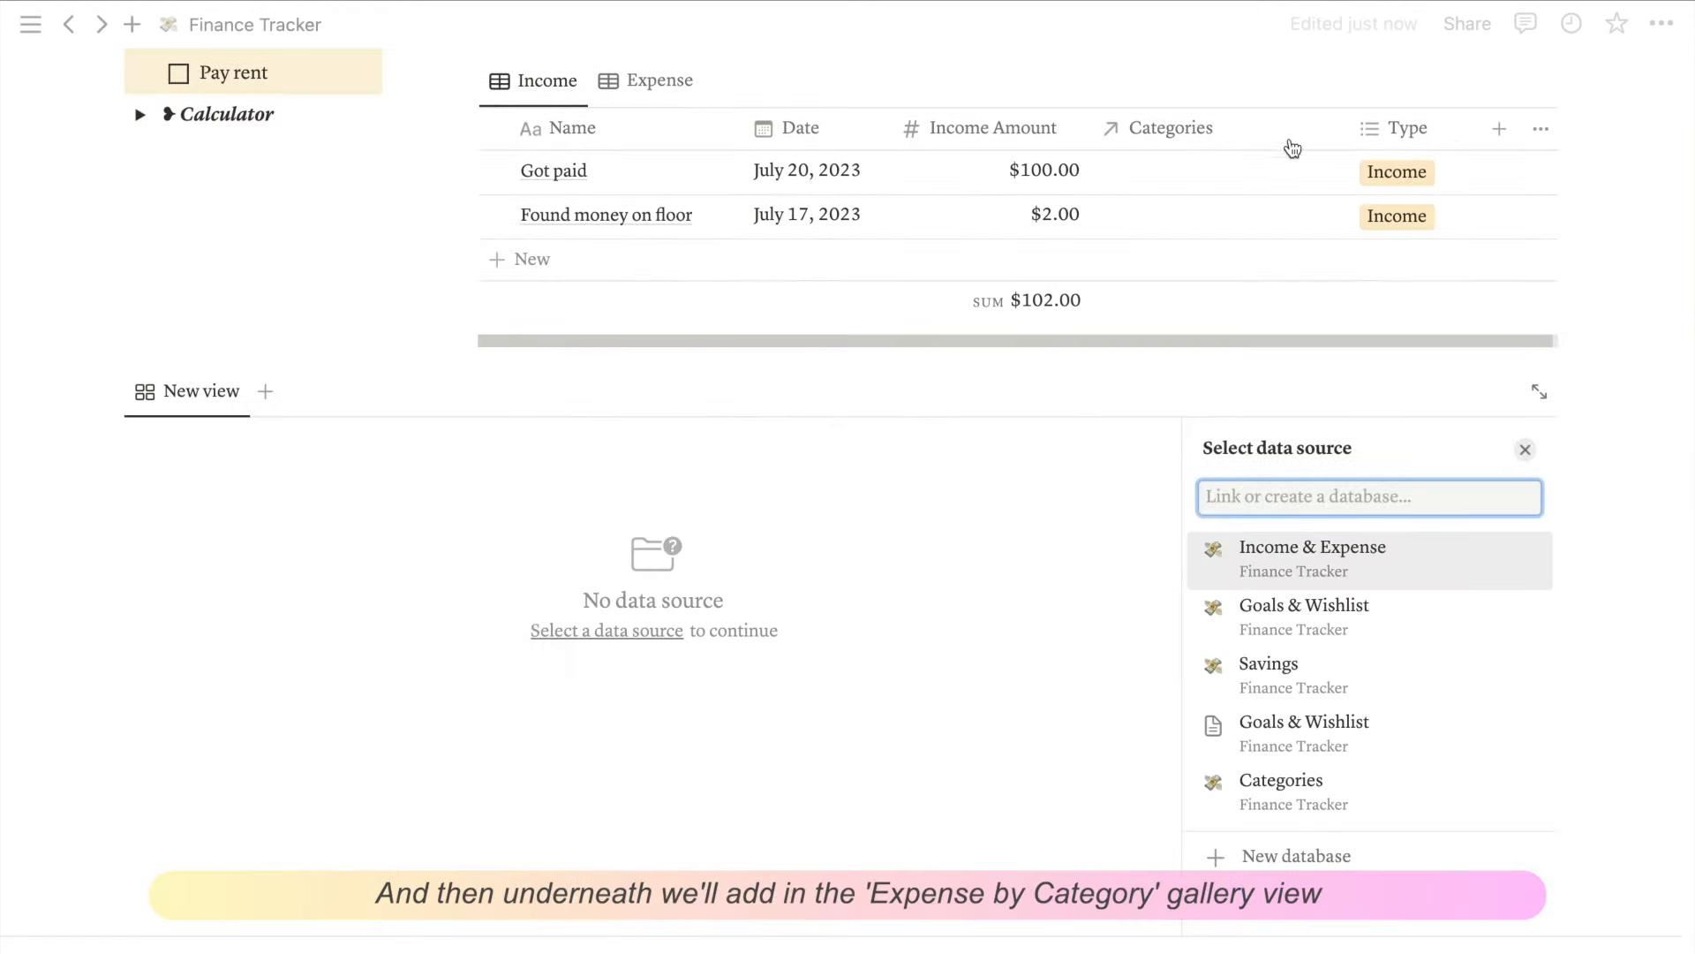
Step: Link Categories, copy the Expense by Category gallery and hide its database title
{"action": "left_click", "coordinate": [1281, 779]}
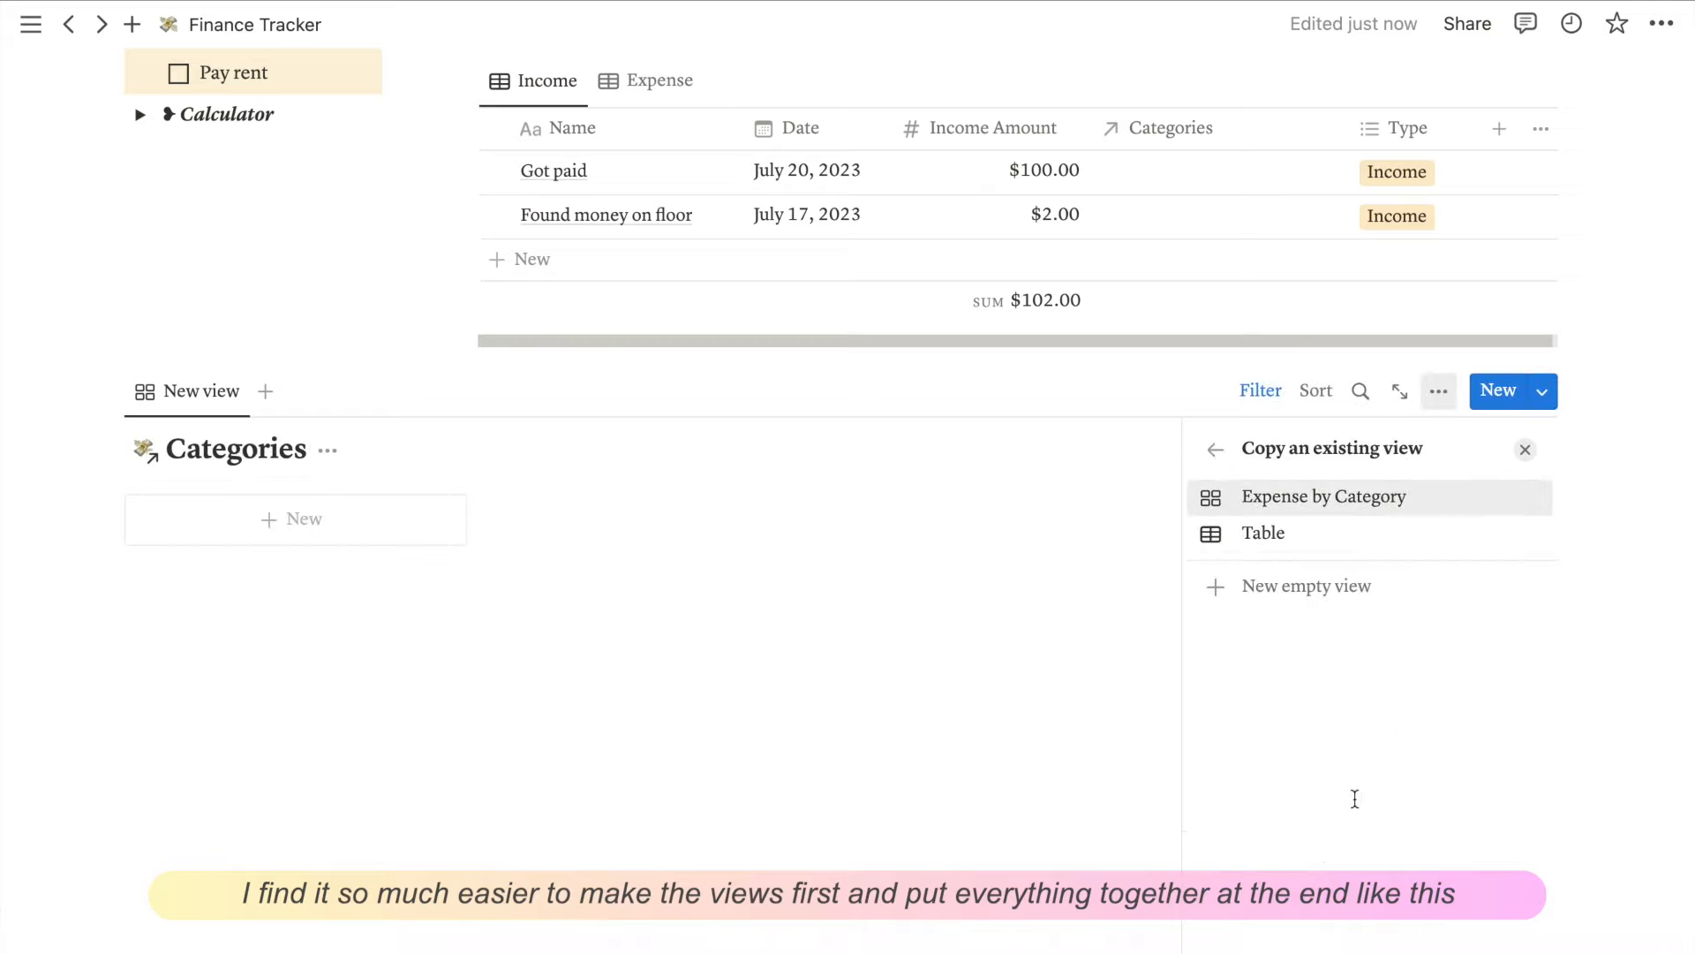
{"action": "left_click", "coordinate": [1324, 496]}
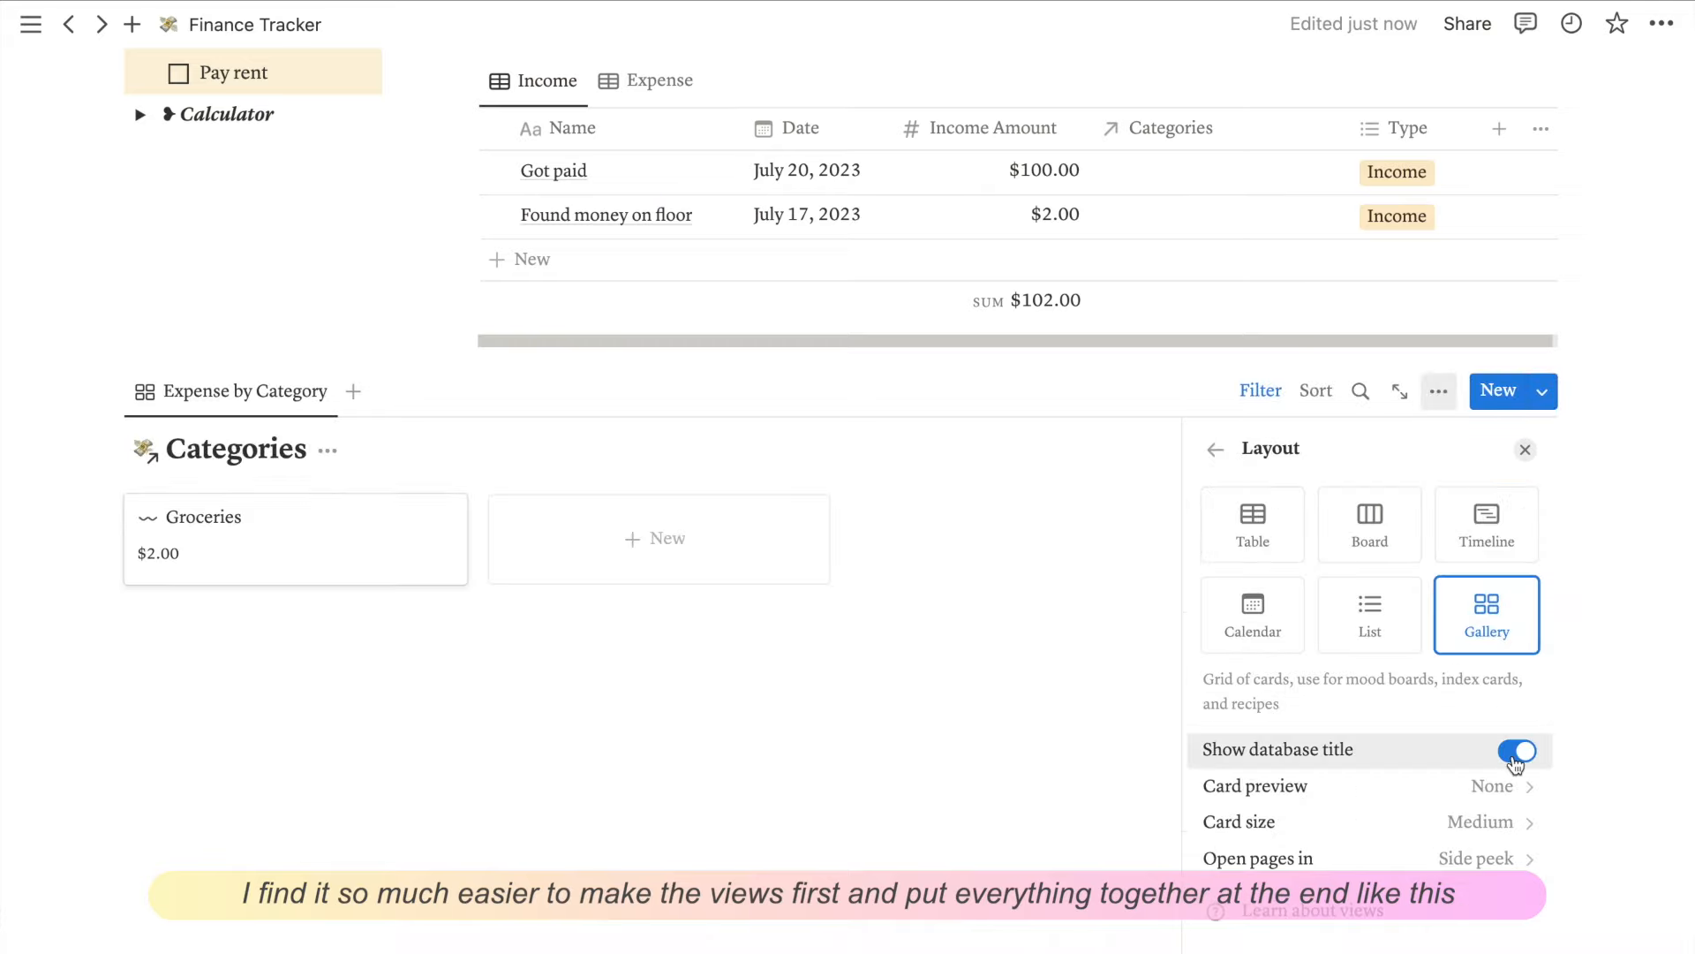
{"action": "left_click", "coordinate": [1215, 449]}
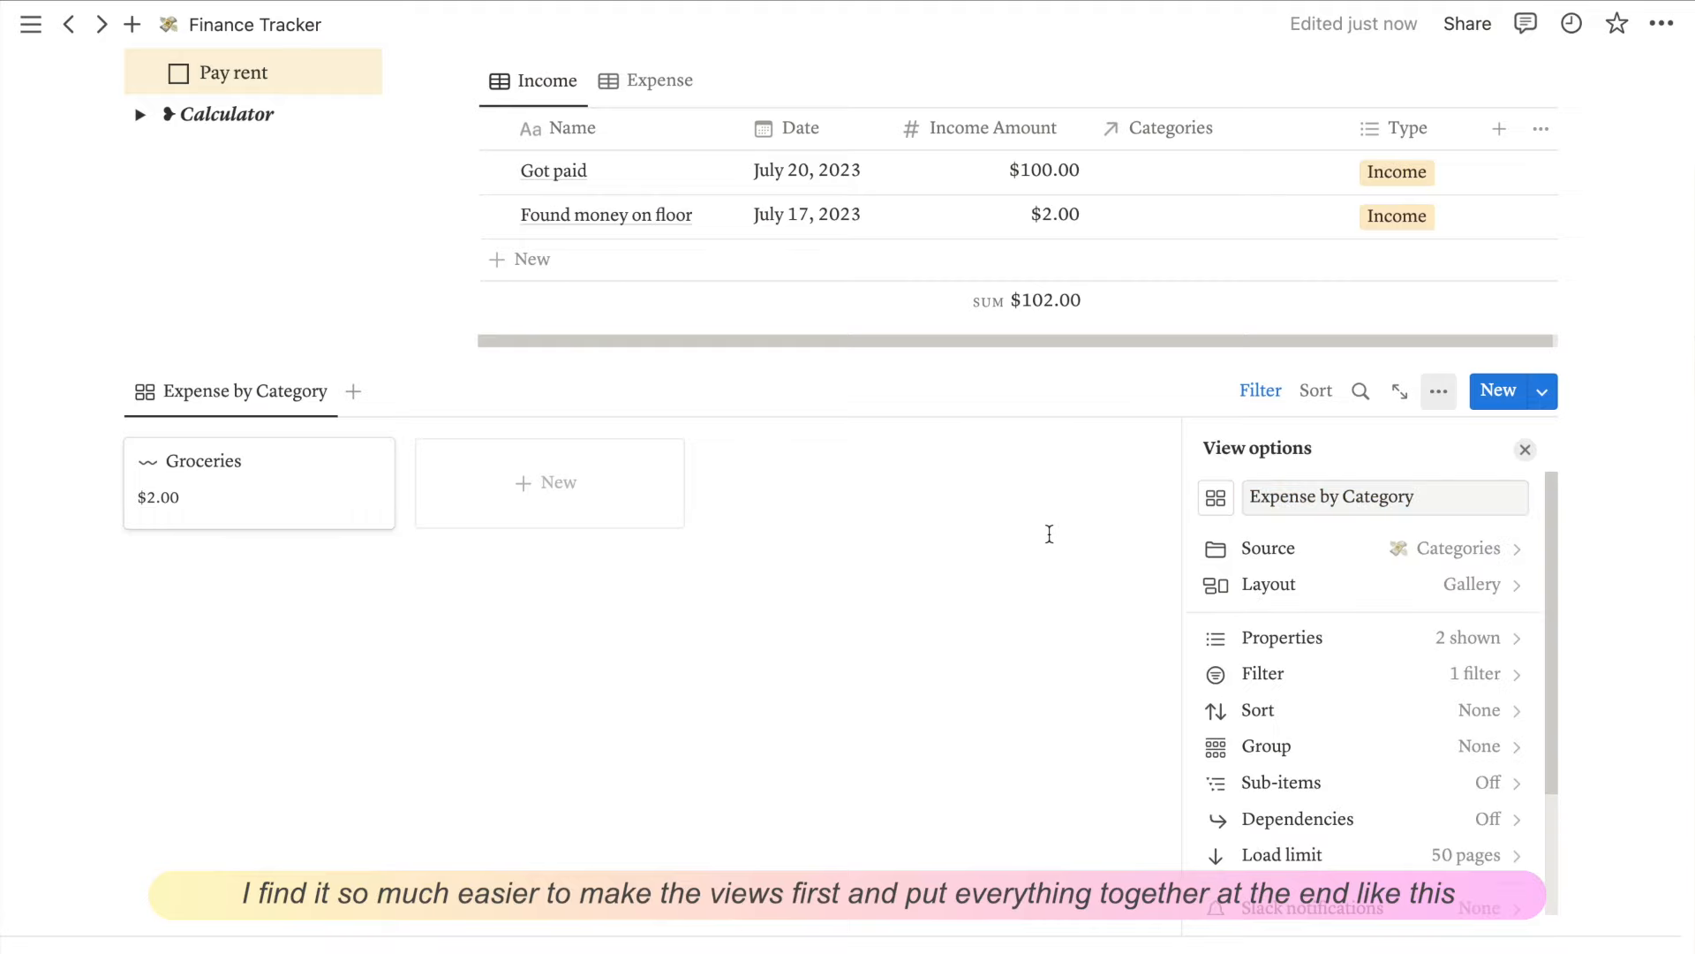
{"action": "left_click", "coordinate": [1525, 449]}
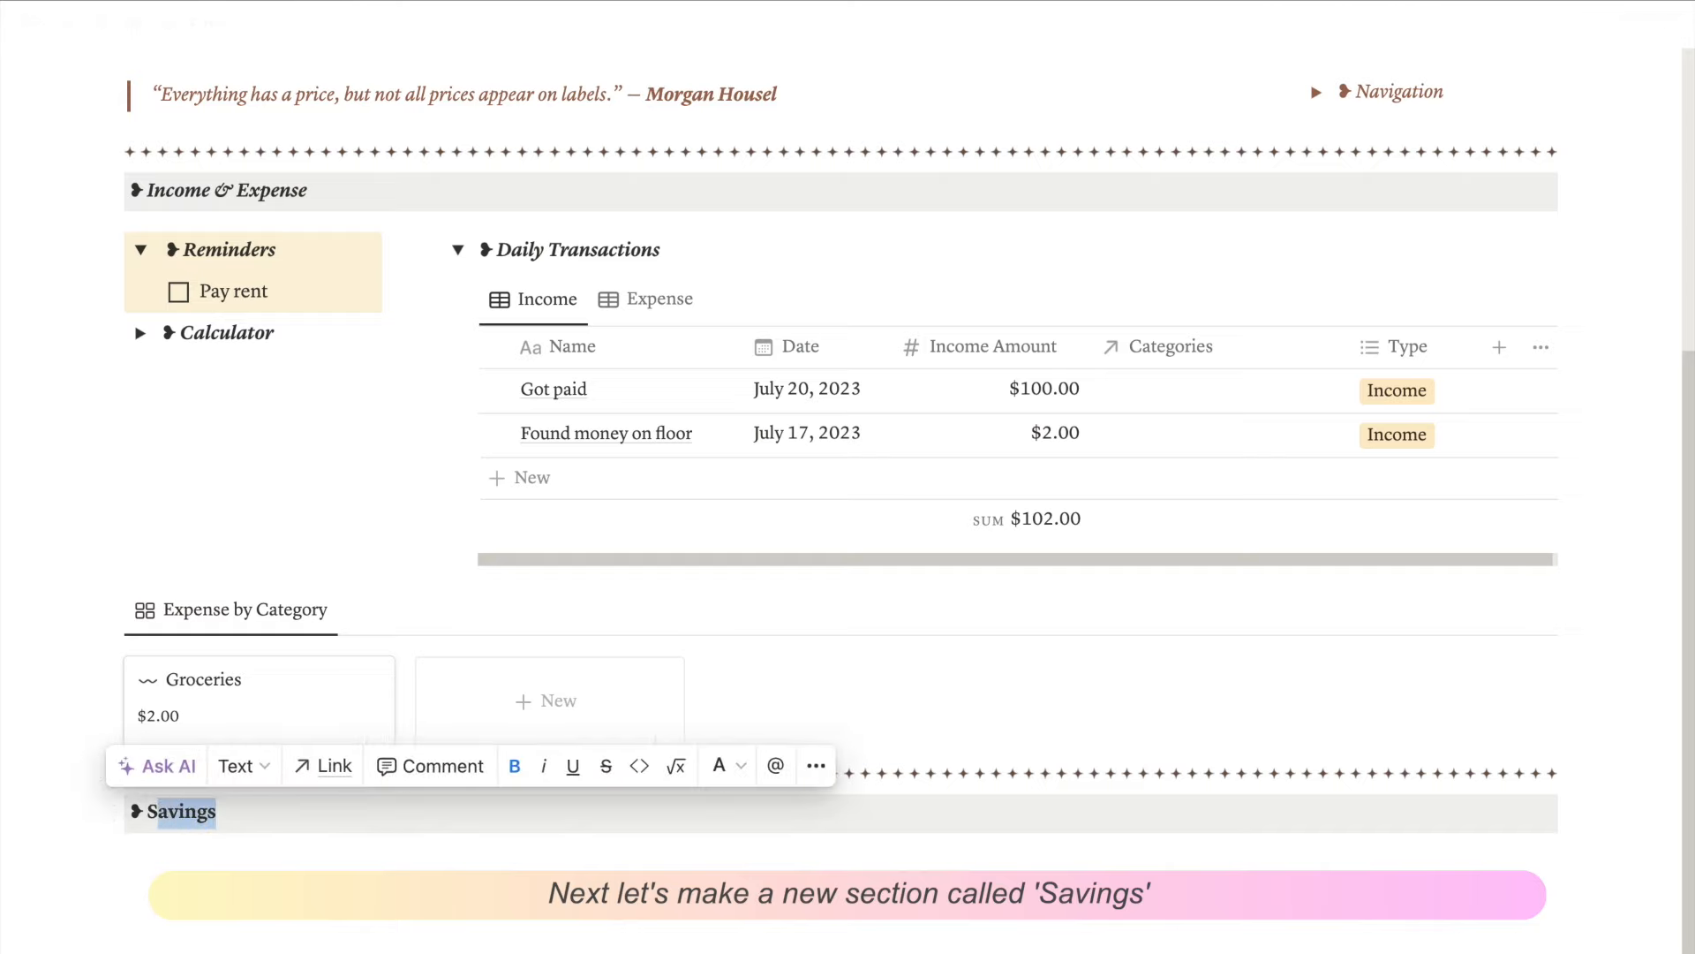
Step: Under a Savings heading, link Goals & Wishlist copying the Monthly Progress gallery
{"action": "type", "text": "/t"}
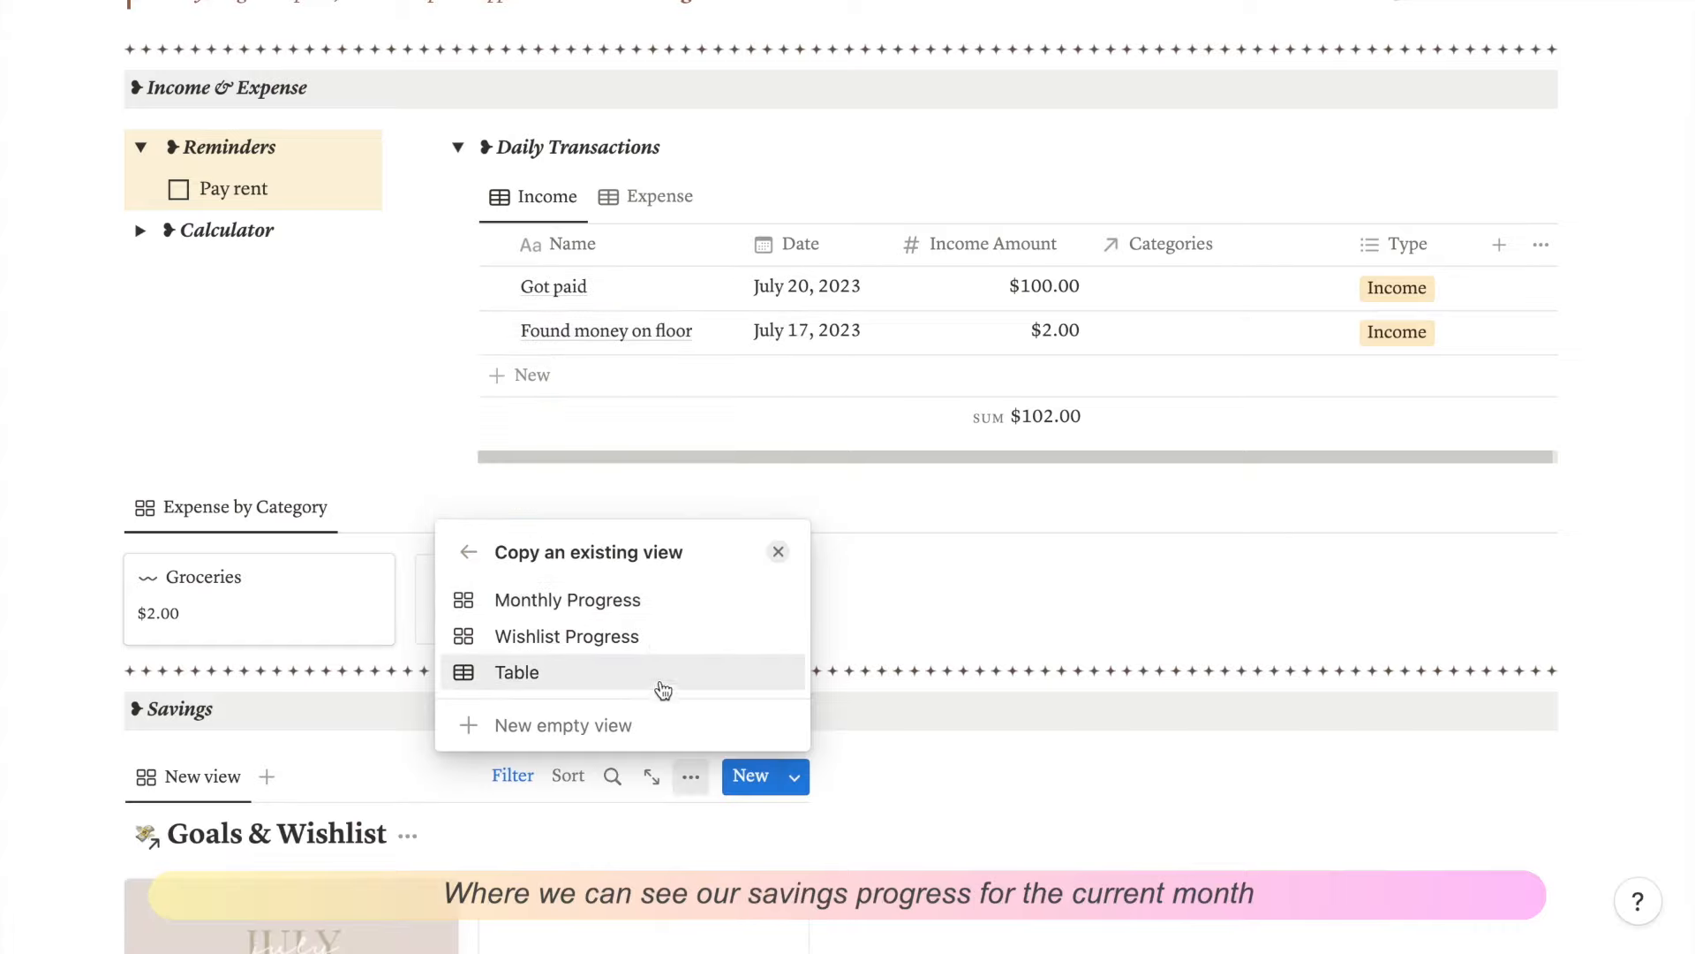
{"action": "left_click", "coordinate": [568, 599]}
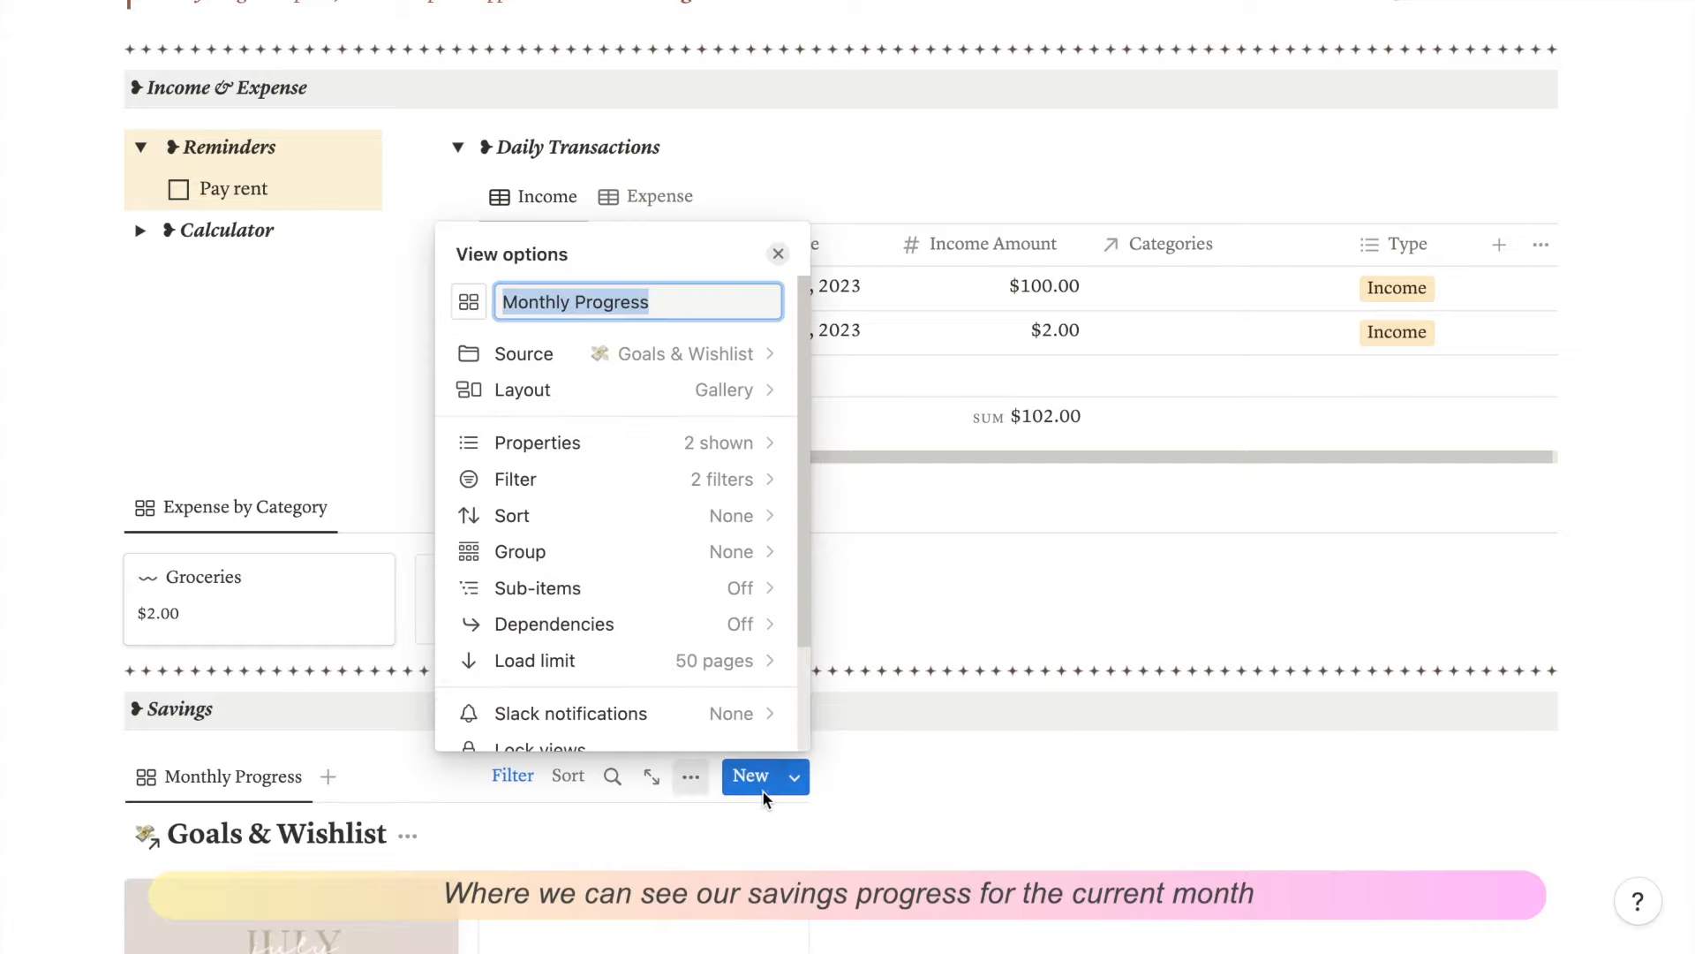
{"action": "left_click", "coordinate": [777, 253]}
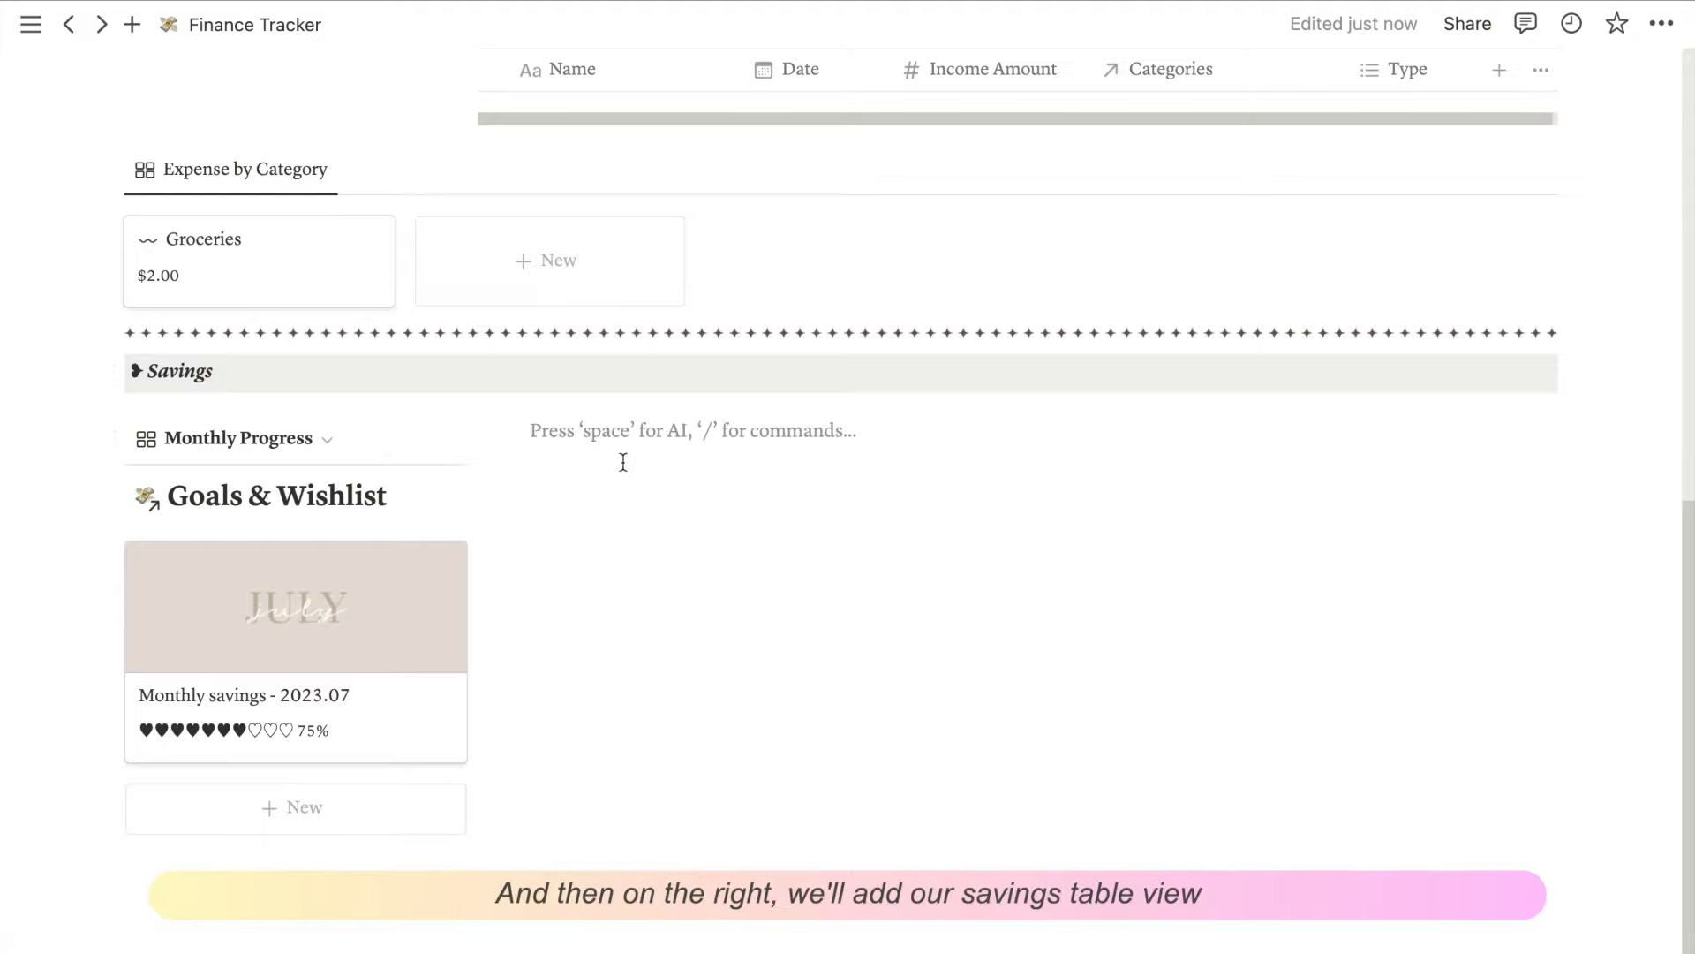
Step: Place a linked Savings table beside it, copying its Table view with the title hidden
{"action": "type", "text": "/tabl"}
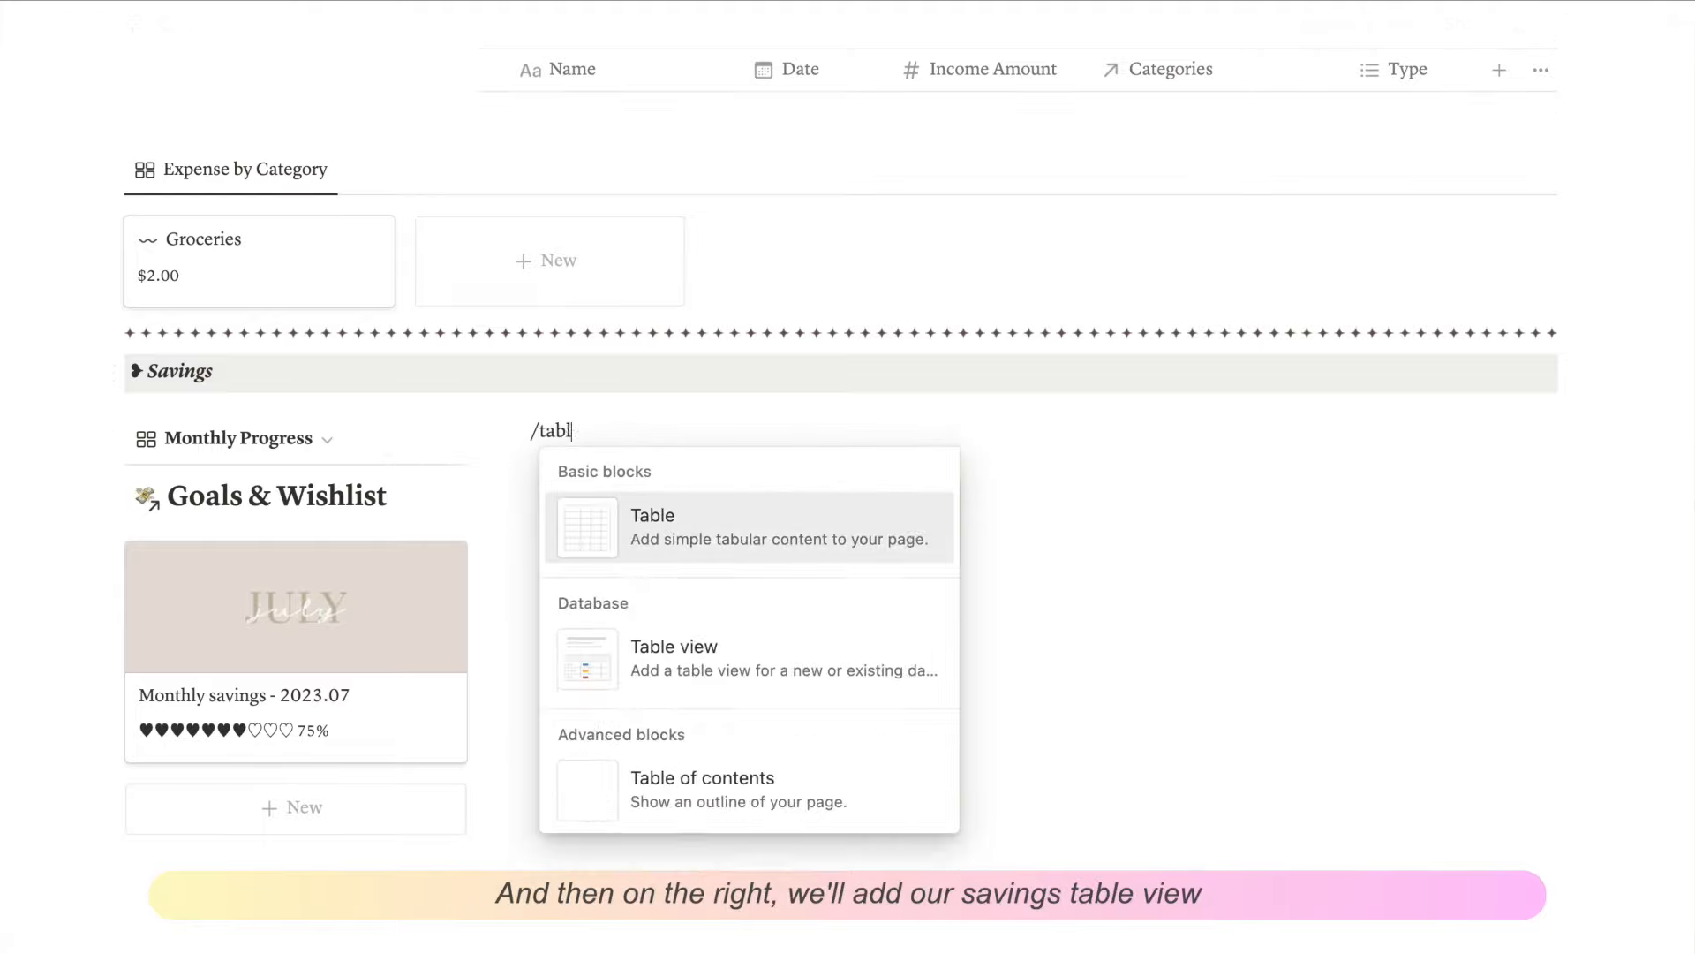
{"action": "left_click", "coordinate": [674, 657]}
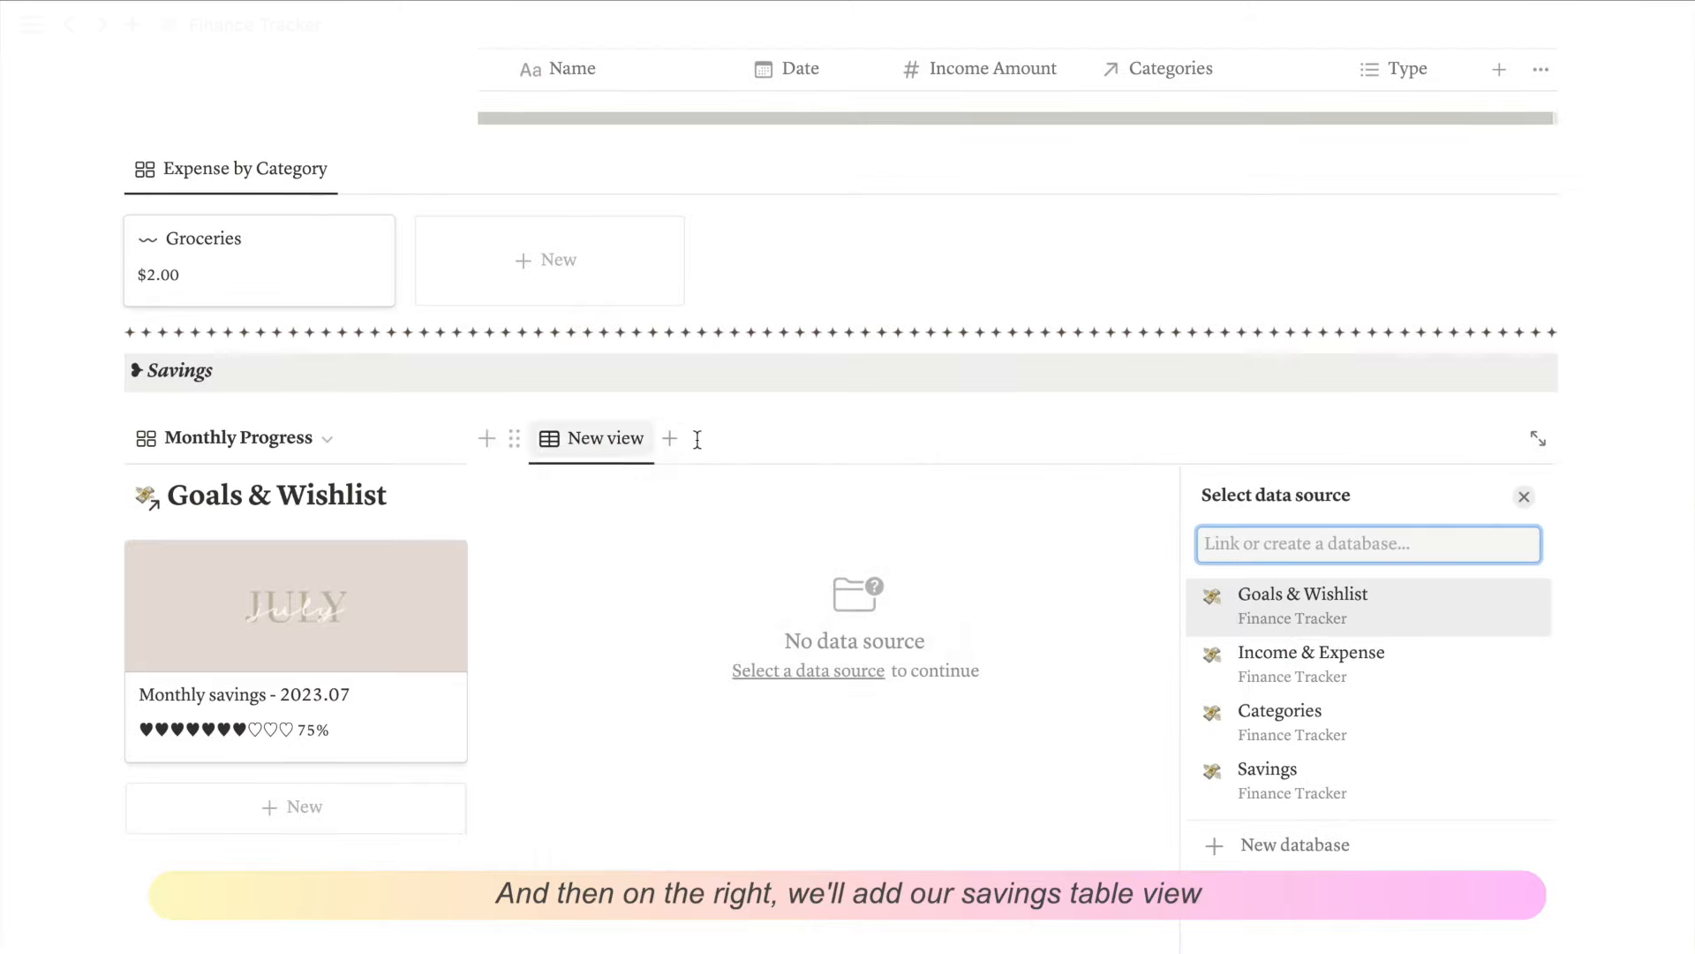
{"action": "left_click", "coordinate": [1267, 768]}
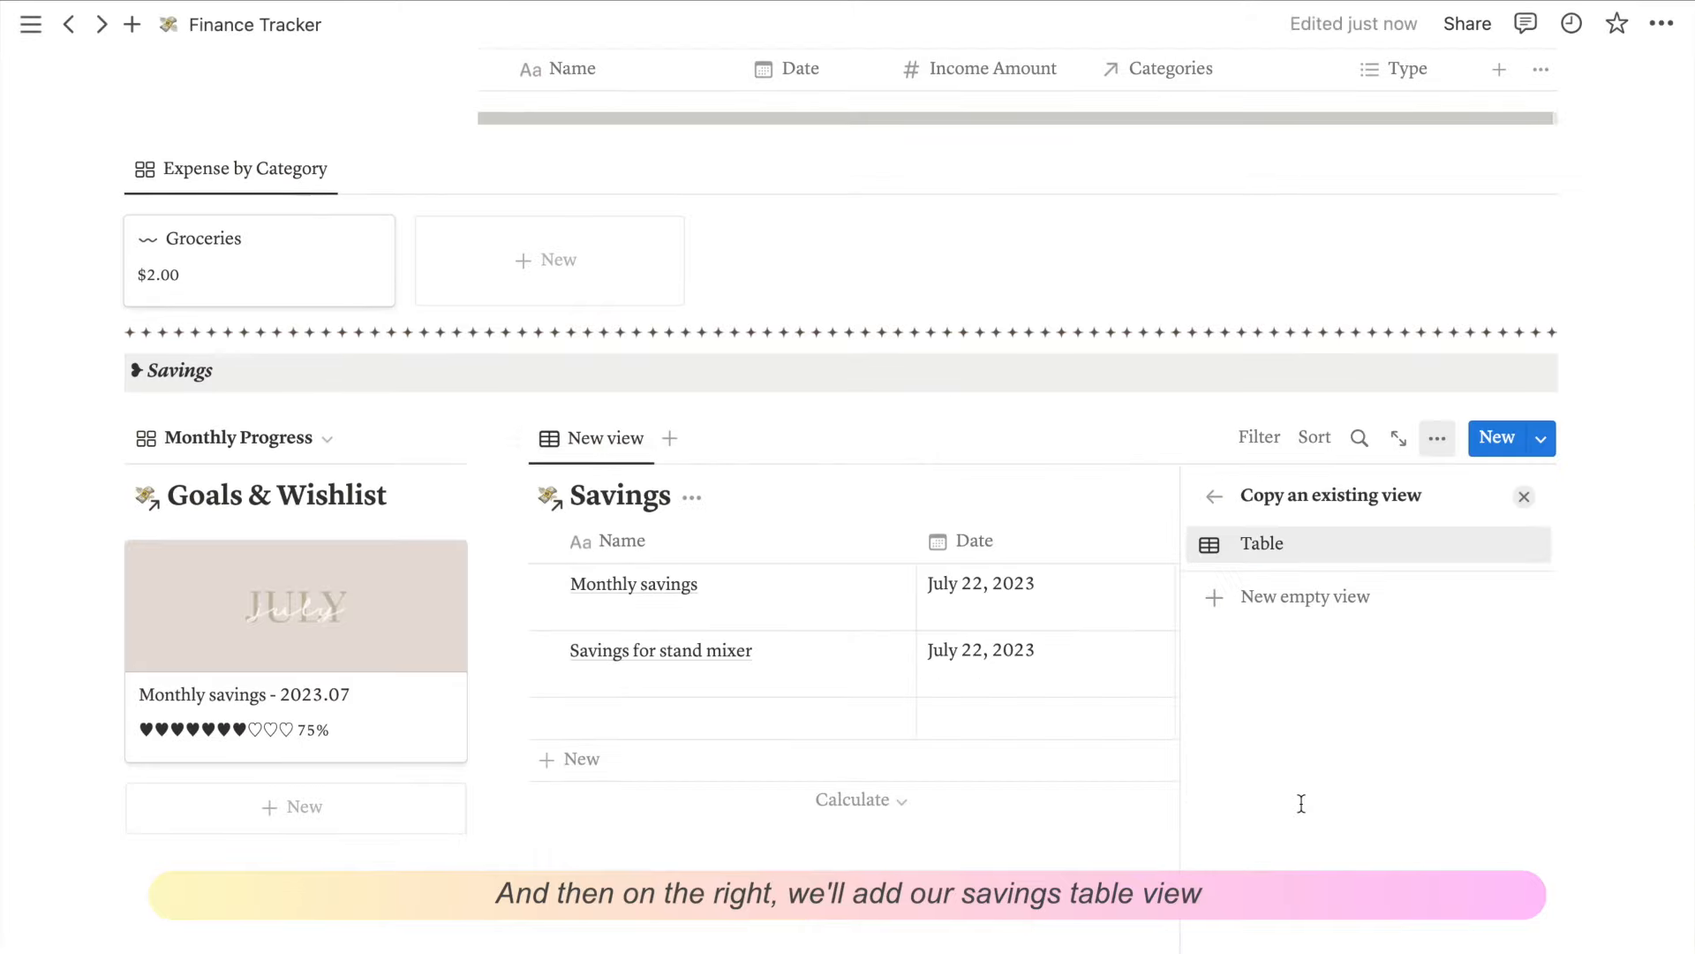
{"action": "left_click", "coordinate": [1261, 544]}
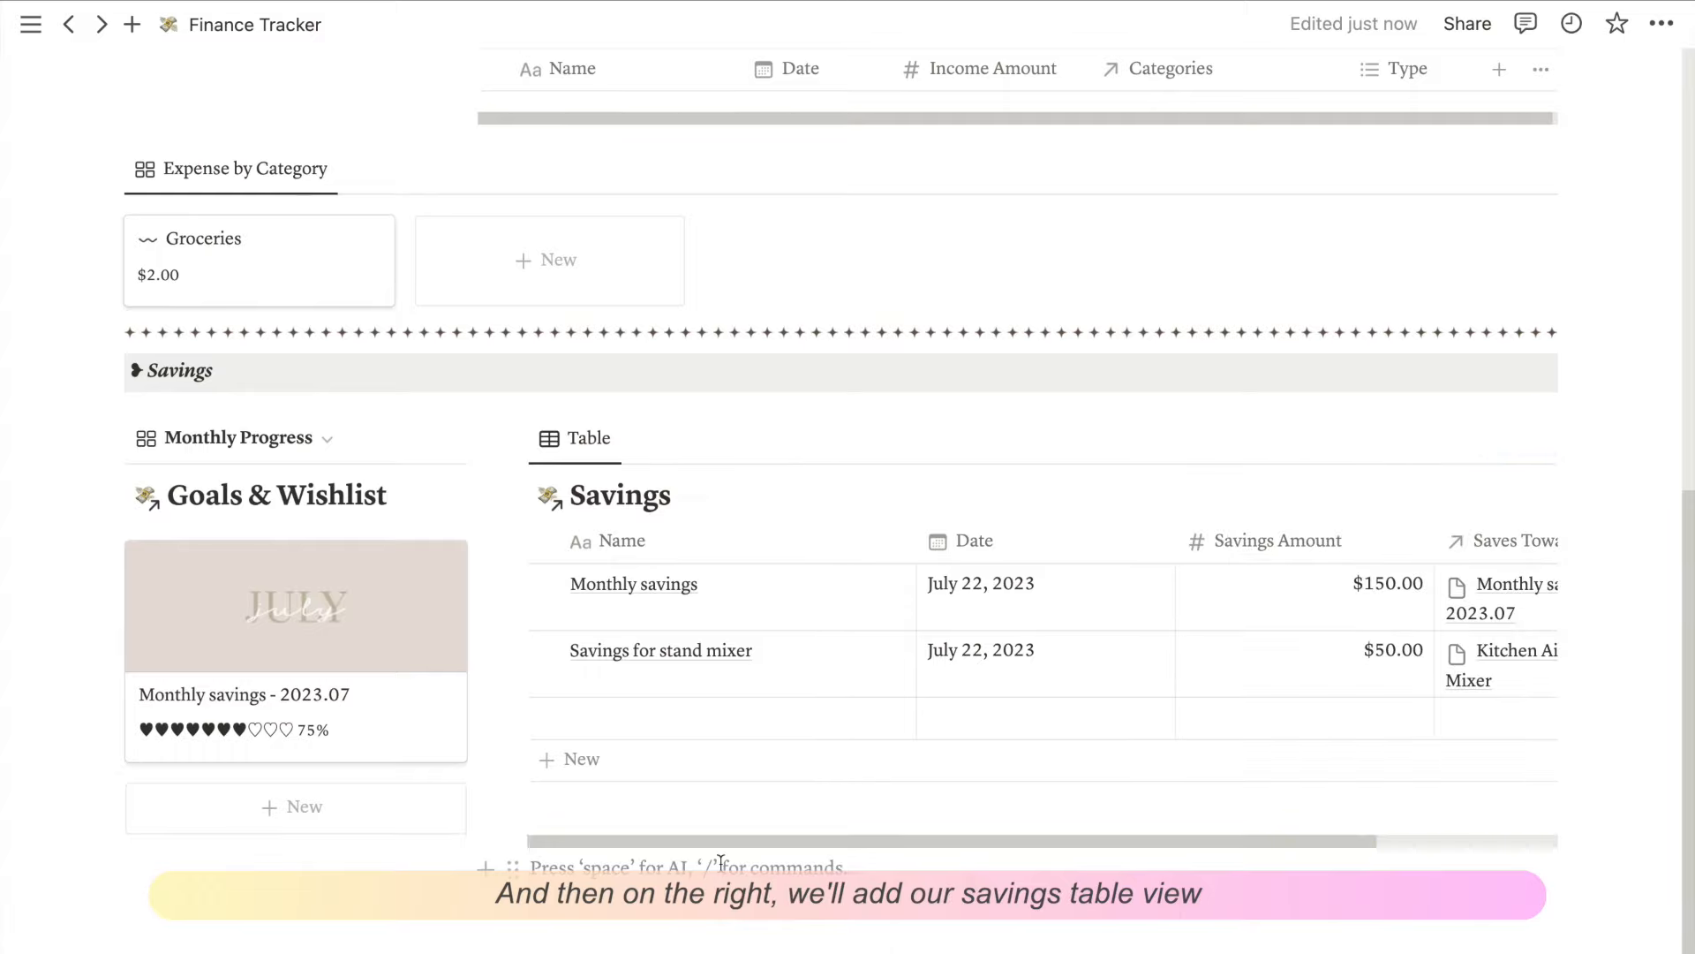
{"action": "left_click", "coordinate": [529, 150]}
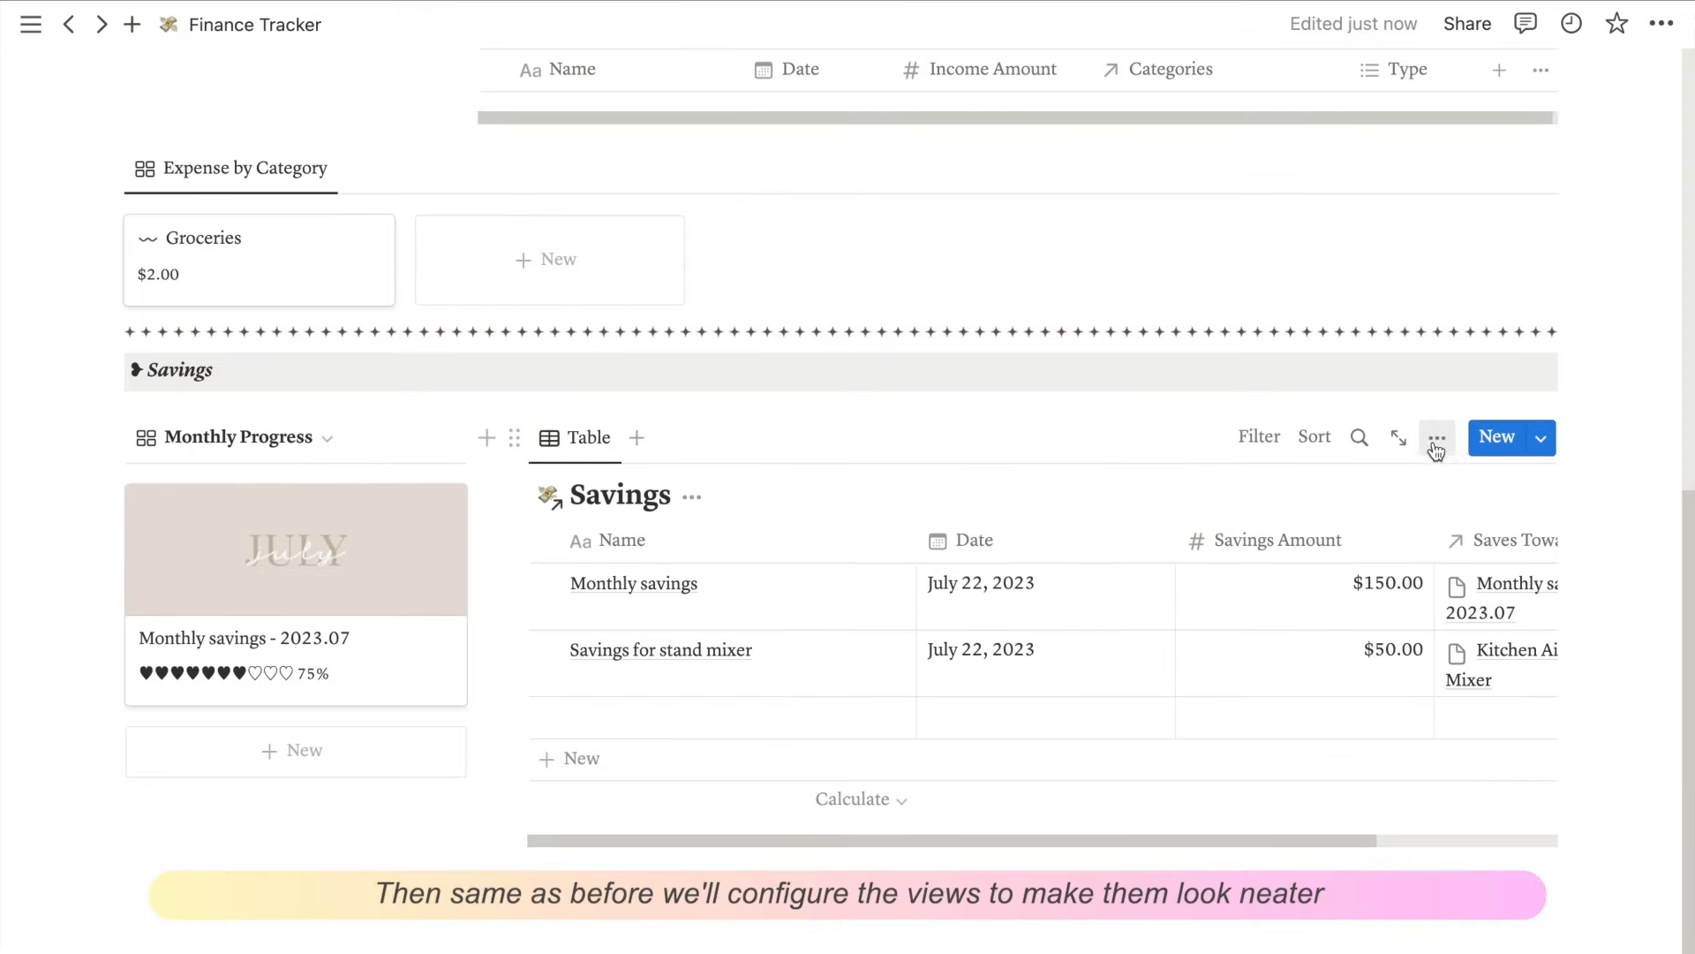
{"action": "left_click", "coordinate": [1437, 437]}
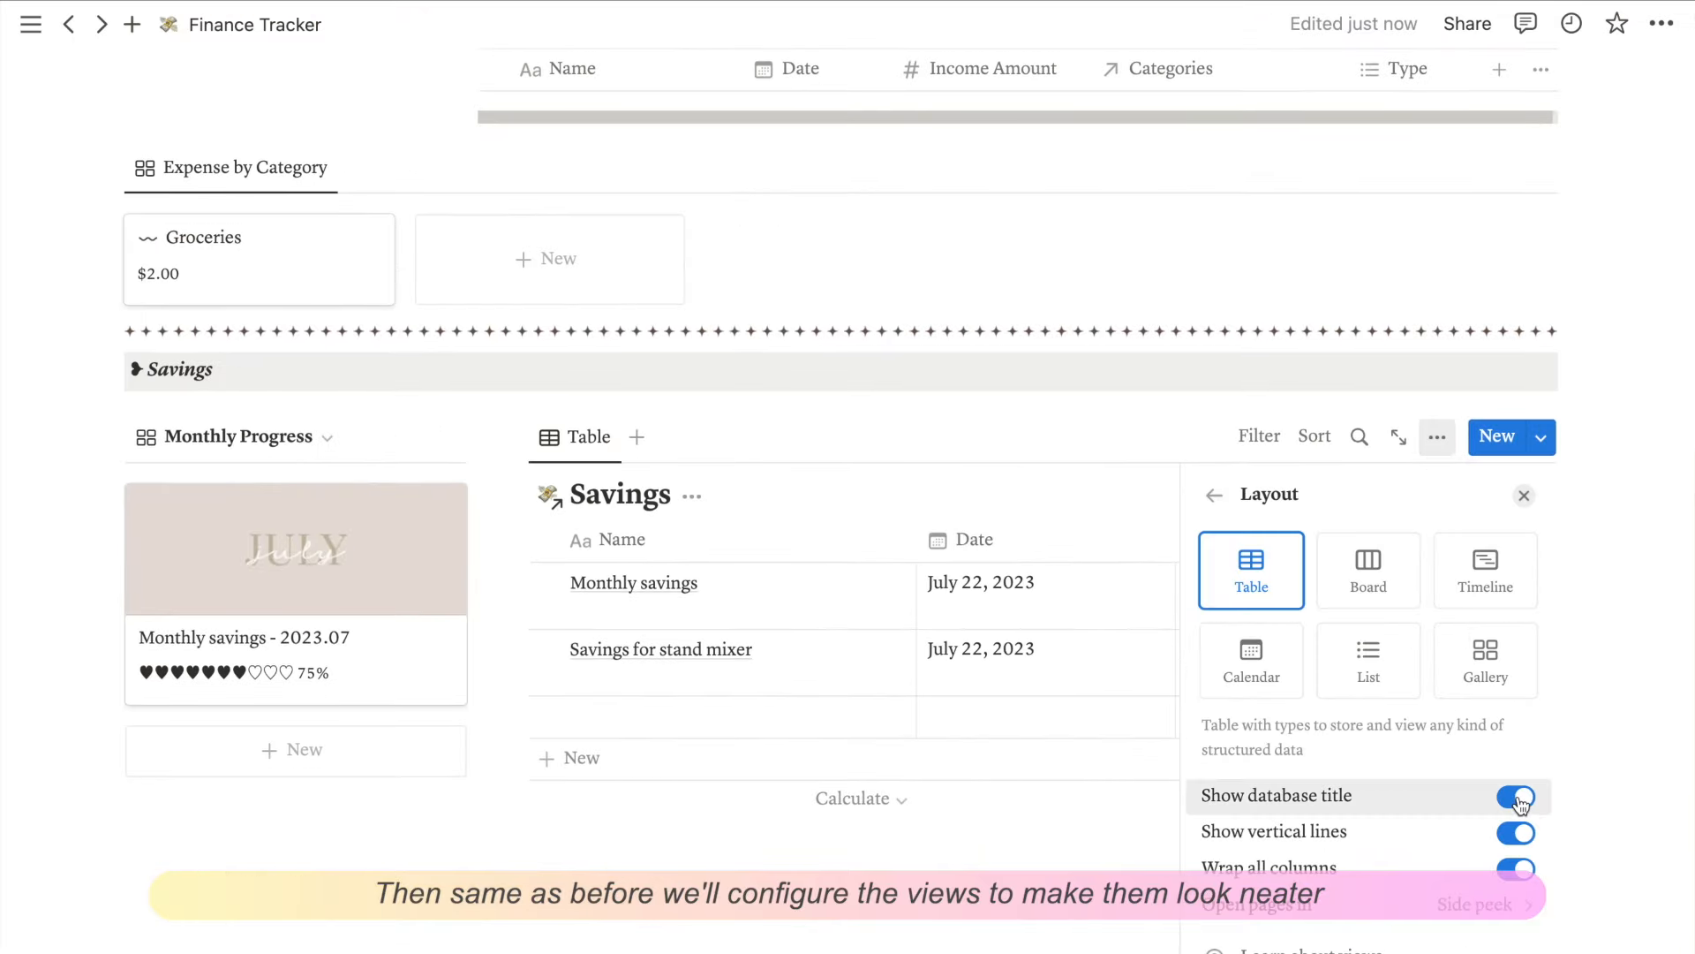
{"action": "left_click", "coordinate": [1512, 795]}
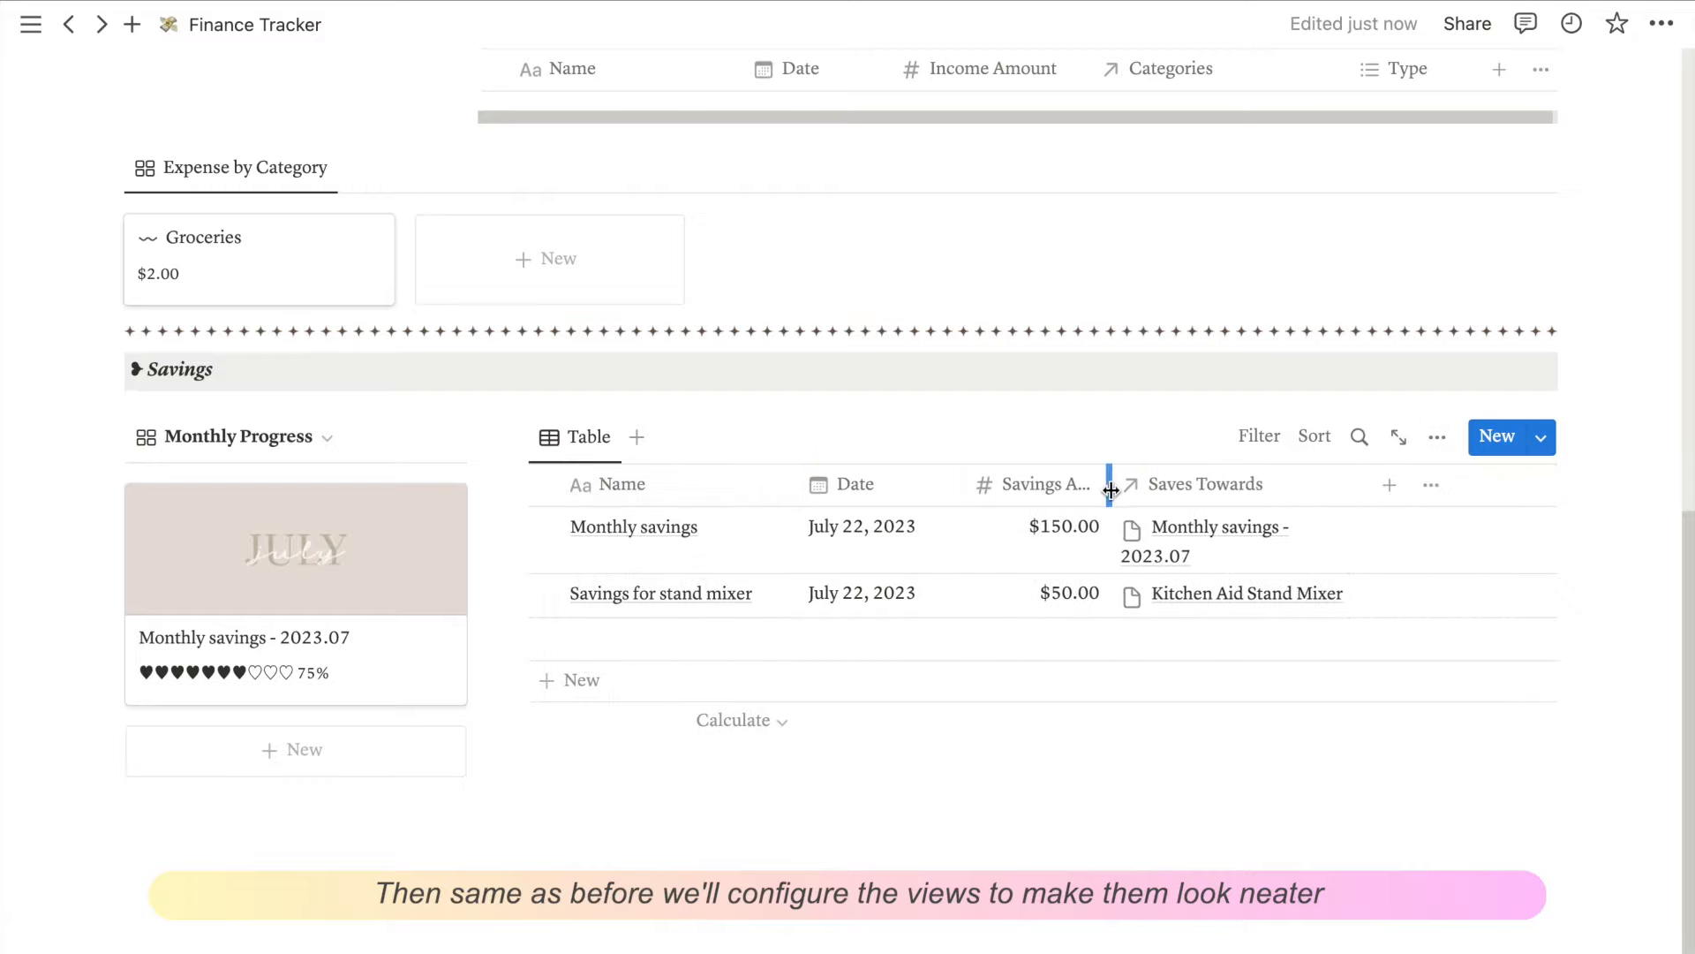
{"action": "scroll", "scroll_direction": "down", "scroll_amount": 3}
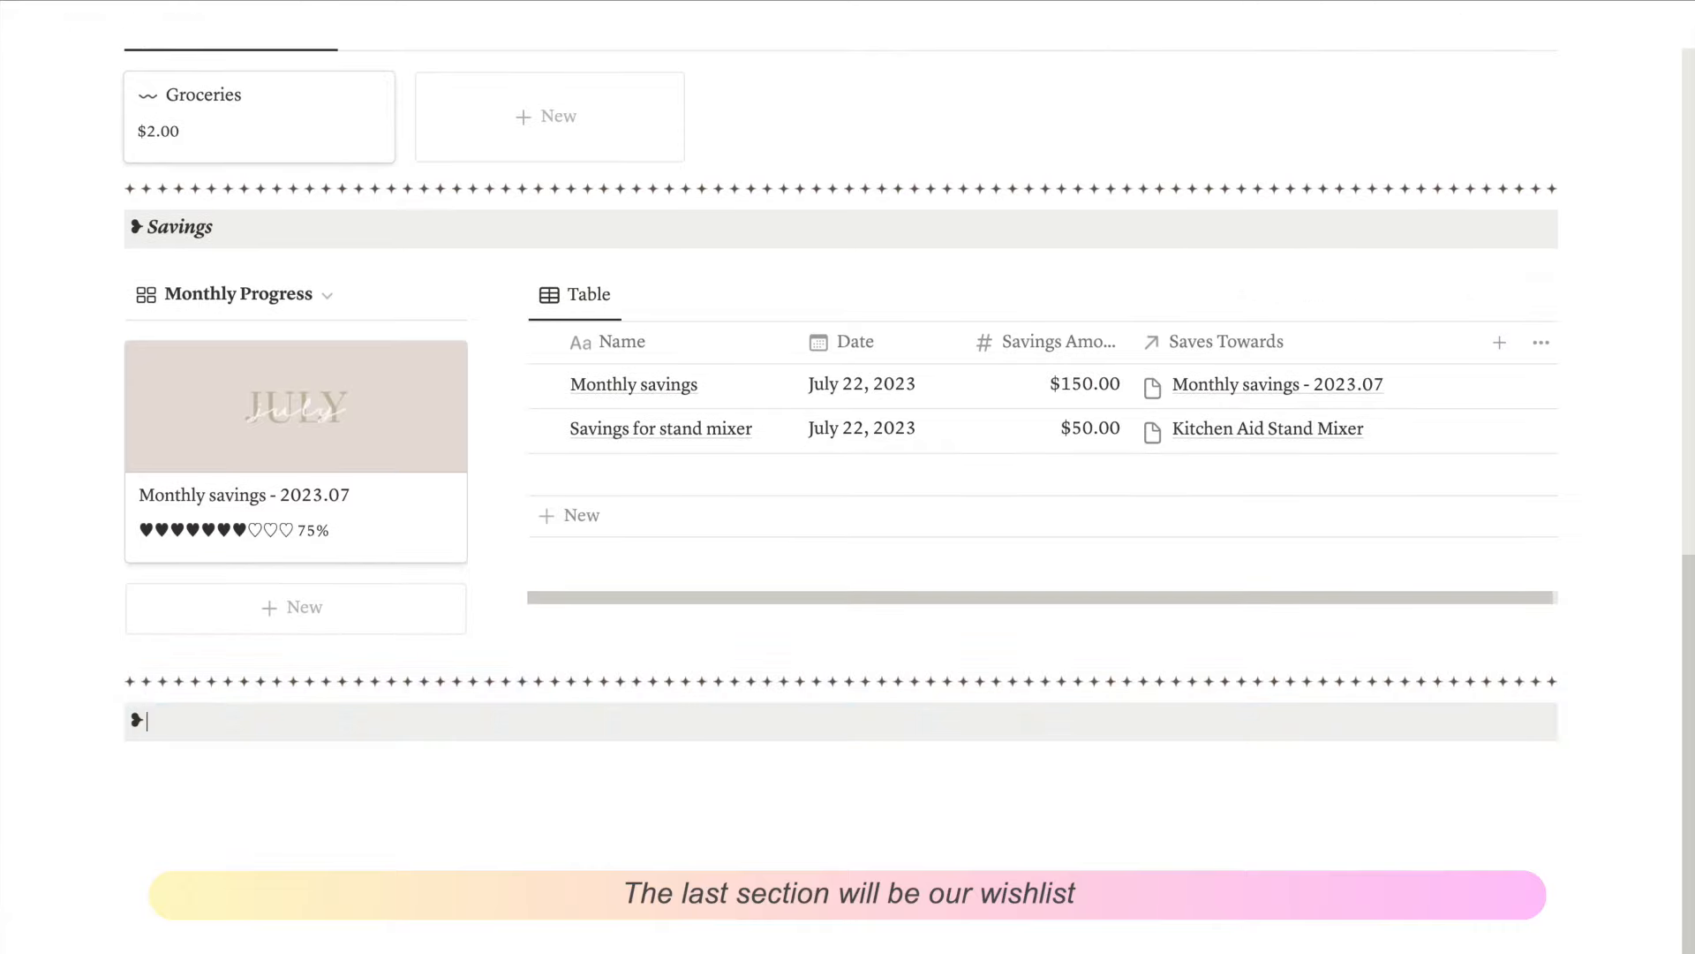
Step: Under a Wishlist heading, link Goals & Wishlist copying Wishlist Progress with its title hidden
{"action": "type", "text": "Wishlist"}
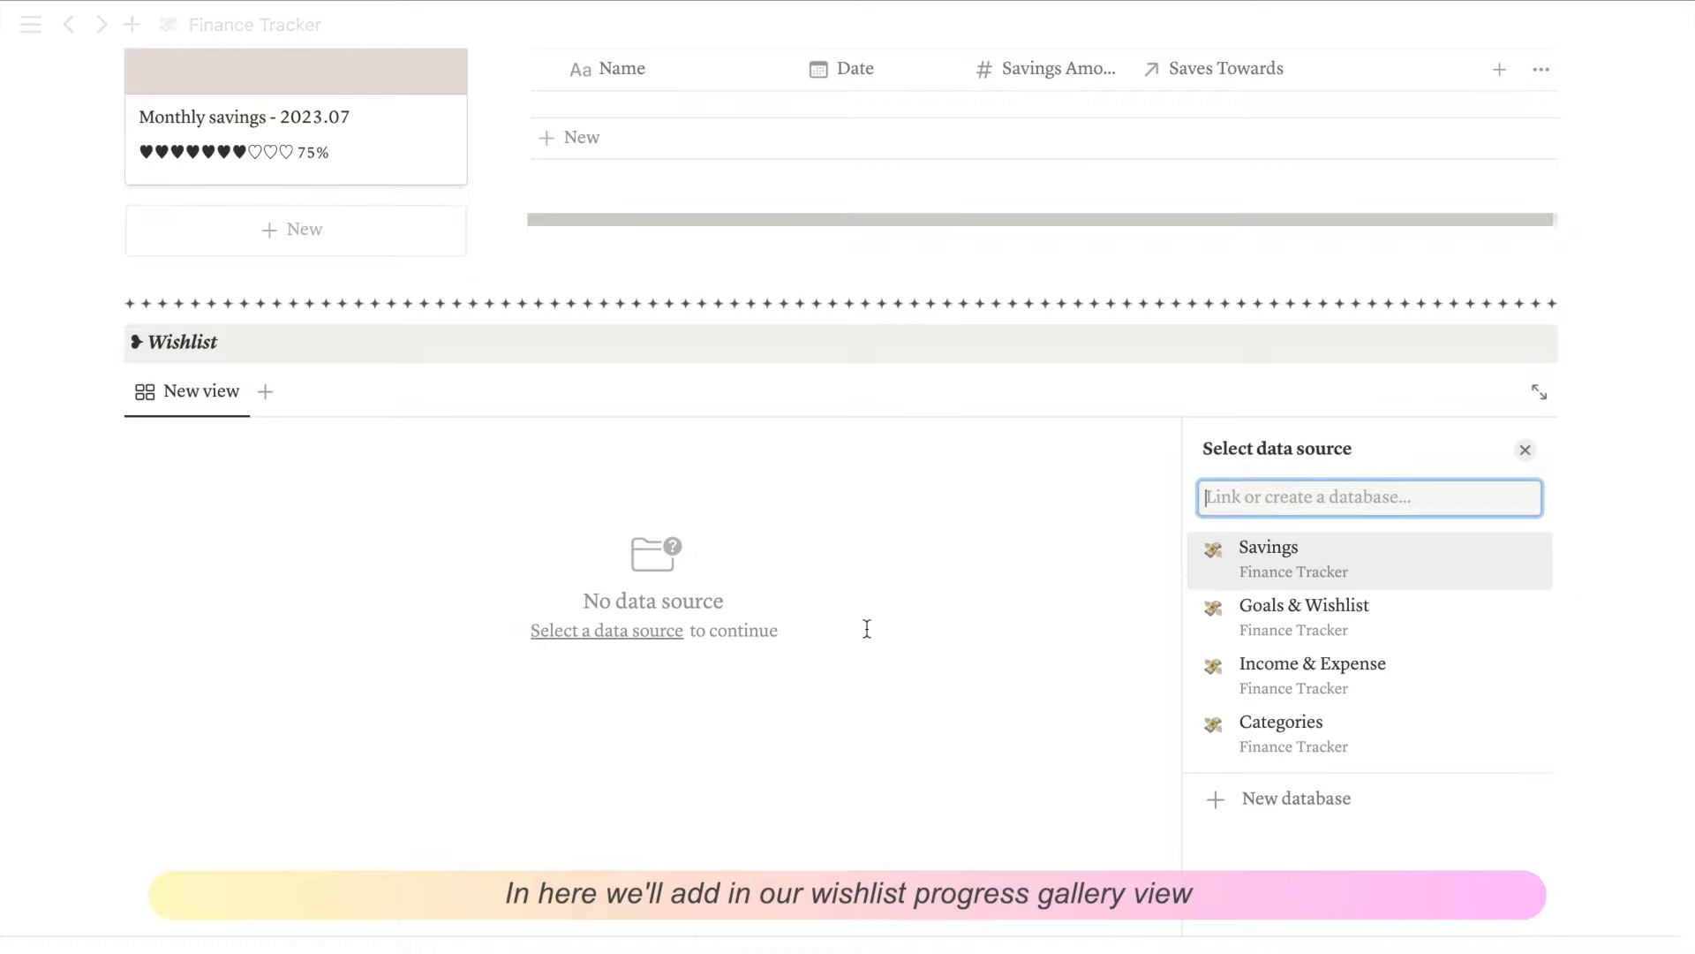
{"action": "left_click", "coordinate": [1303, 604]}
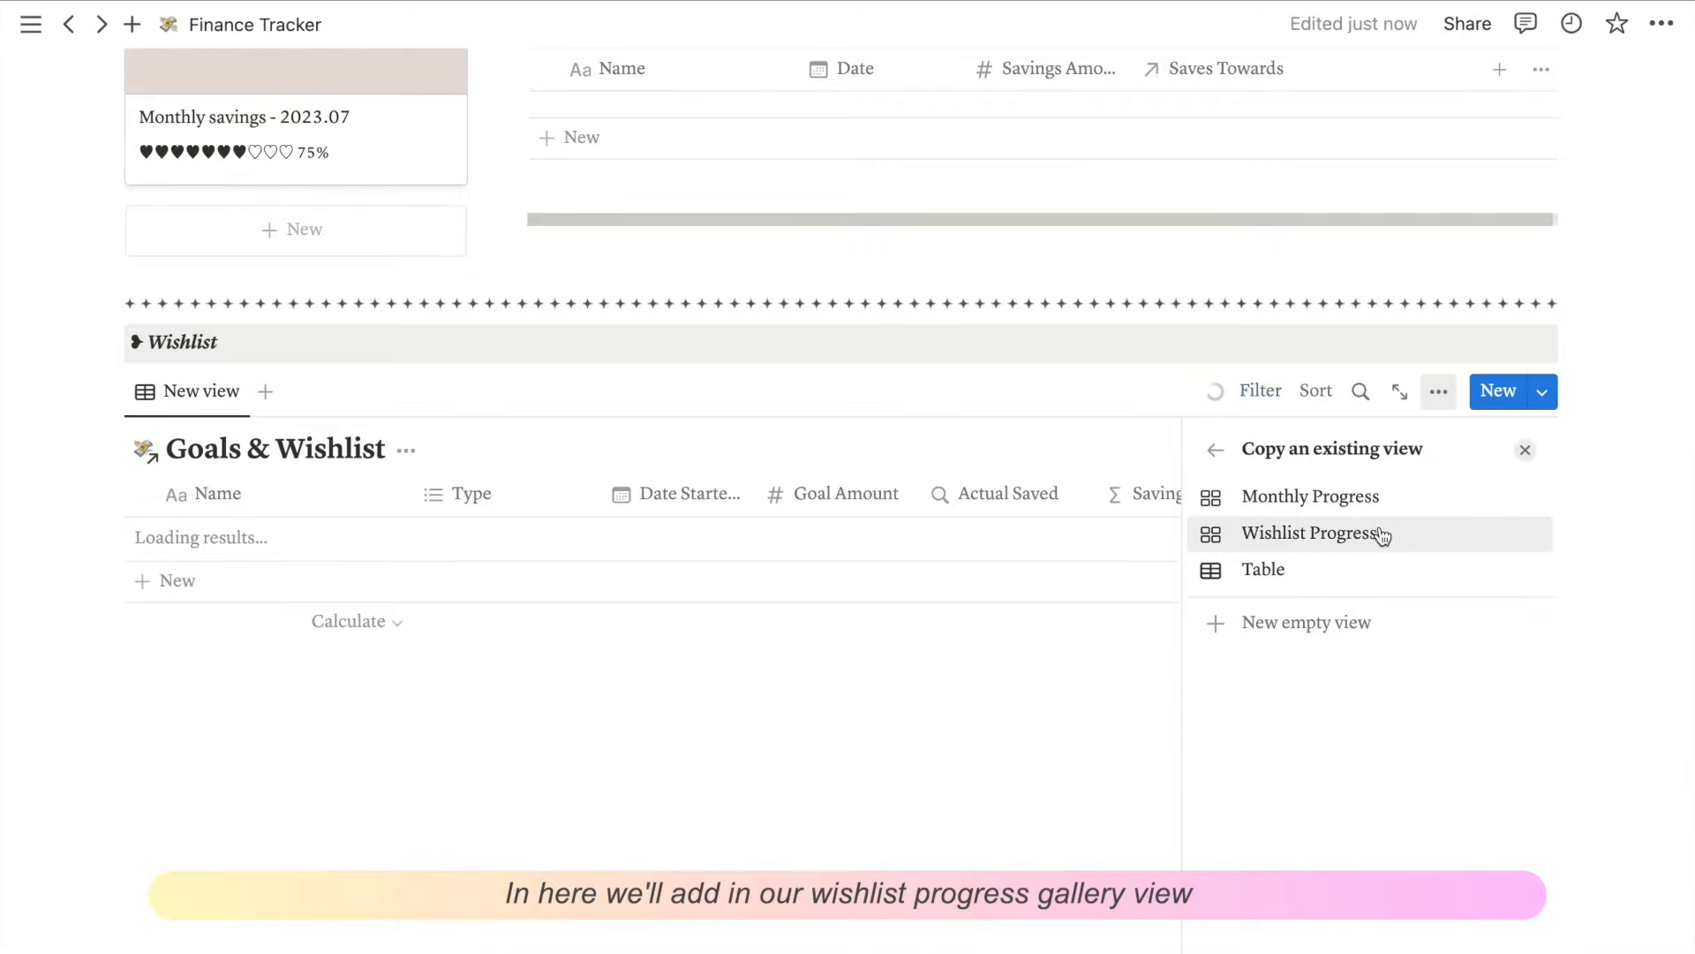
{"action": "left_click", "coordinate": [1309, 532]}
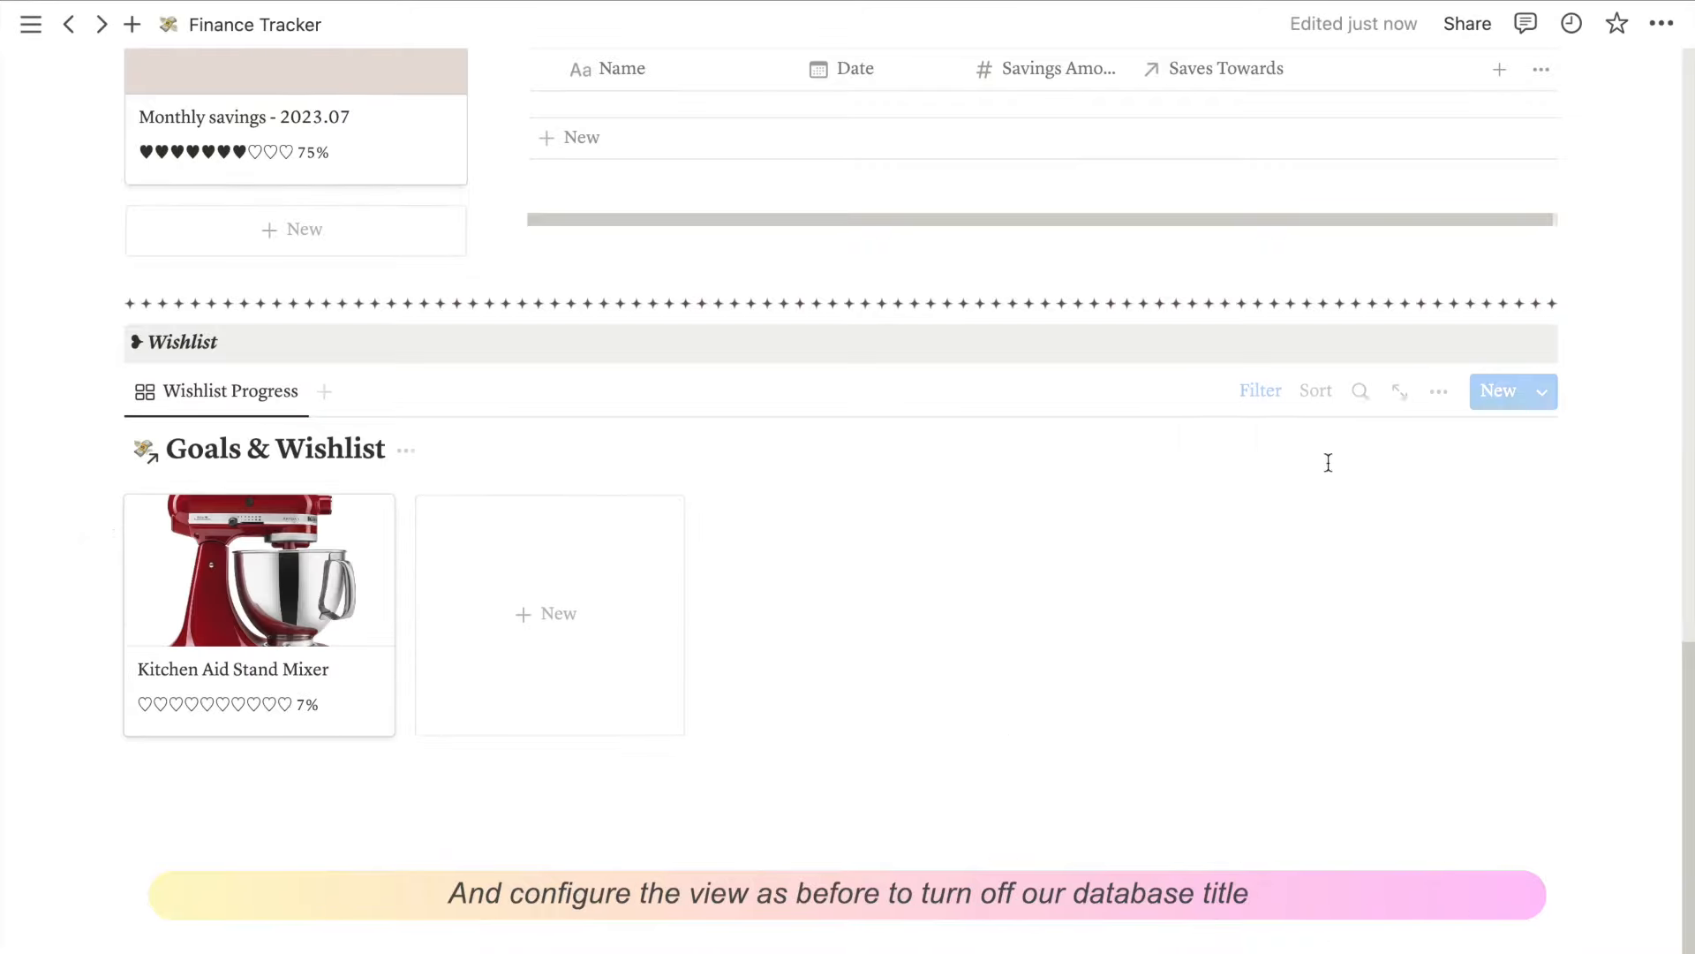
{"action": "left_click", "coordinate": [1438, 390]}
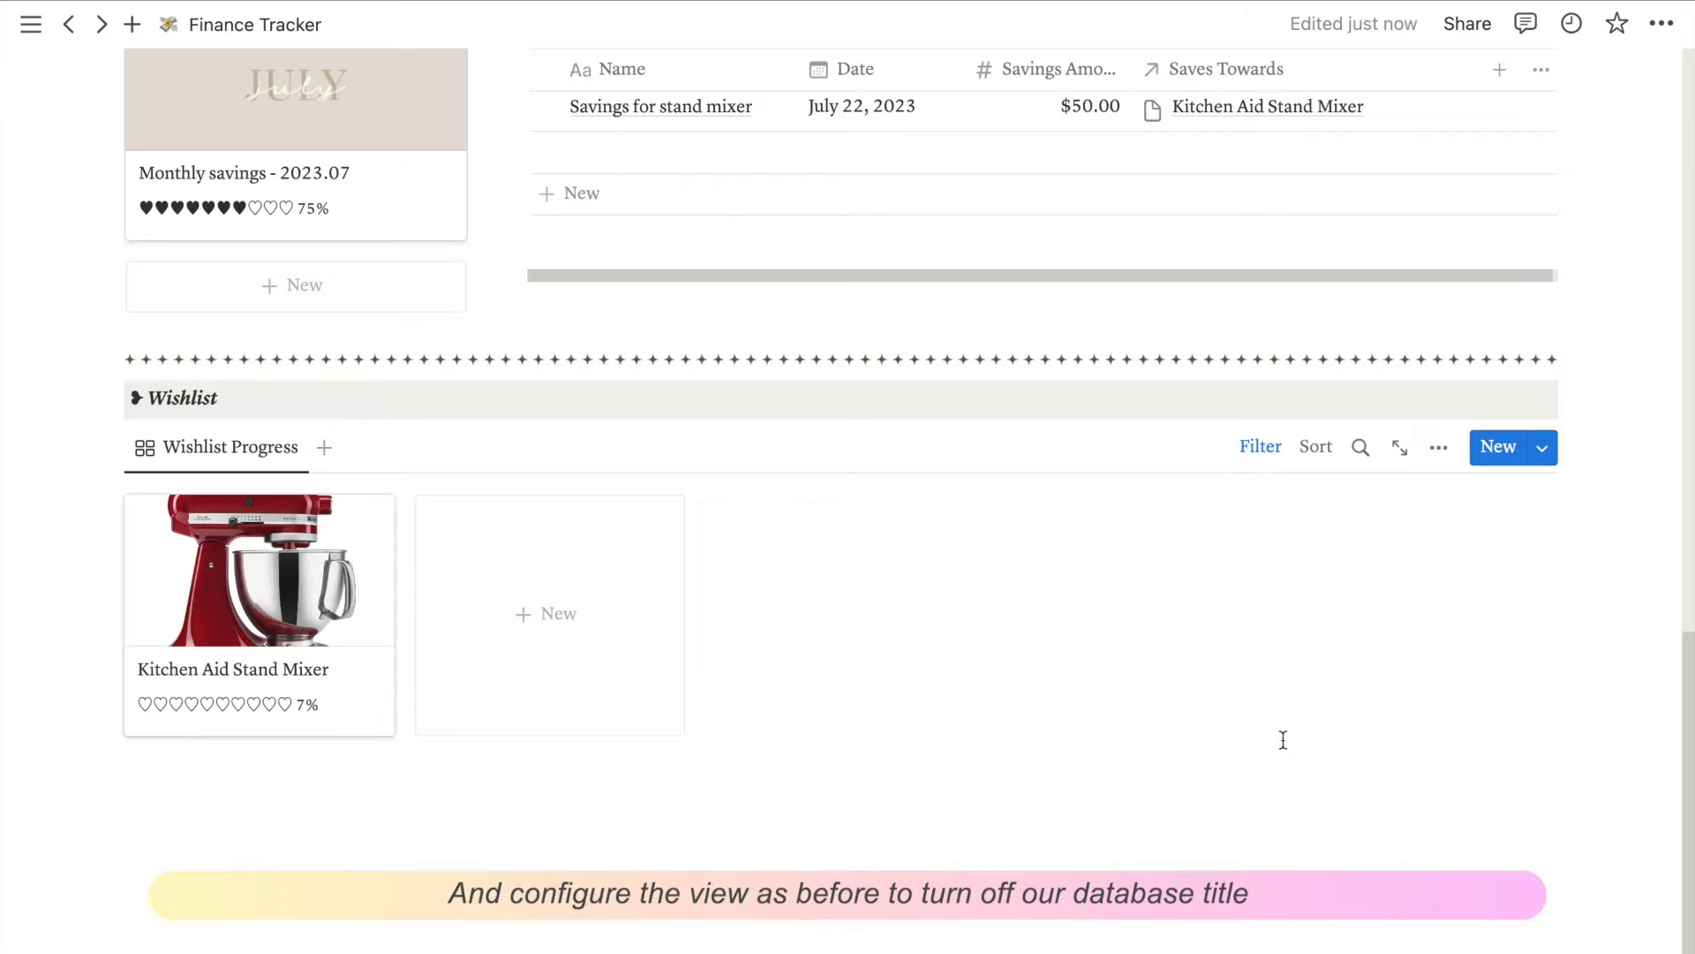
{"action": "scroll", "scroll_direction": "up", "scroll_amount": 3}
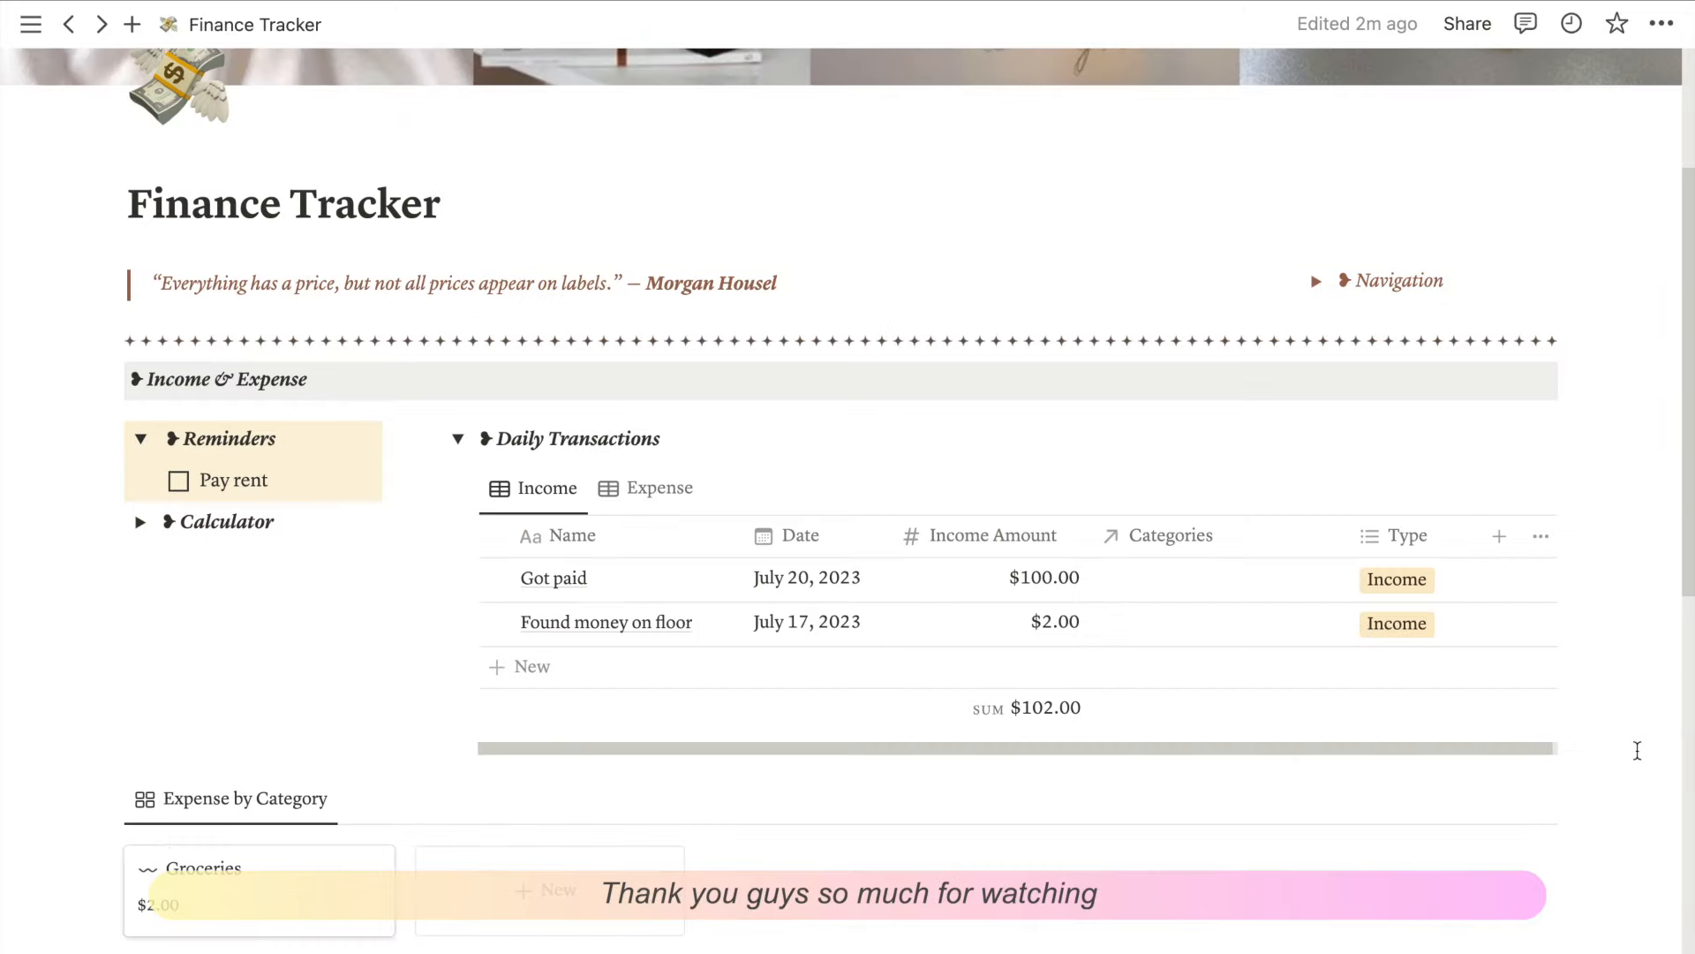
{"action": "scroll", "scroll_direction": "up", "scroll_amount": 3}
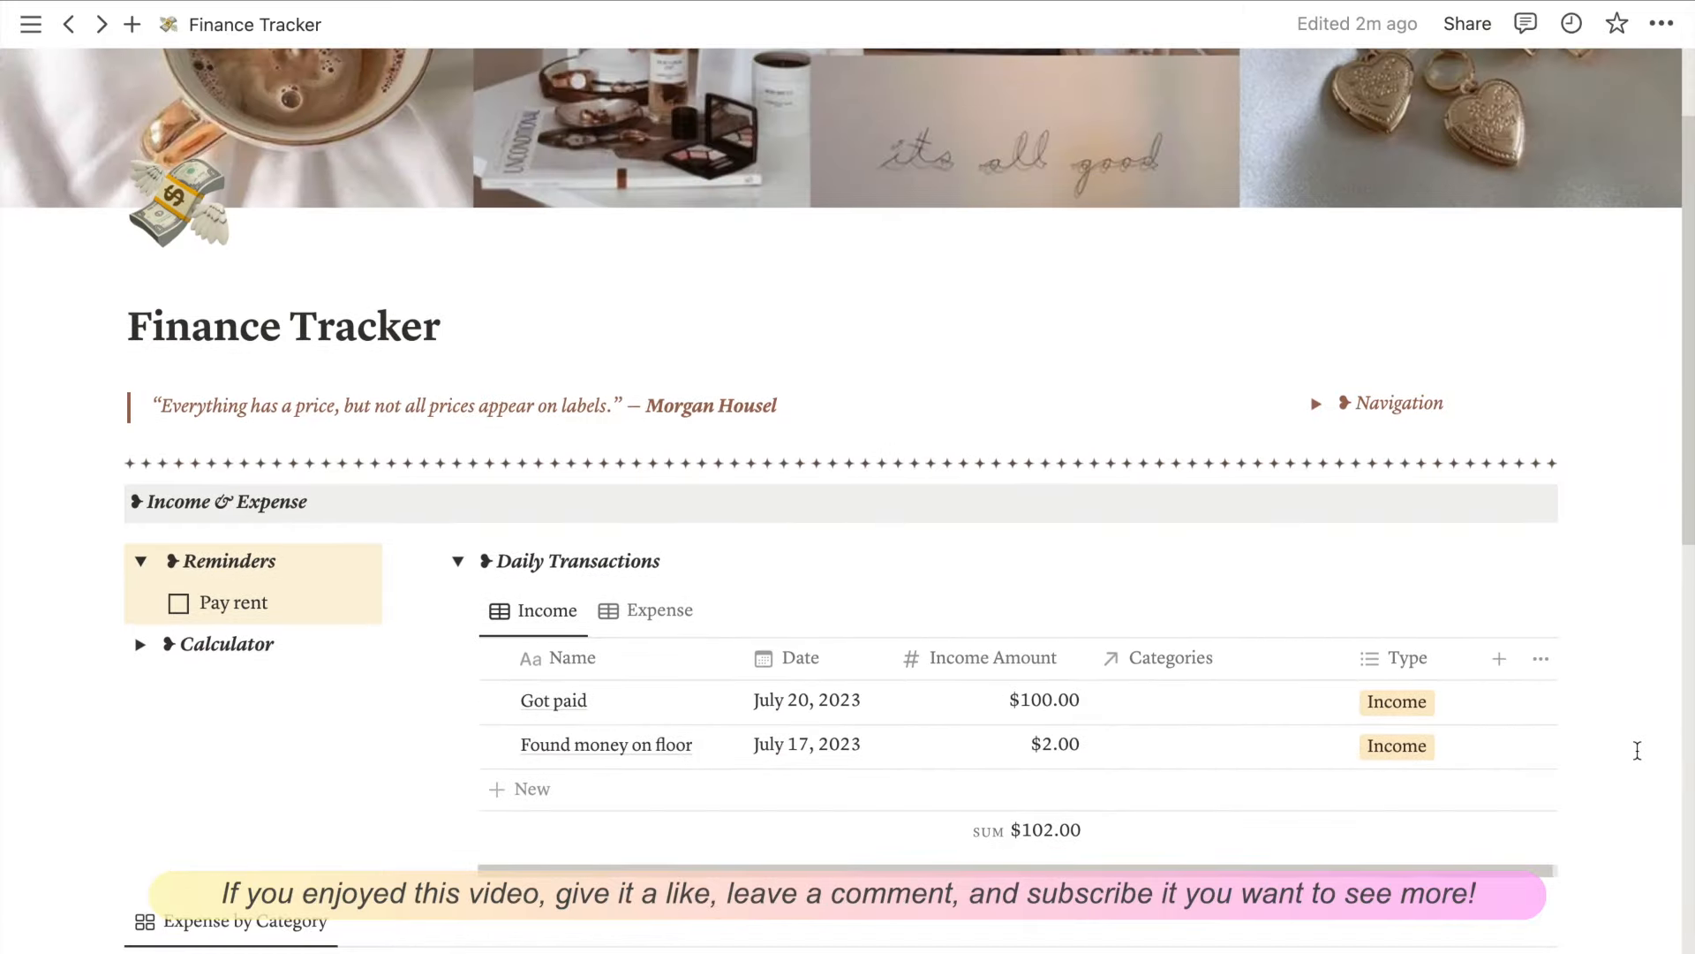
{"action": "scroll", "scroll_direction": "down", "scroll_amount": 3}
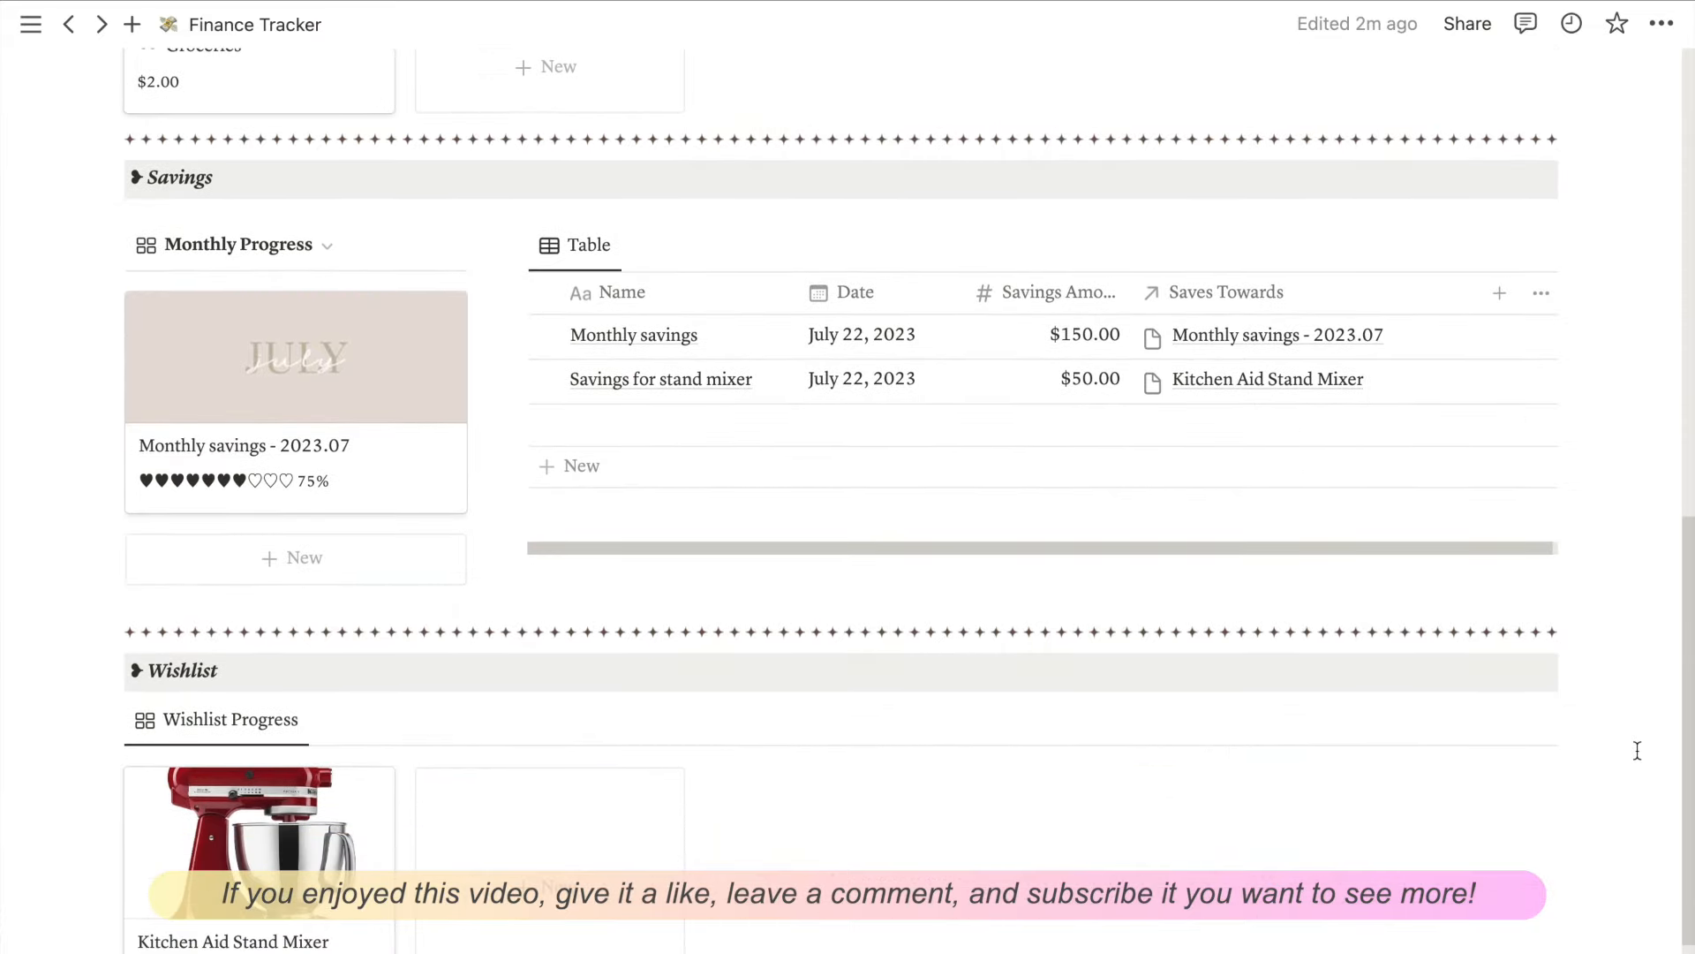